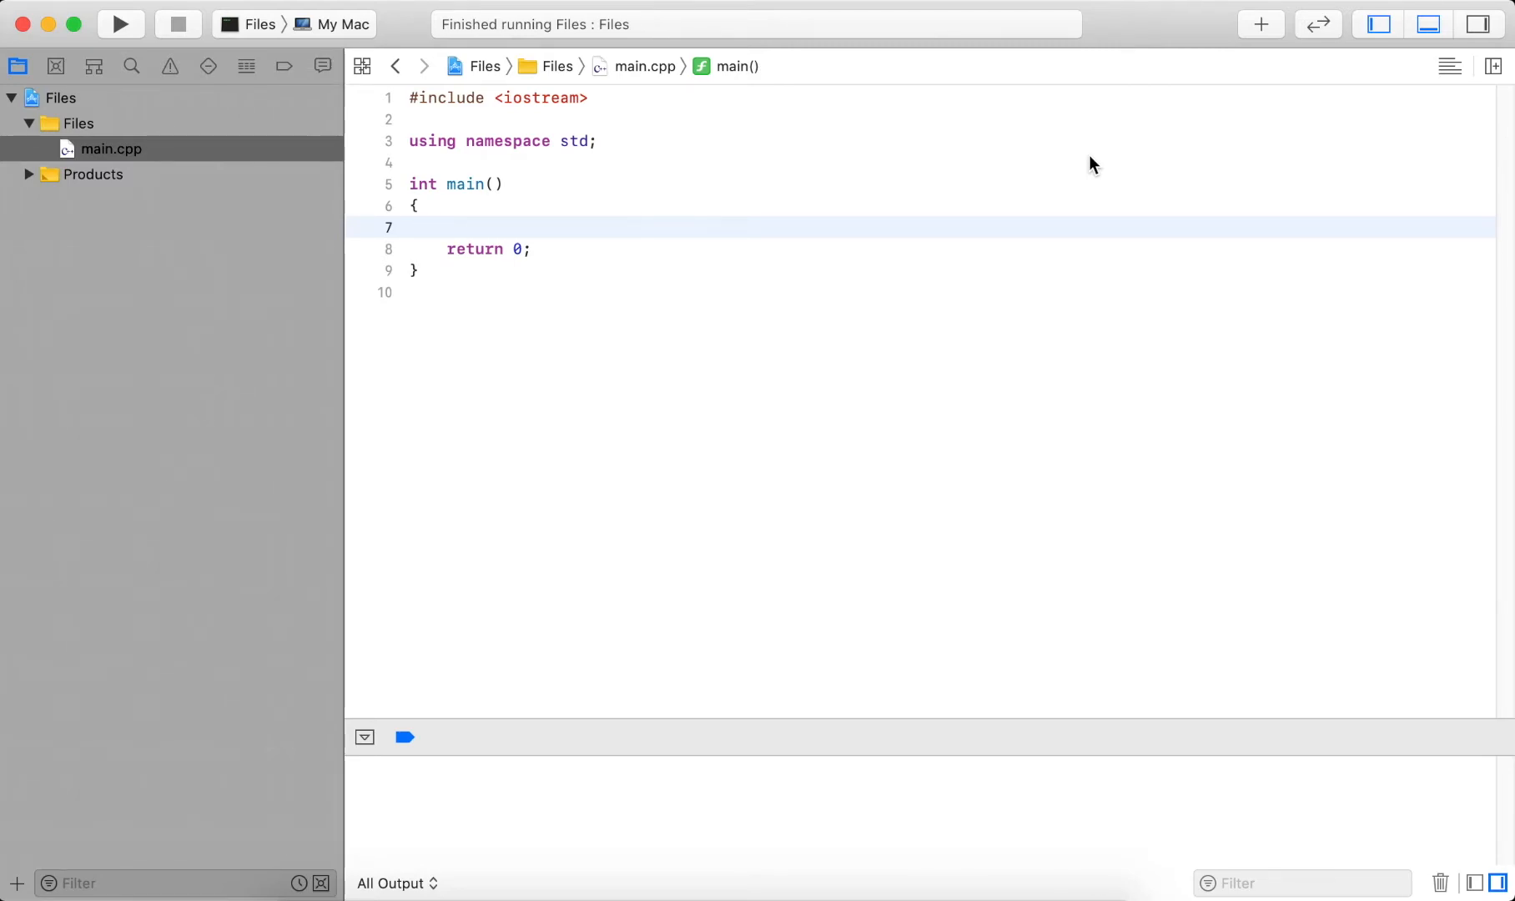
Open equations.txt in TextEdit, showing 5 + 3, 2 - 1 and 27 * 3.
{"action": "left_click", "coordinate": [448, 227]}
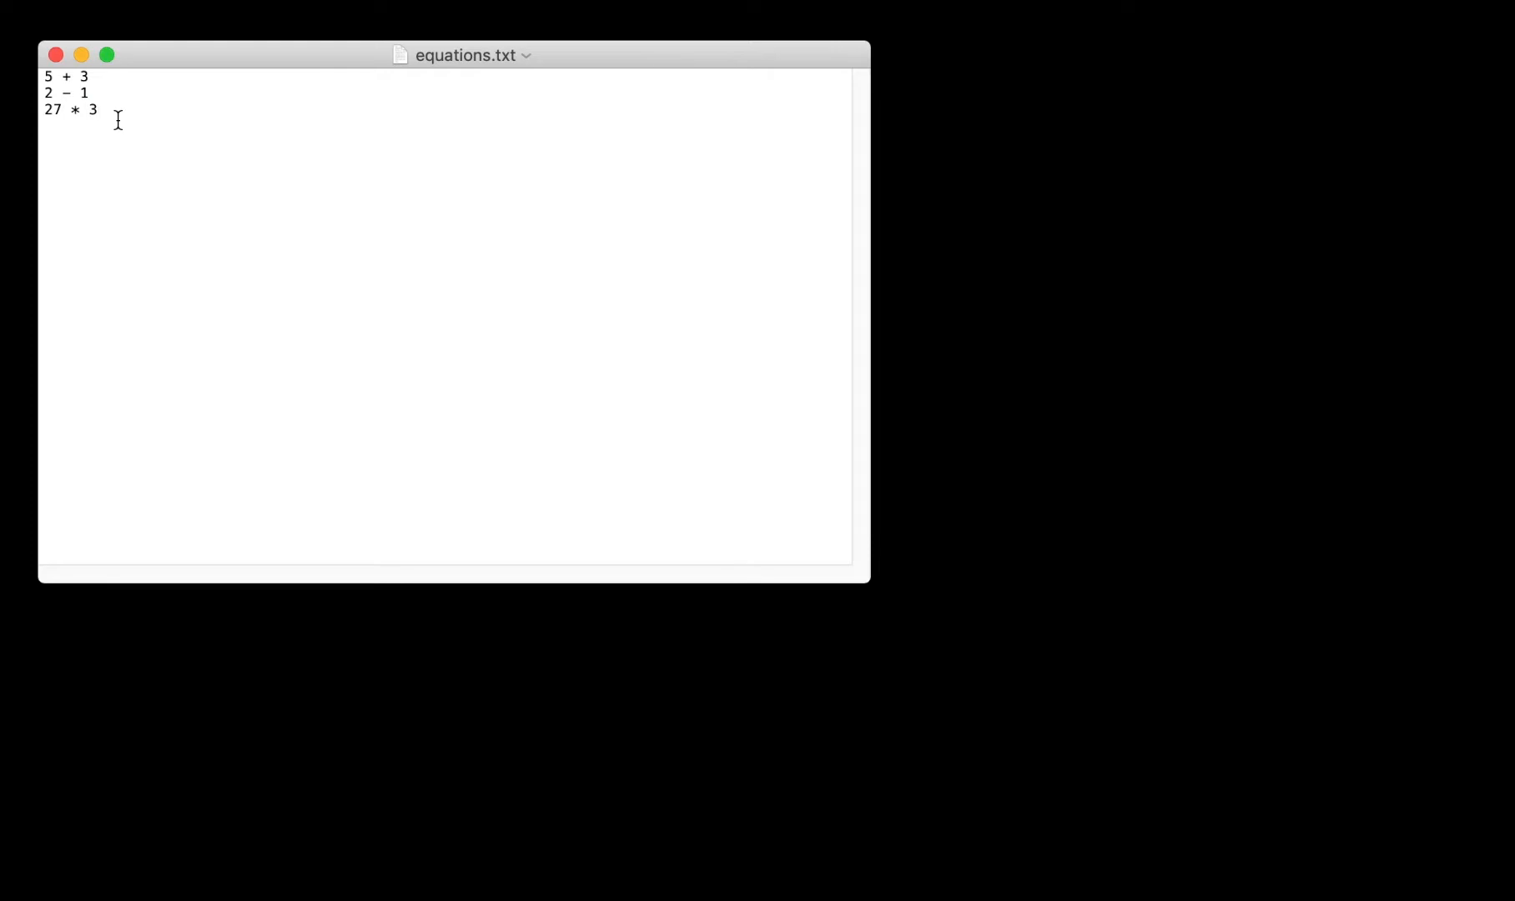
{"action": "mouse_move", "coordinate": [44, 85]}
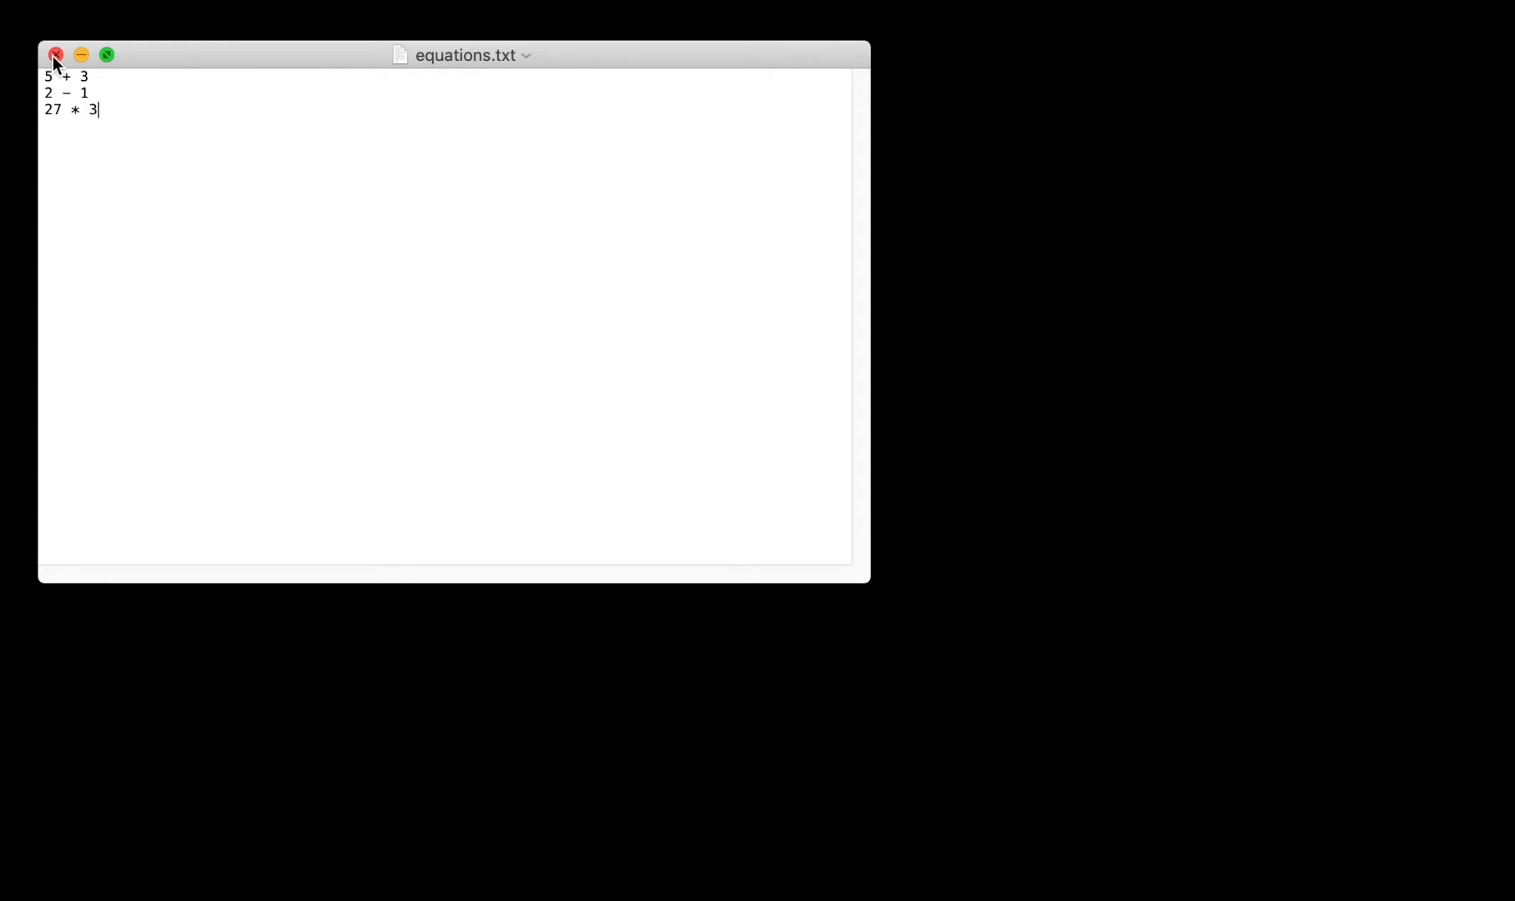
Close the equations window and add #include <fstream> on line 2 of main.cpp.
{"action": "left_click", "coordinate": [55, 54]}
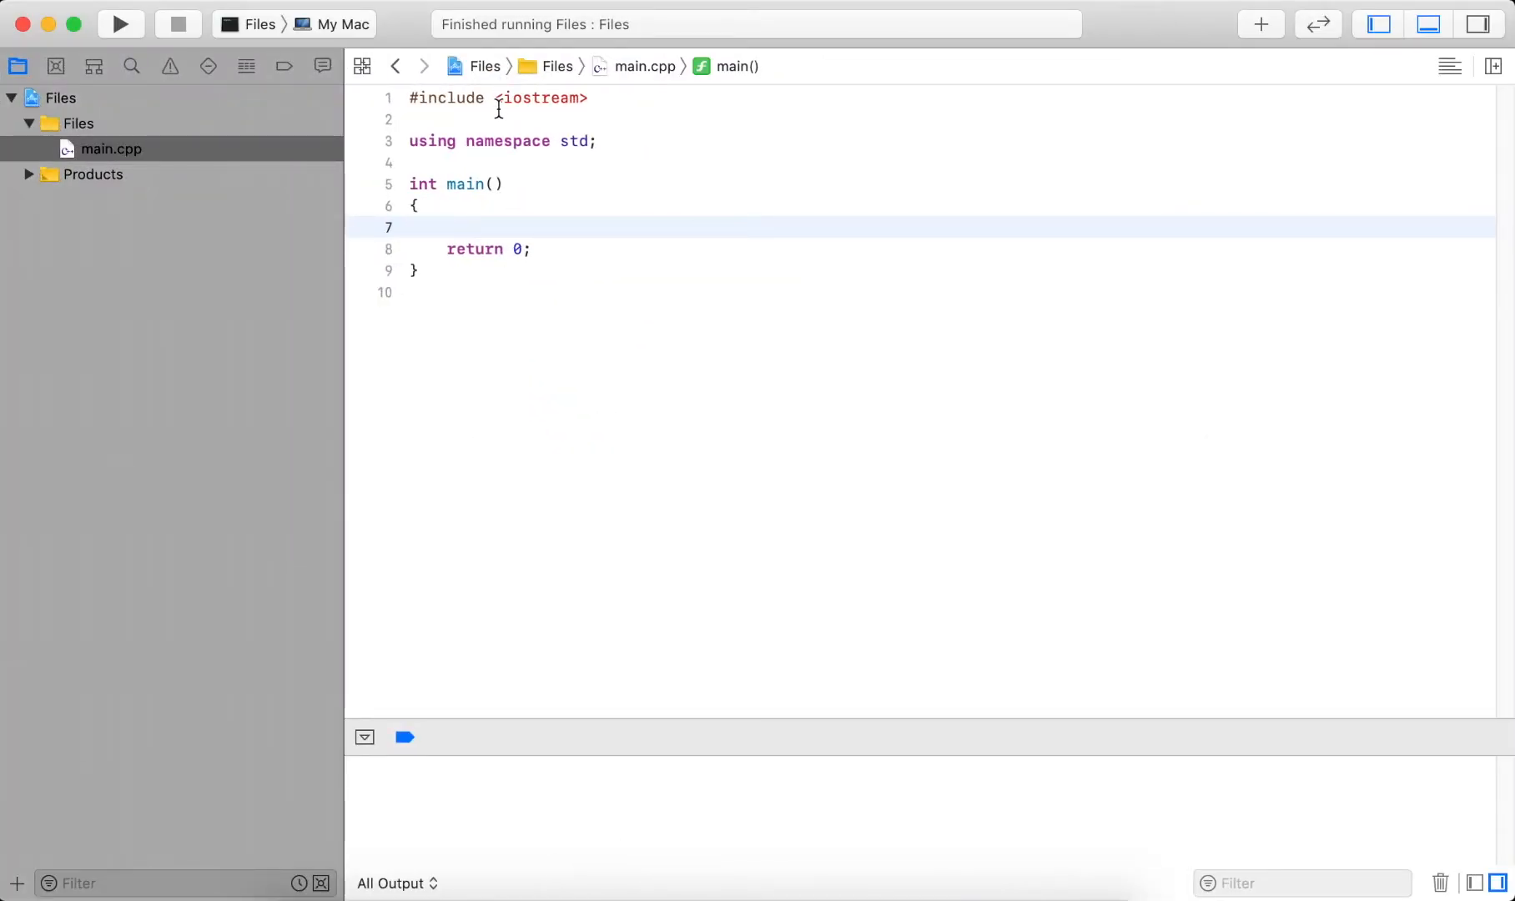
{"action": "left_click", "coordinate": [577, 121]}
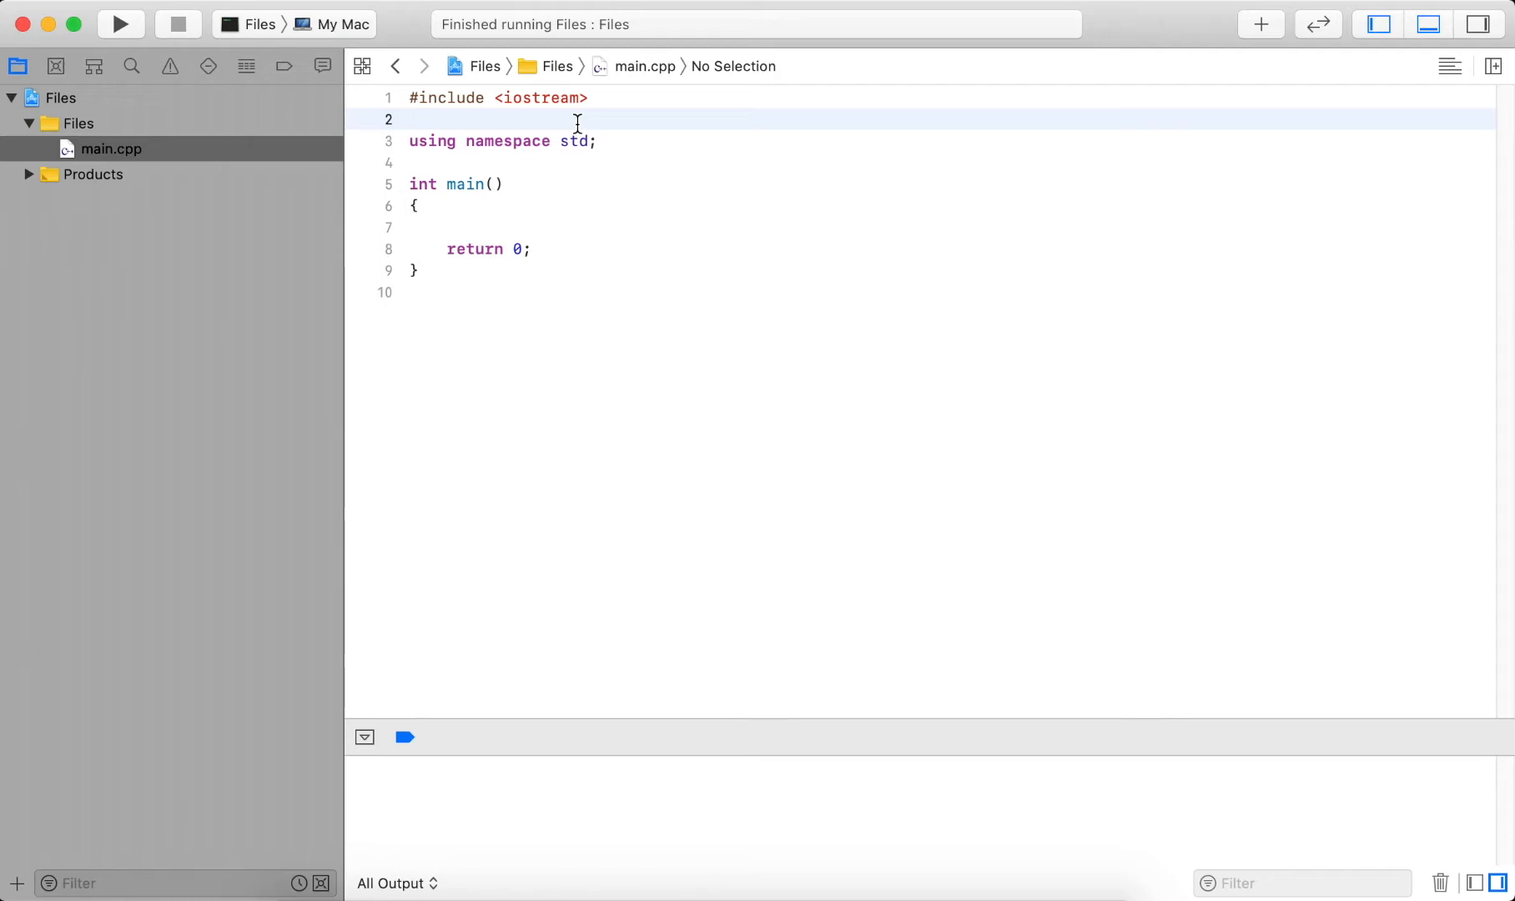
{"action": "type", "text": "#inclue"}
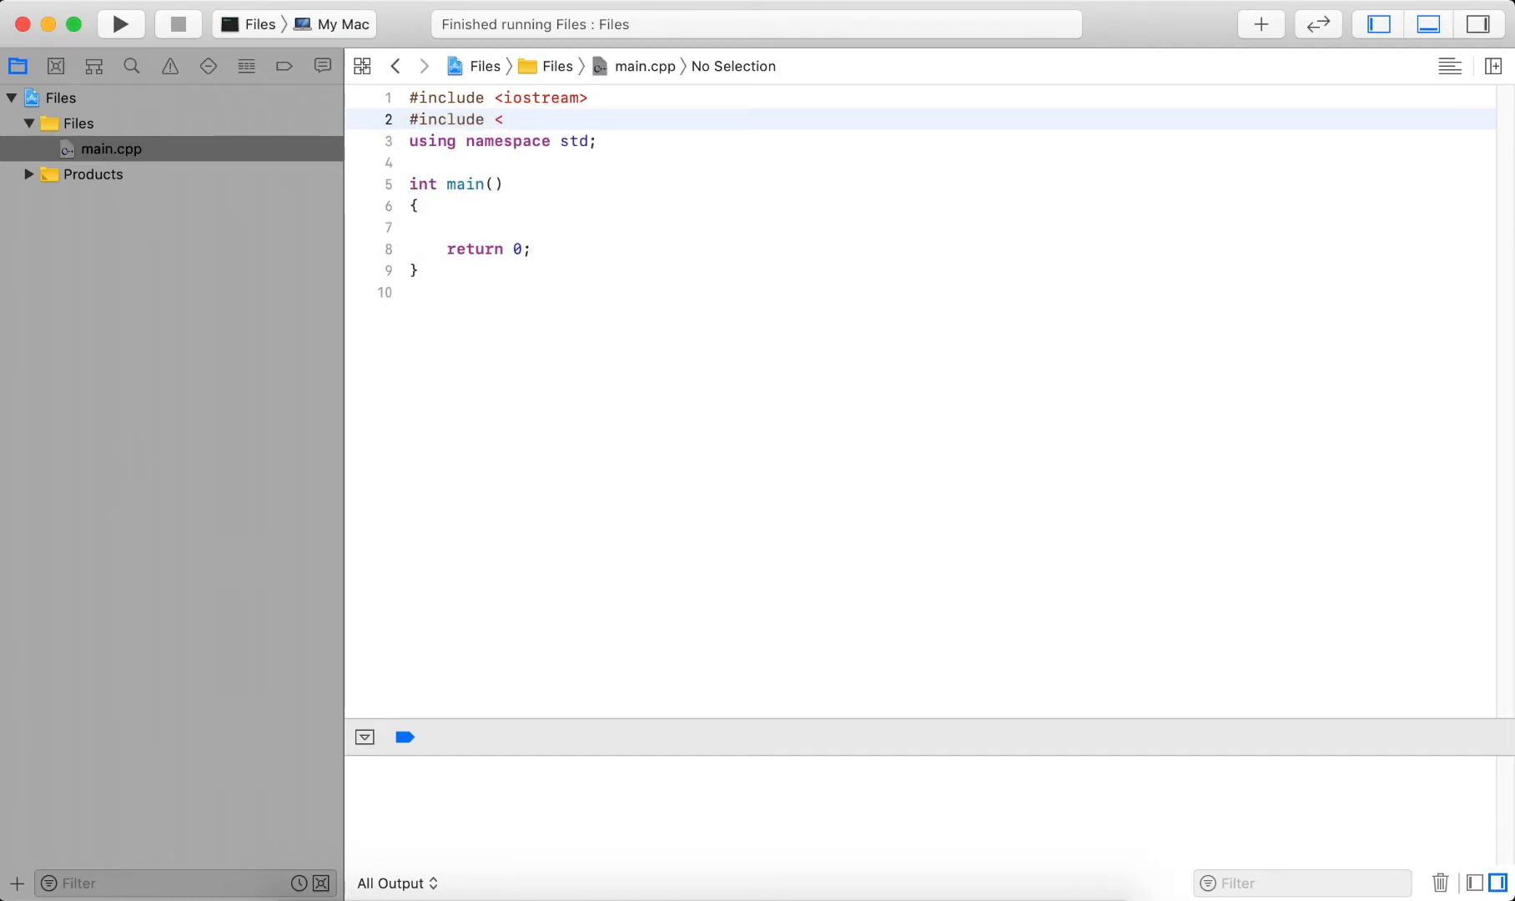
{"action": "type", "text": "fstream>"}
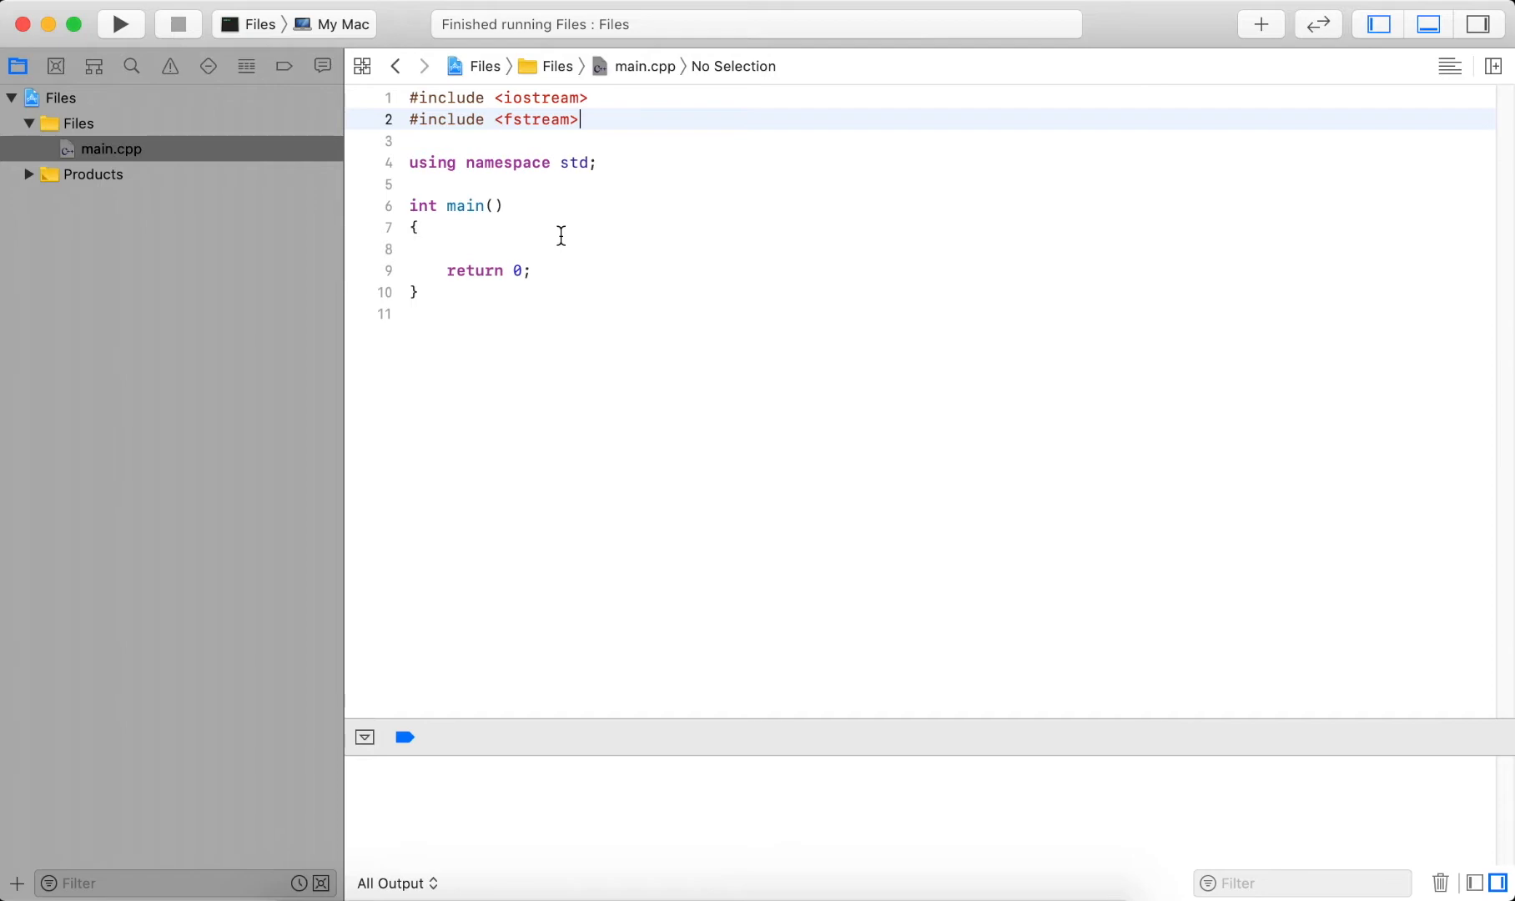
Declare ifstream in opening /Users/CSHero/Desktop/equations.txt, followed by two blank lines.
{"action": "type", "text": "i"}
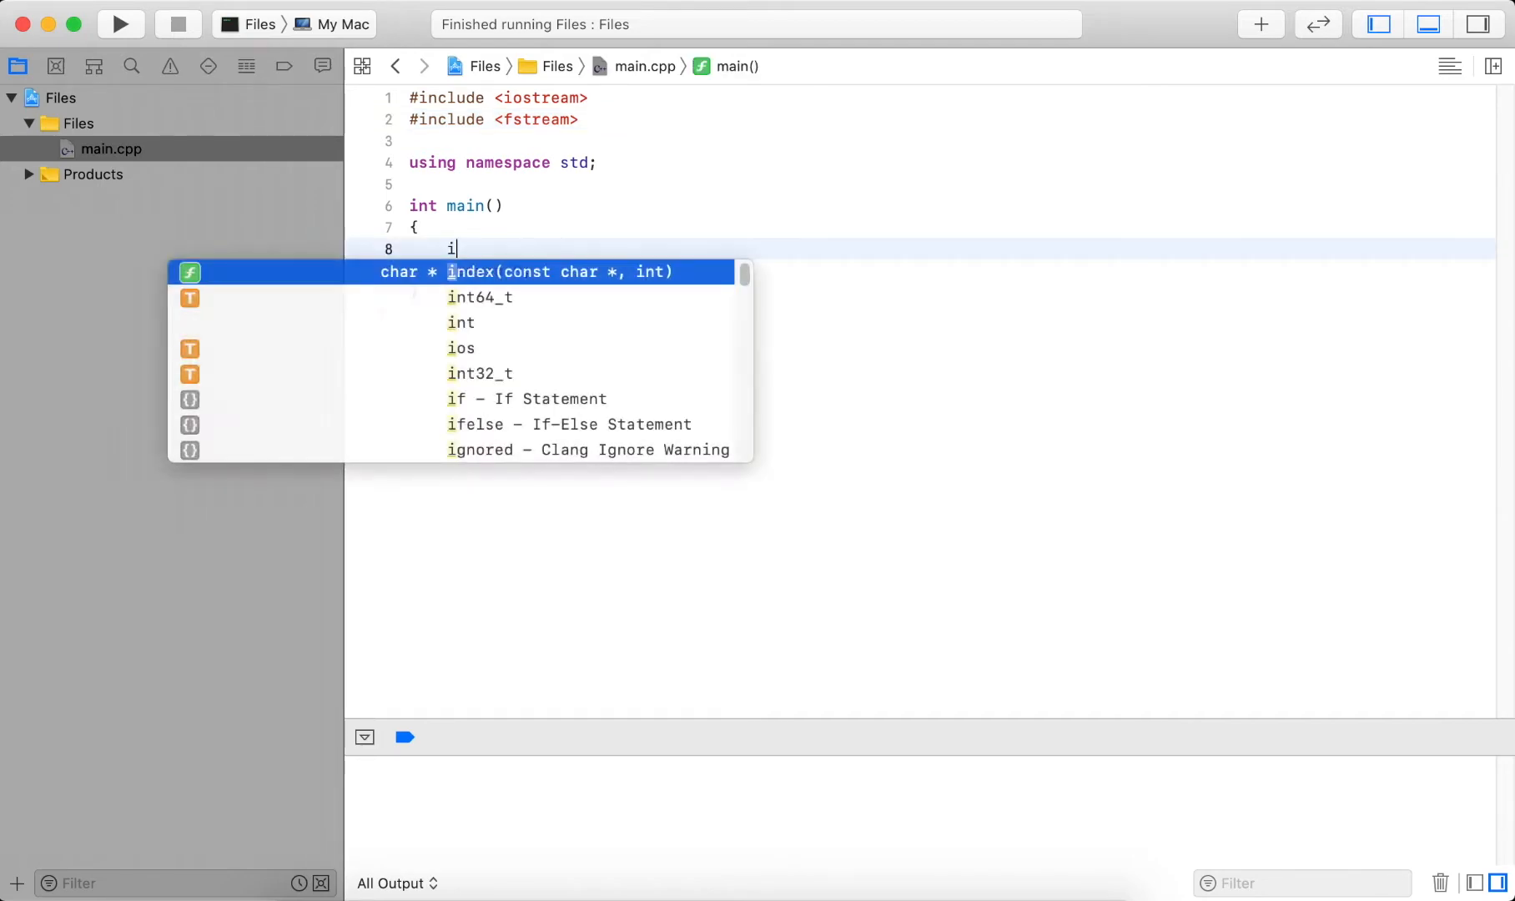
{"action": "type", "text": "fstream"}
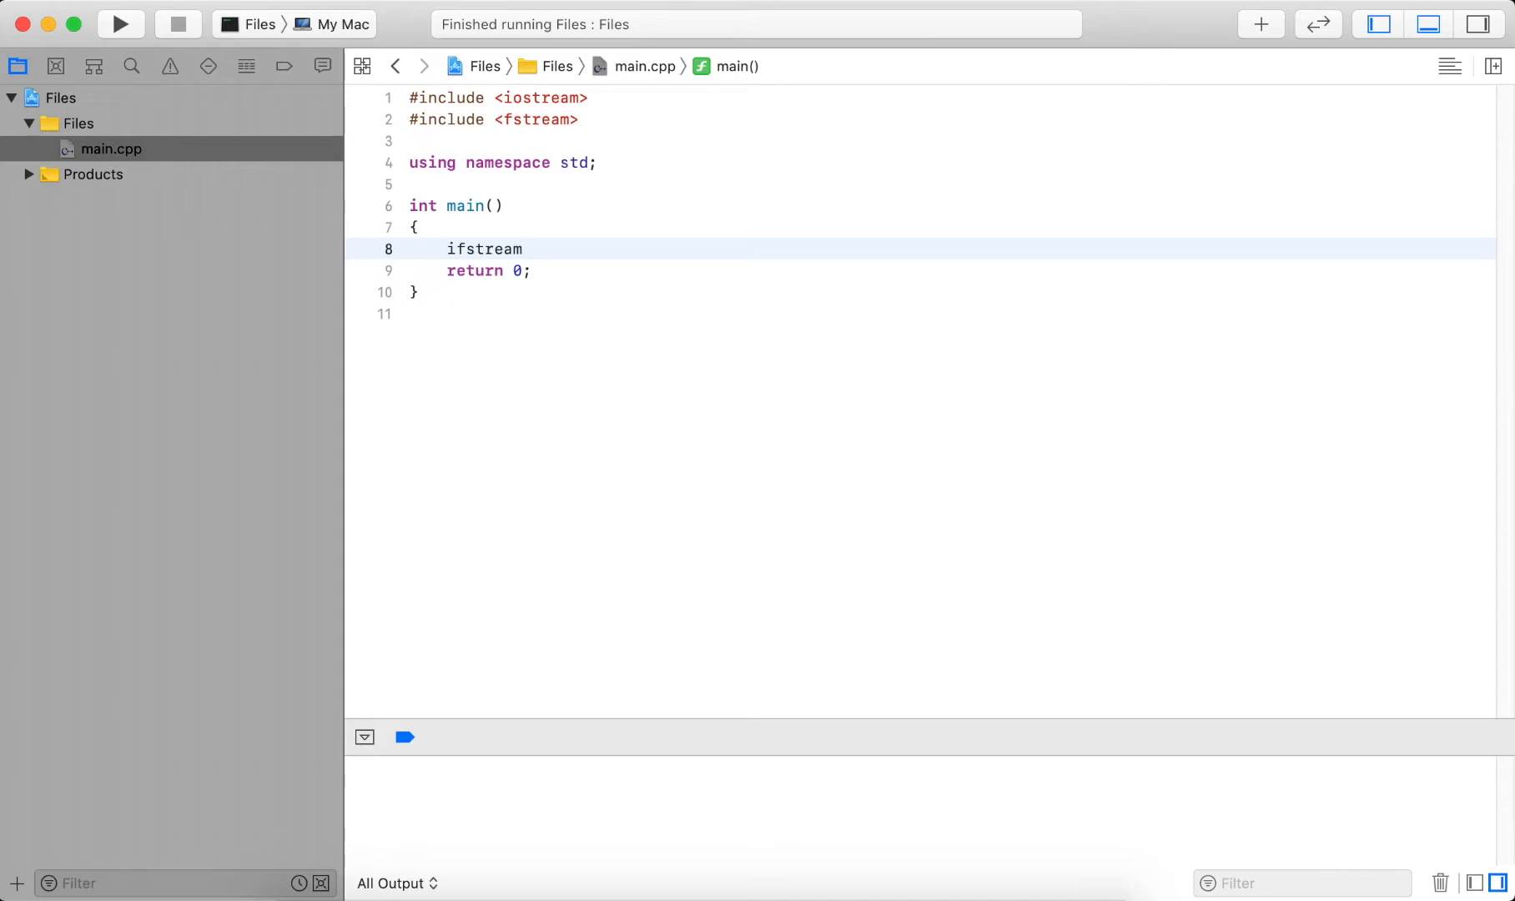
{"action": "type", "text": "in"}
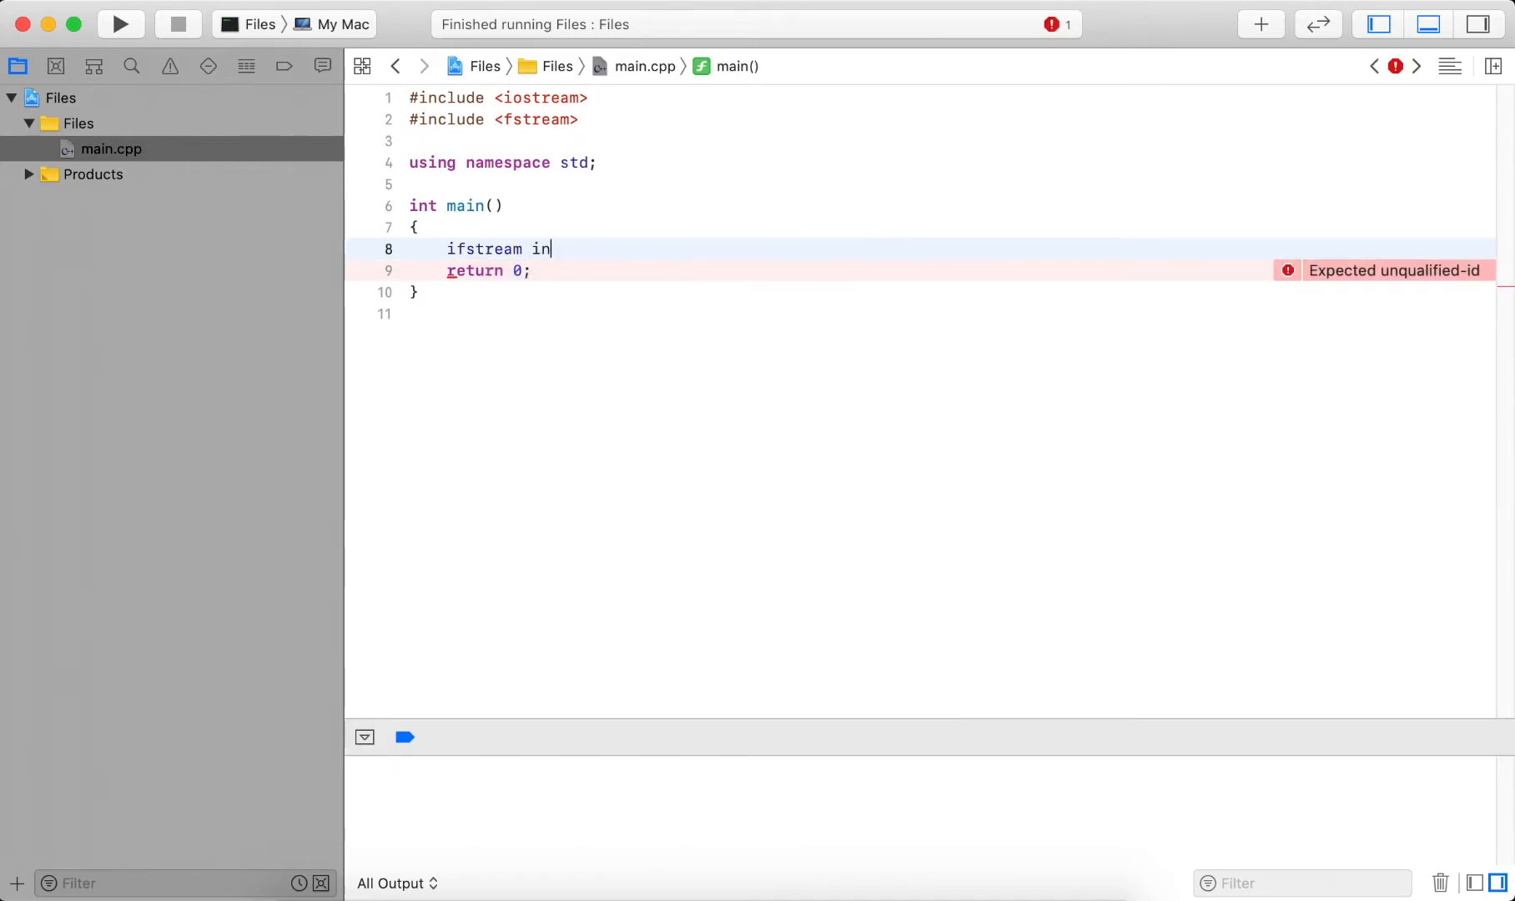
{"action": "type", "text": "("}
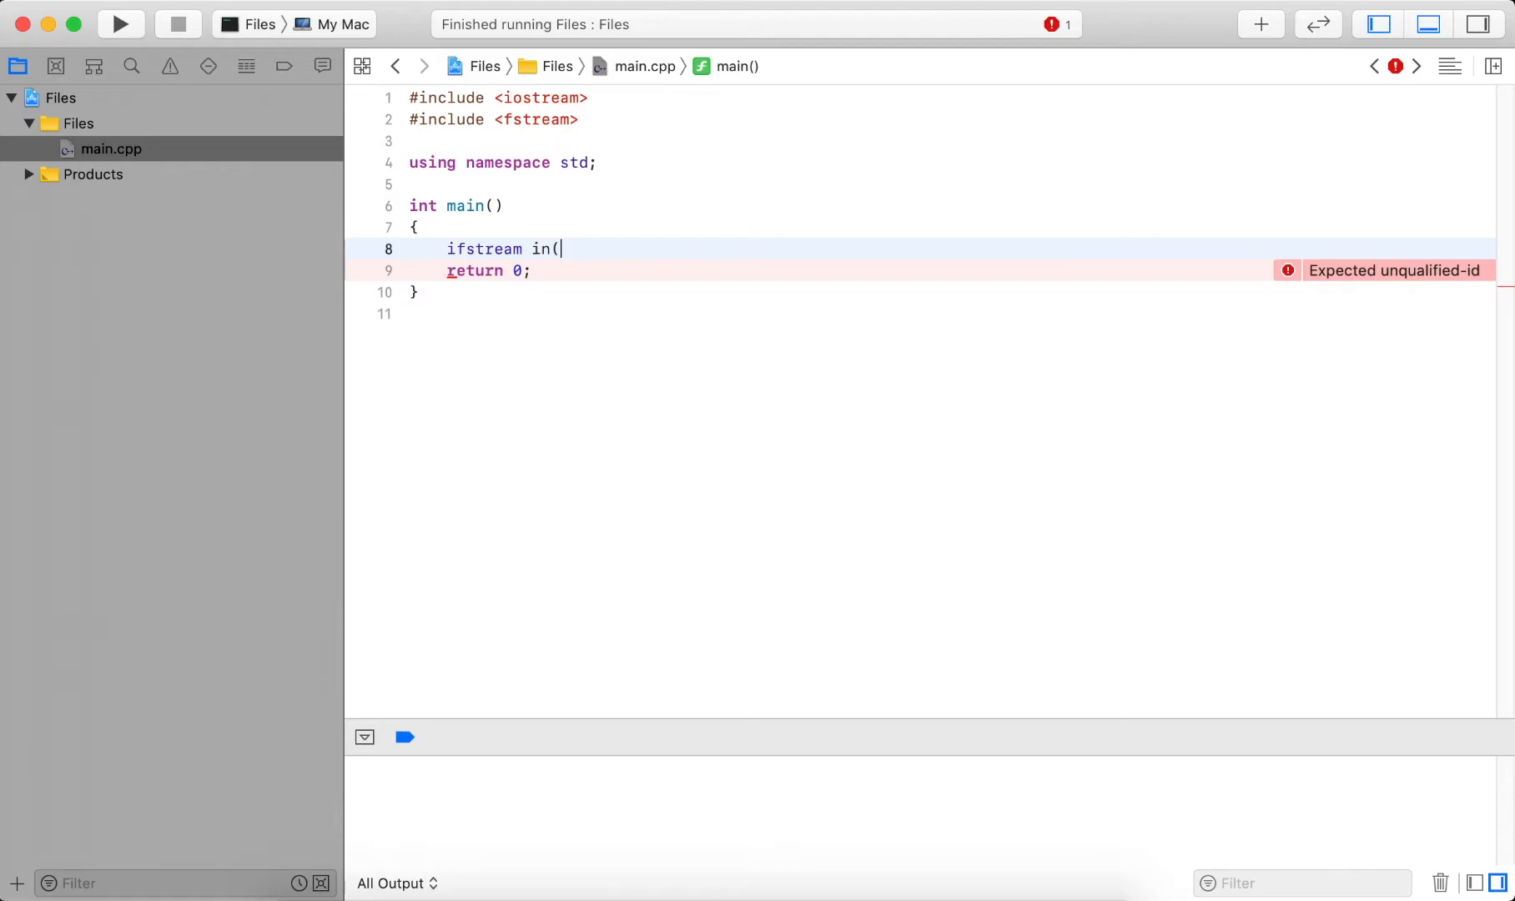
{"action": "type", "text": "\"/U\""}
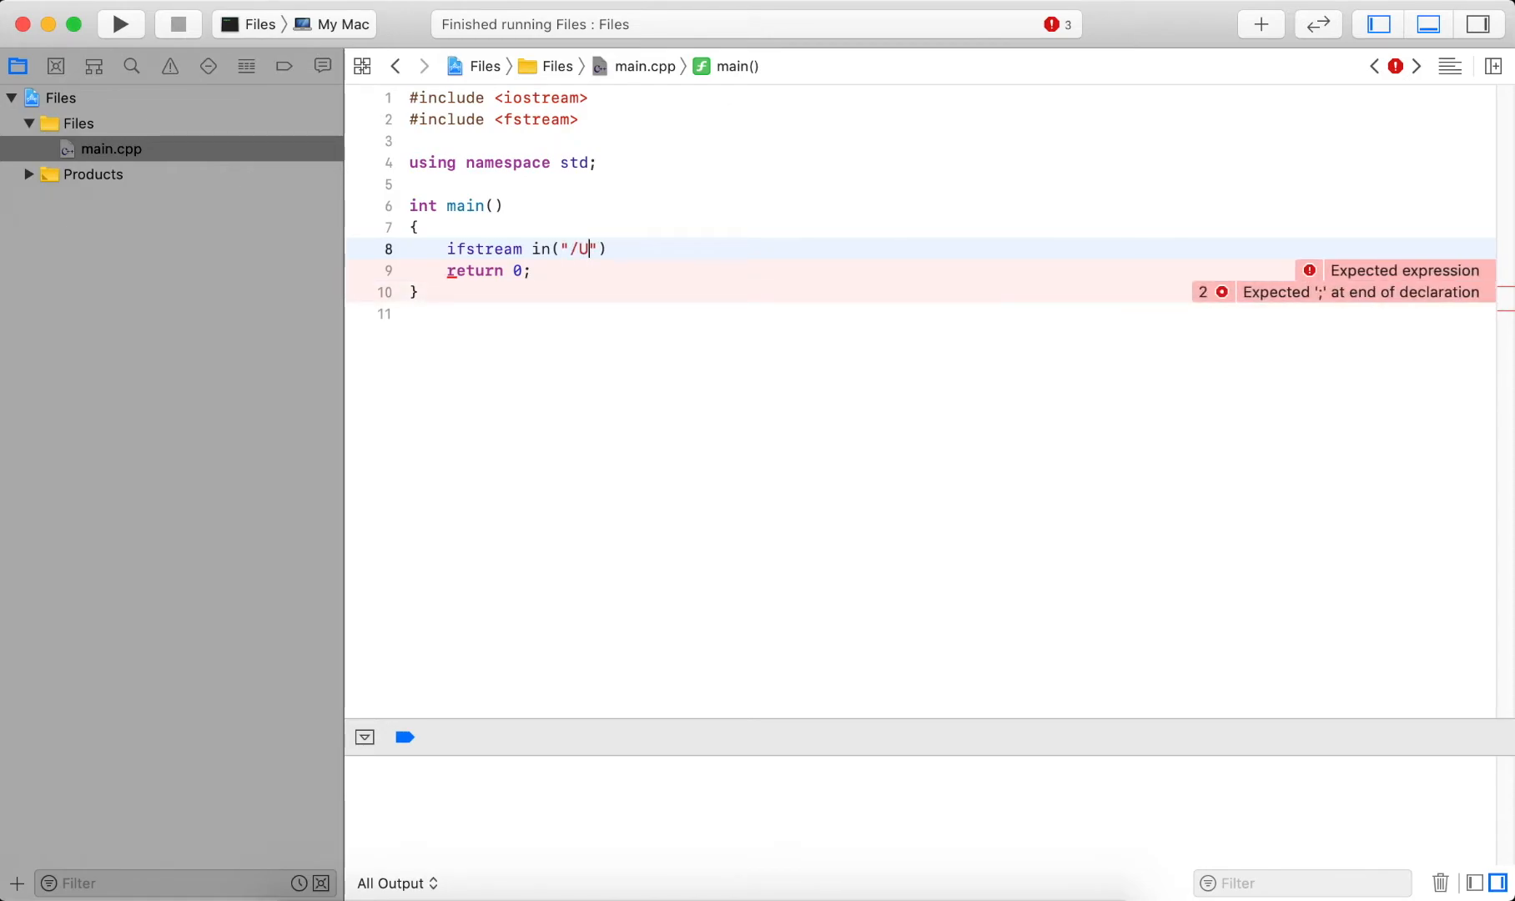
{"action": "type", "text": "sers"}
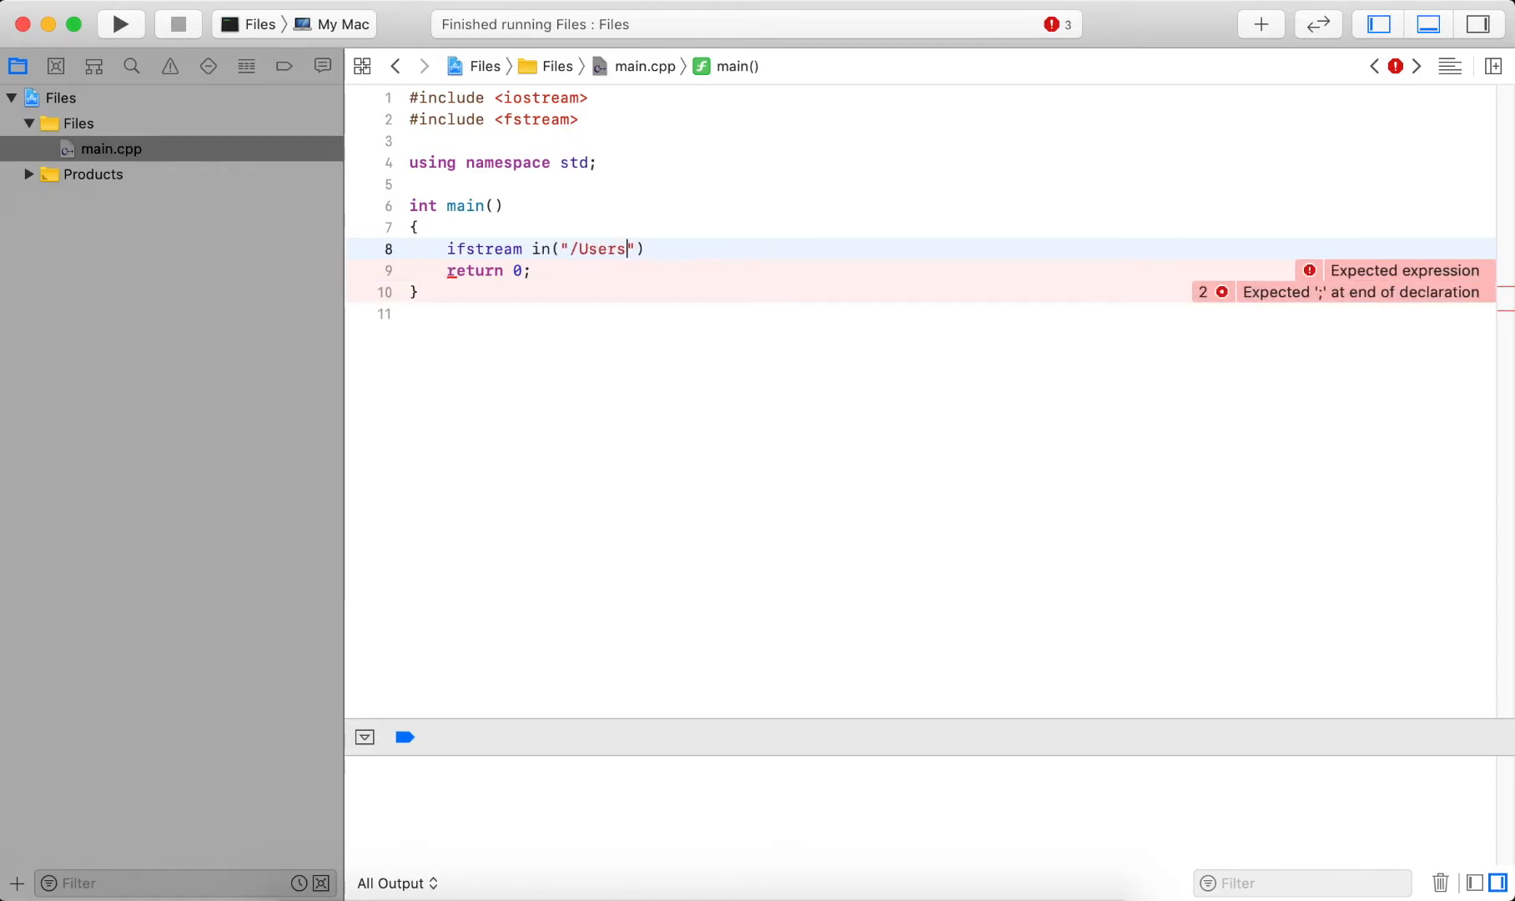
{"action": "type", "text": "/CSHer"}
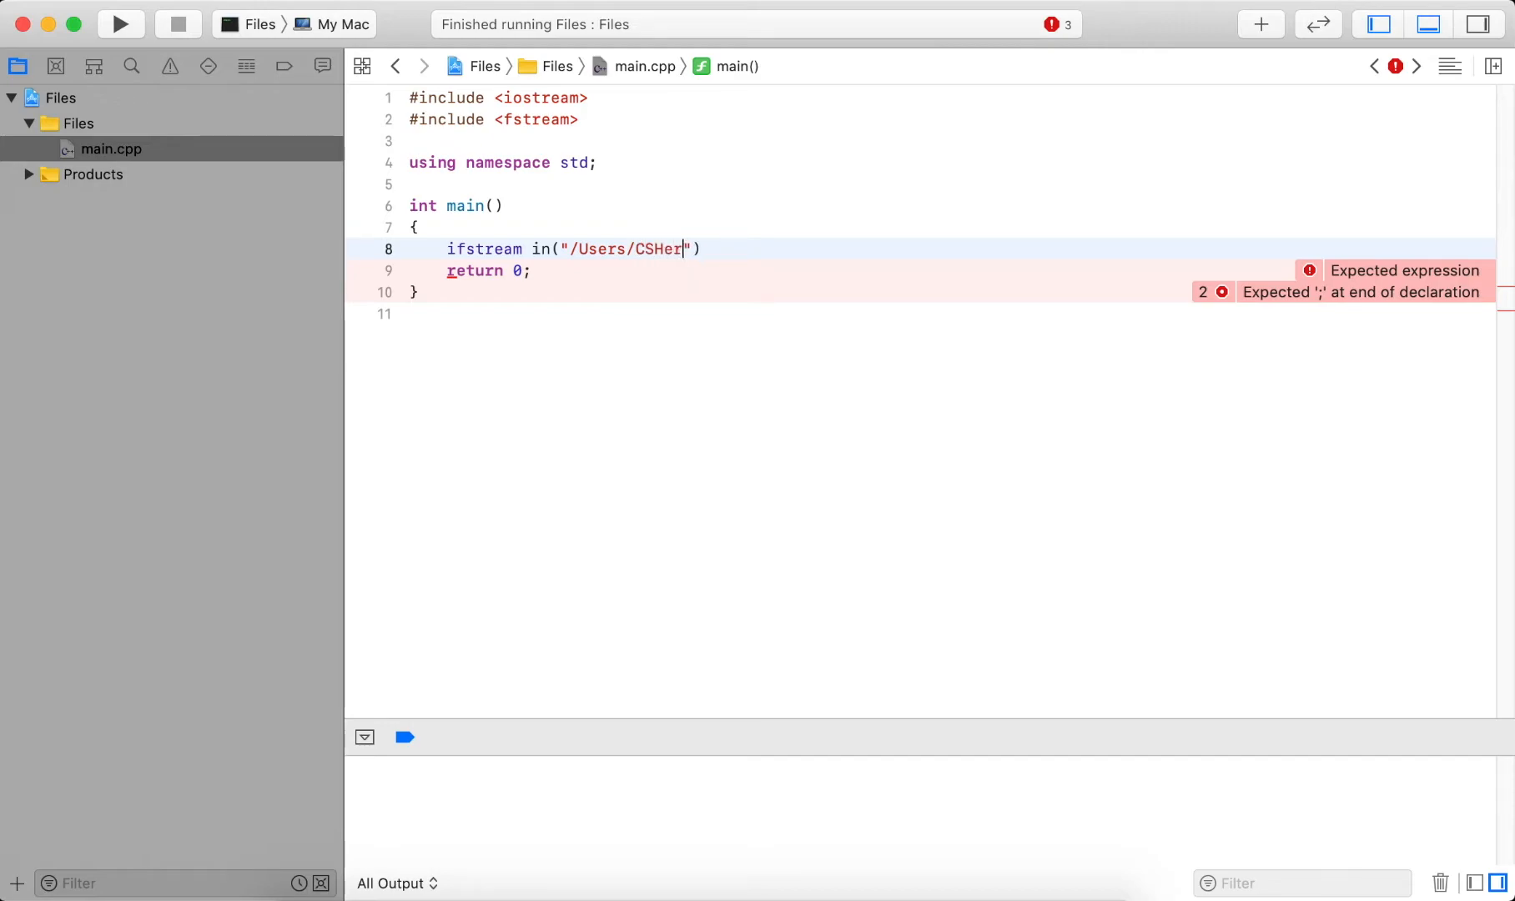
{"action": "type", "text": "o/Desktop"}
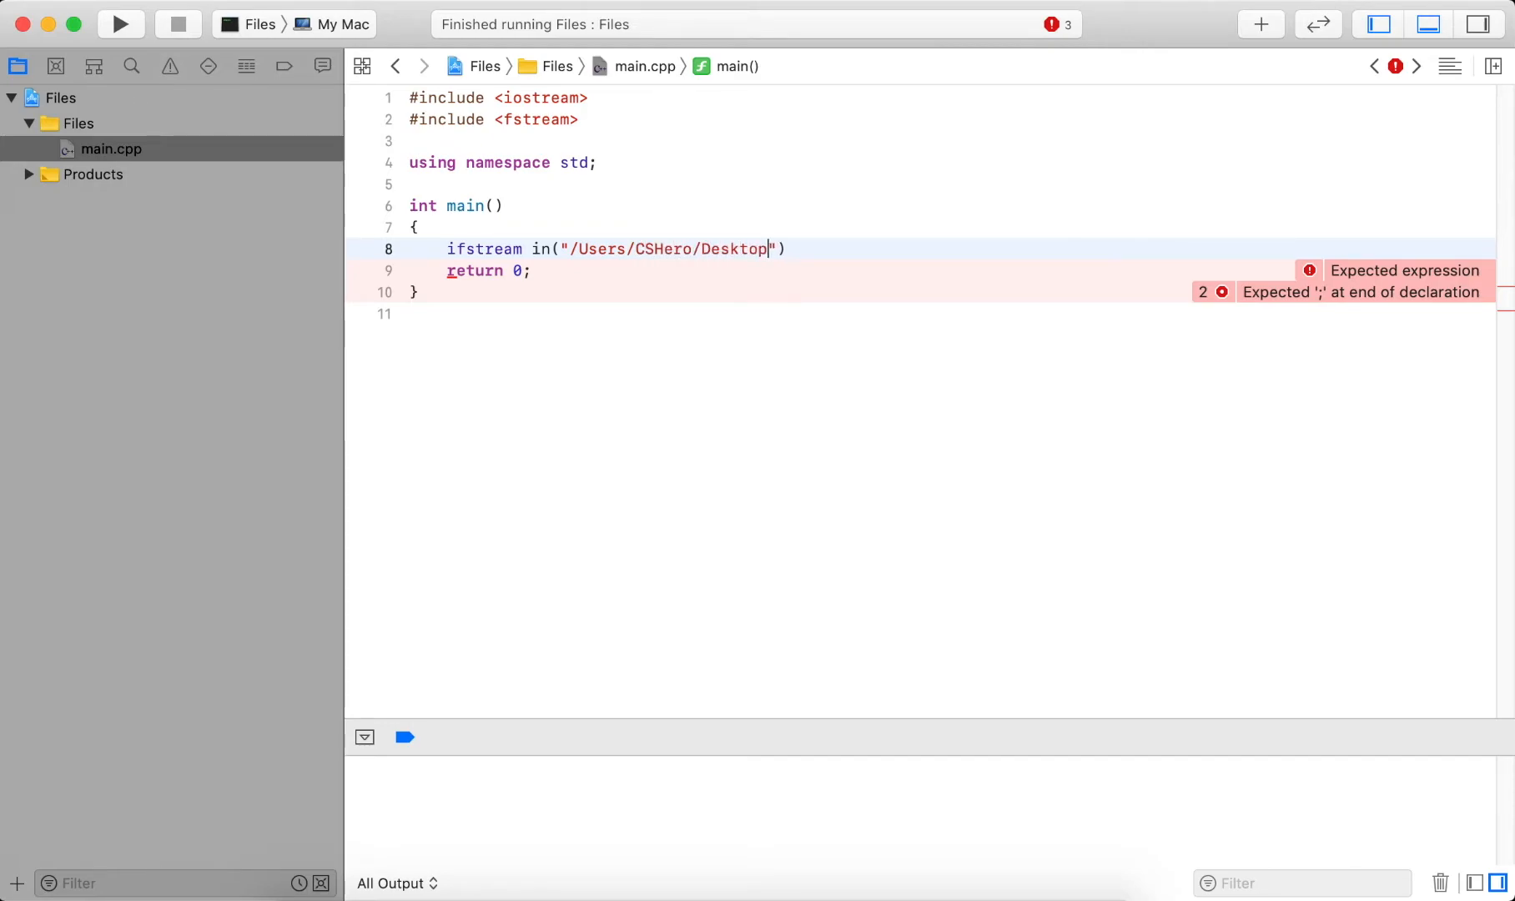
{"action": "type", "text": "/equal"}
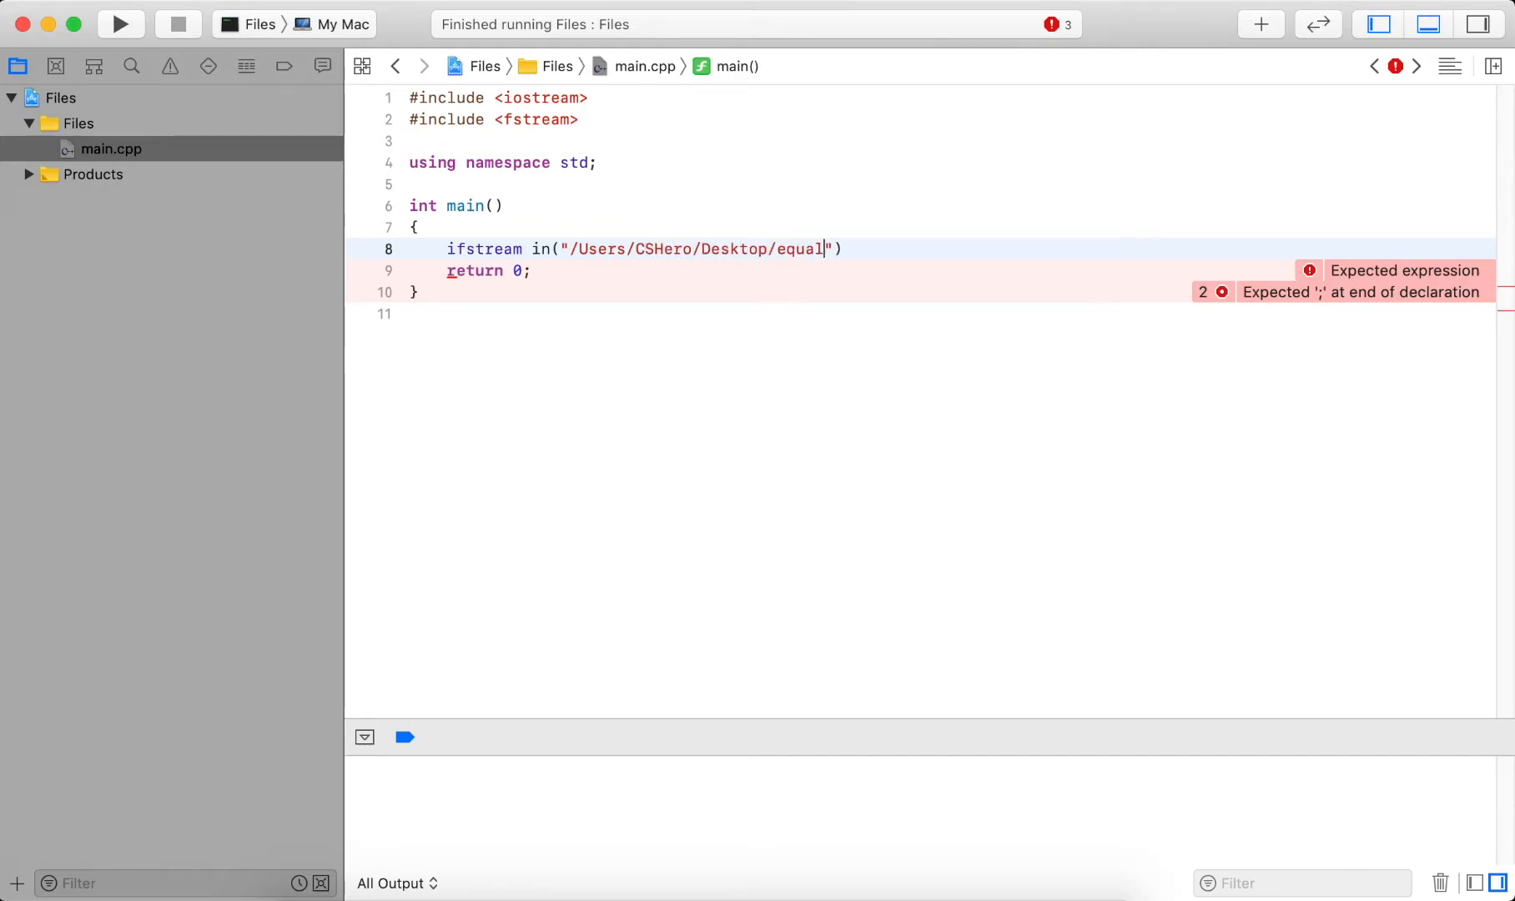
{"action": "key", "text": "Backspace"}
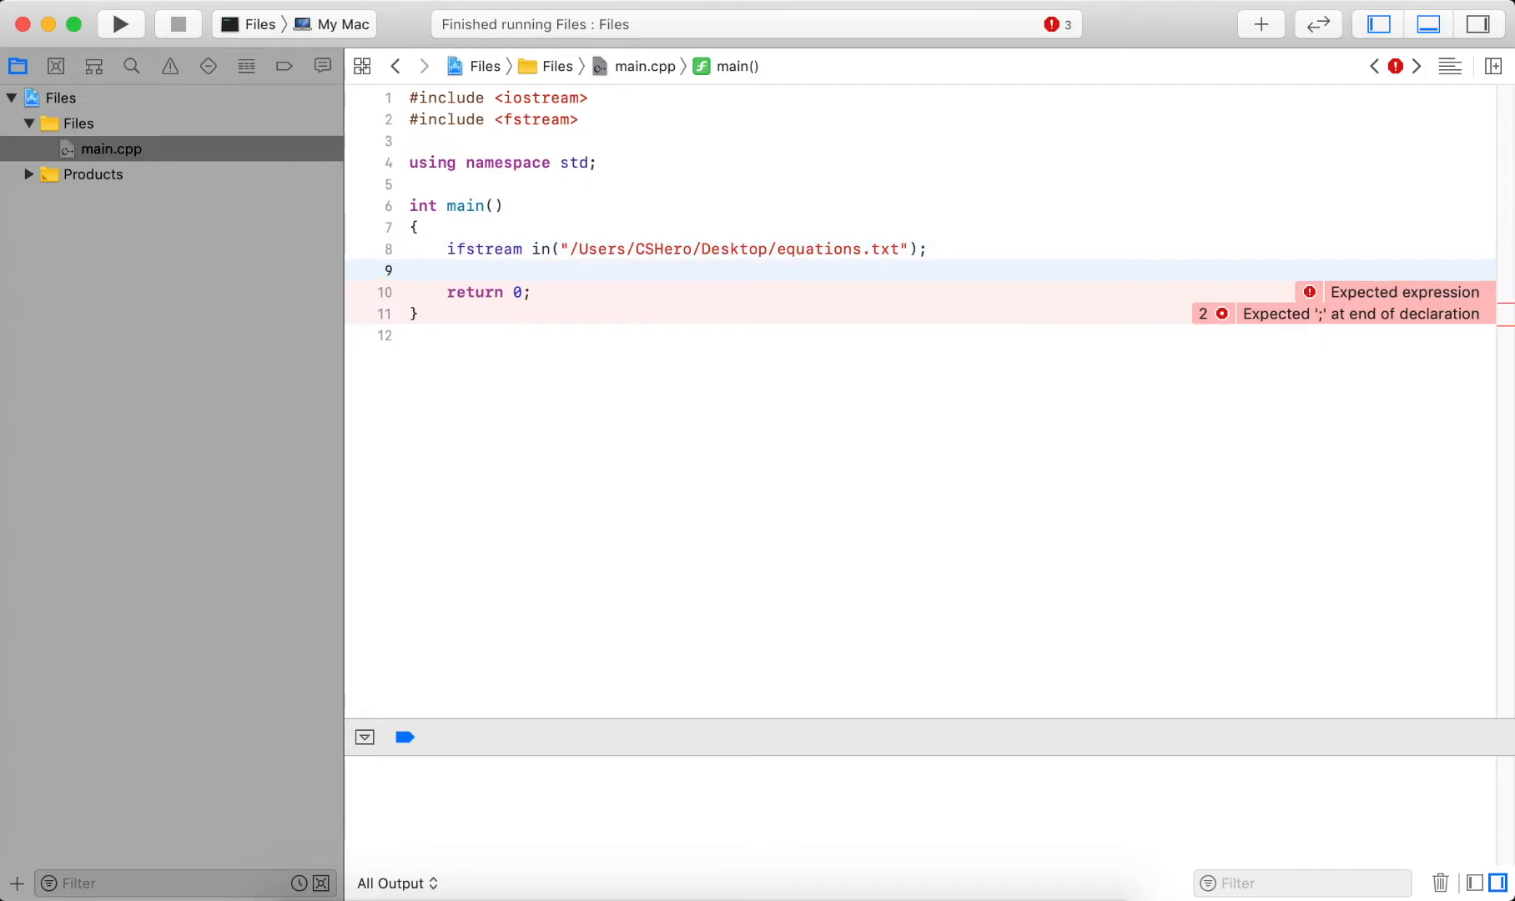
{"action": "key", "text": "Return"}
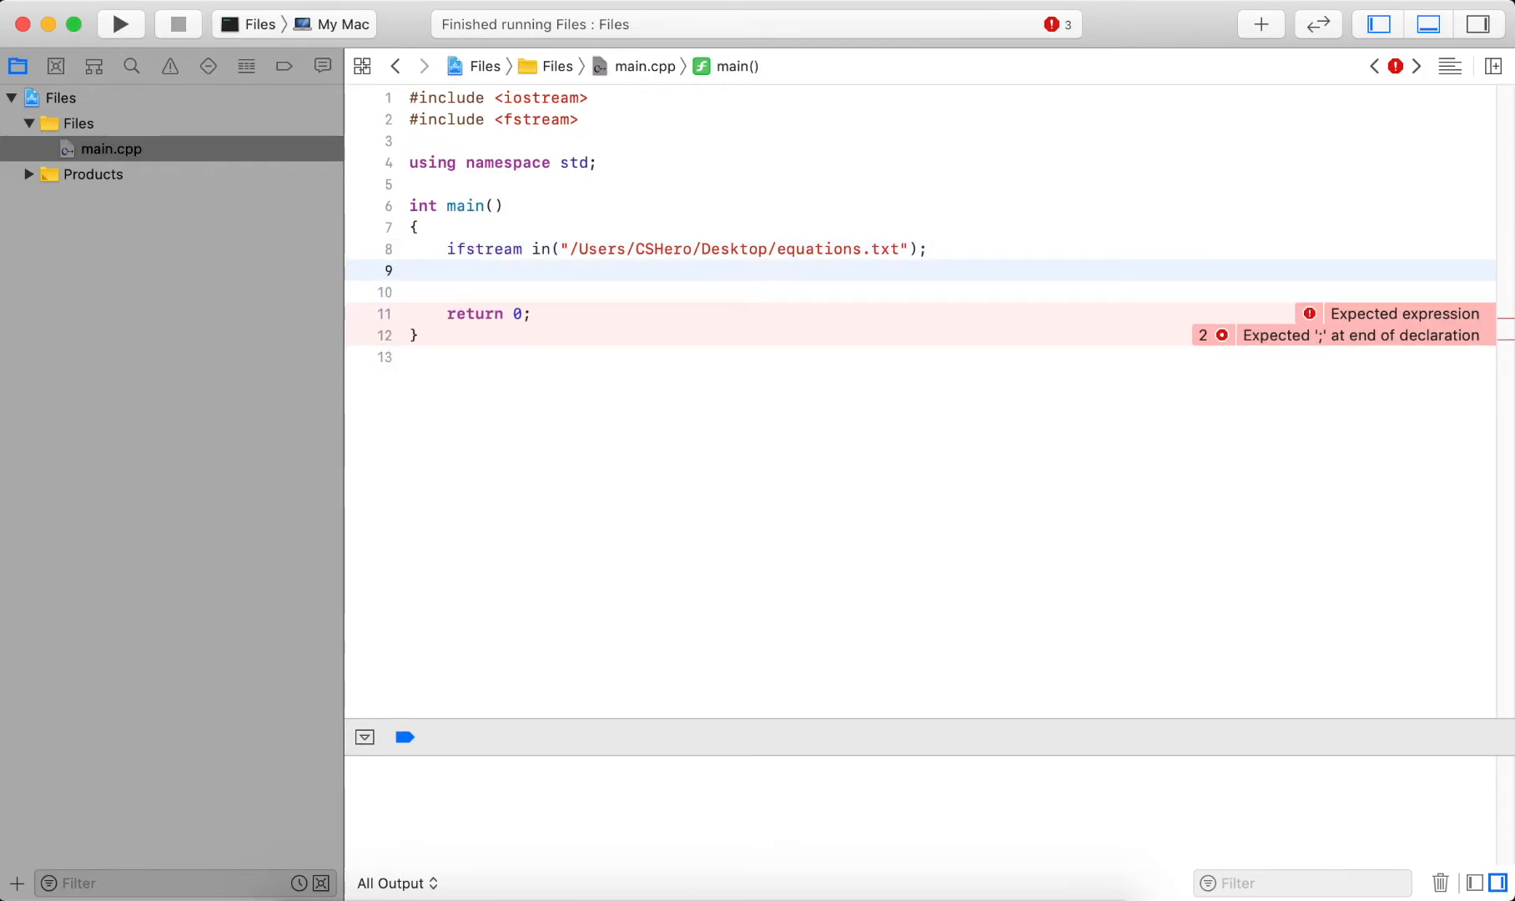
{"action": "key", "text": "Return"}
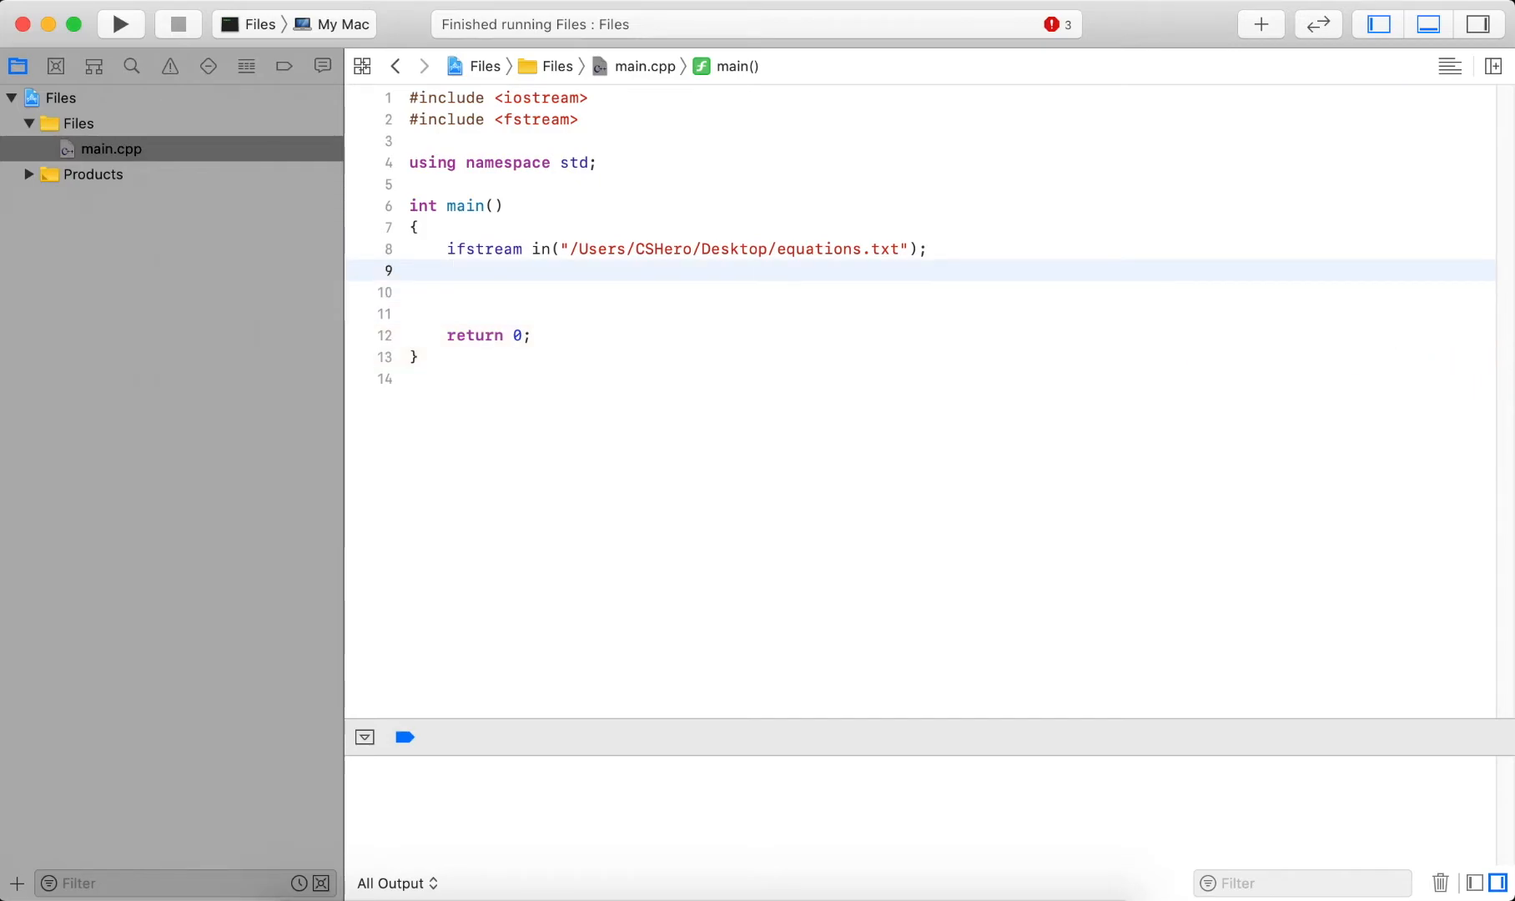
Declare ofstream out writing to /Users/CSHero/Desktop/results.txt.
{"action": "type", "text": "ofstream"}
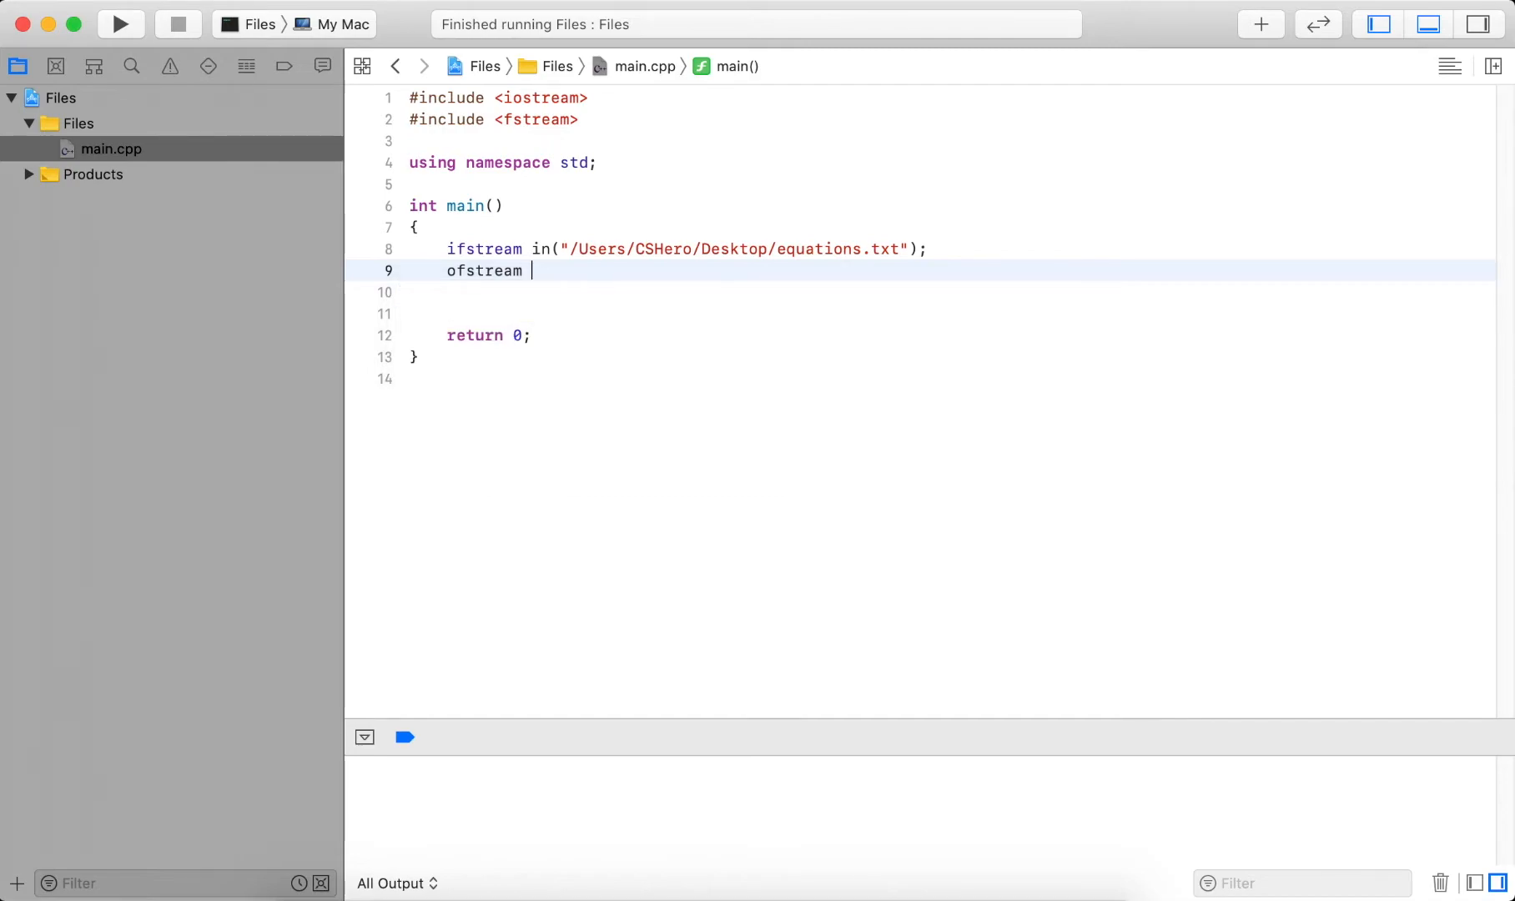
{"action": "type", "text": "out(\"\")"}
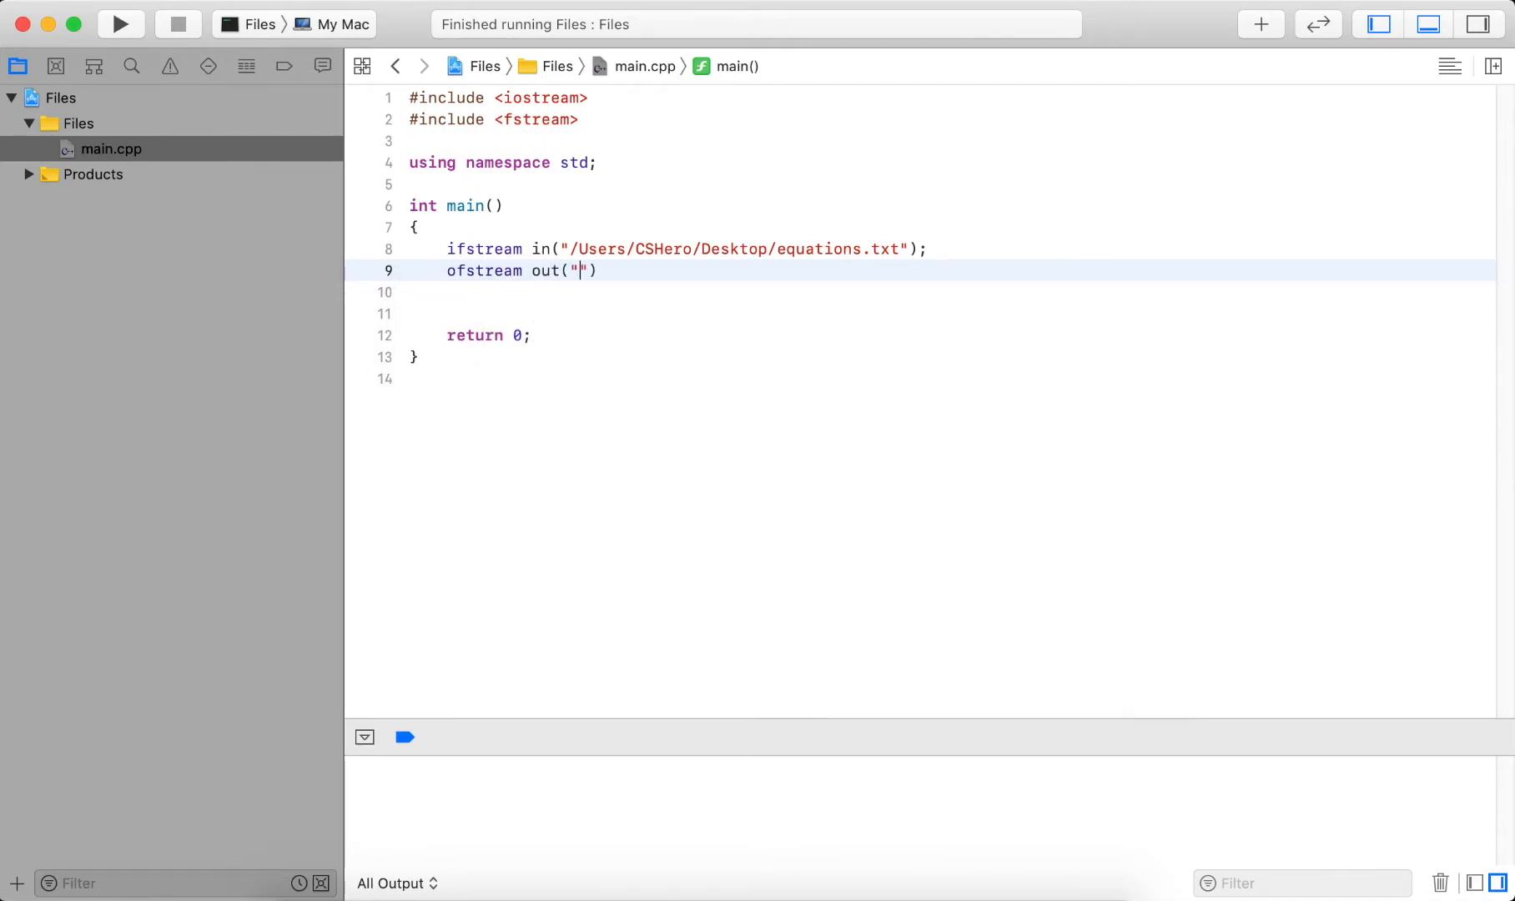
{"action": "type", "text": "/Users"}
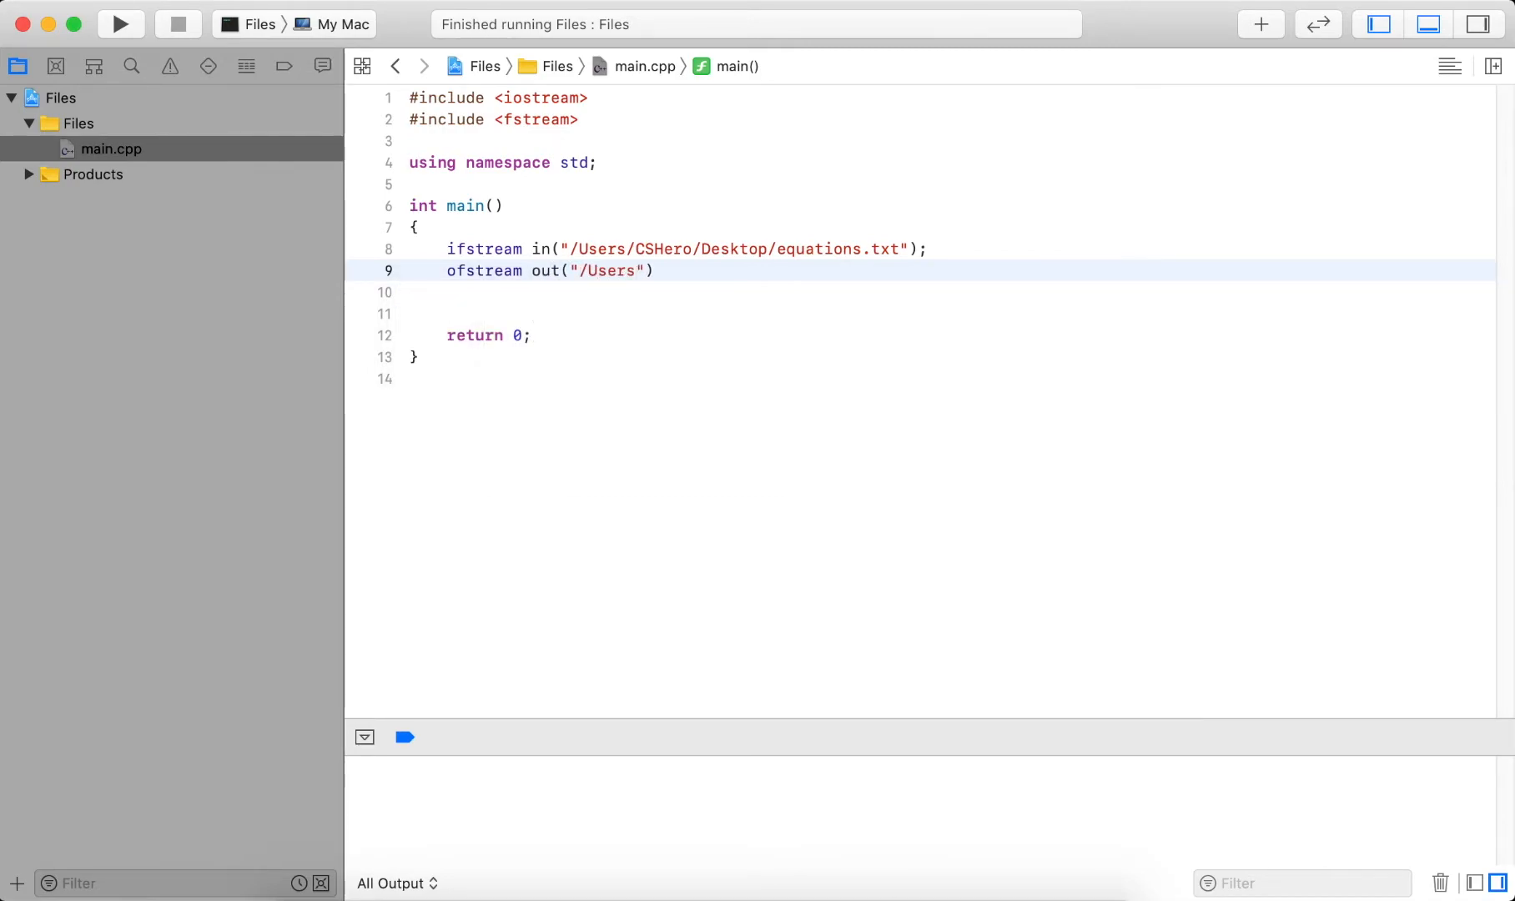
{"action": "type", "text": "/CSHer"}
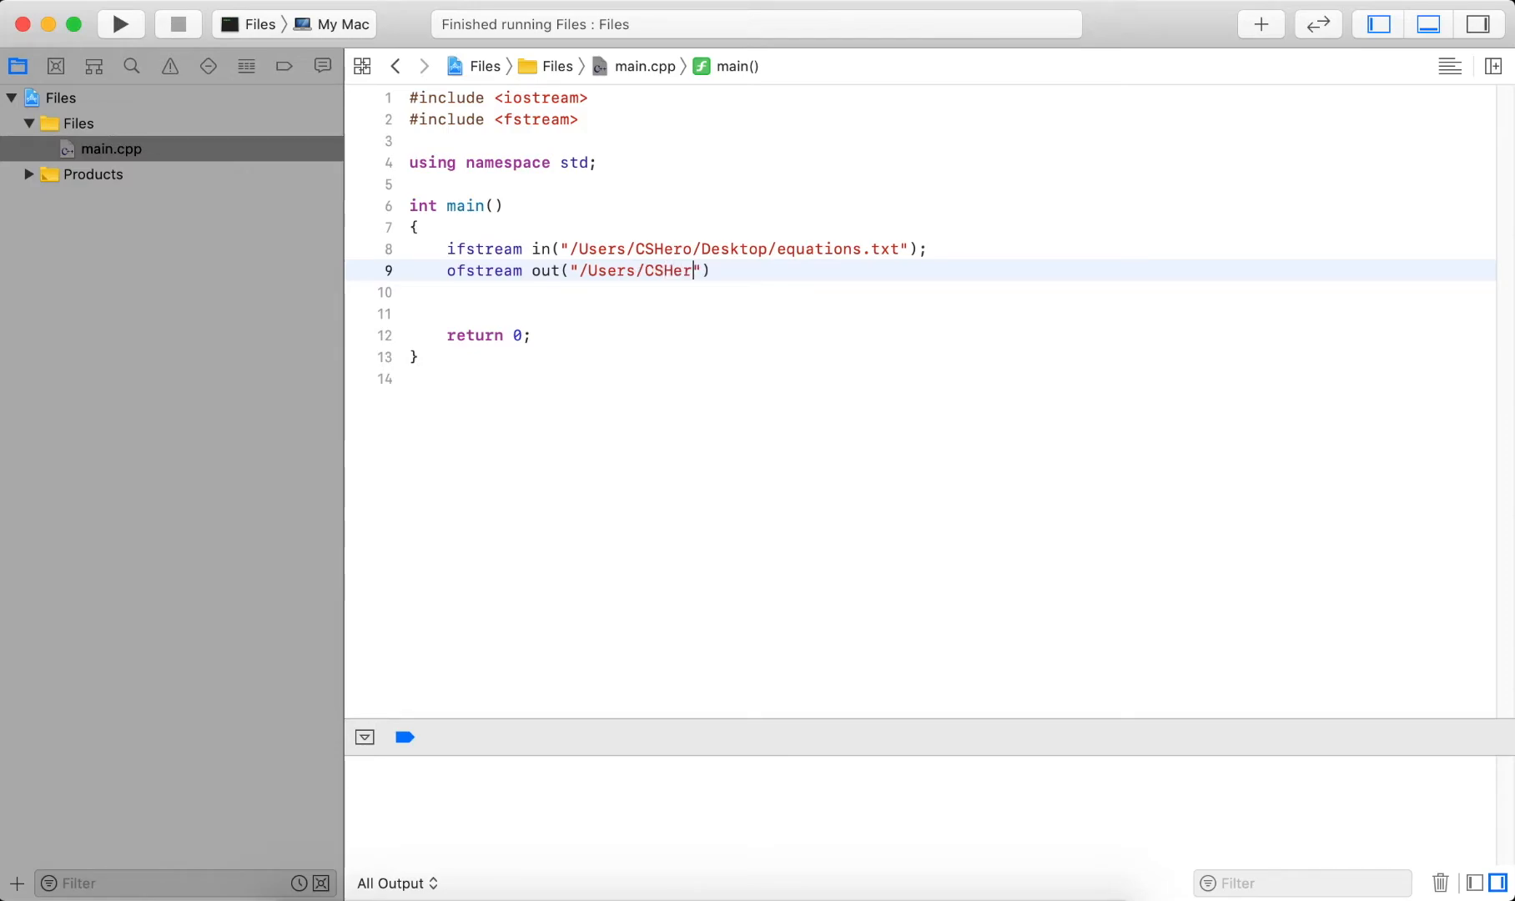
{"action": "type", "text": "o/Deskt"}
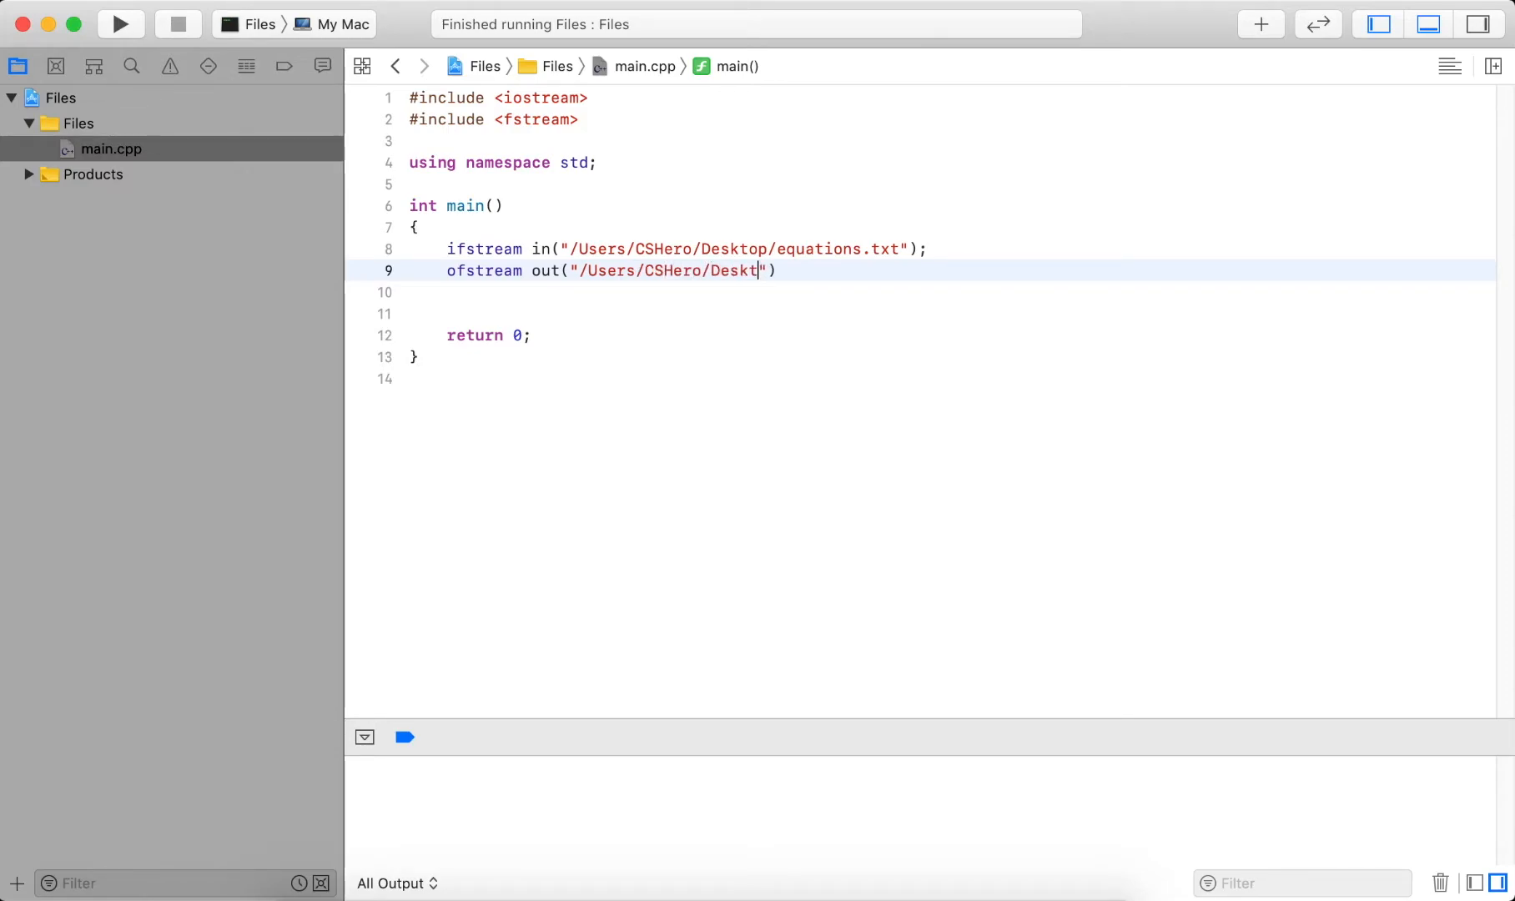
{"action": "type", "text": "op/results"}
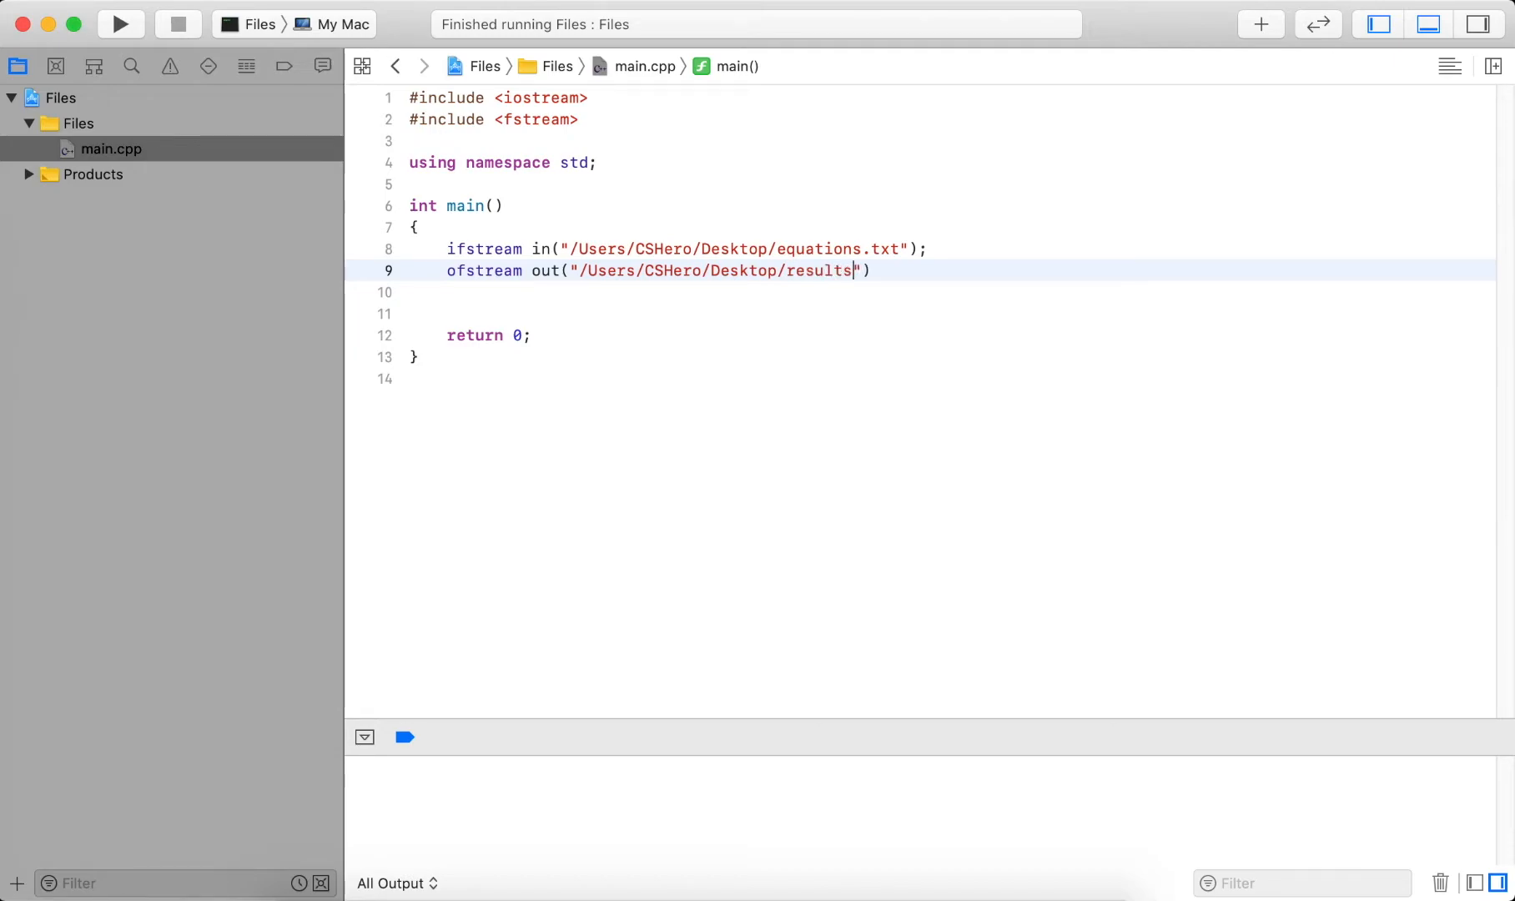
{"action": "type", "text": ".txt\");"}
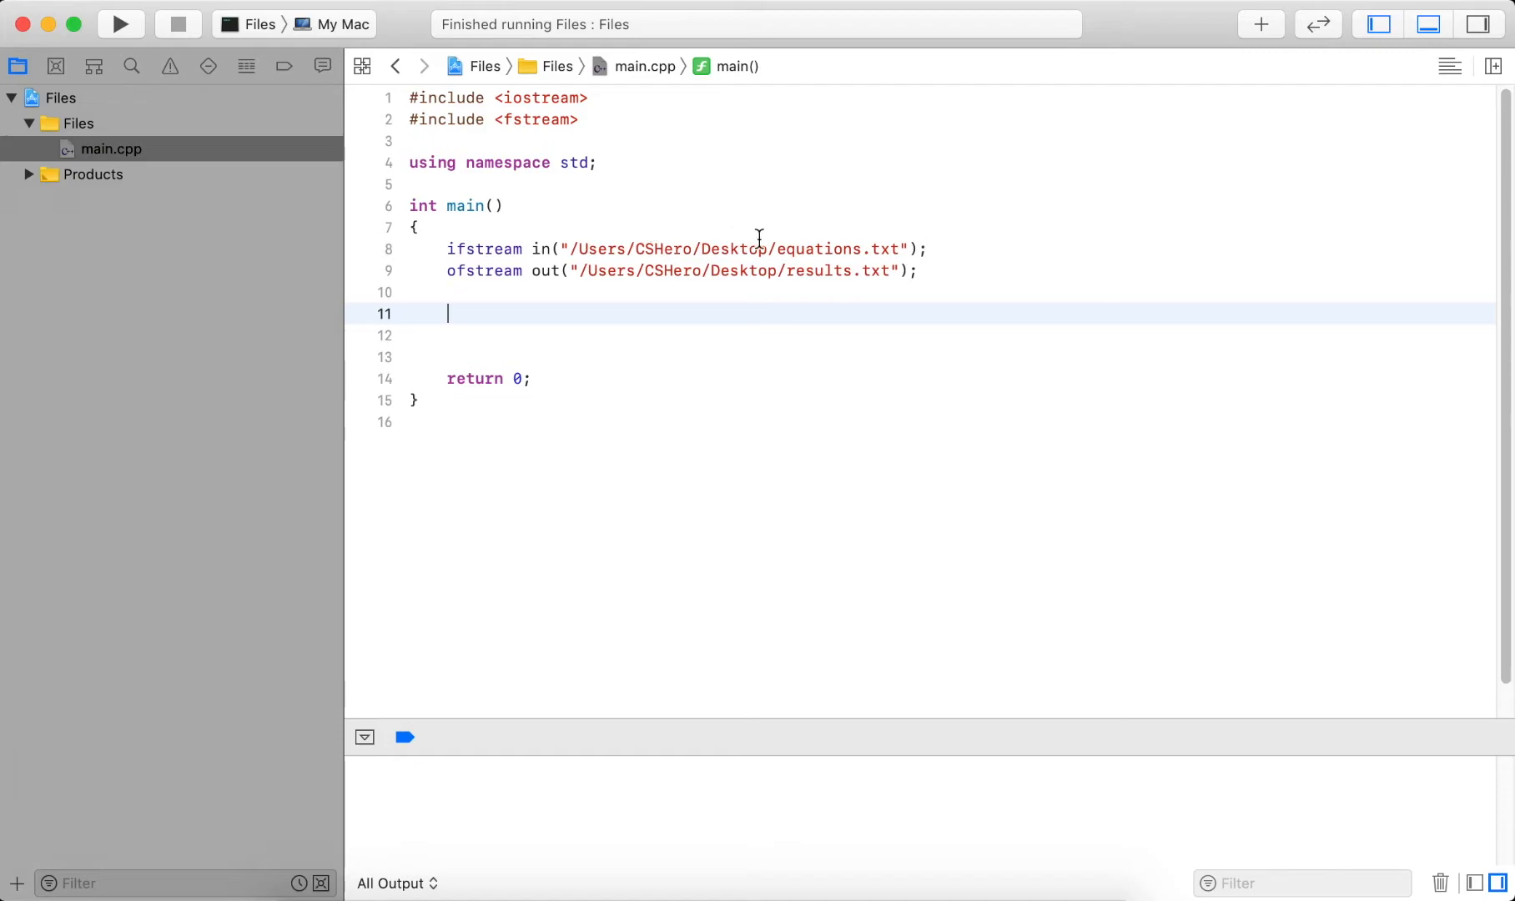
{"action": "mouse_move", "coordinate": [643, 304]}
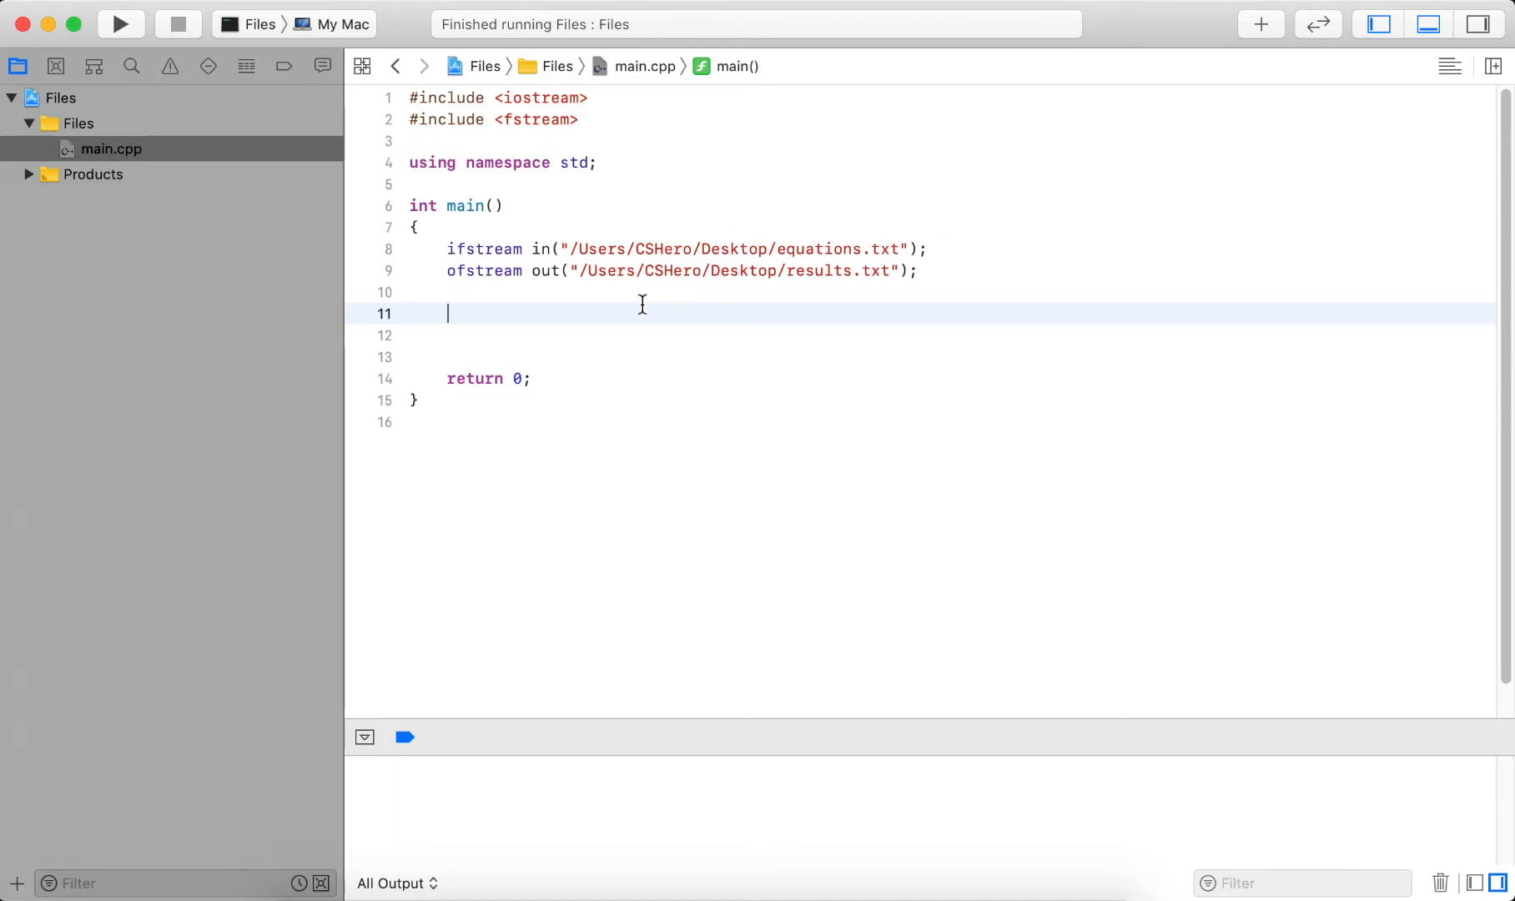
Add a while (!in.eof()) loop with an empty body below the streams.
{"action": "type", "text": "while"}
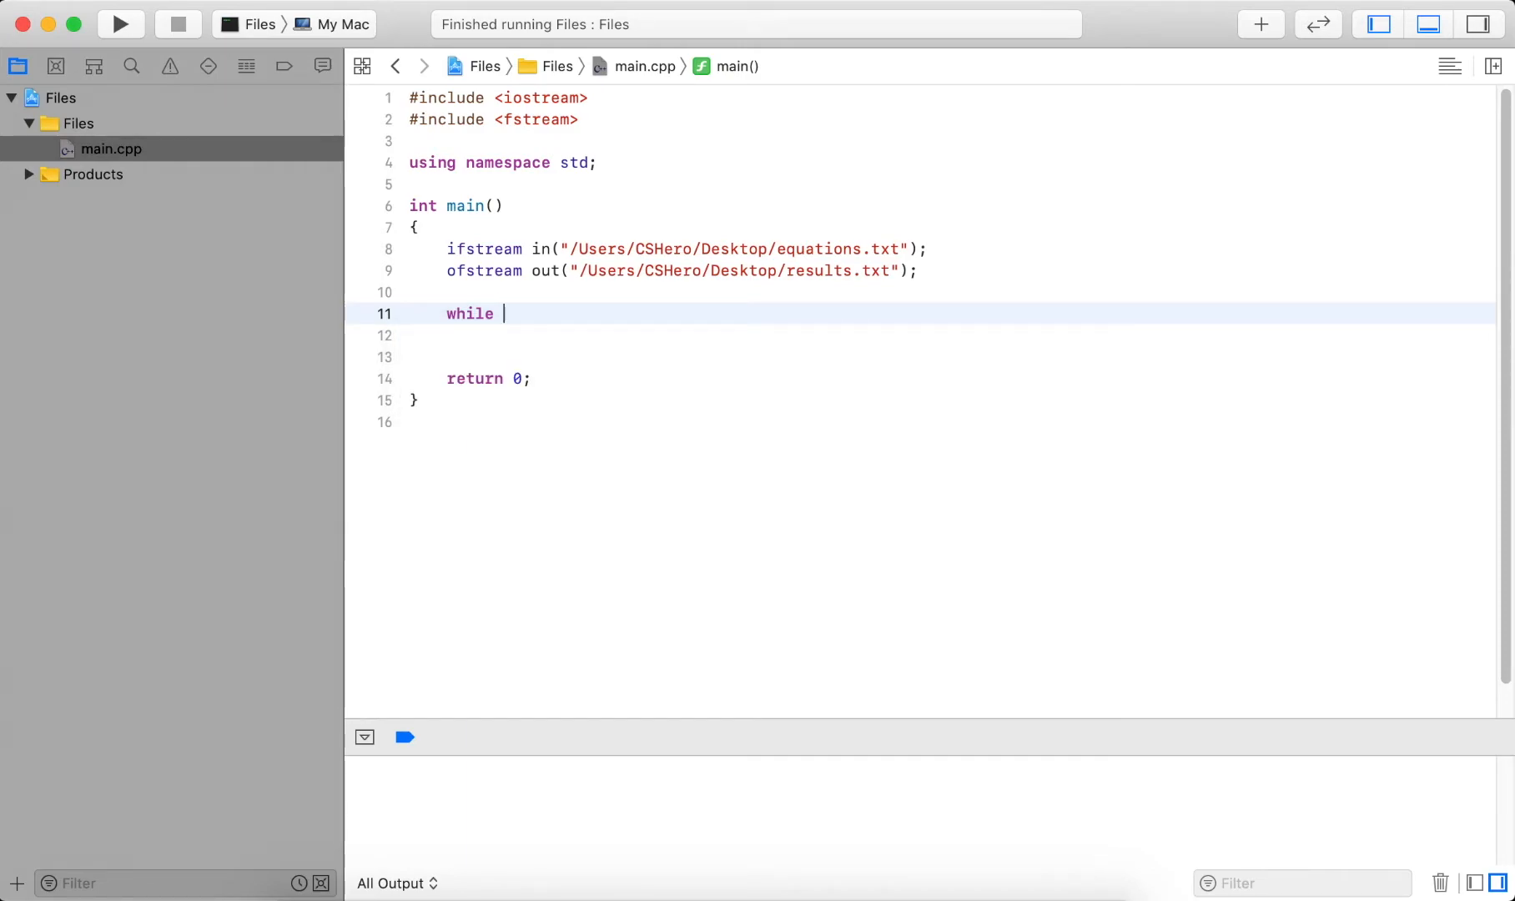
{"action": "type", "text": "("}
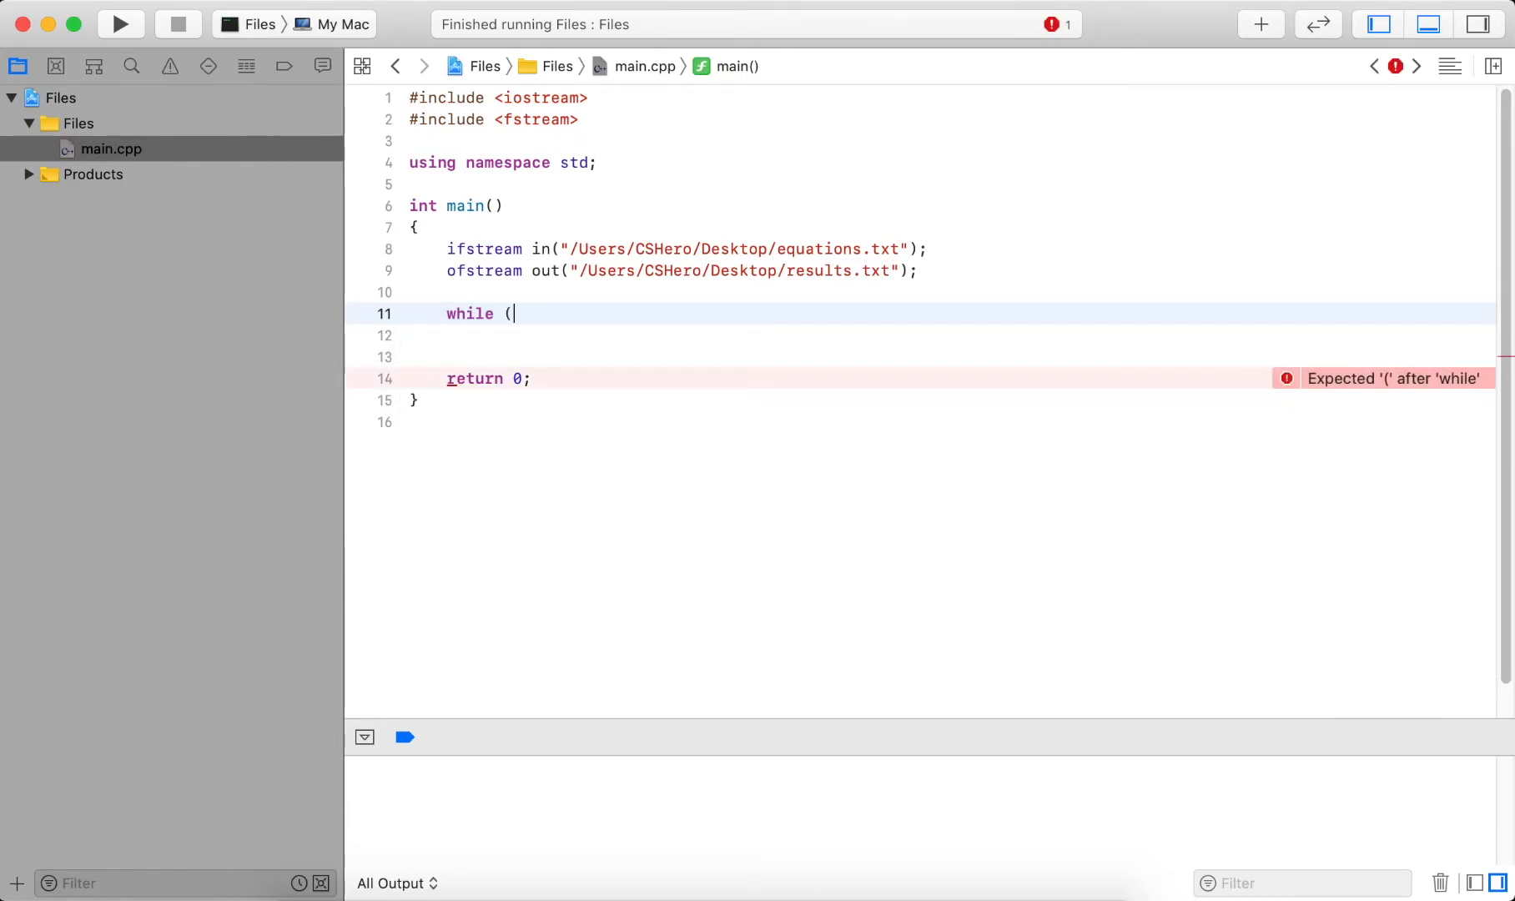
{"action": "type", "text": "!"}
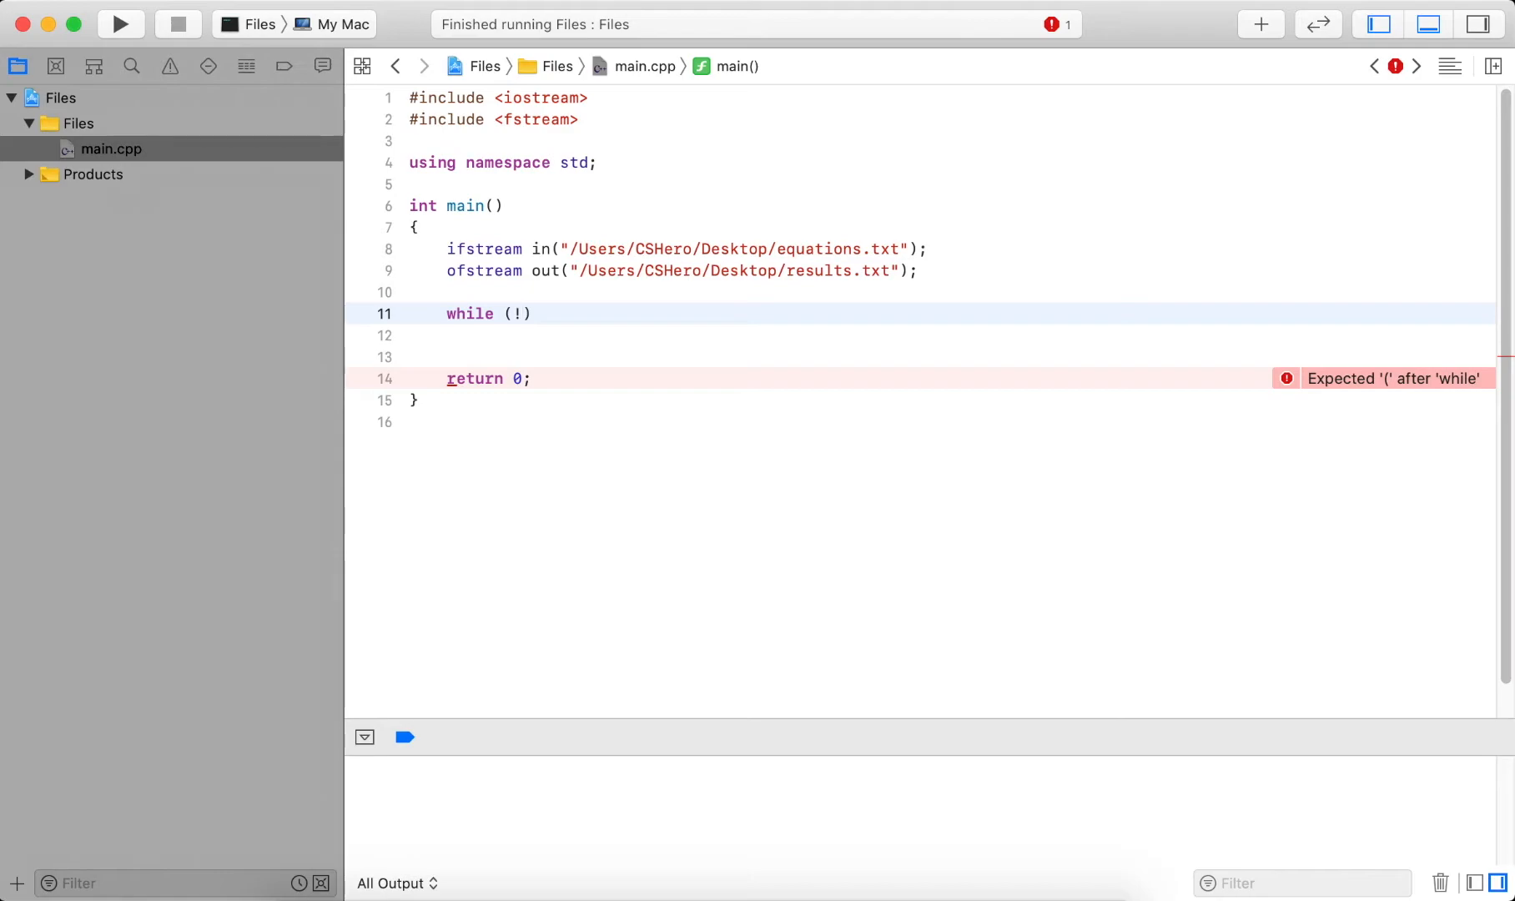
{"action": "type", "text": ")"}
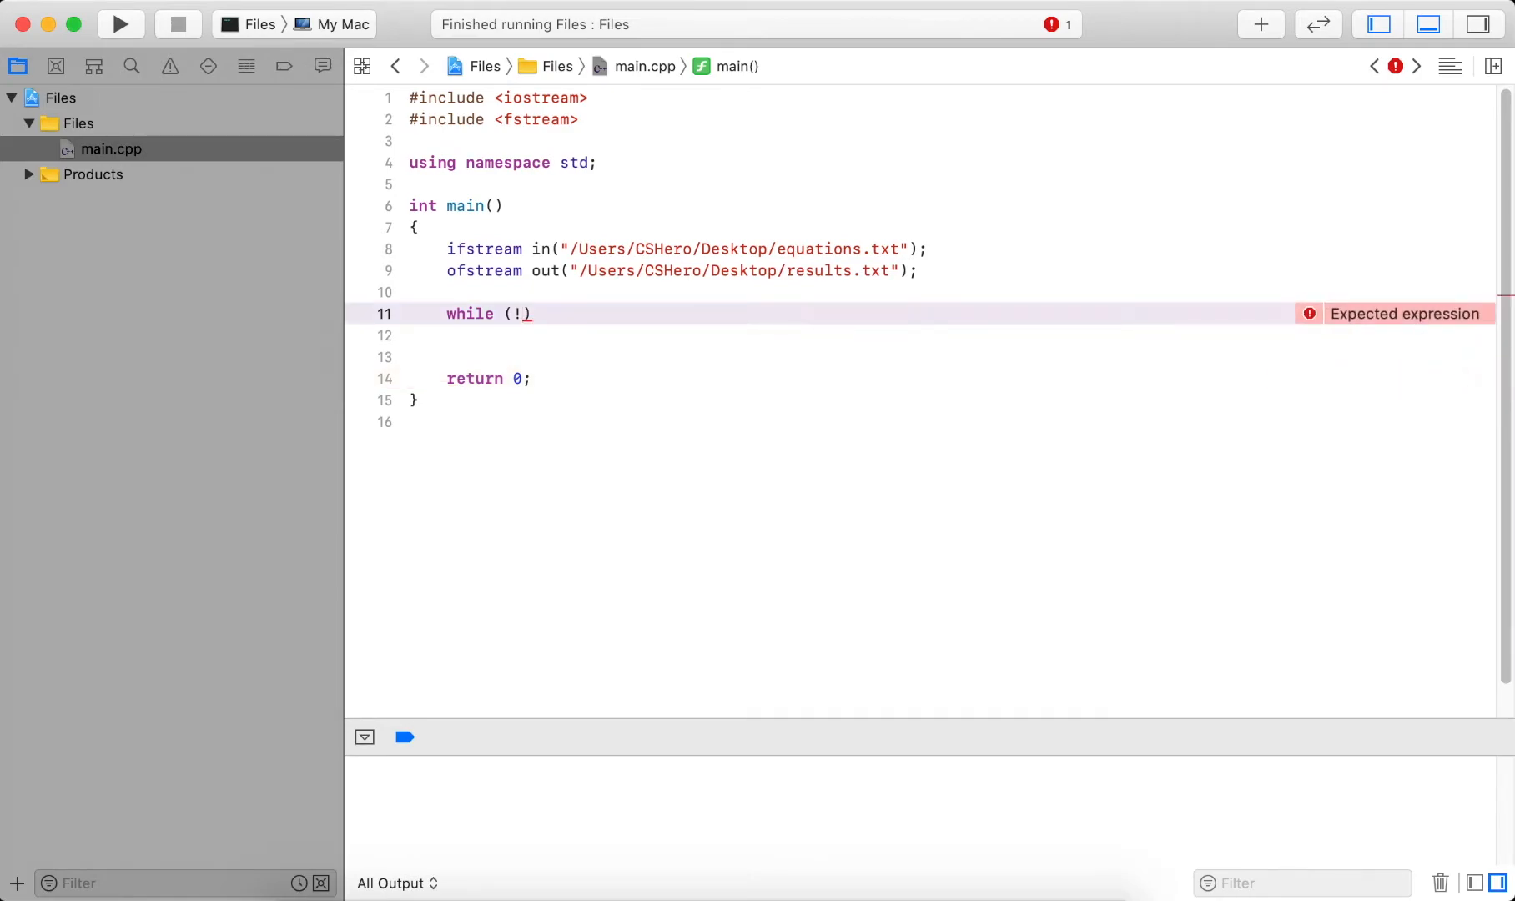
{"action": "type", "text": "i"}
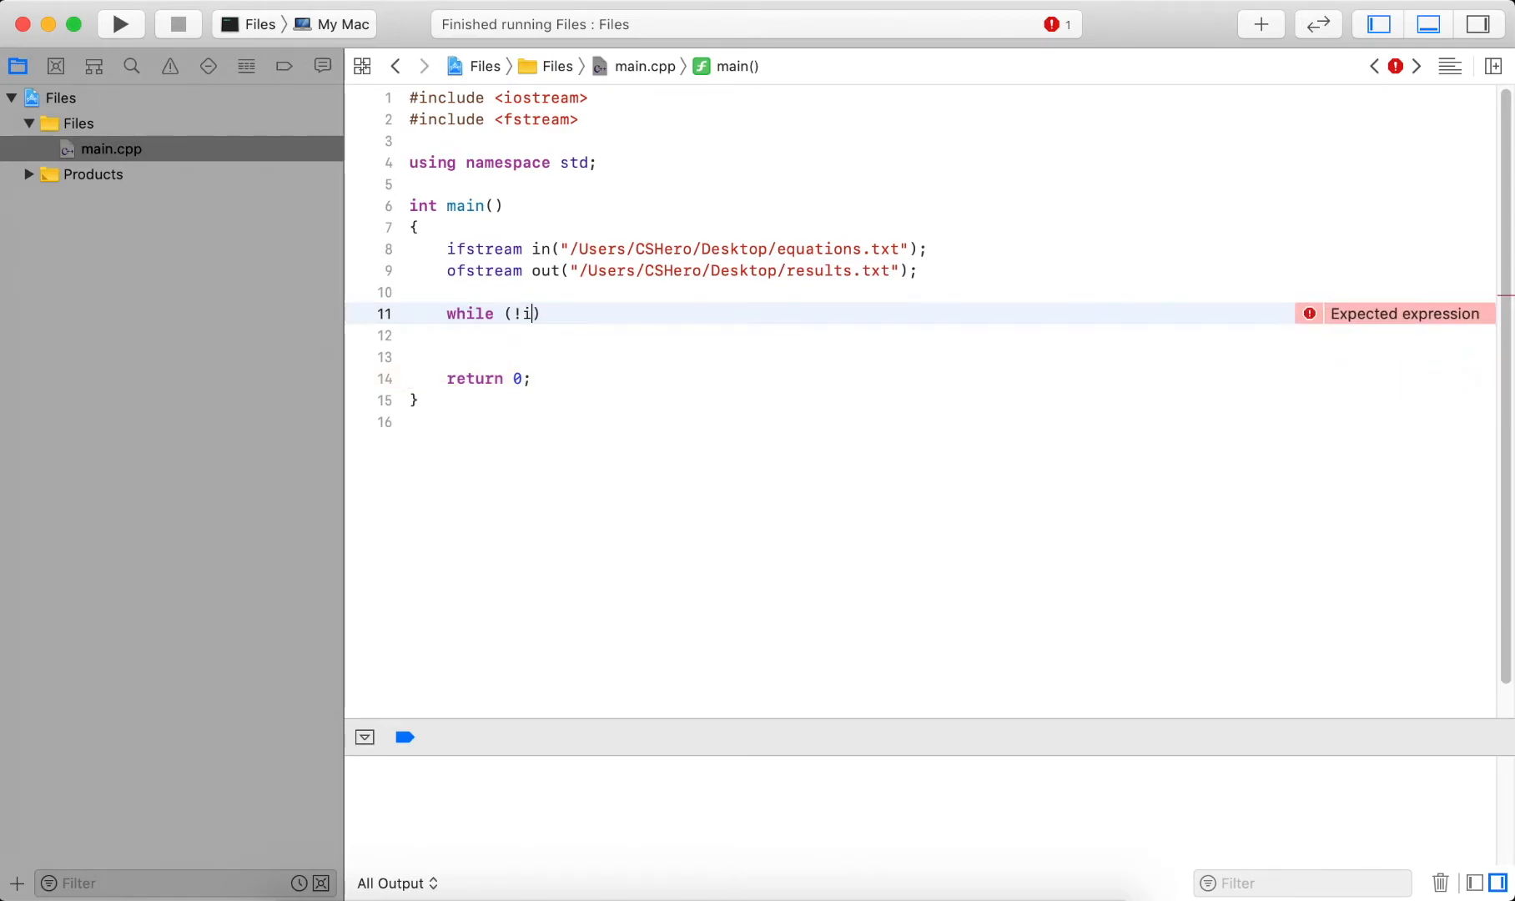
{"action": "type", "text": "n."}
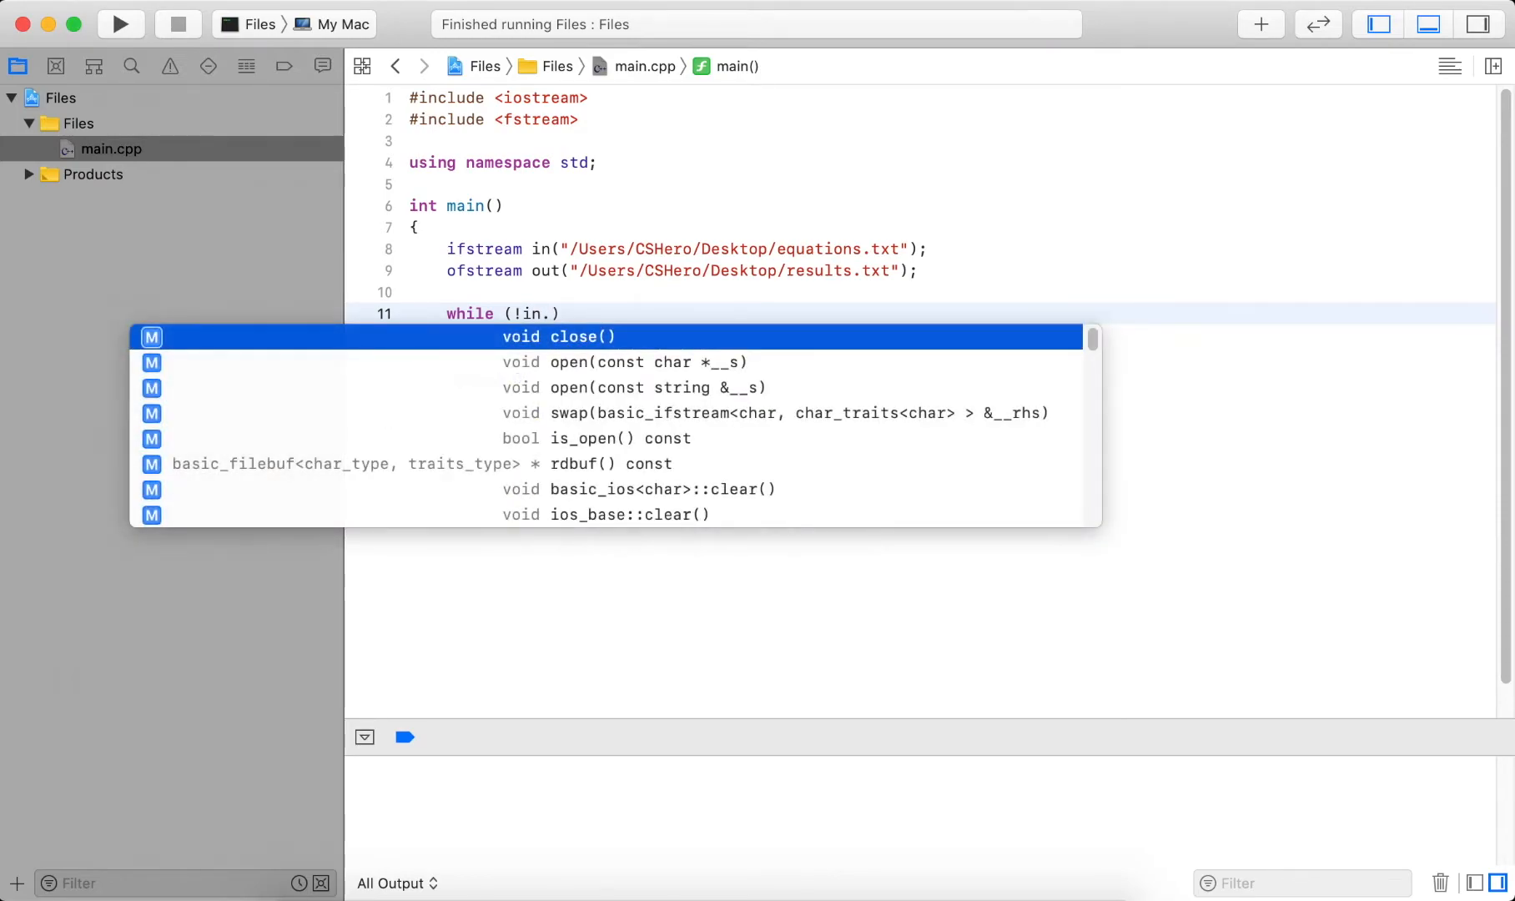
{"action": "type", "text": "eof())"}
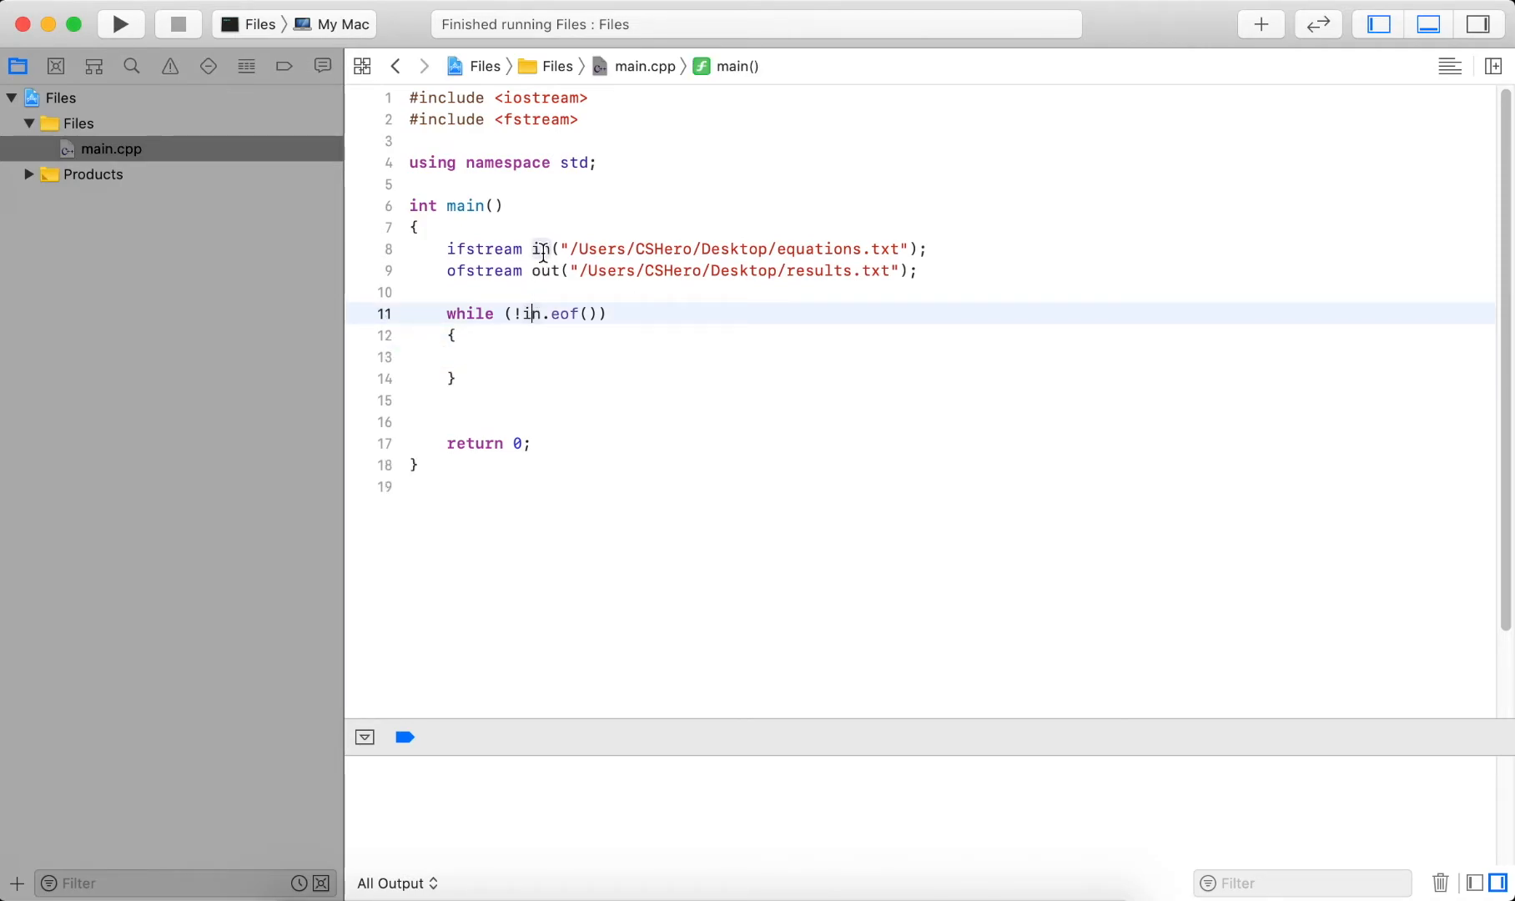
{"action": "mouse_move", "coordinate": [536, 287]}
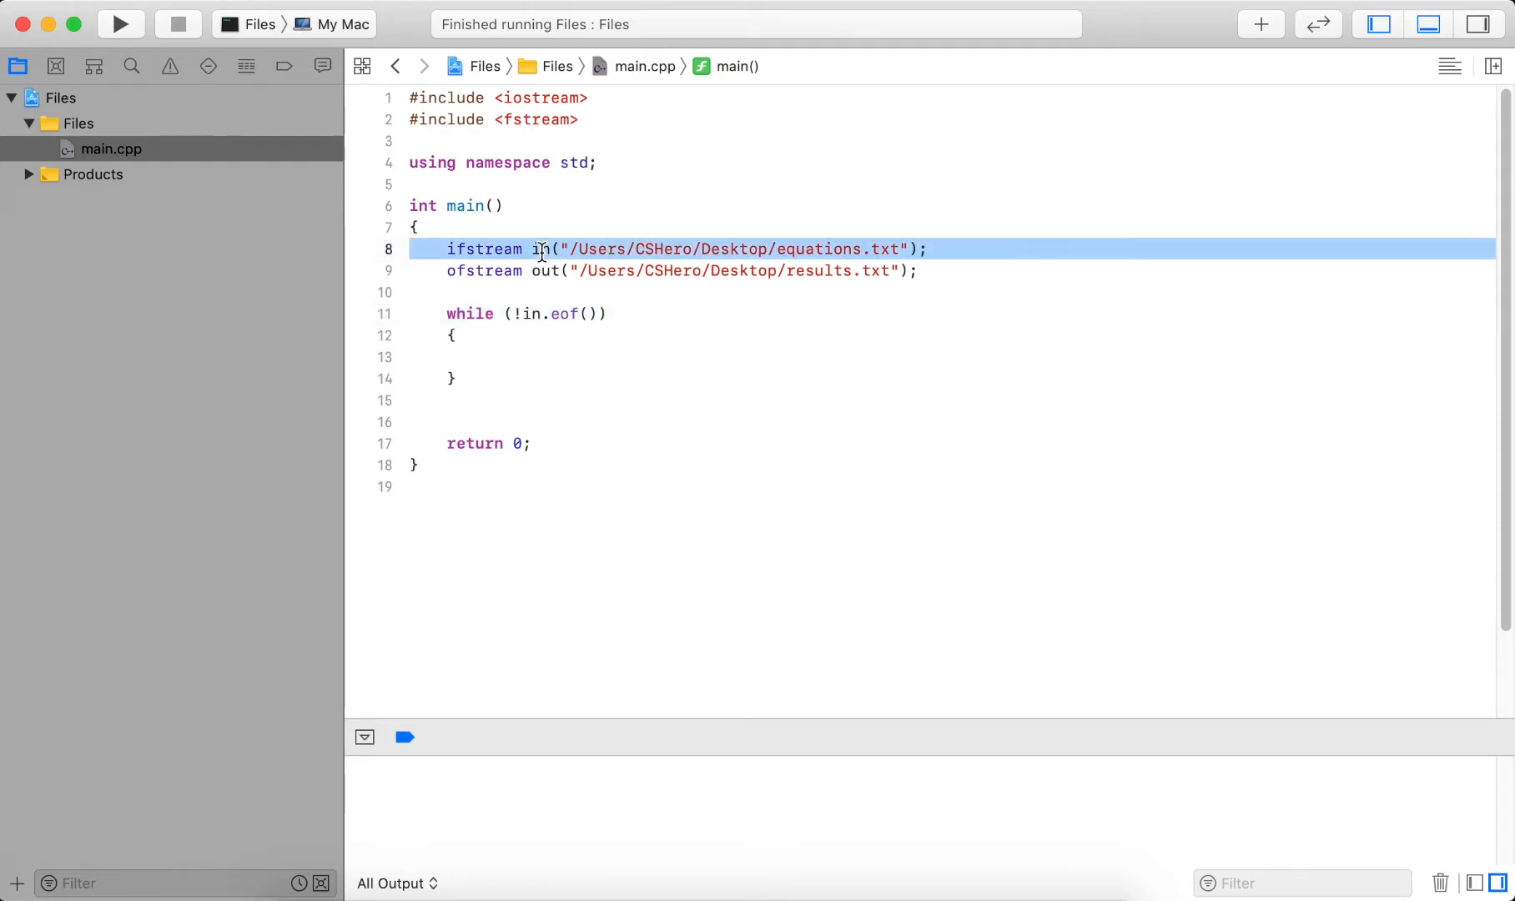
Retype the stream name 'in' as 'file' in its declaration and the while condition.
{"action": "type", "text": "file"}
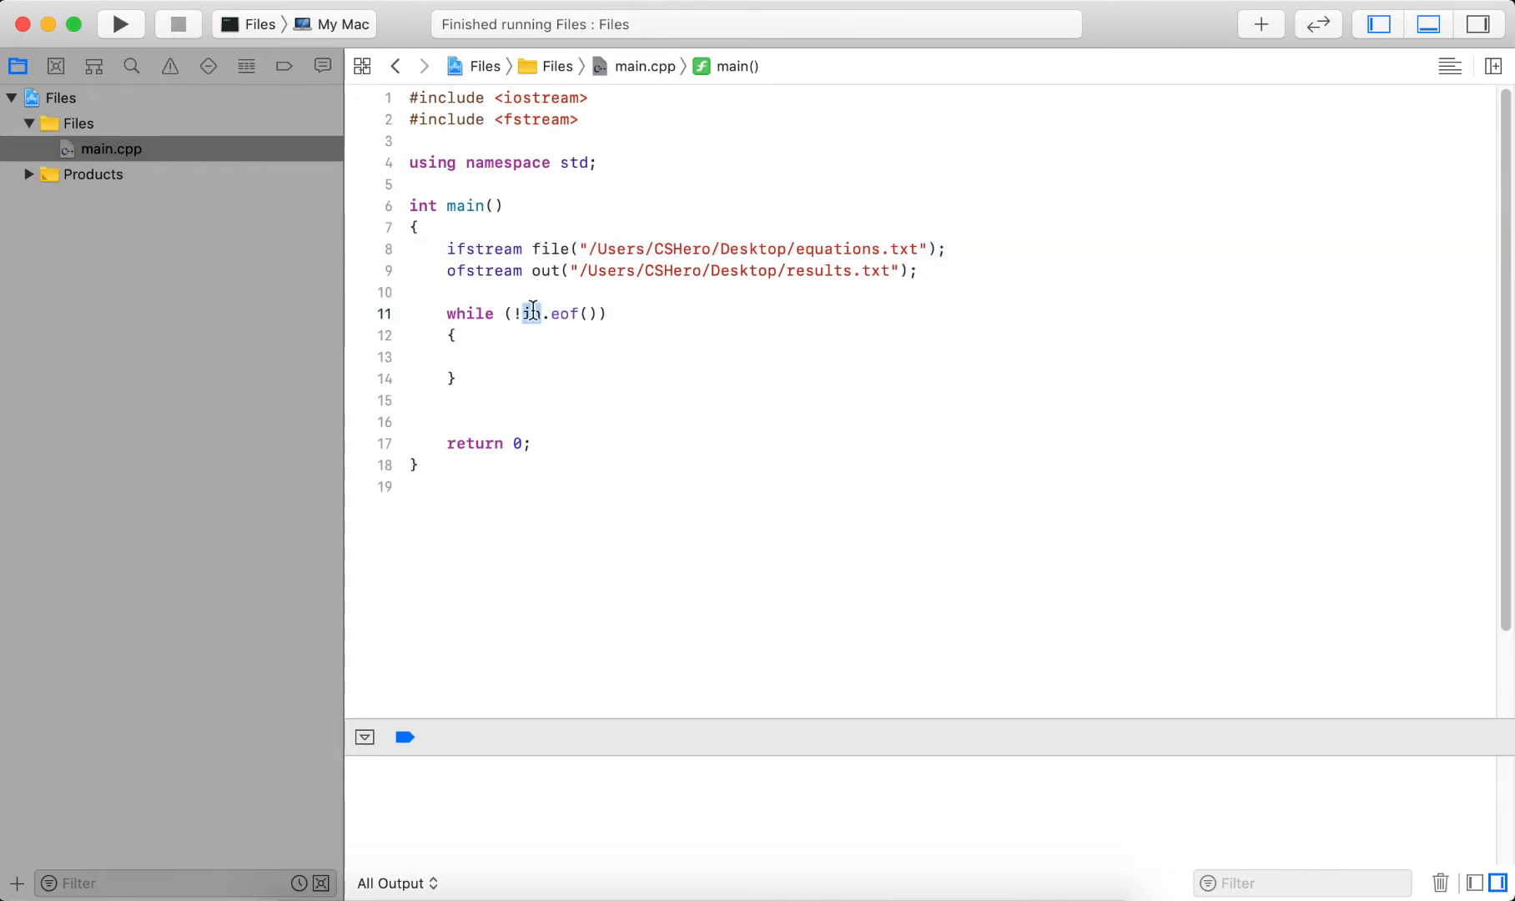
{"action": "type", "text": "file"}
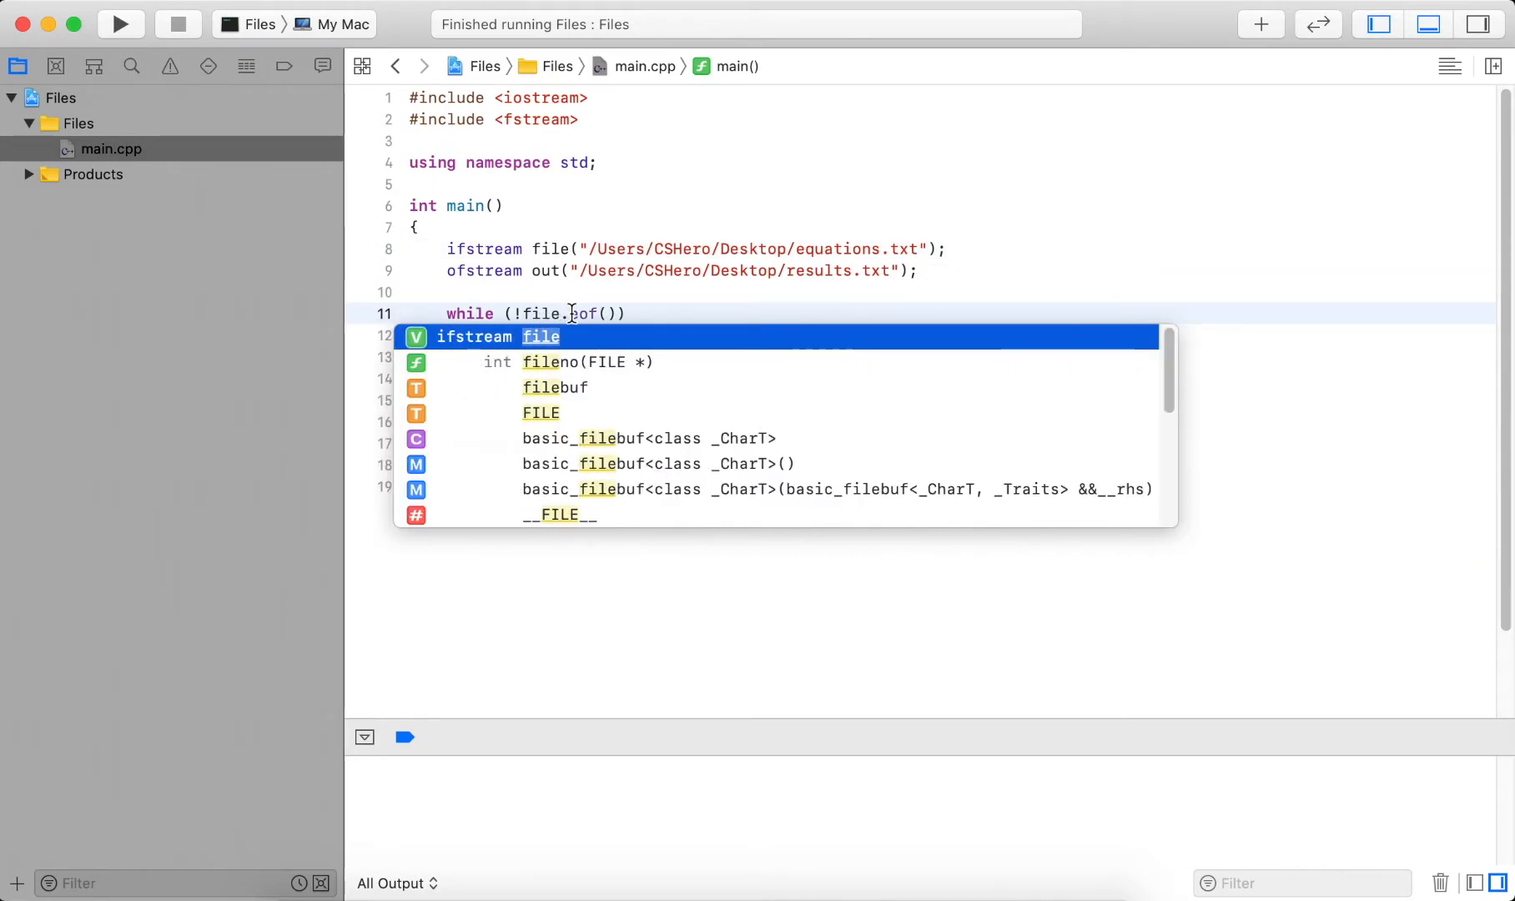
{"action": "key", "text": "Escape"}
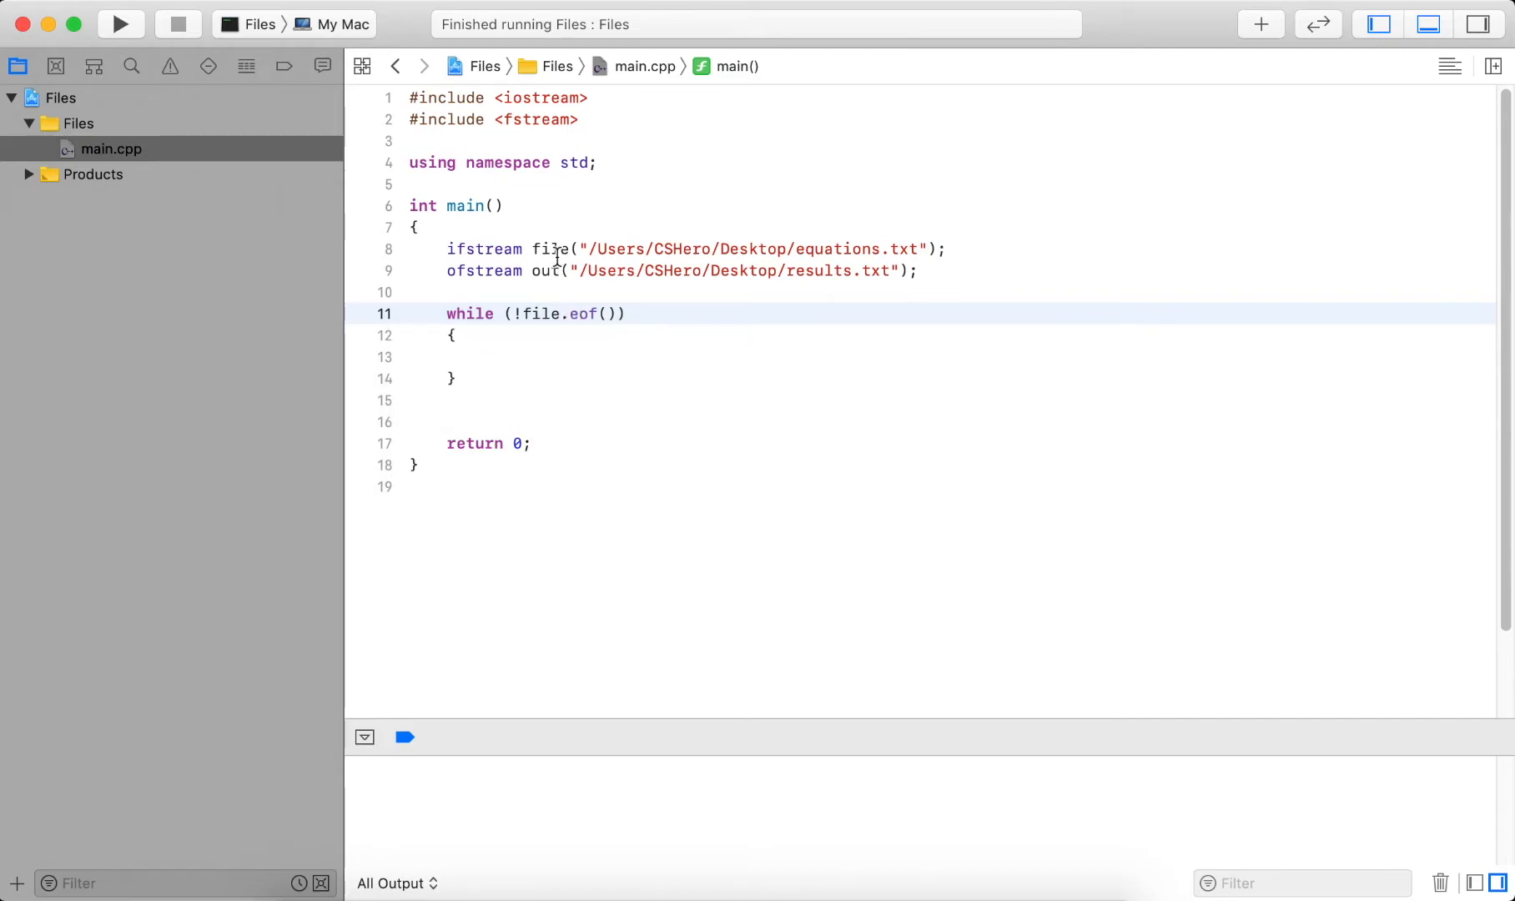
{"action": "mouse_move", "coordinate": [551, 313]}
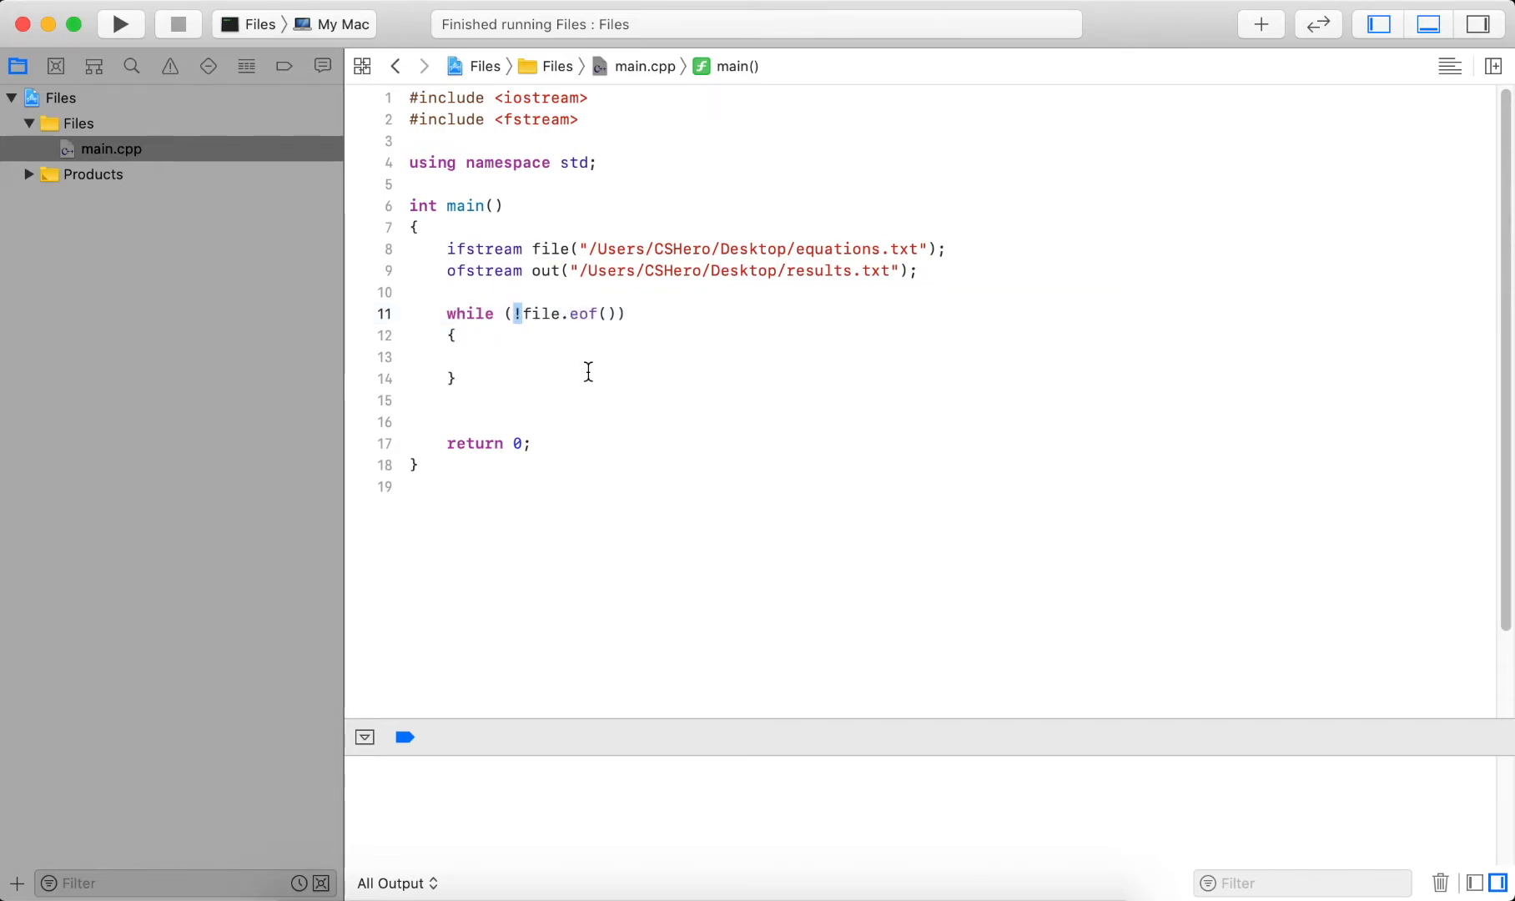
{"action": "right_click", "coordinate": [575, 362]}
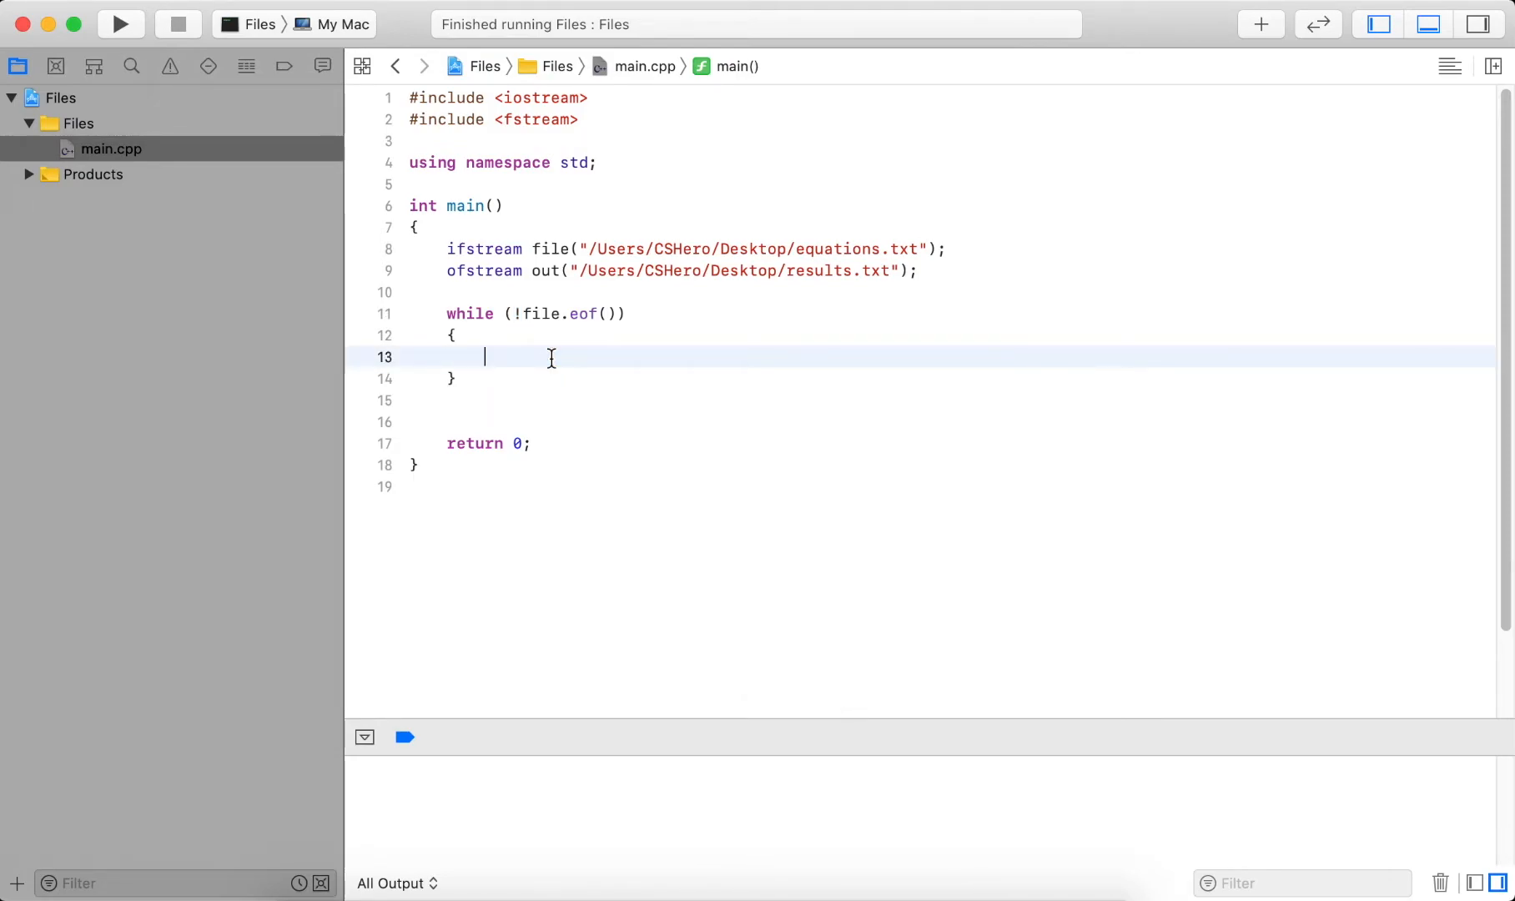
Declare int operand1 and char op inside the loop, reading operand1 from file.
{"action": "type", "text": "int"}
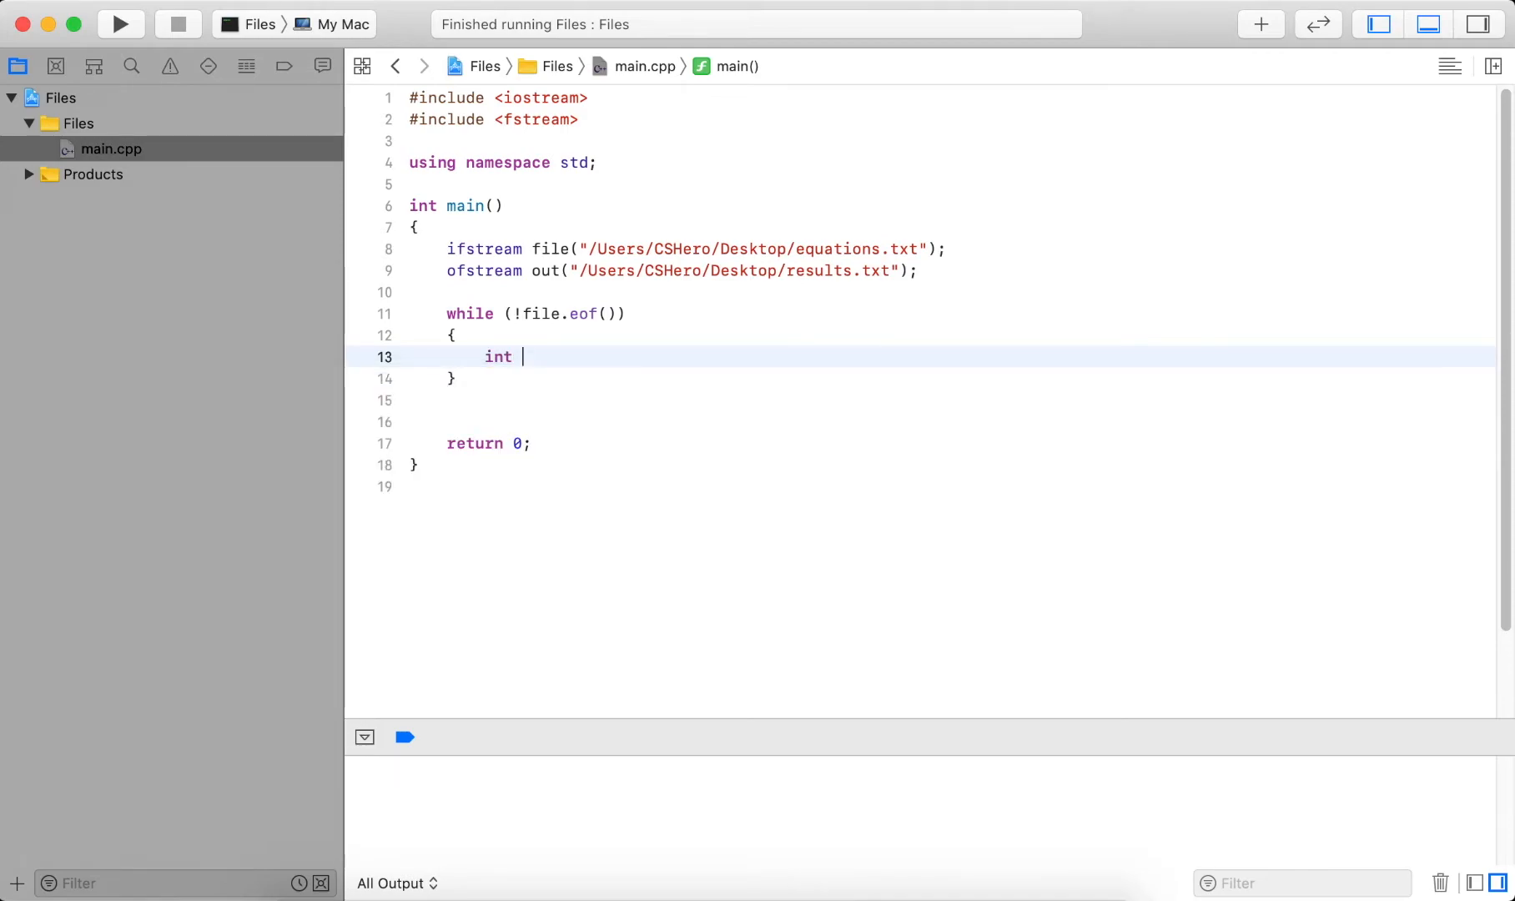
{"action": "type", "text": "operand1;"}
{"action": "type", "text": "file >>"}
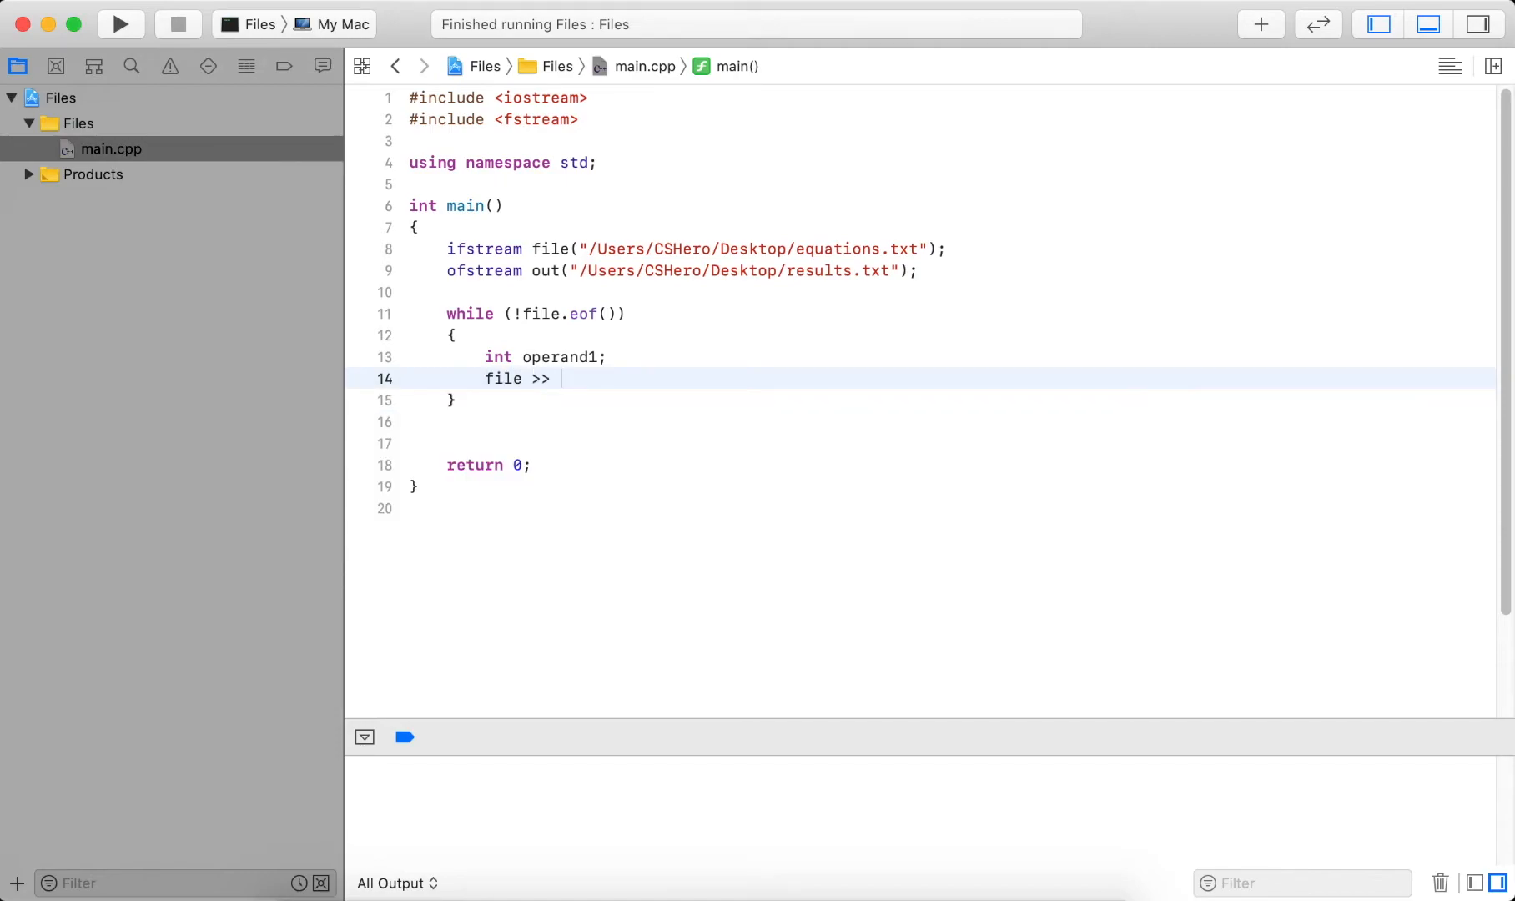
{"action": "type", "text": "operand1;"}
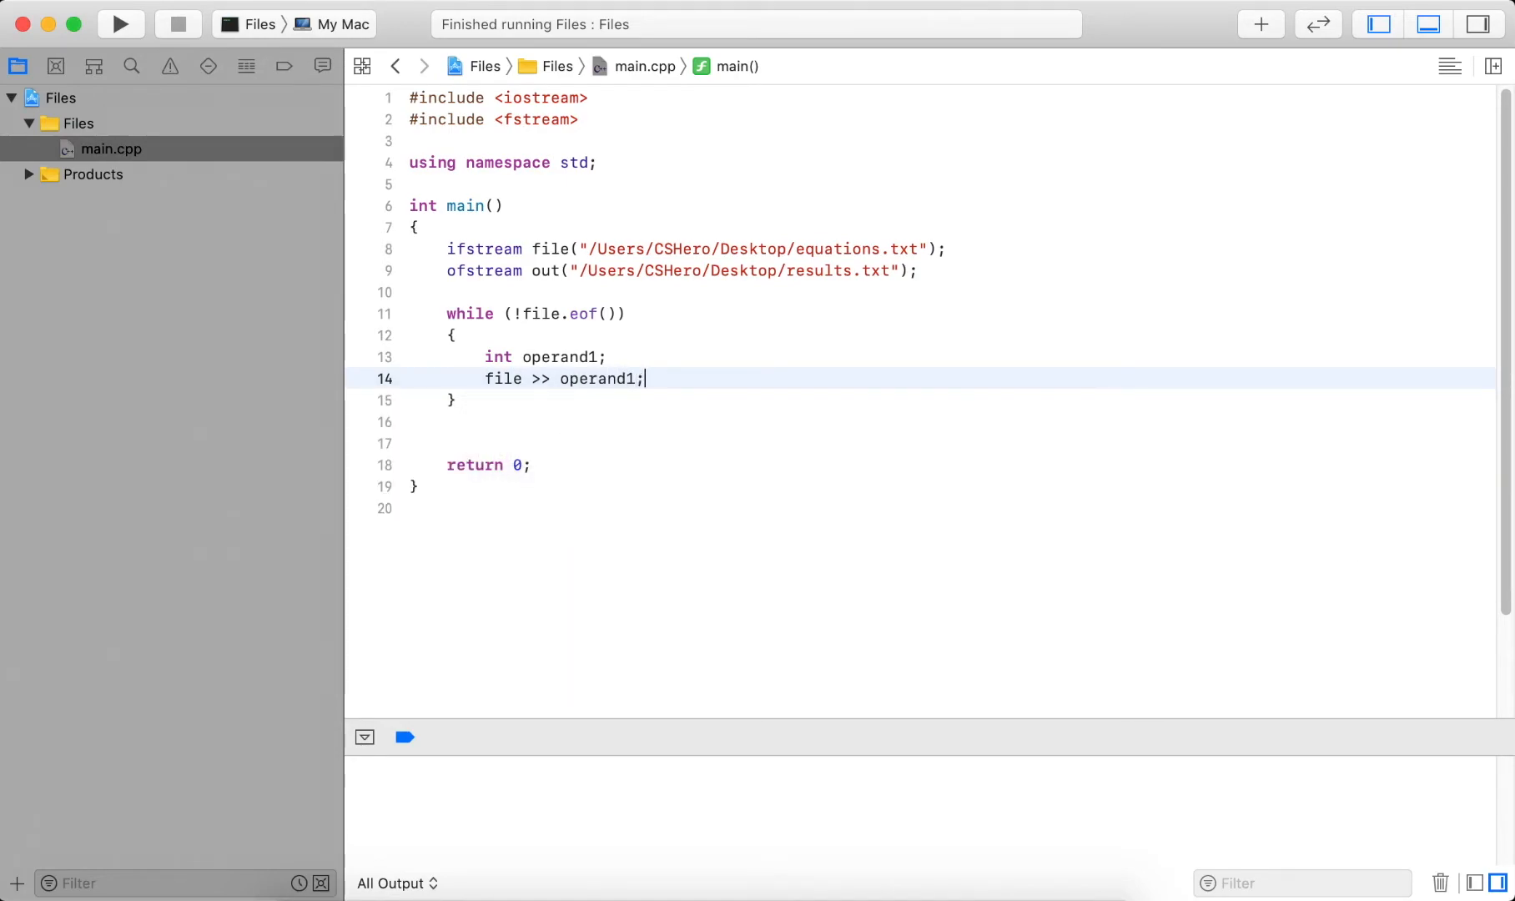
{"action": "key", "text": "enter"}
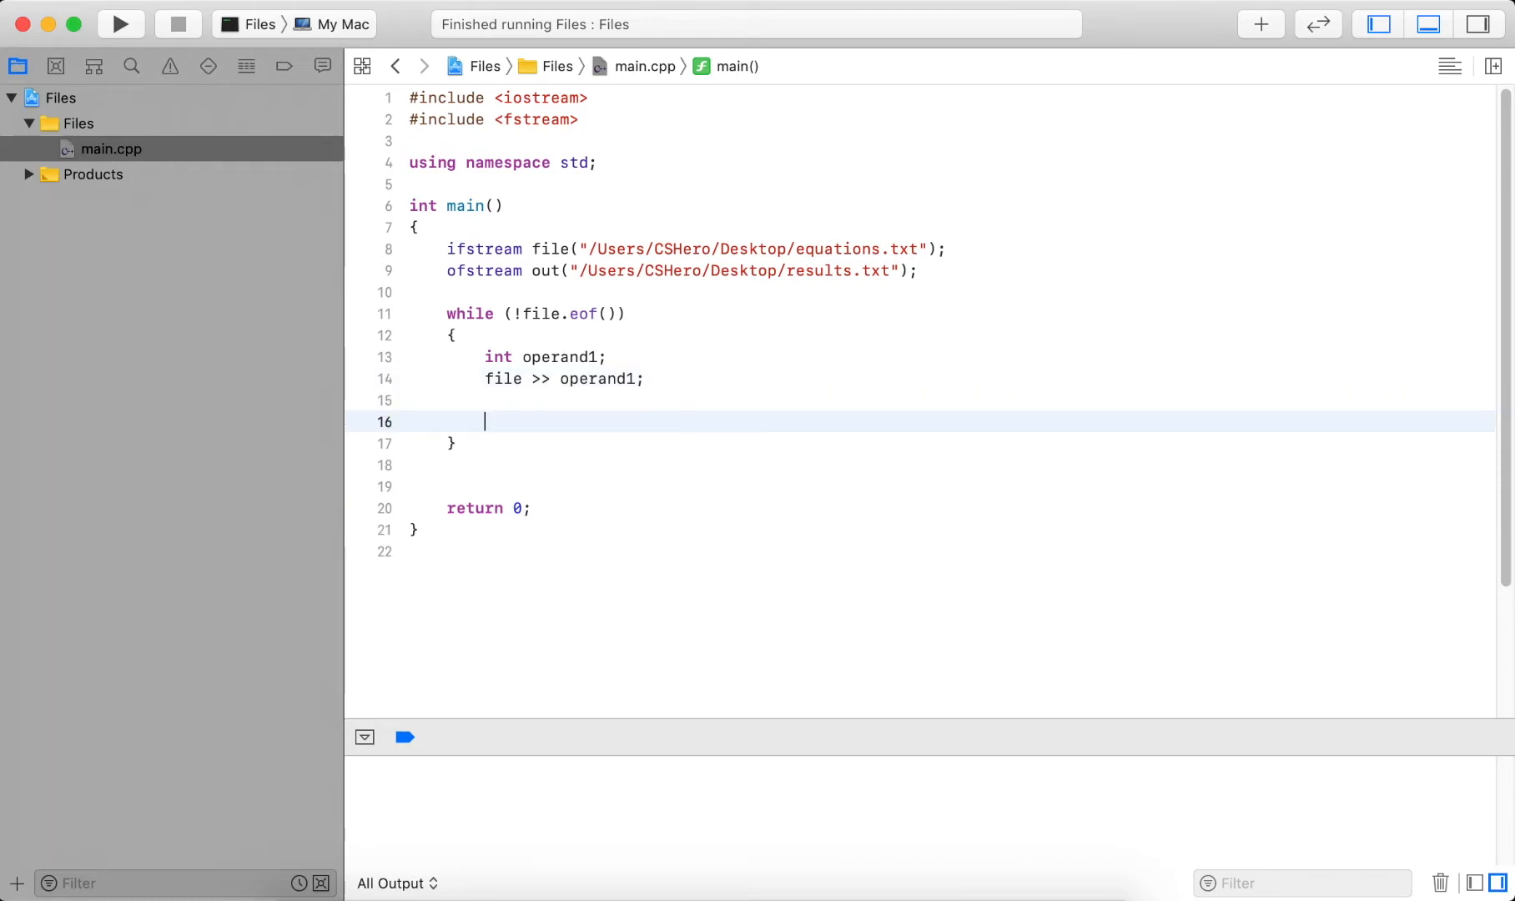
{"action": "type", "text": "char"}
{"action": "type", "text": "file >>"}
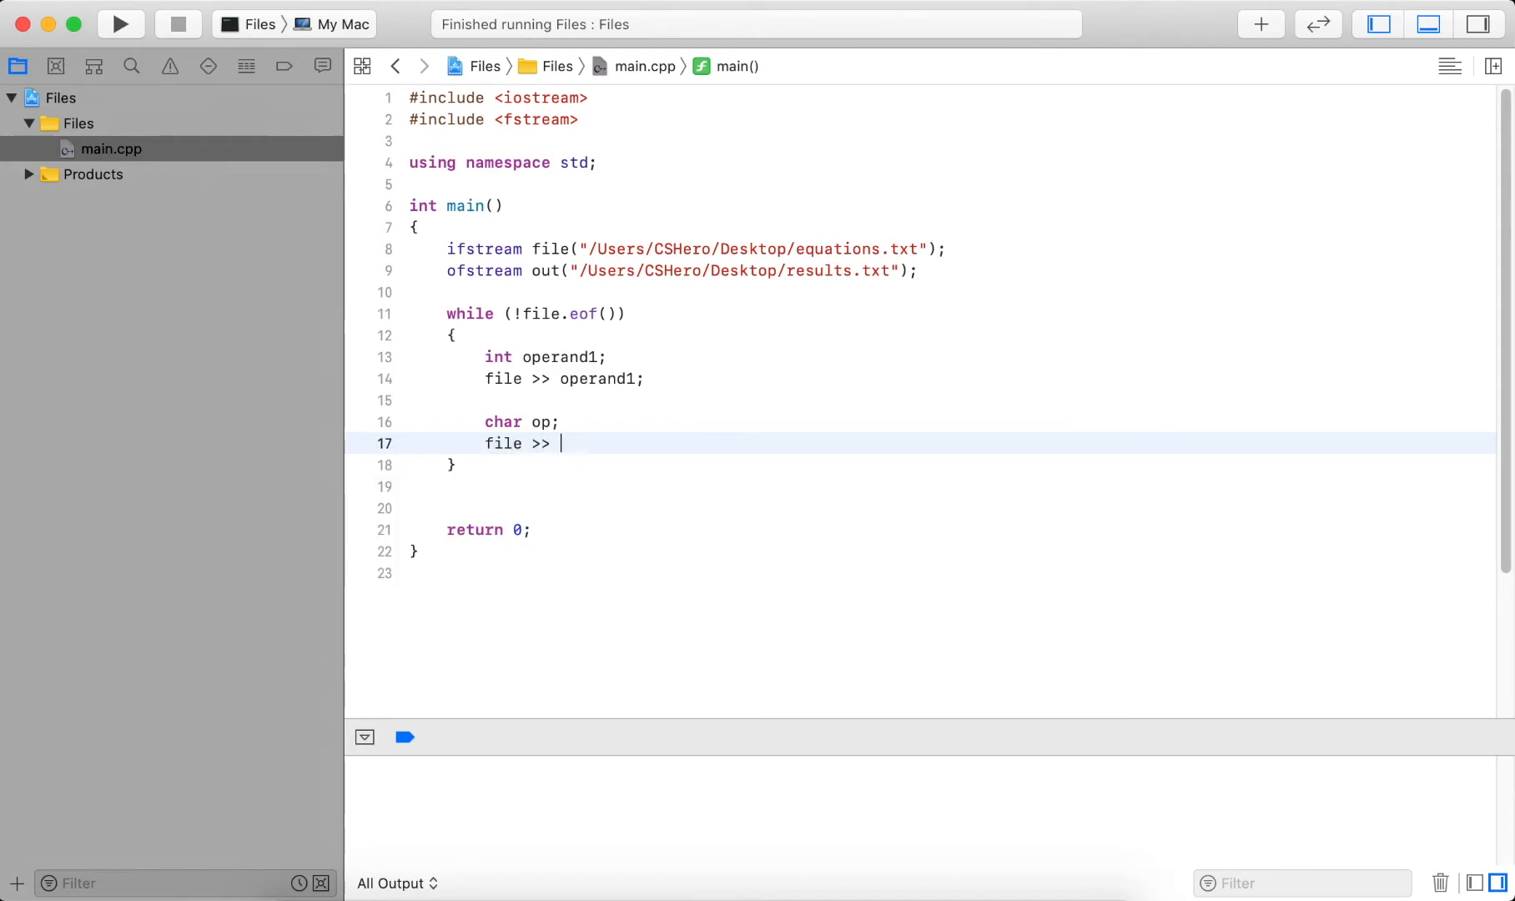
{"action": "type", "text": "op;"}
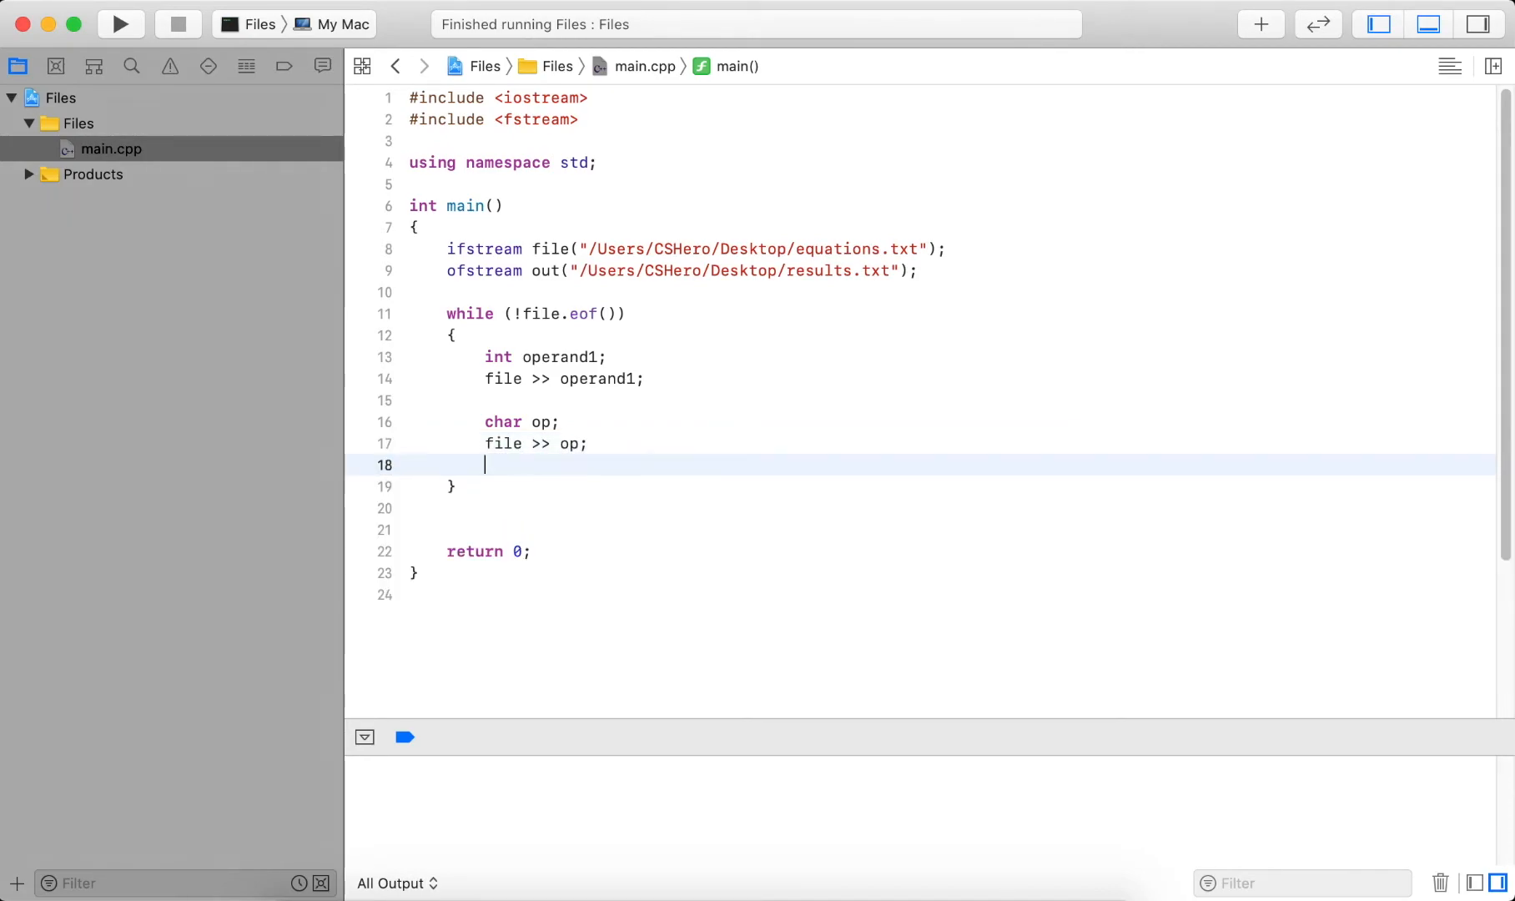
Declare int operand2, read it with file >> operand2, and start a switch.
{"action": "type", "text": "int oper"}
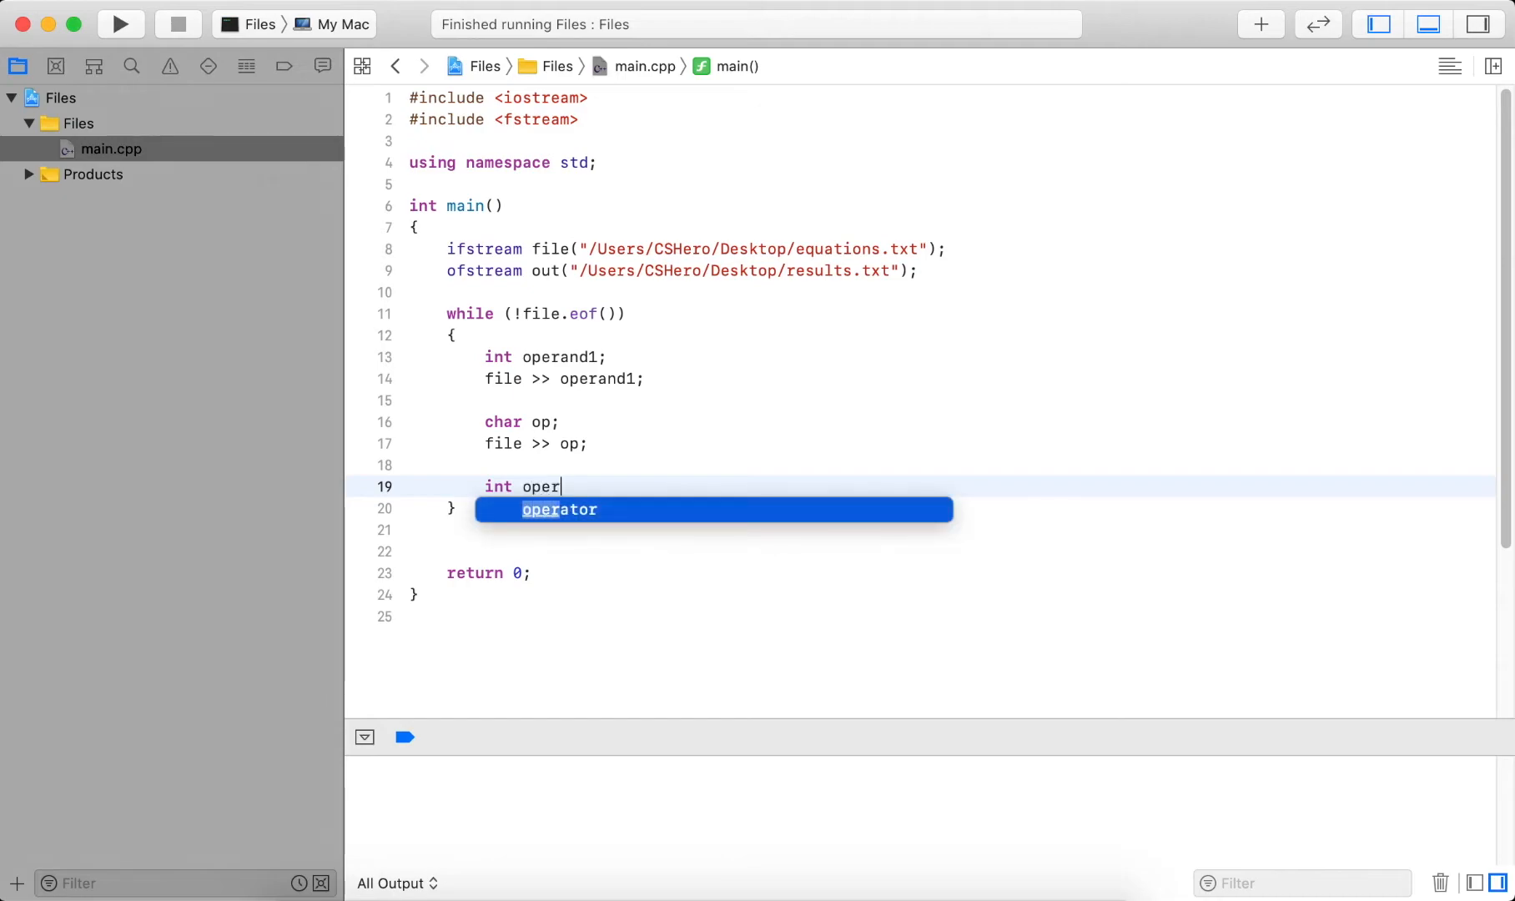
{"action": "type", "text": "and2;"}
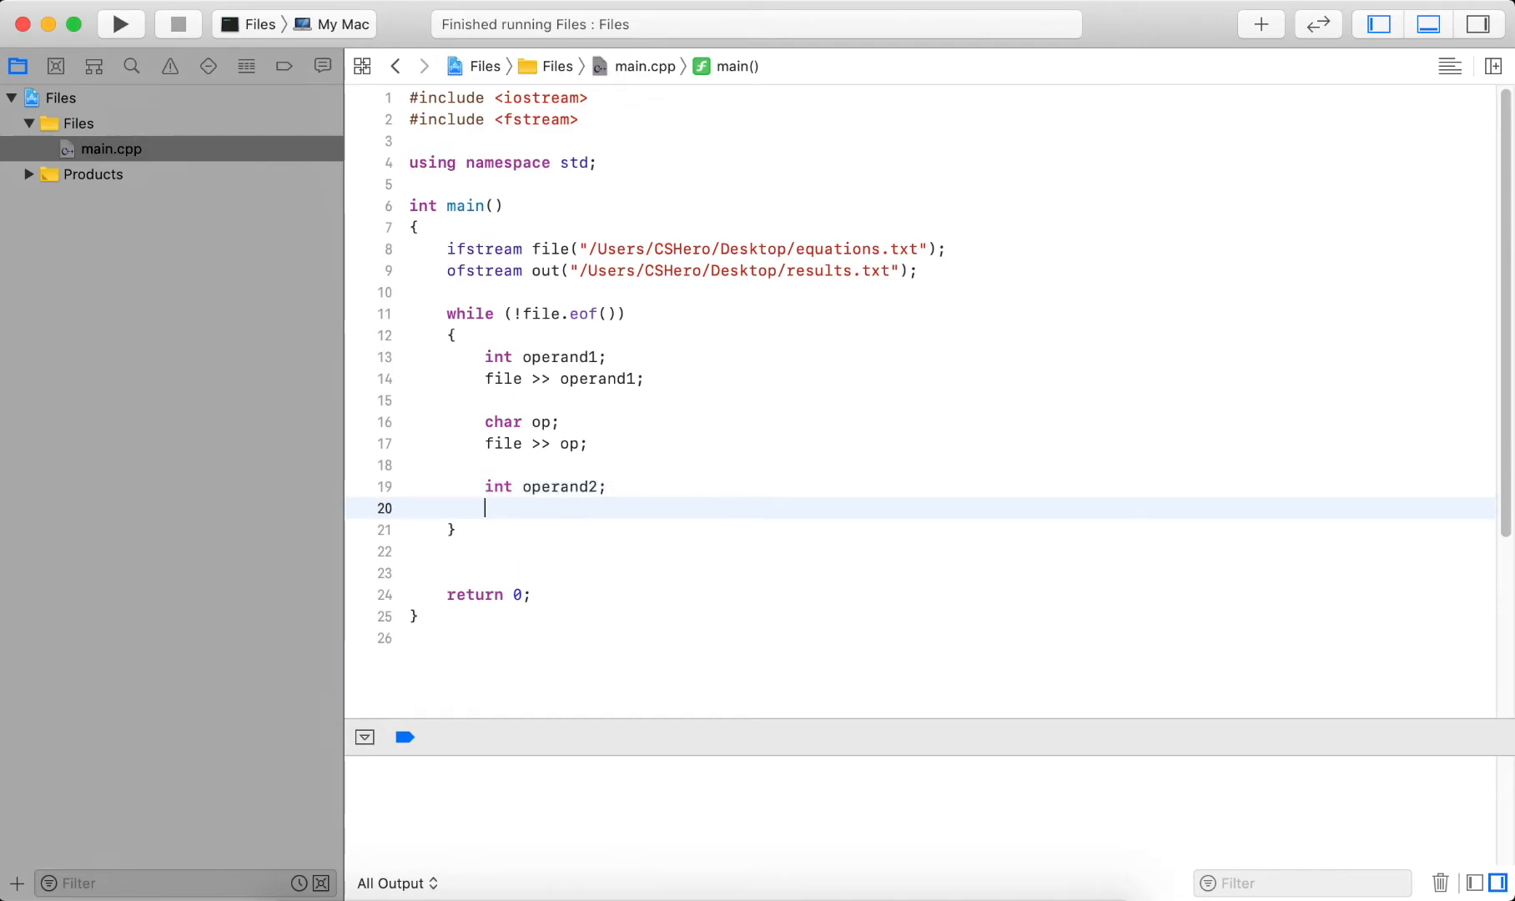
{"action": "type", "text": "file >> oper"}
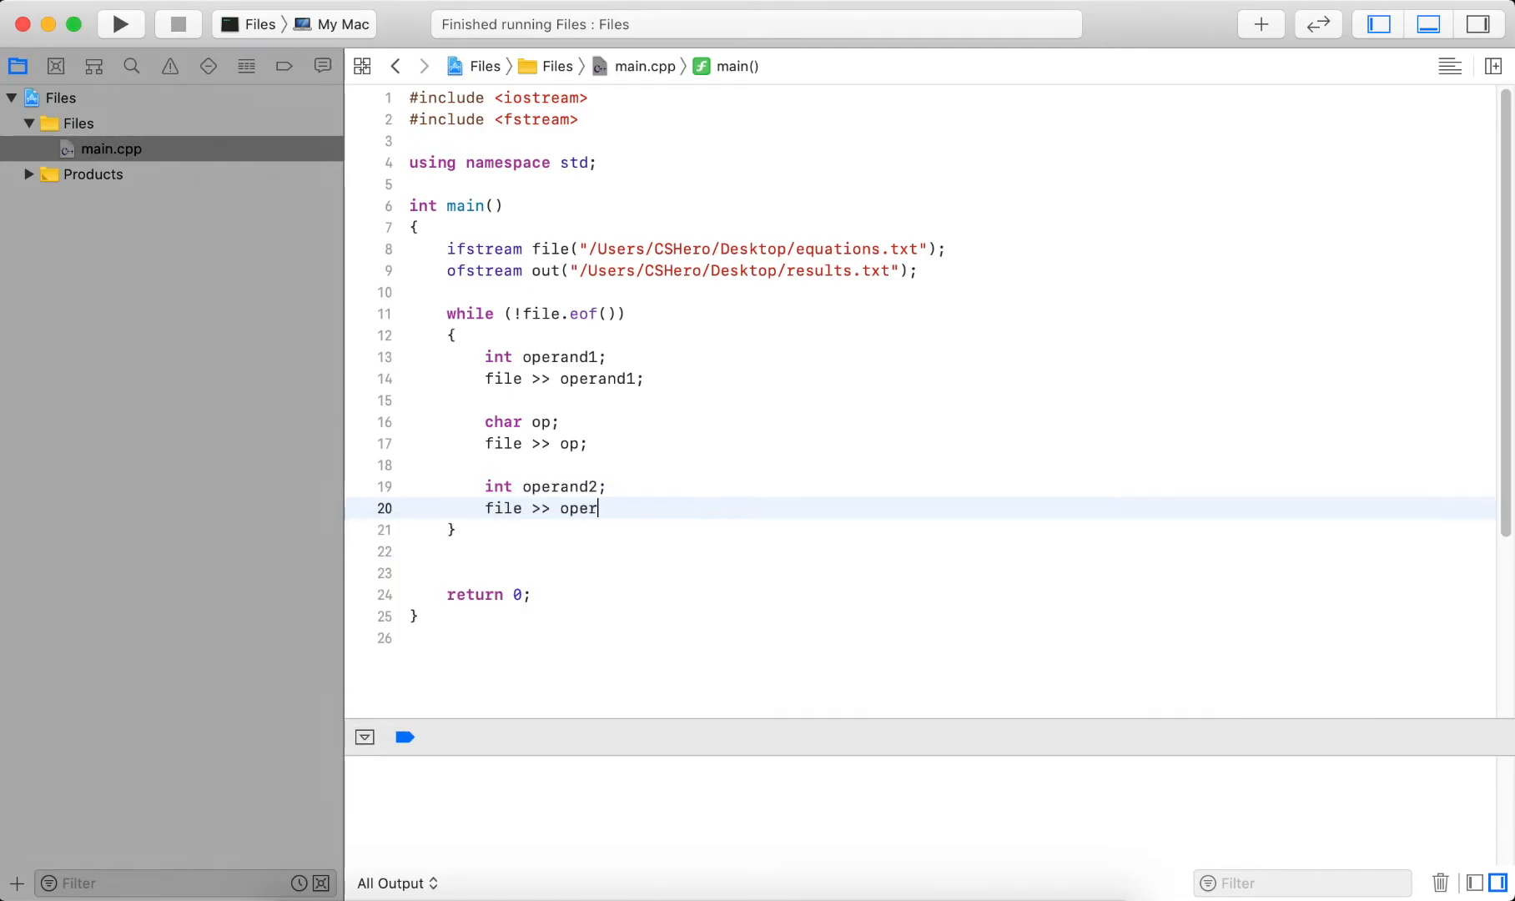
{"action": "type", "text": "and2;"}
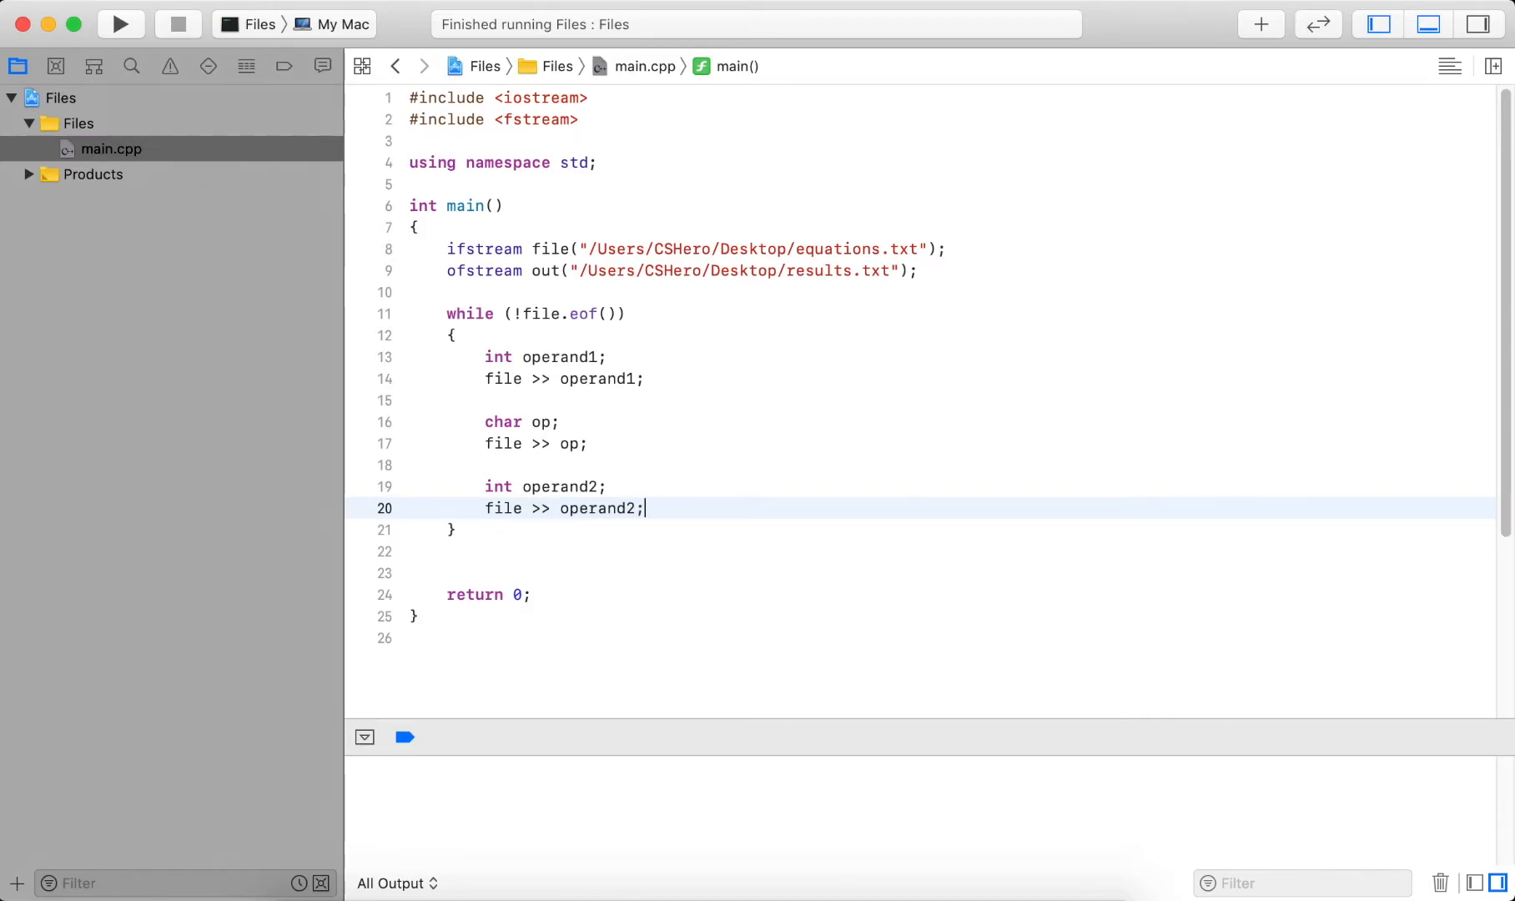
{"action": "key", "text": "Return"}
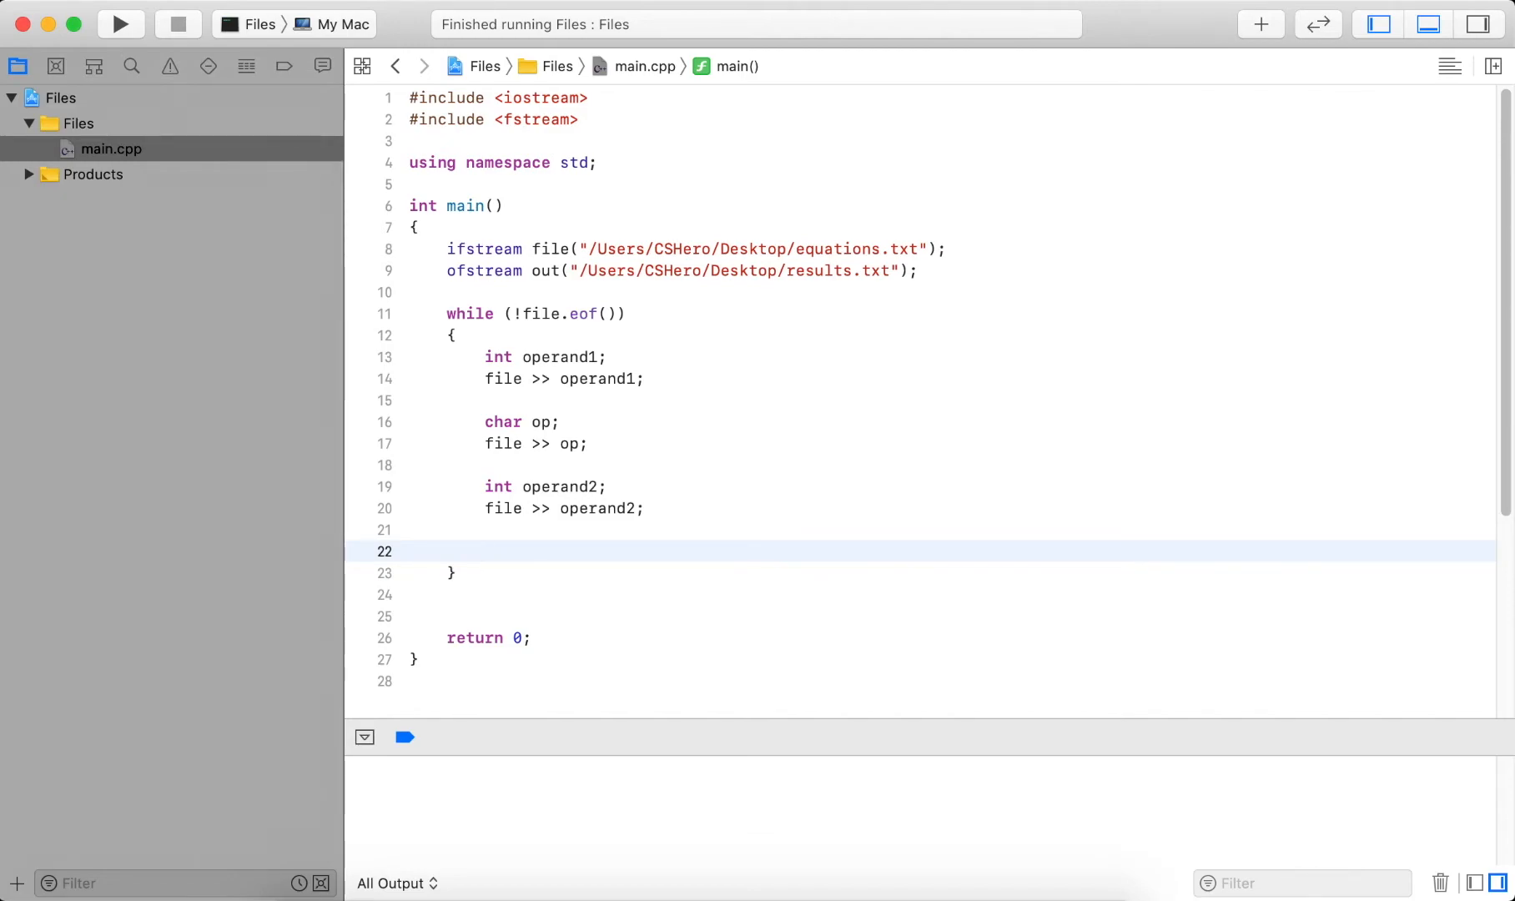
{"action": "type", "text": "switch (op"}
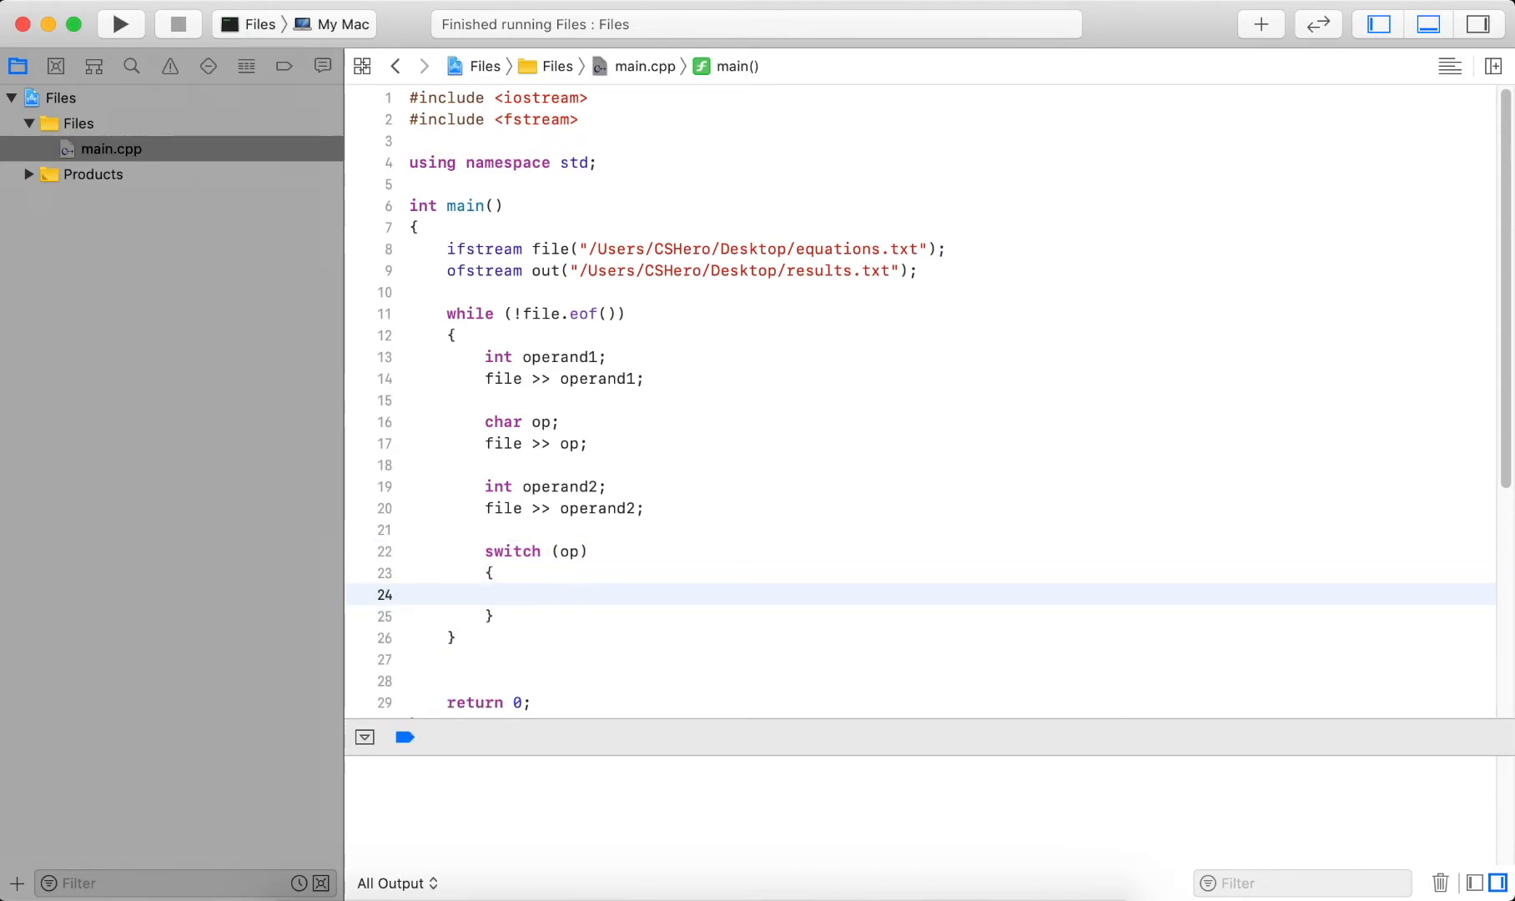
Add case '+' computing result = operand1 + operand2, followed by break.
{"action": "type", "text": "case '"}
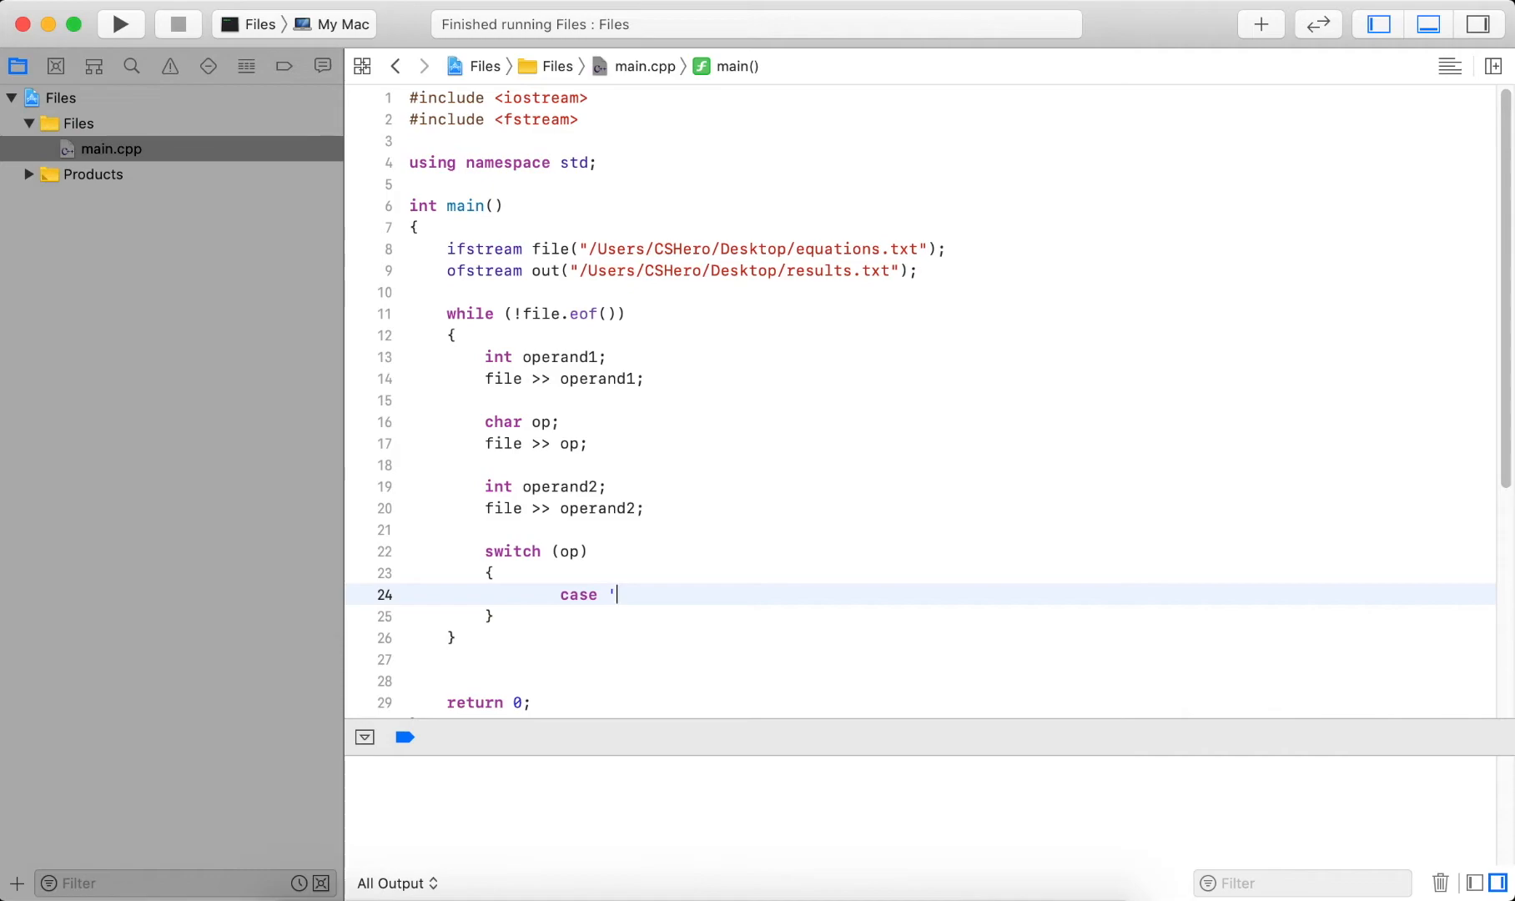
{"action": "type", "text": "+':"}
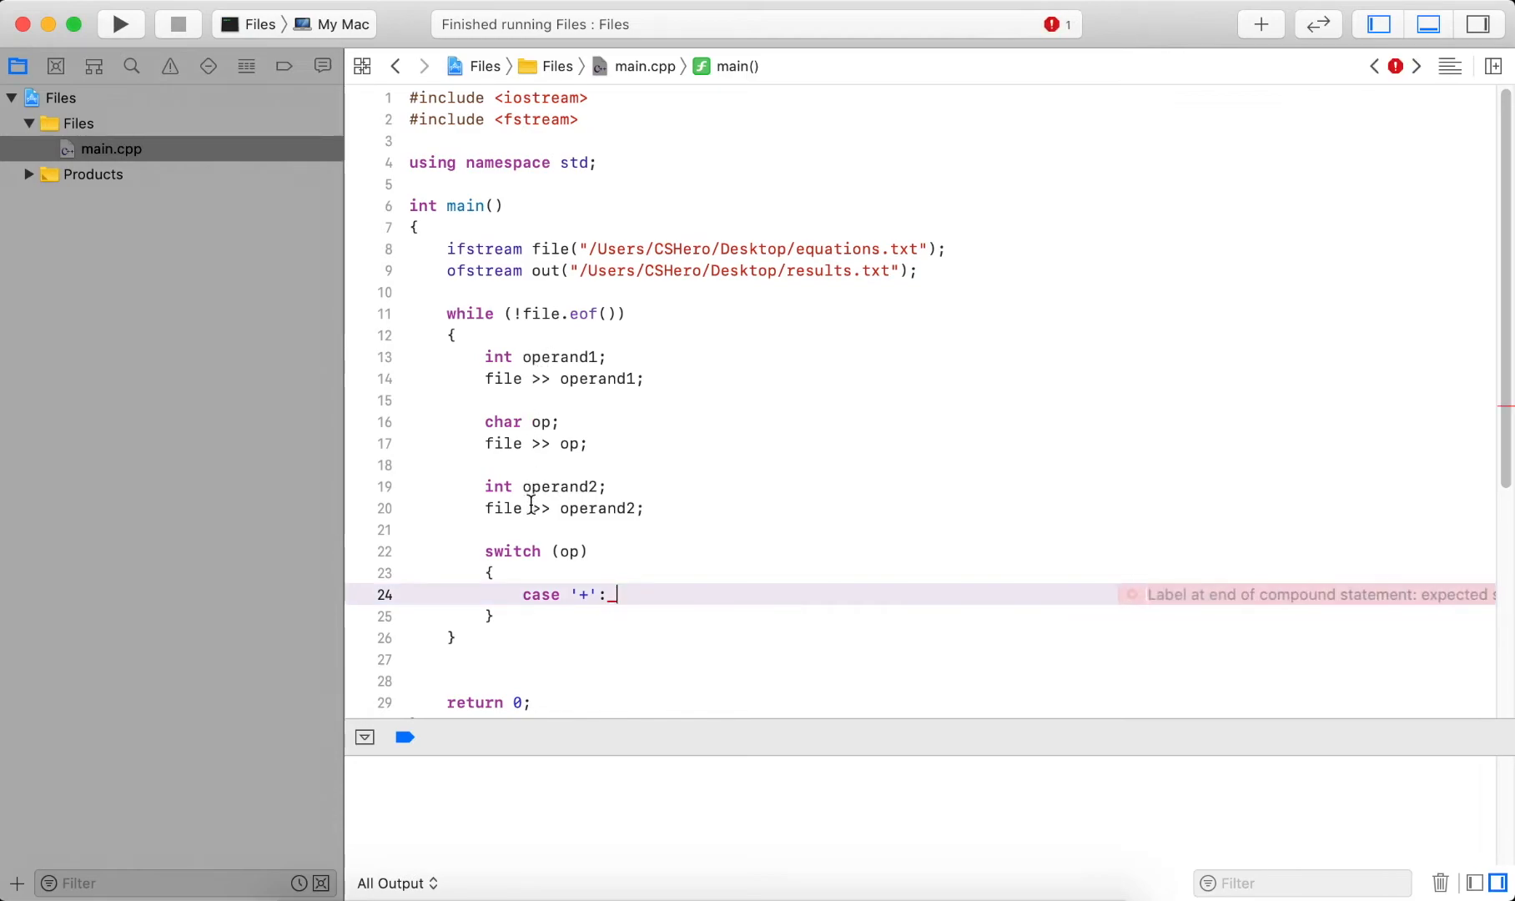
{"action": "left_click", "coordinate": [535, 529]}
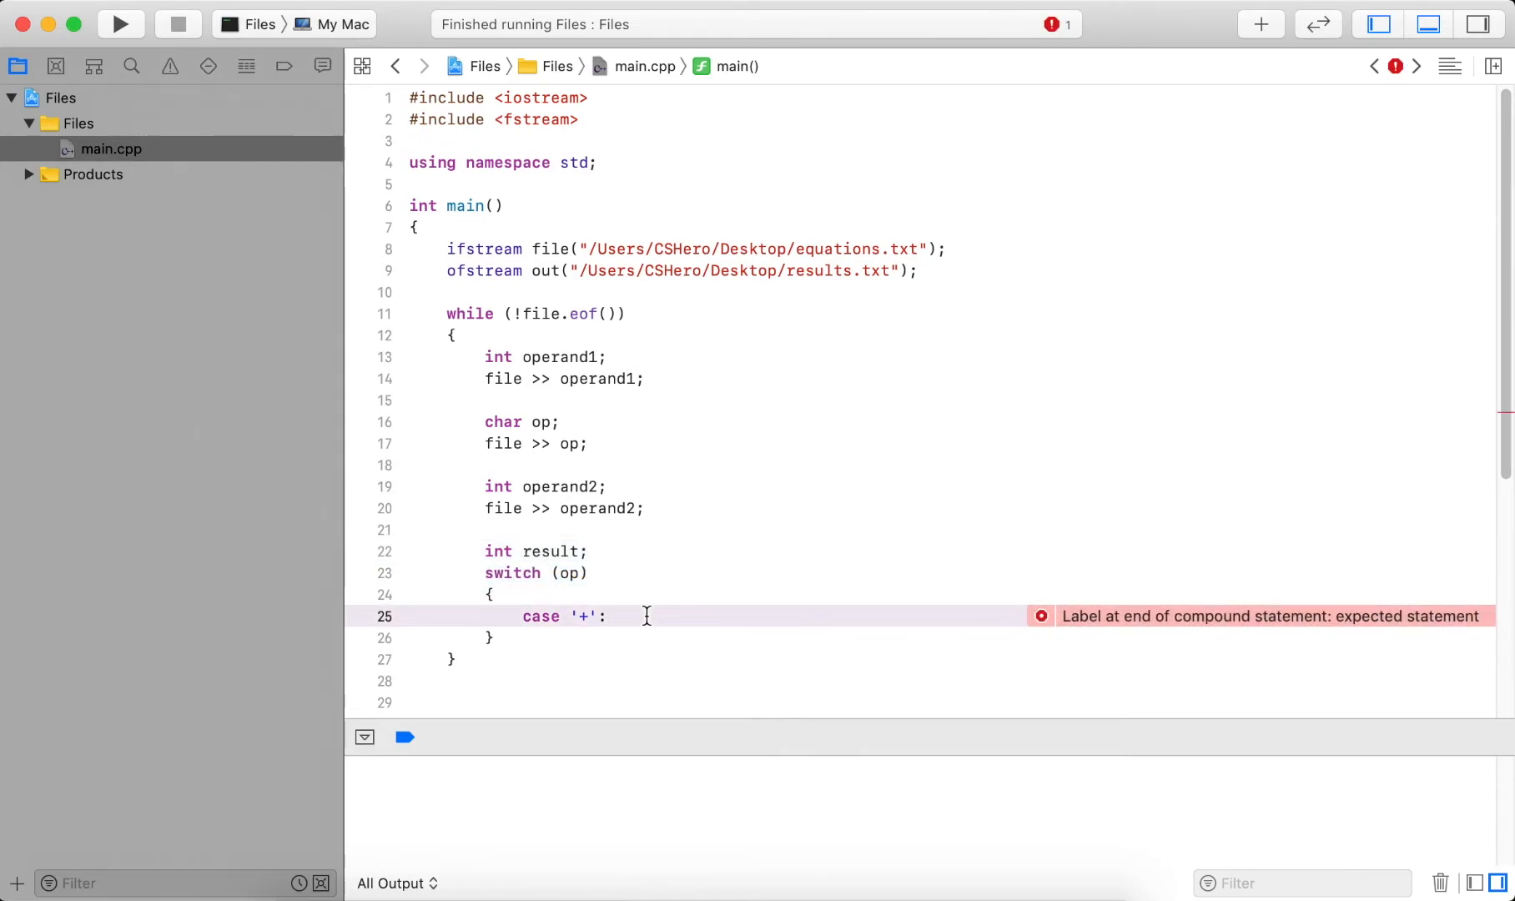
{"action": "type", "text": "result ="}
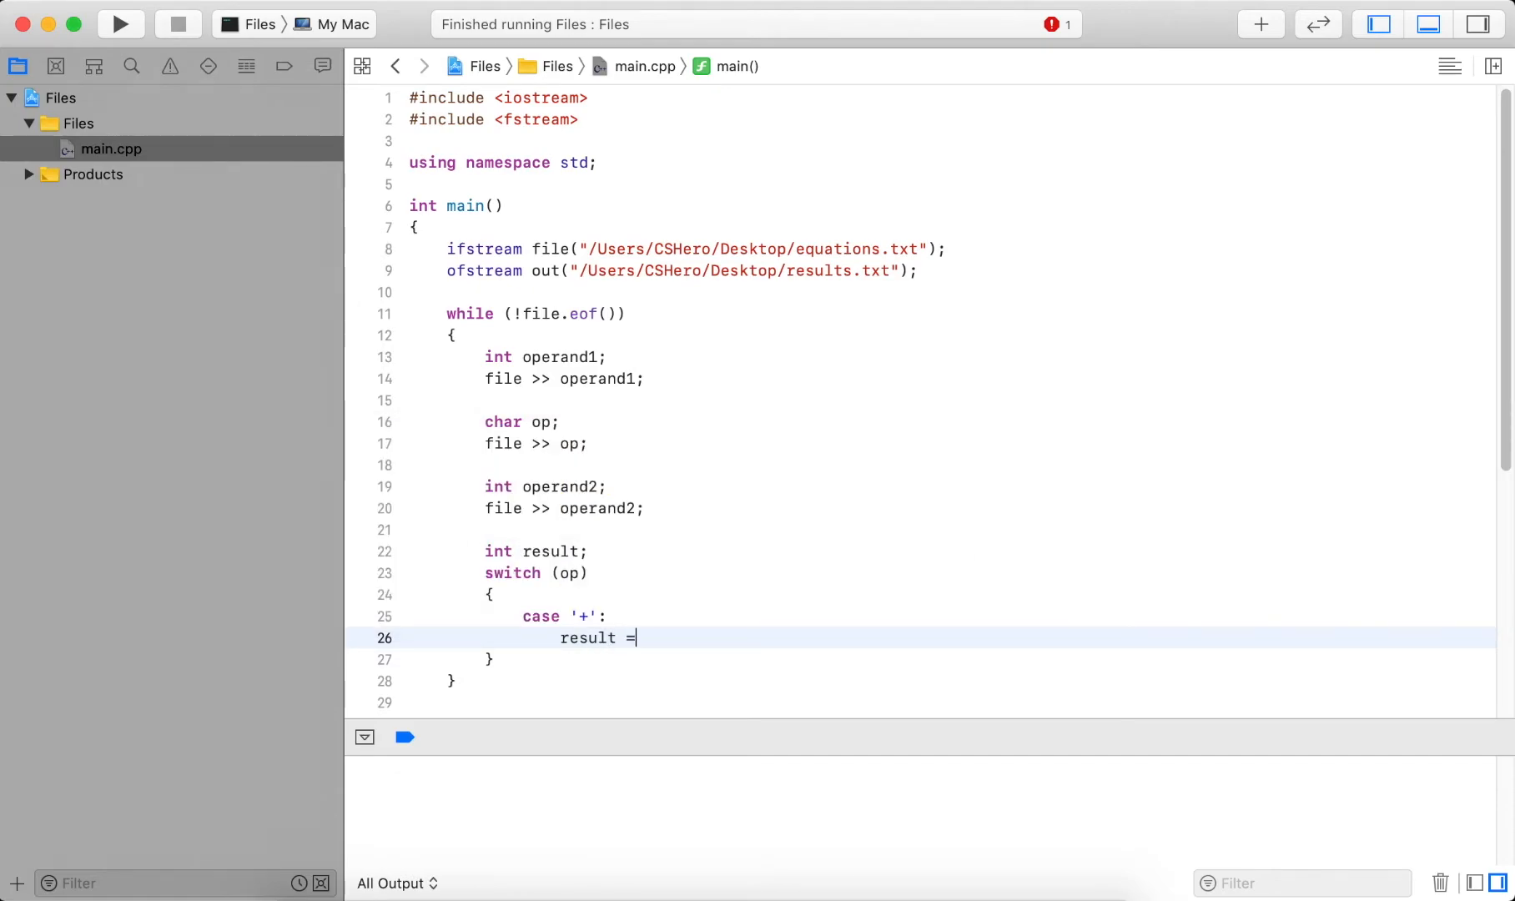
{"action": "type", "text": "operand1 +"}
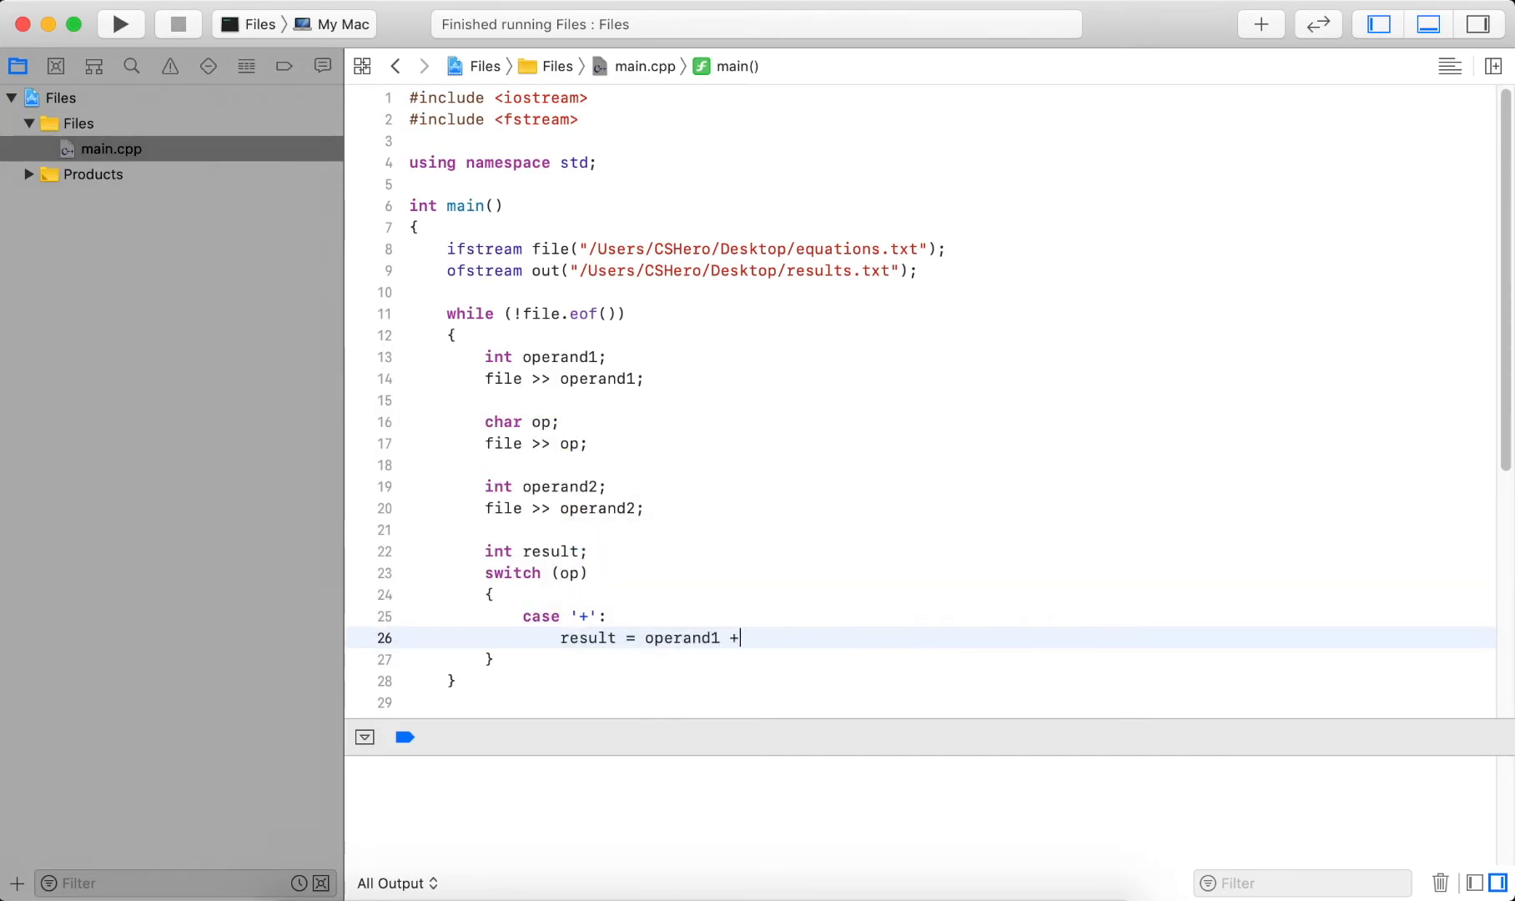
{"action": "type", "text": "operand2"}
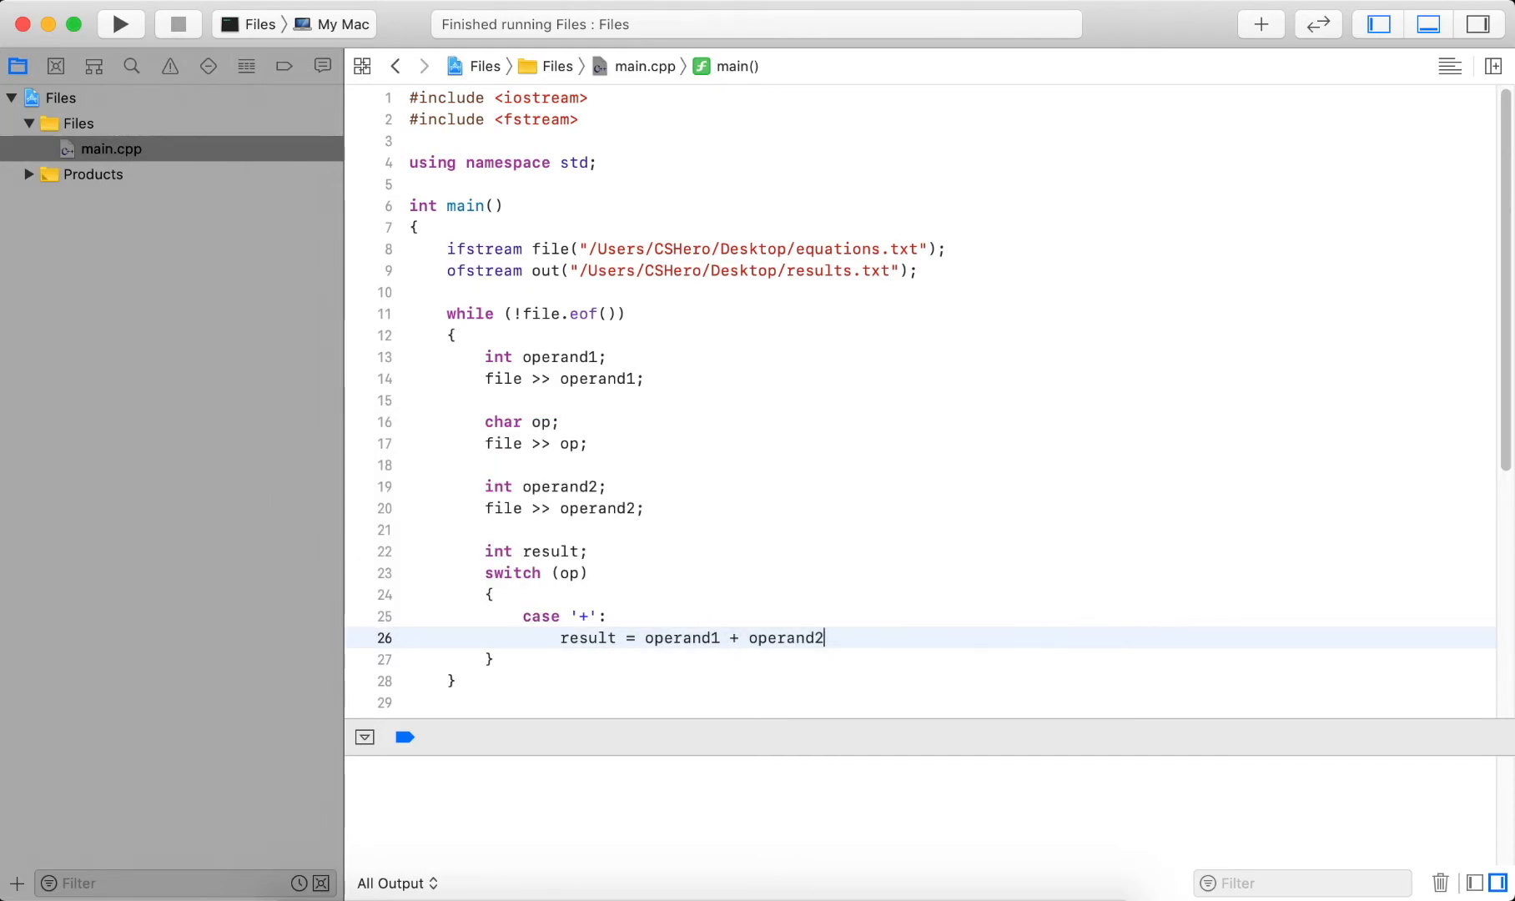
{"action": "type", "text": ";\\nbreak;"}
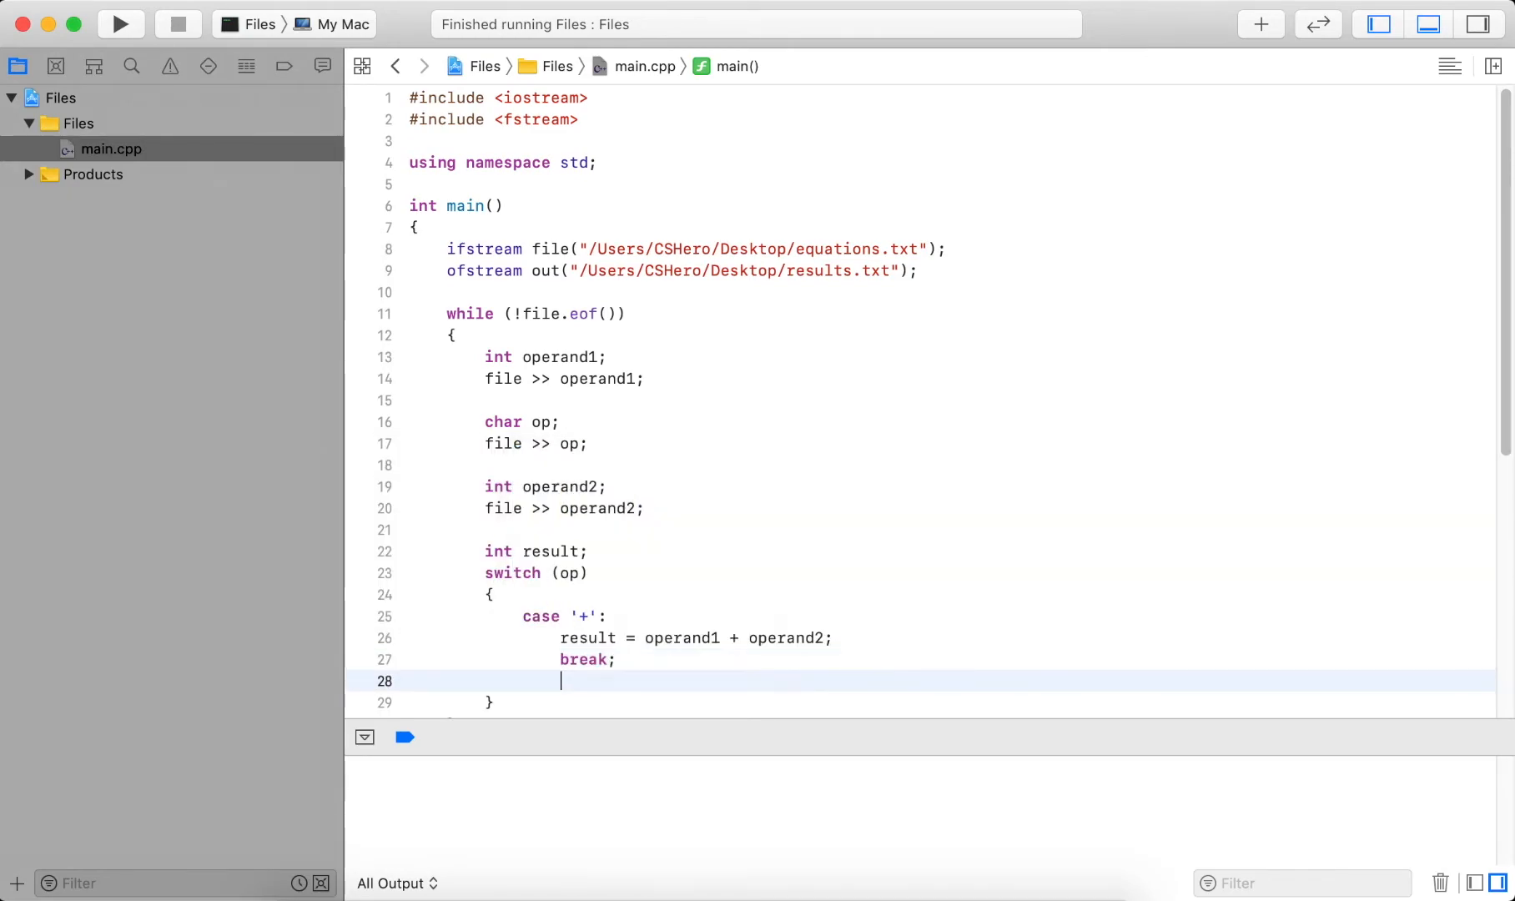
Add case '-' and case '*' with result = operand1 * operand2.
{"action": "type", "text": "case '-"}
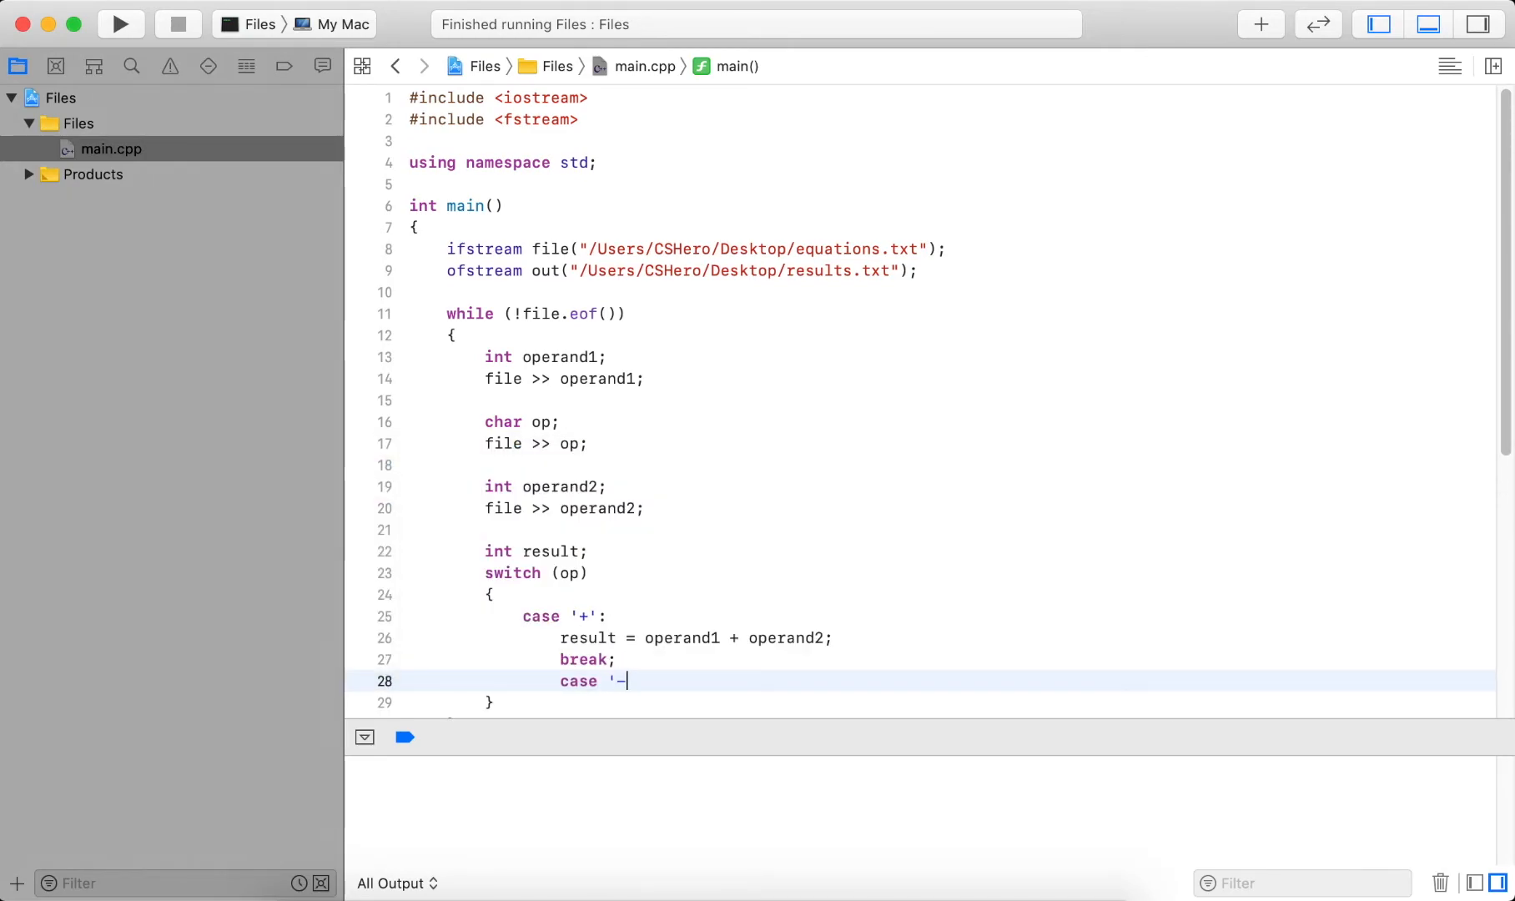
{"action": "type", "text": "':"}
{"action": "type", "text": "result = operand1 - operand2;"}
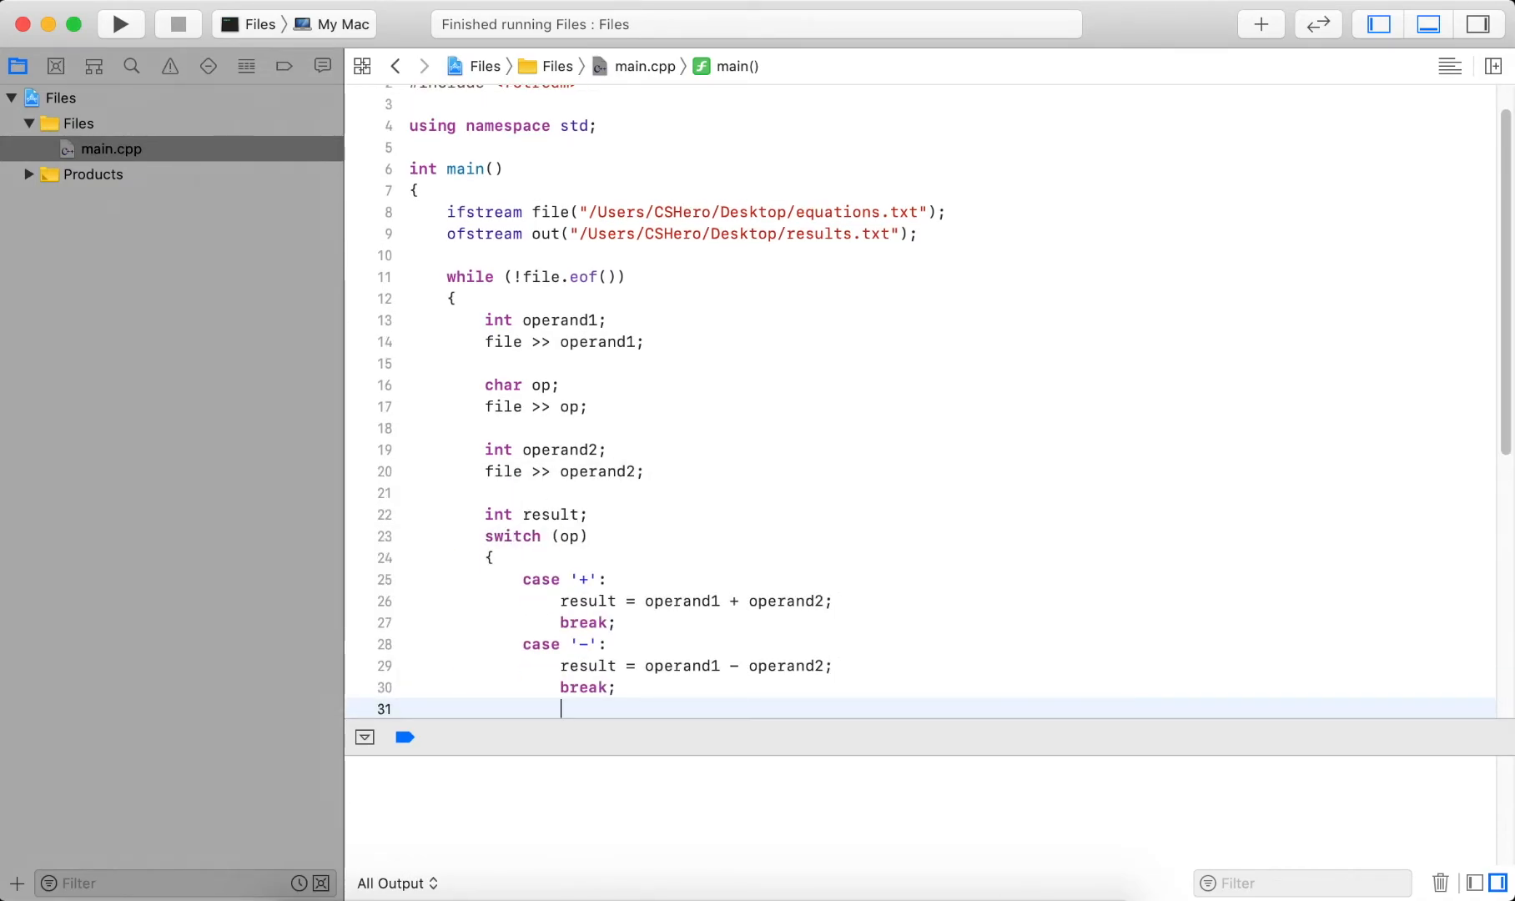
{"action": "type", "text": "case '"}
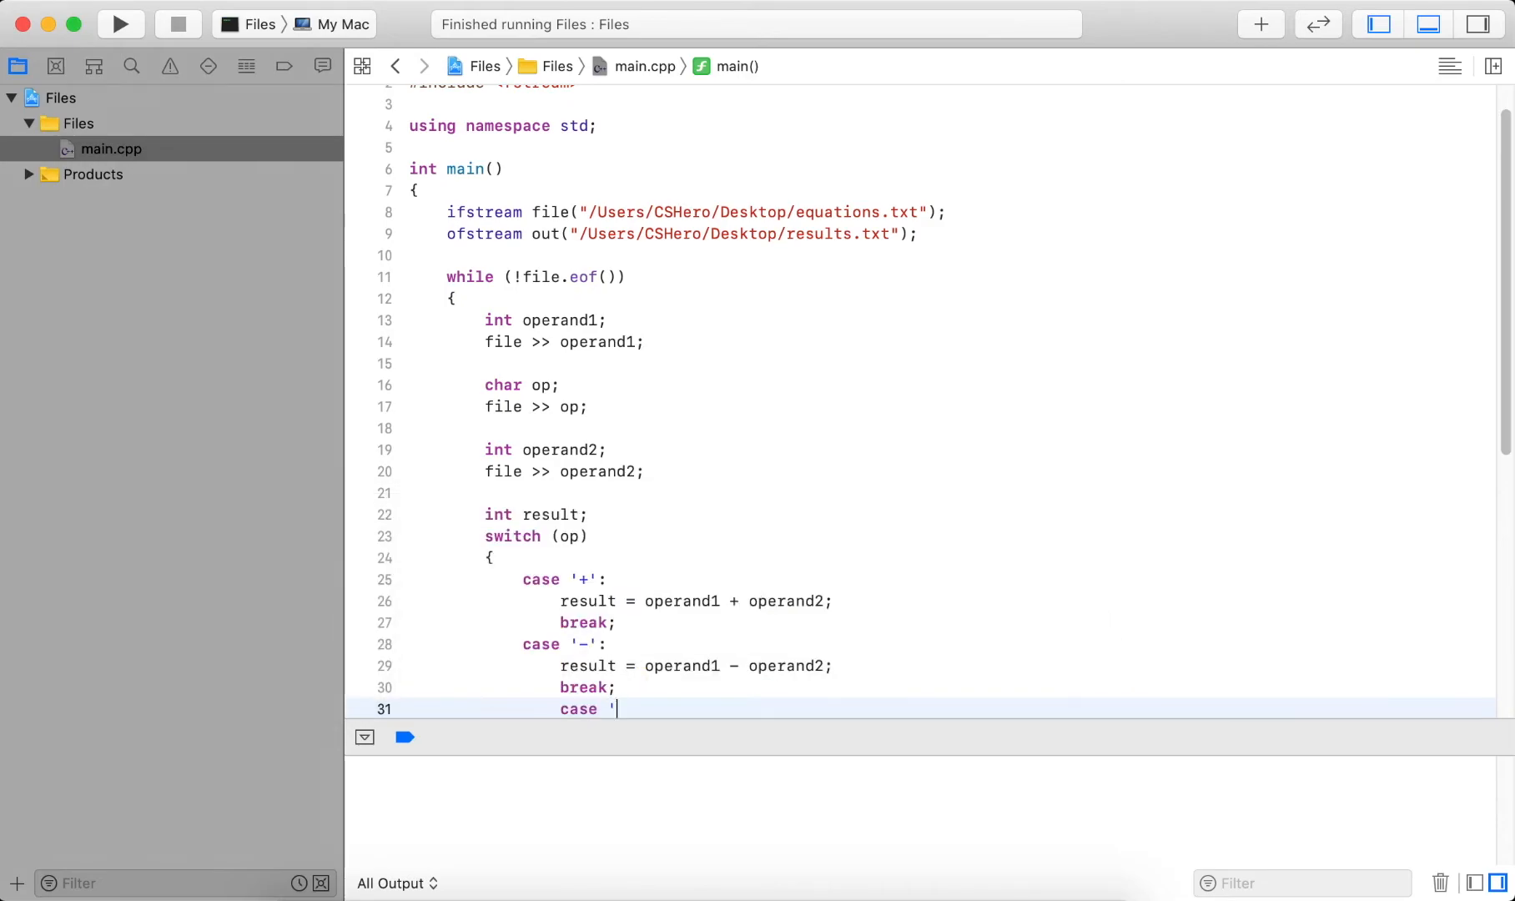
{"action": "type", "text": "*':"}
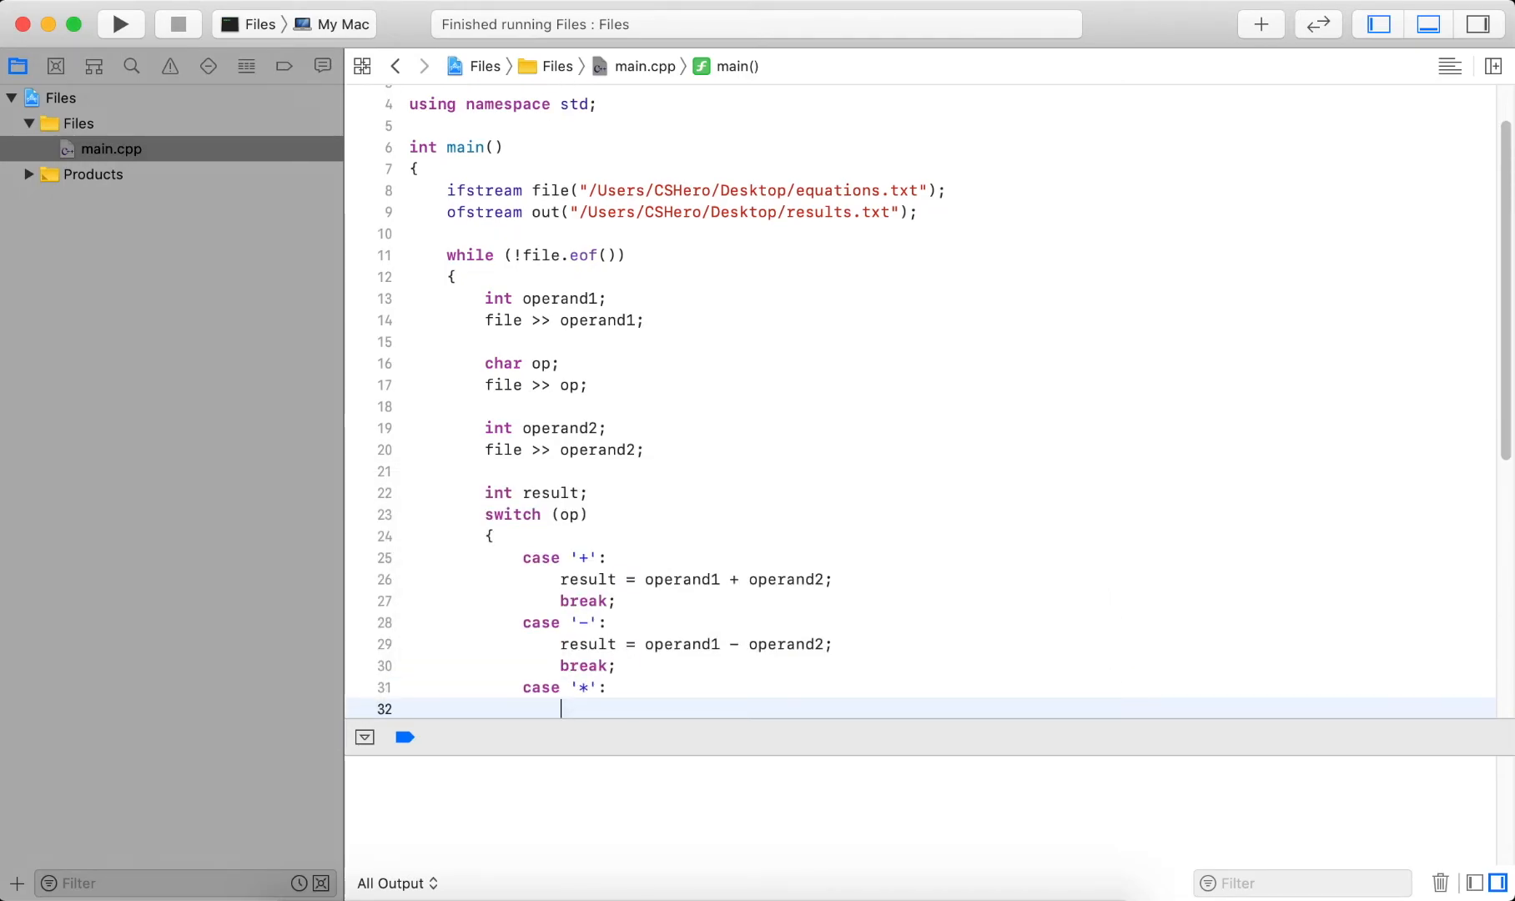
{"action": "type", "text": "result = operand"}
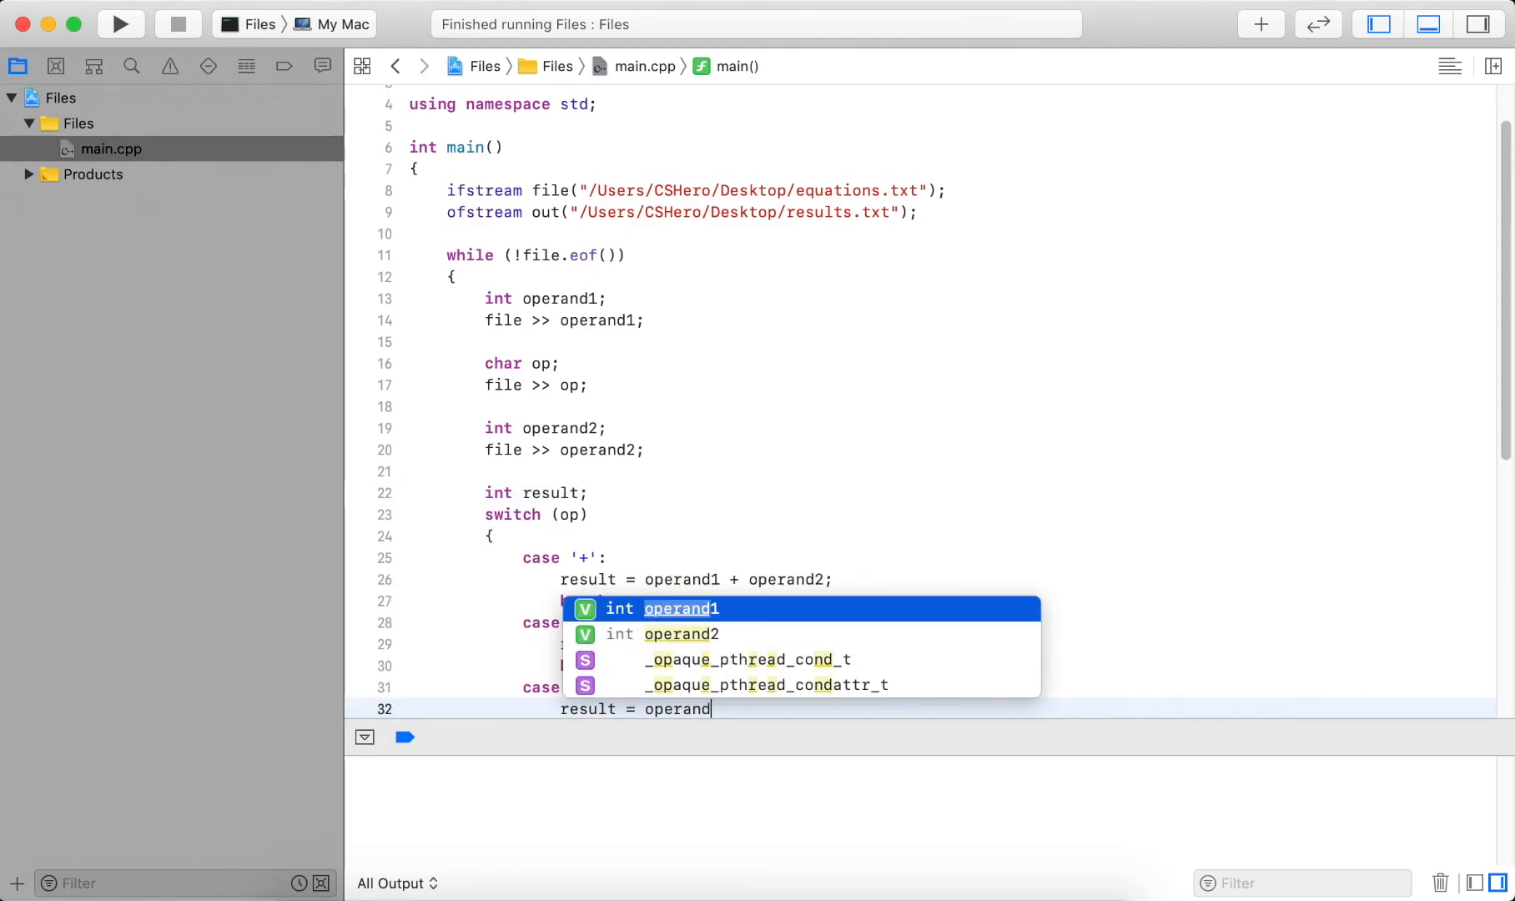
{"action": "type", "text": "1 * operand2;"}
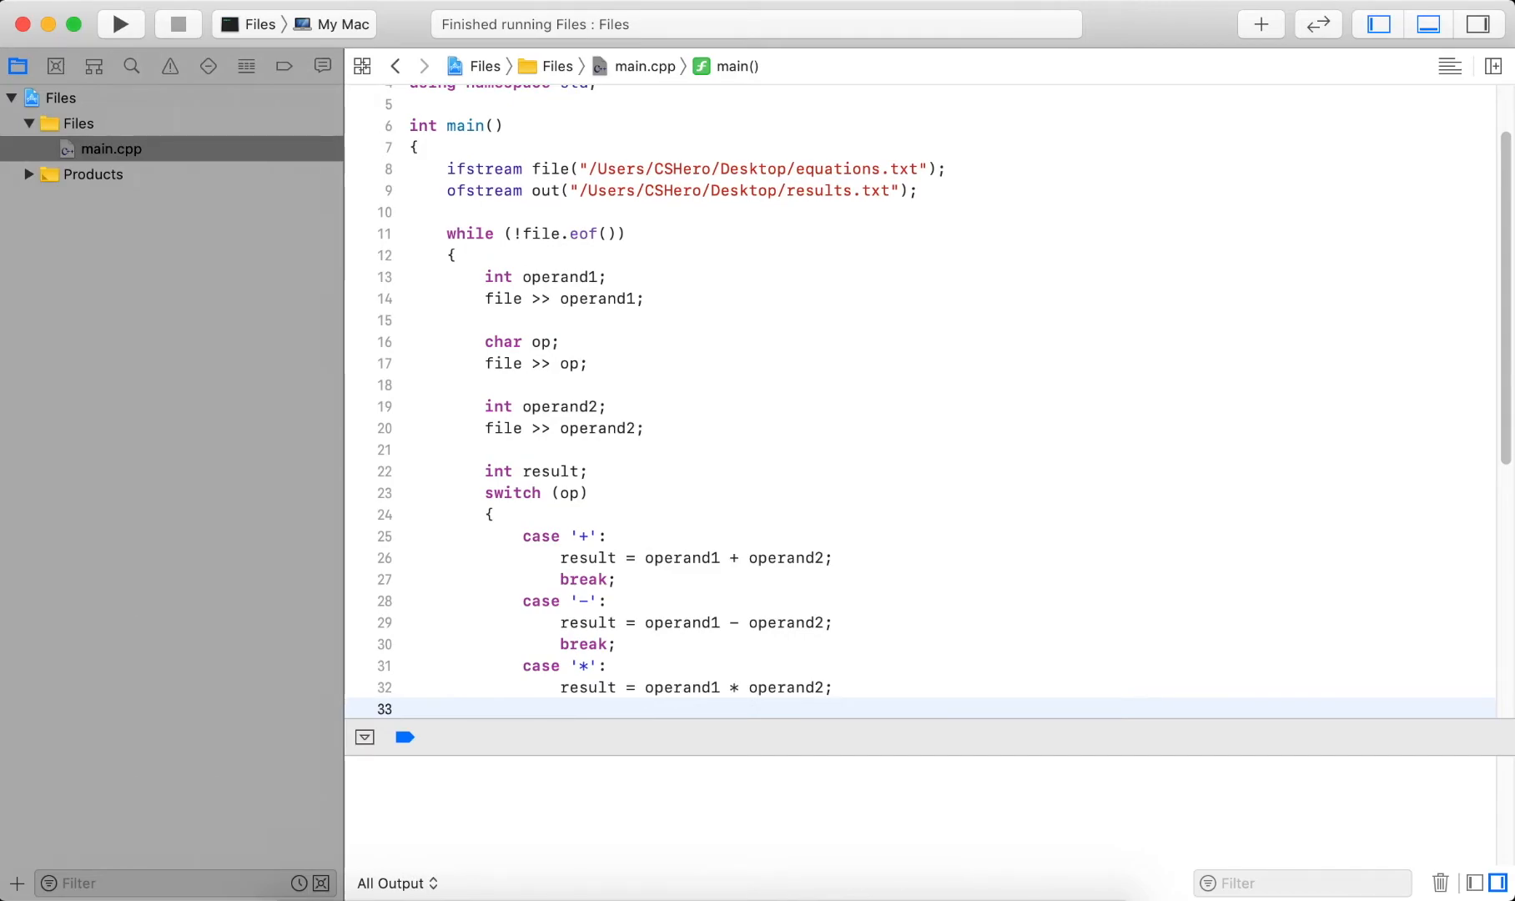
Begin case '/' with result = operand1 / operand2.
{"action": "type", "text": "case"}
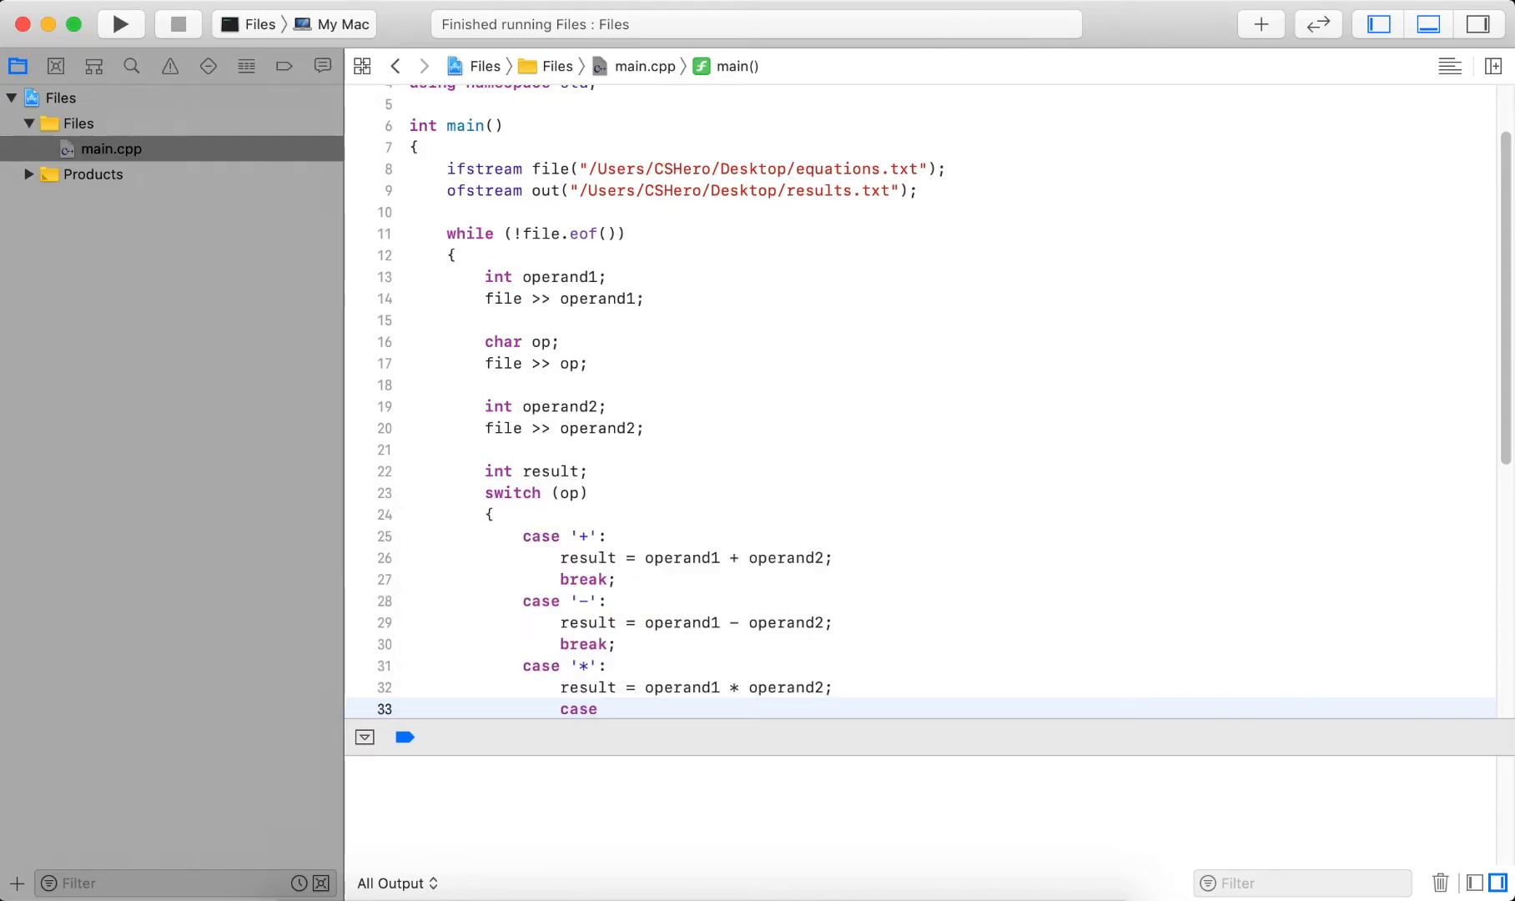
{"action": "type", "text": "'/':"}
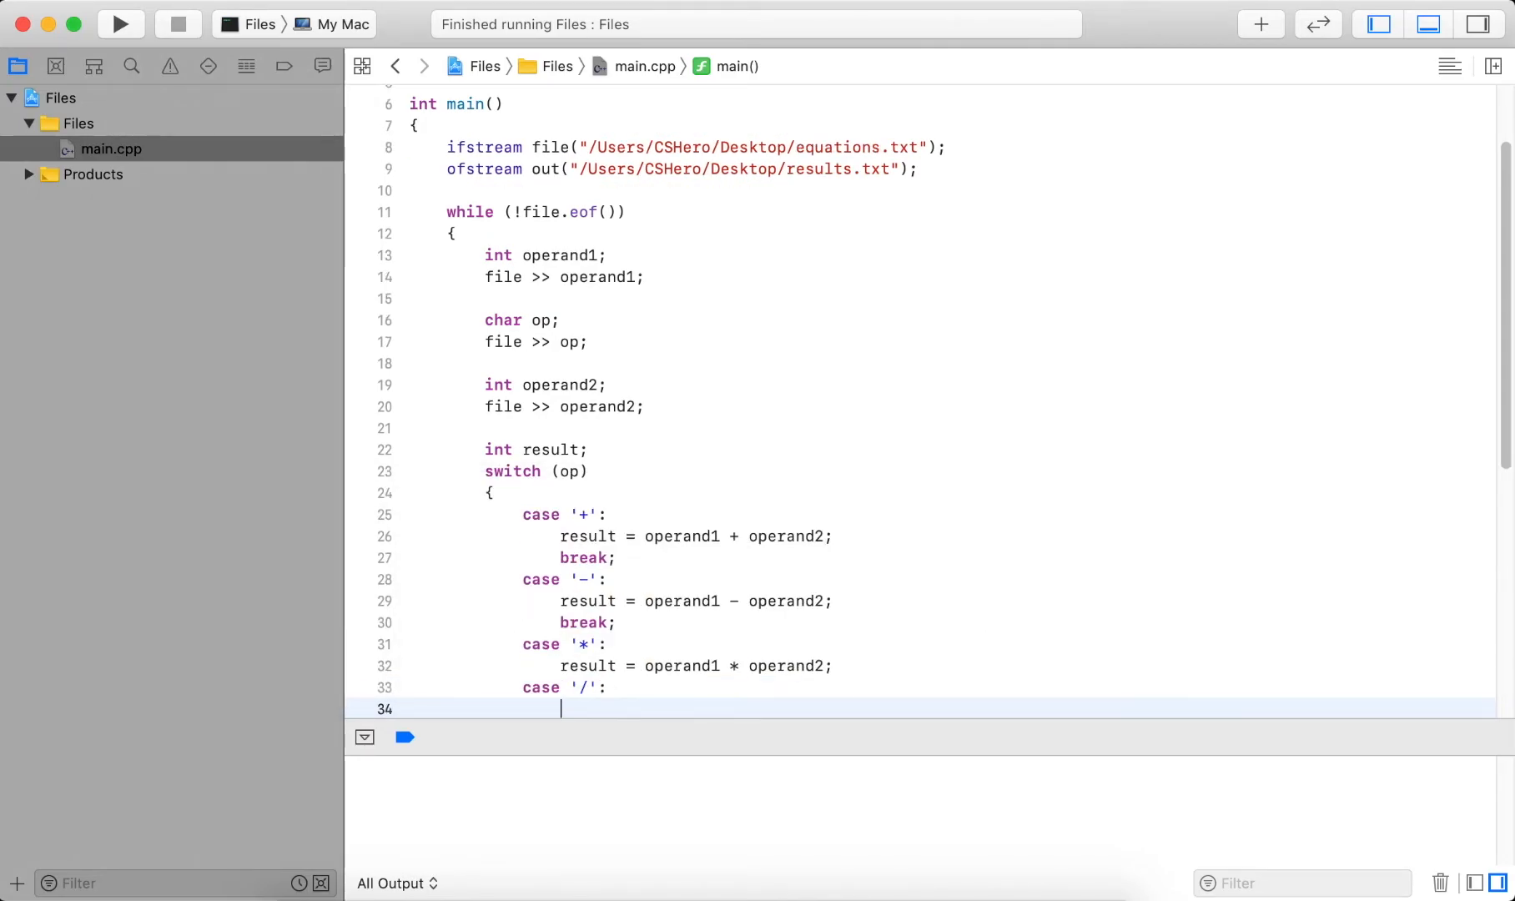
{"action": "type", "text": "result = o"}
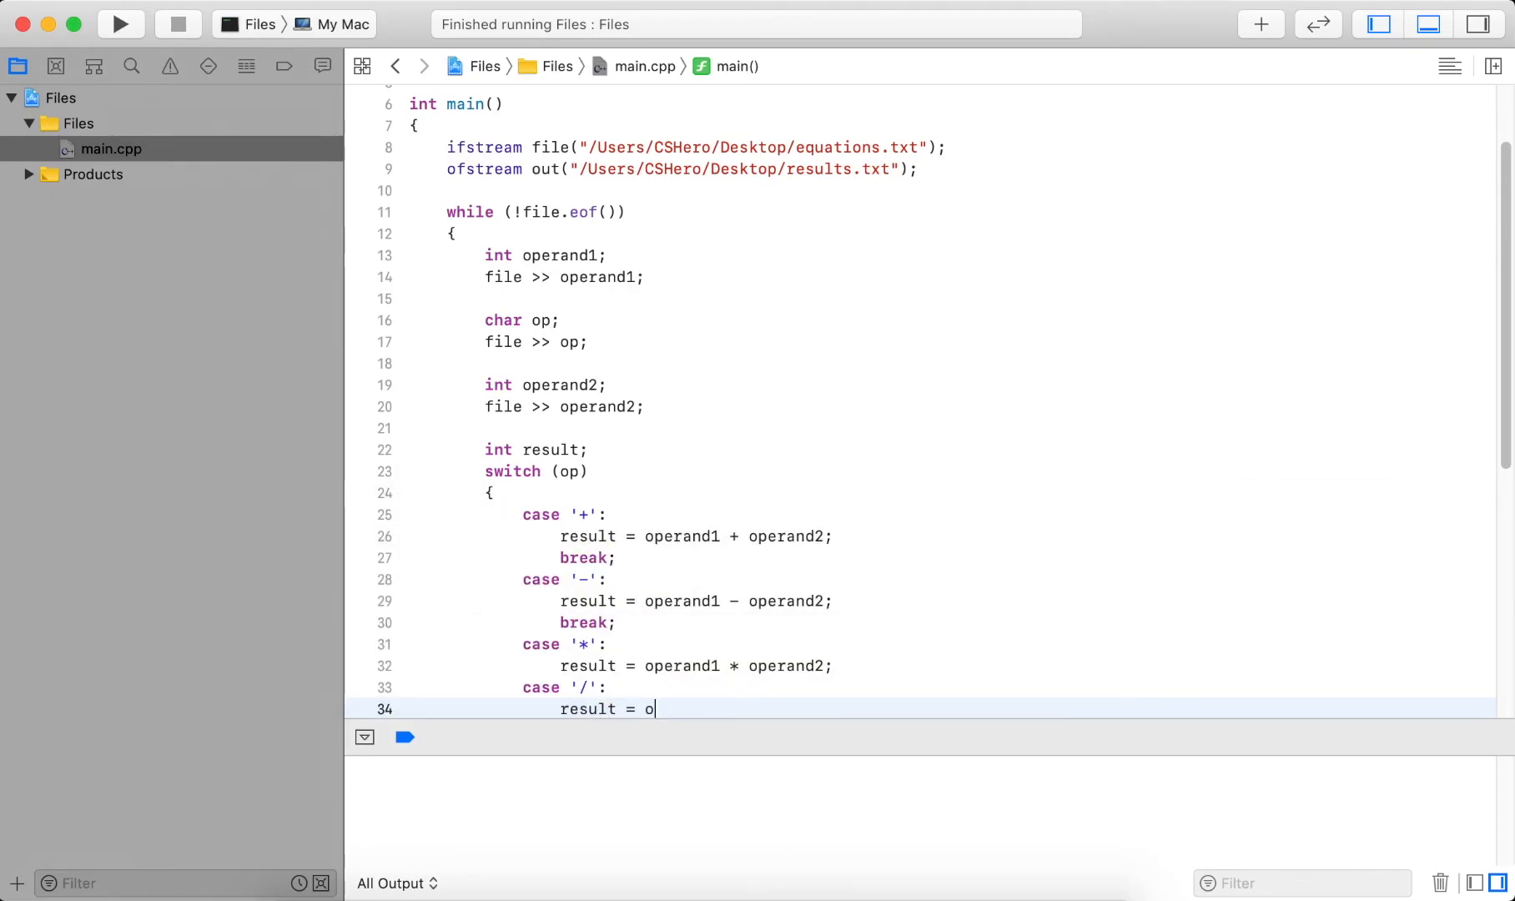
{"action": "type", "text": "perand1"}
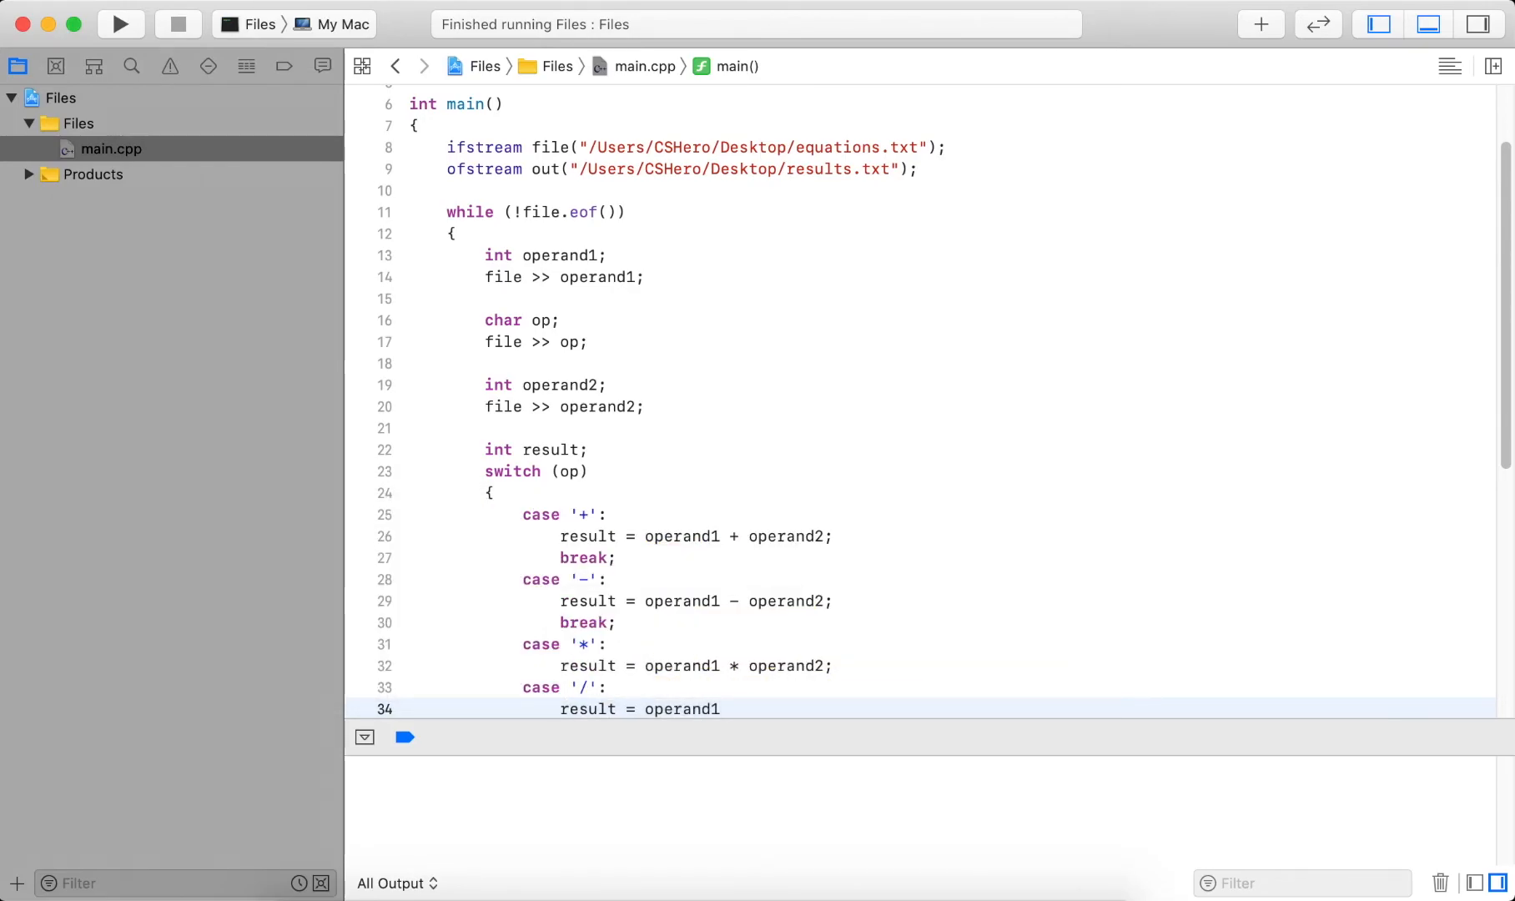
{"action": "type", "text": "/ operand2;"}
{"action": "type", "text": "berak;"}
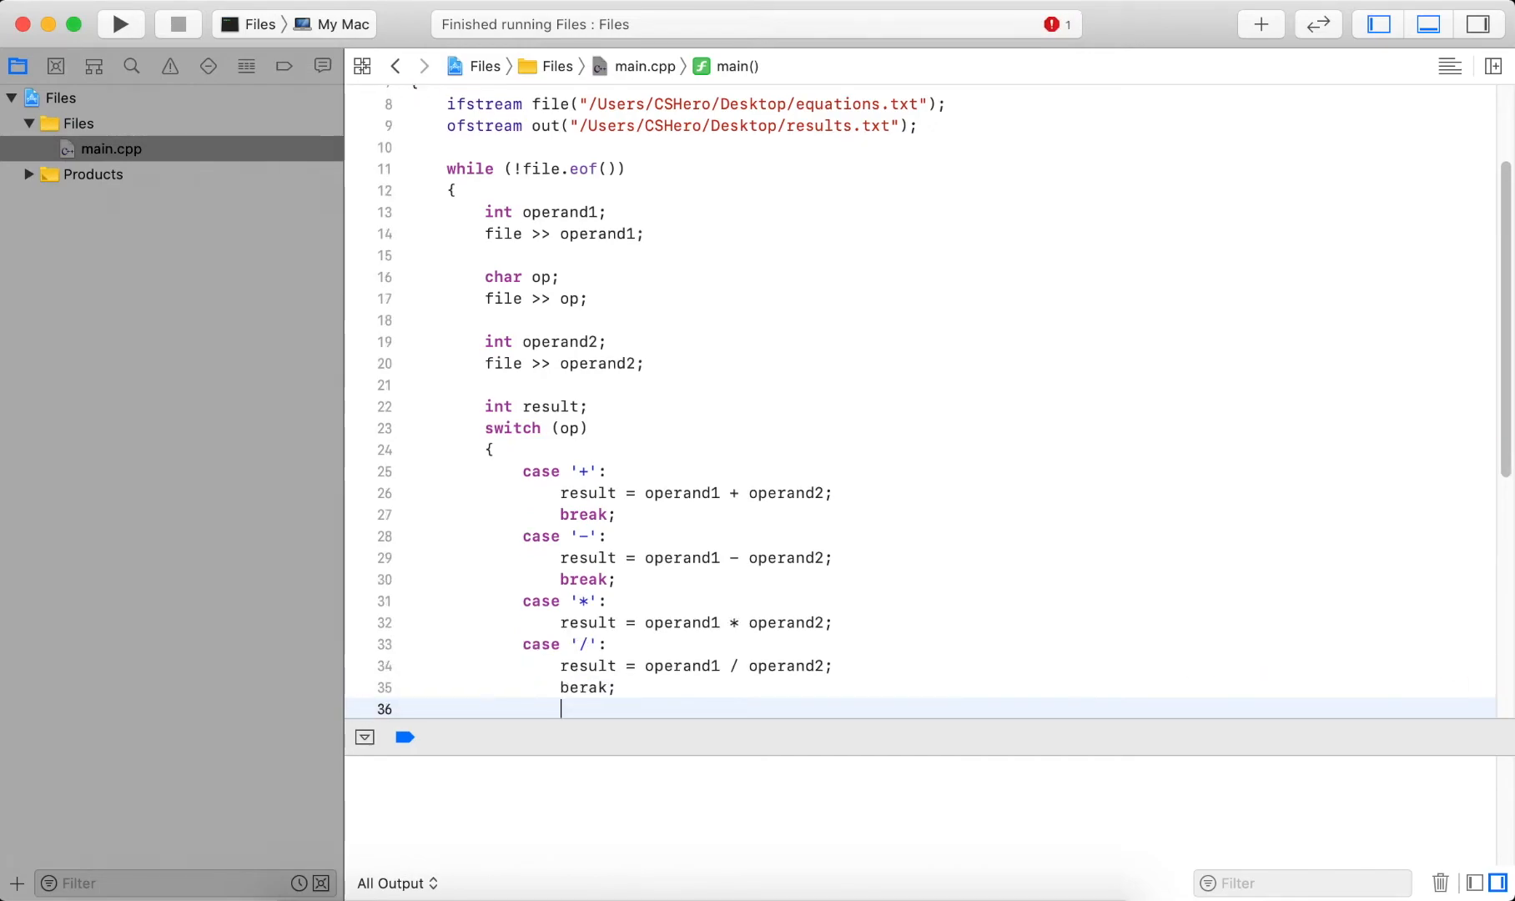
Add a default case printing "ERROR!: " << op << " not recognized!\n".
{"action": "type", "text": "default:"}
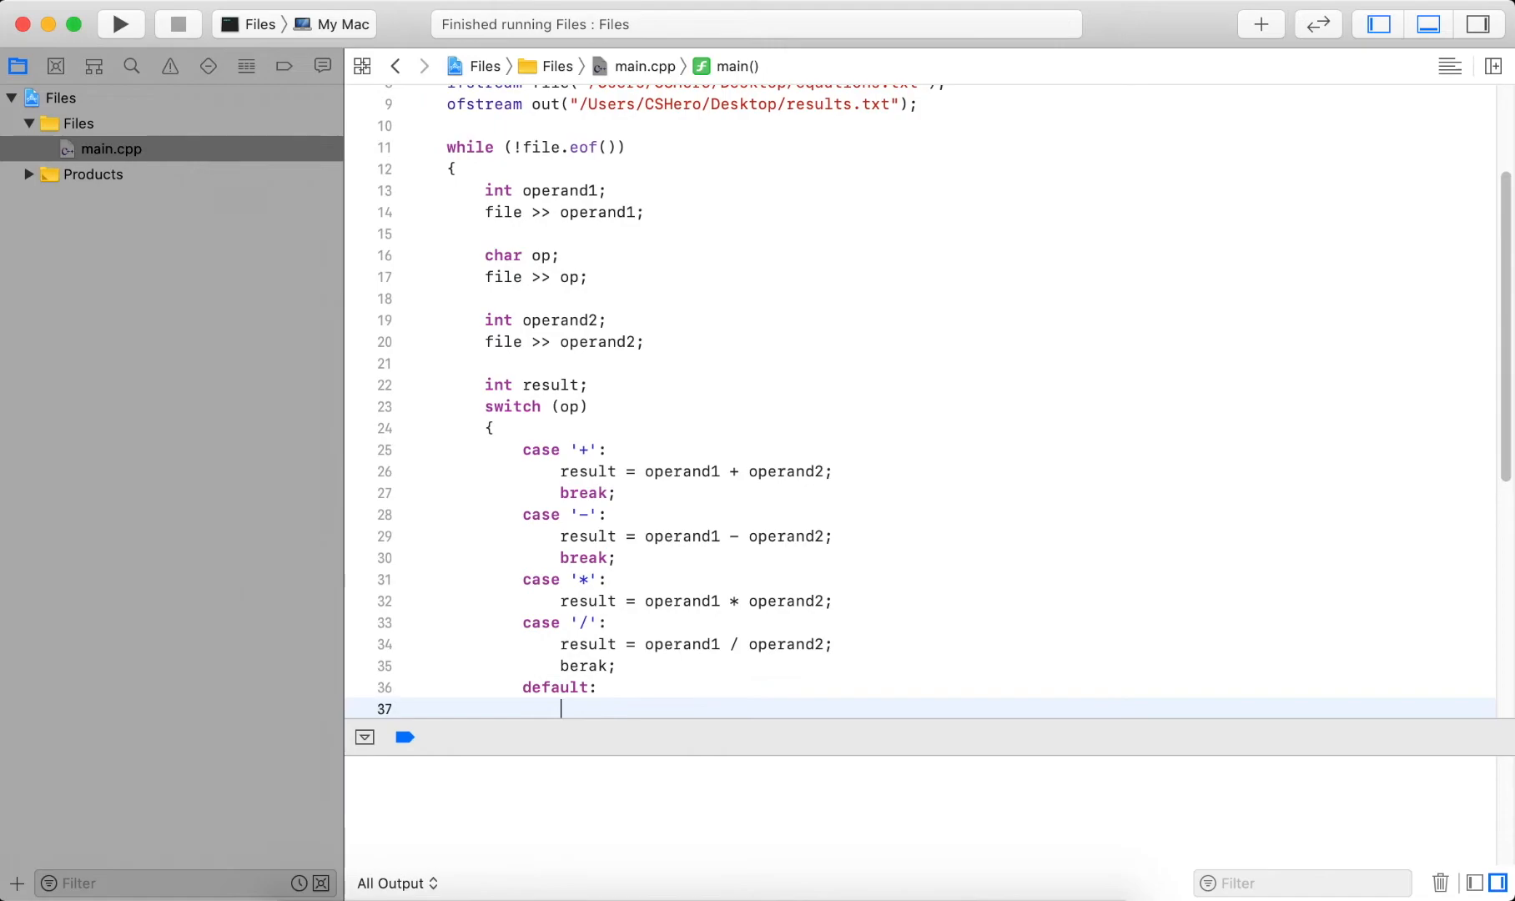
{"action": "type", "text": "cout << \""}
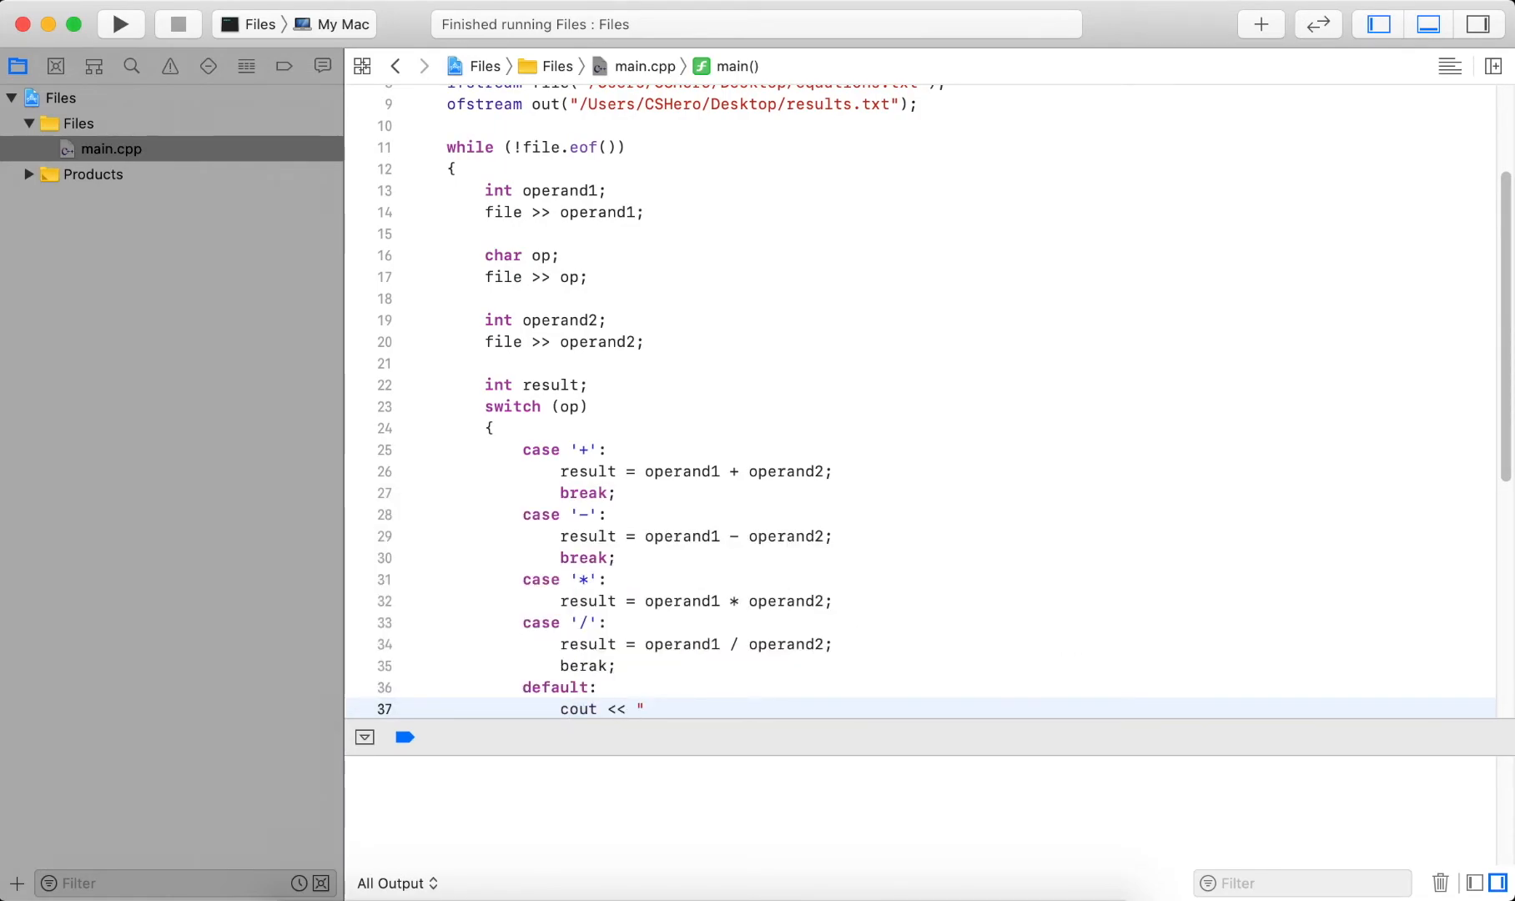
{"action": "type", "text": "ERROR!: \" <<"}
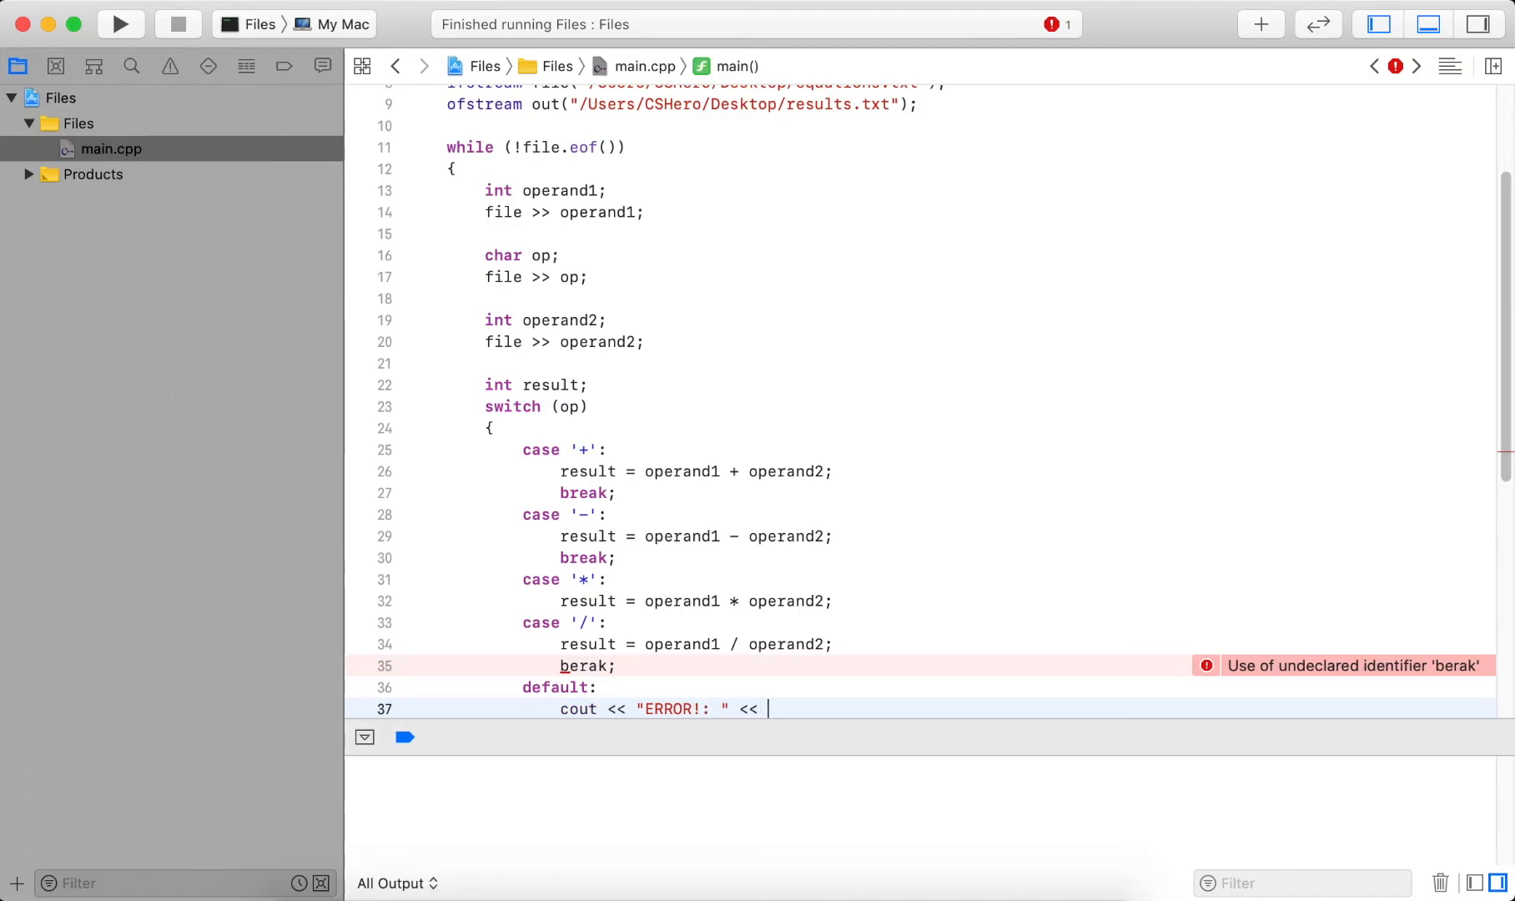
{"action": "type", "text": "op << \" not\""}
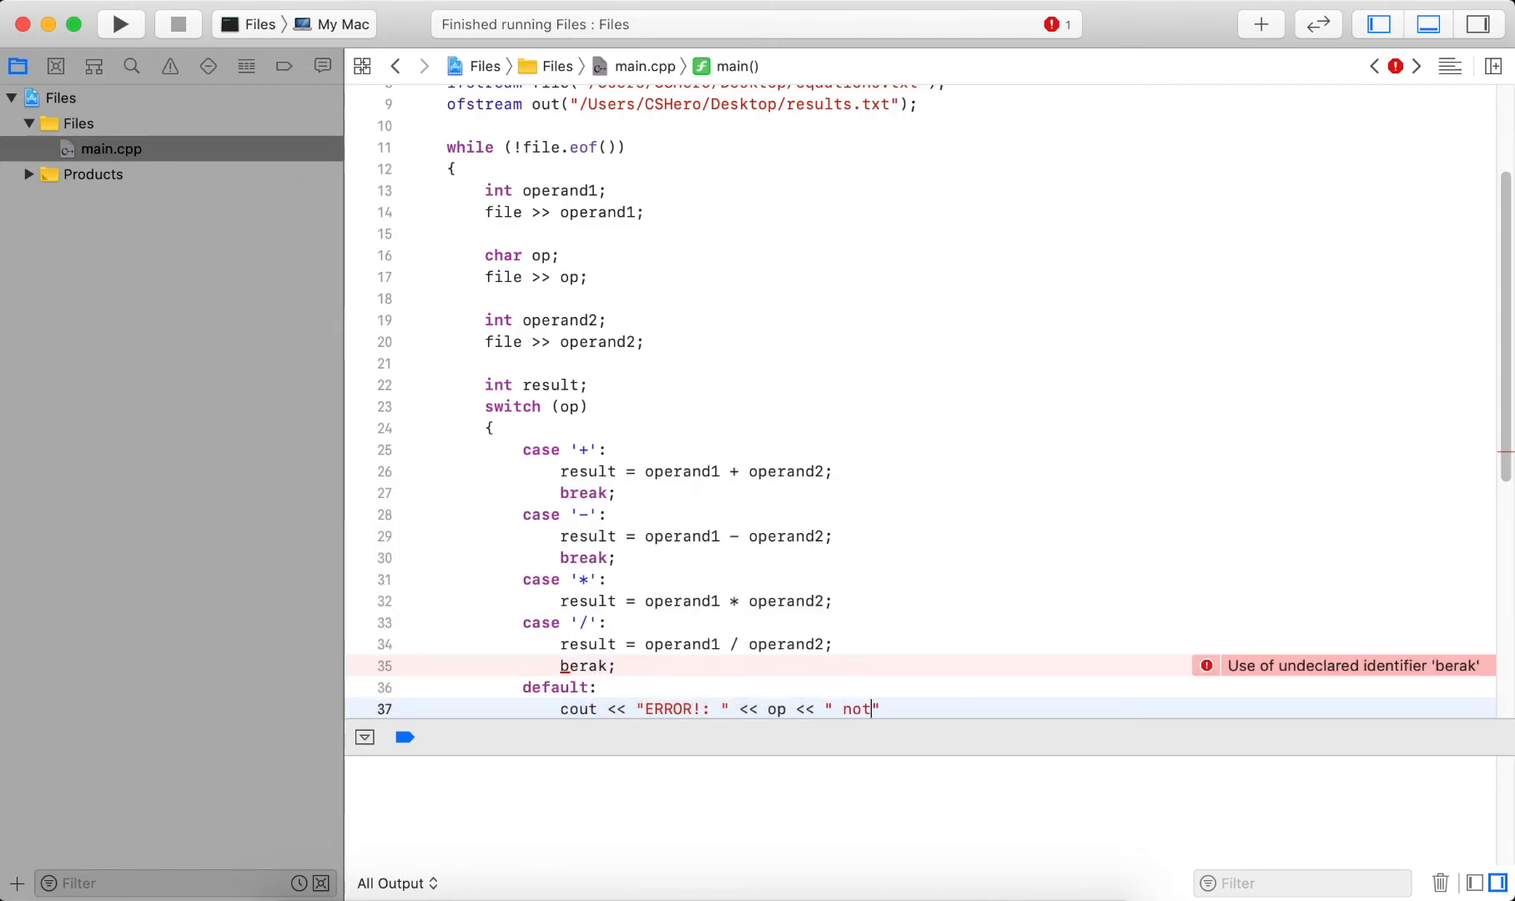
{"action": "type", "text": "recognized!\""}
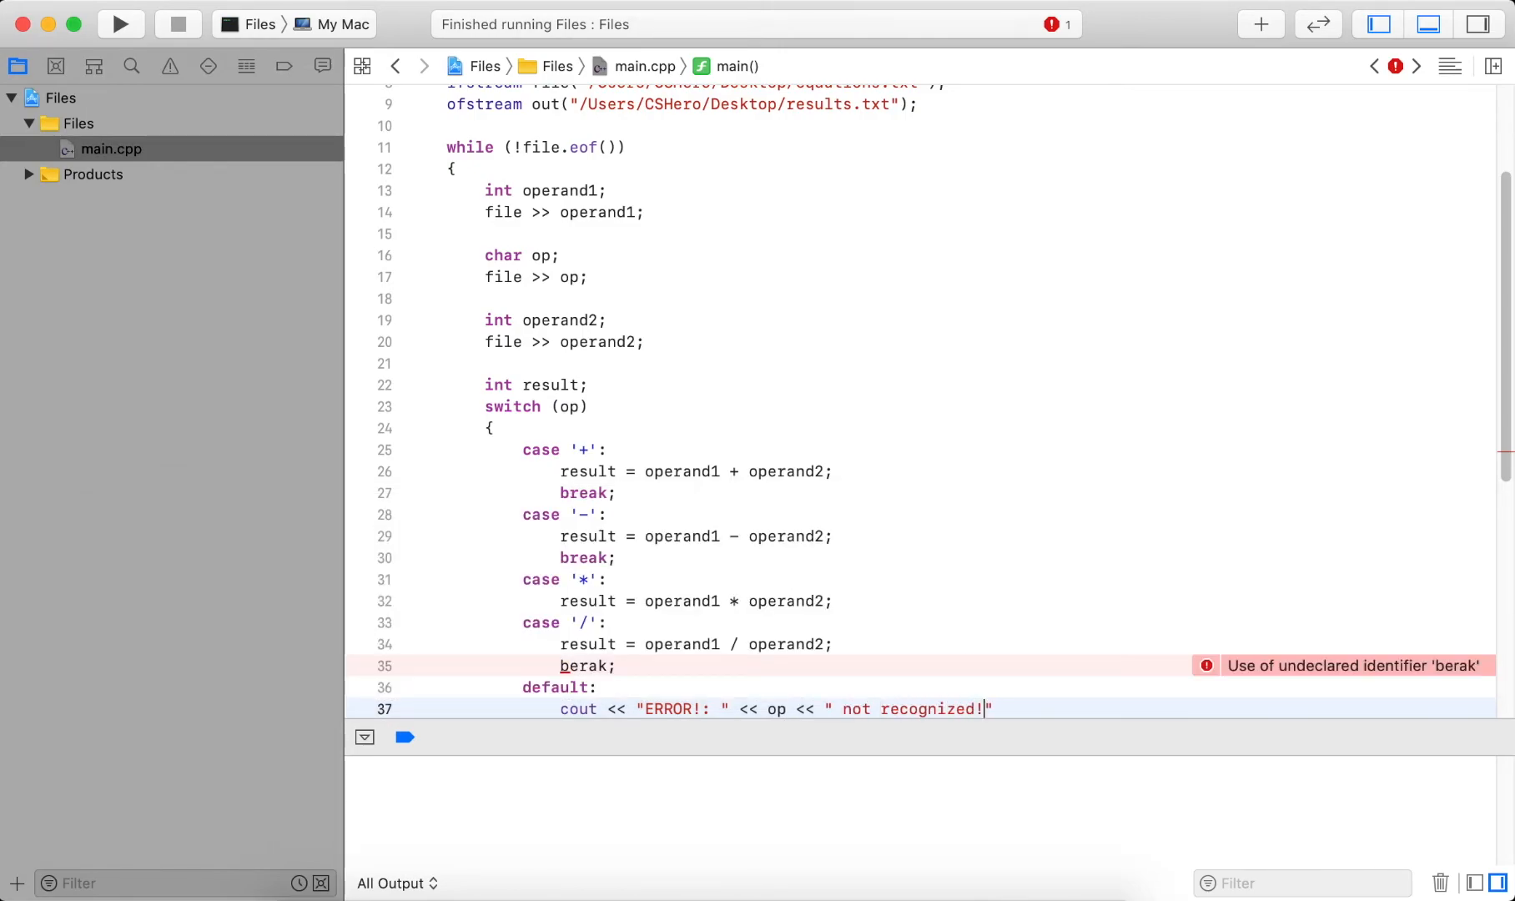
{"action": "type", "text": "\\n\";"}
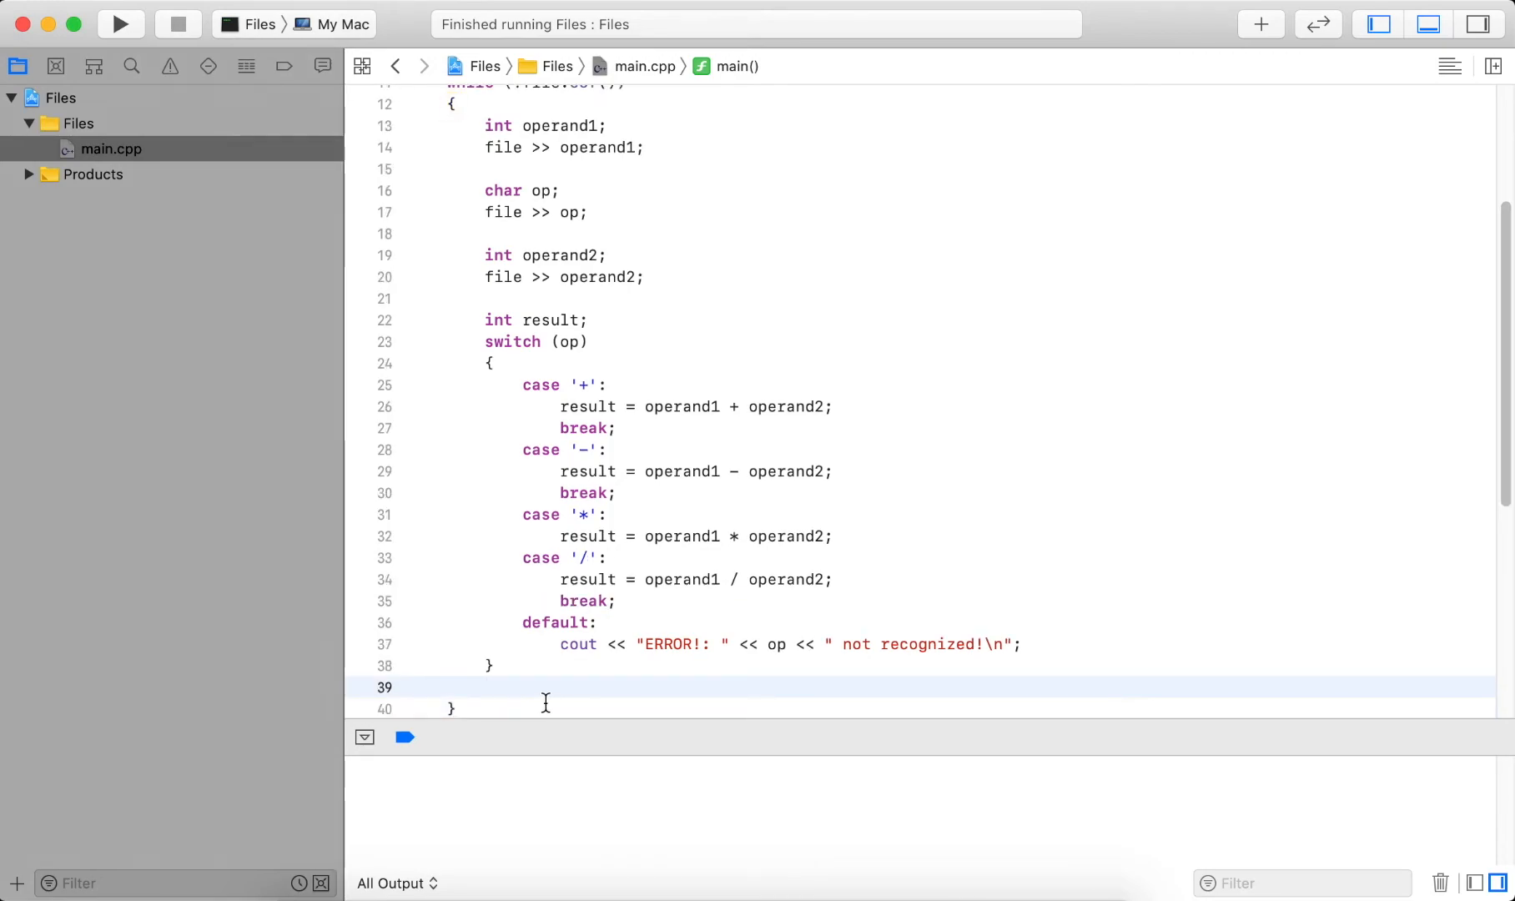
{"action": "mouse_move", "coordinate": [648, 645]}
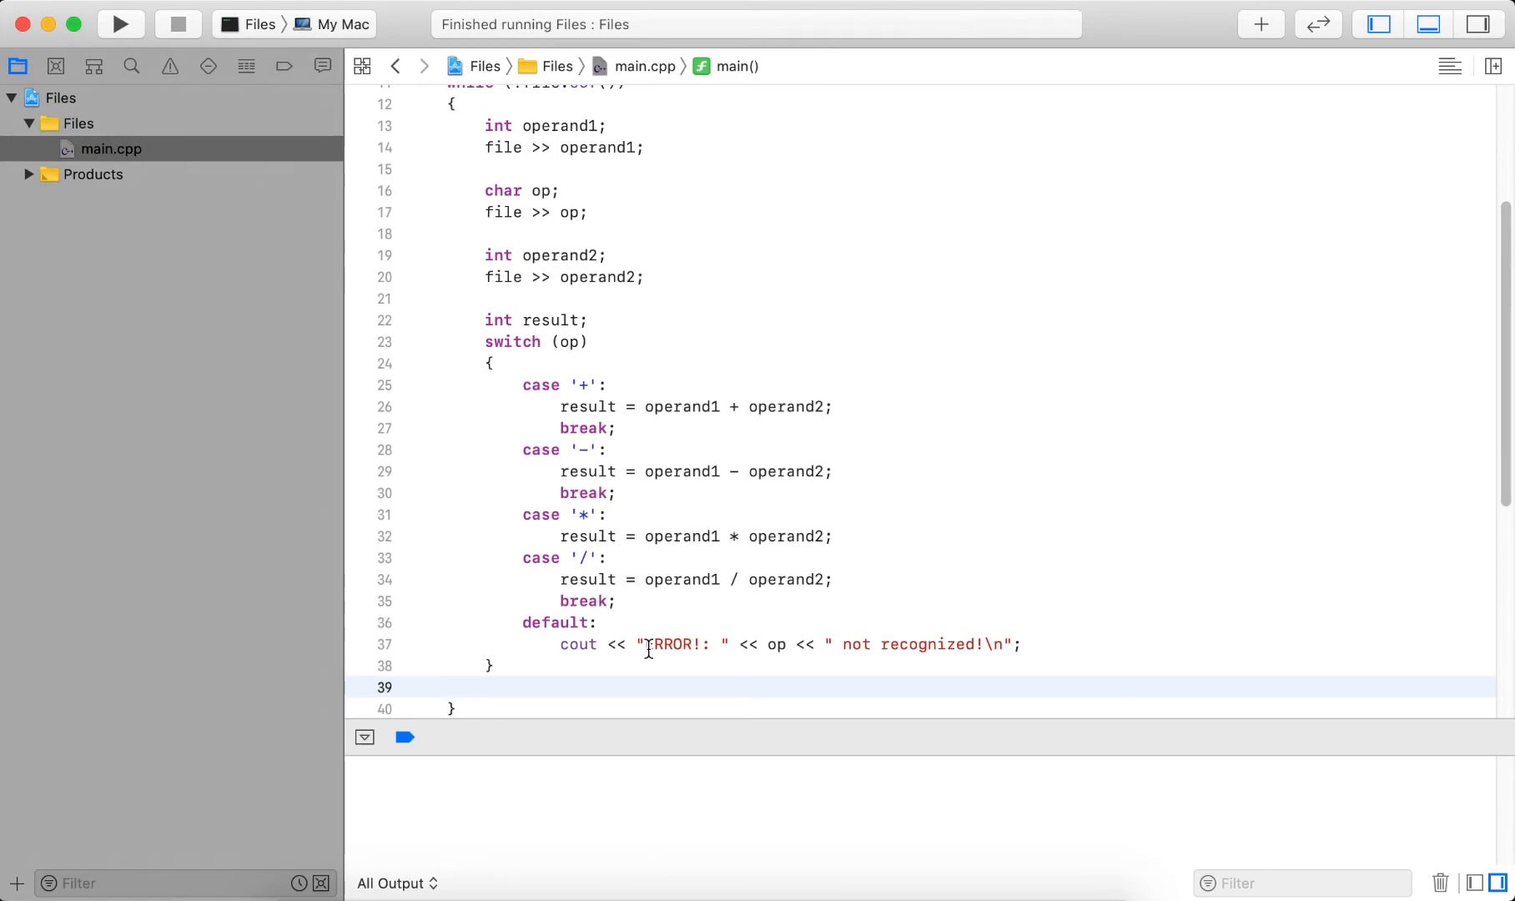
{"action": "mouse_move", "coordinate": [661, 535]}
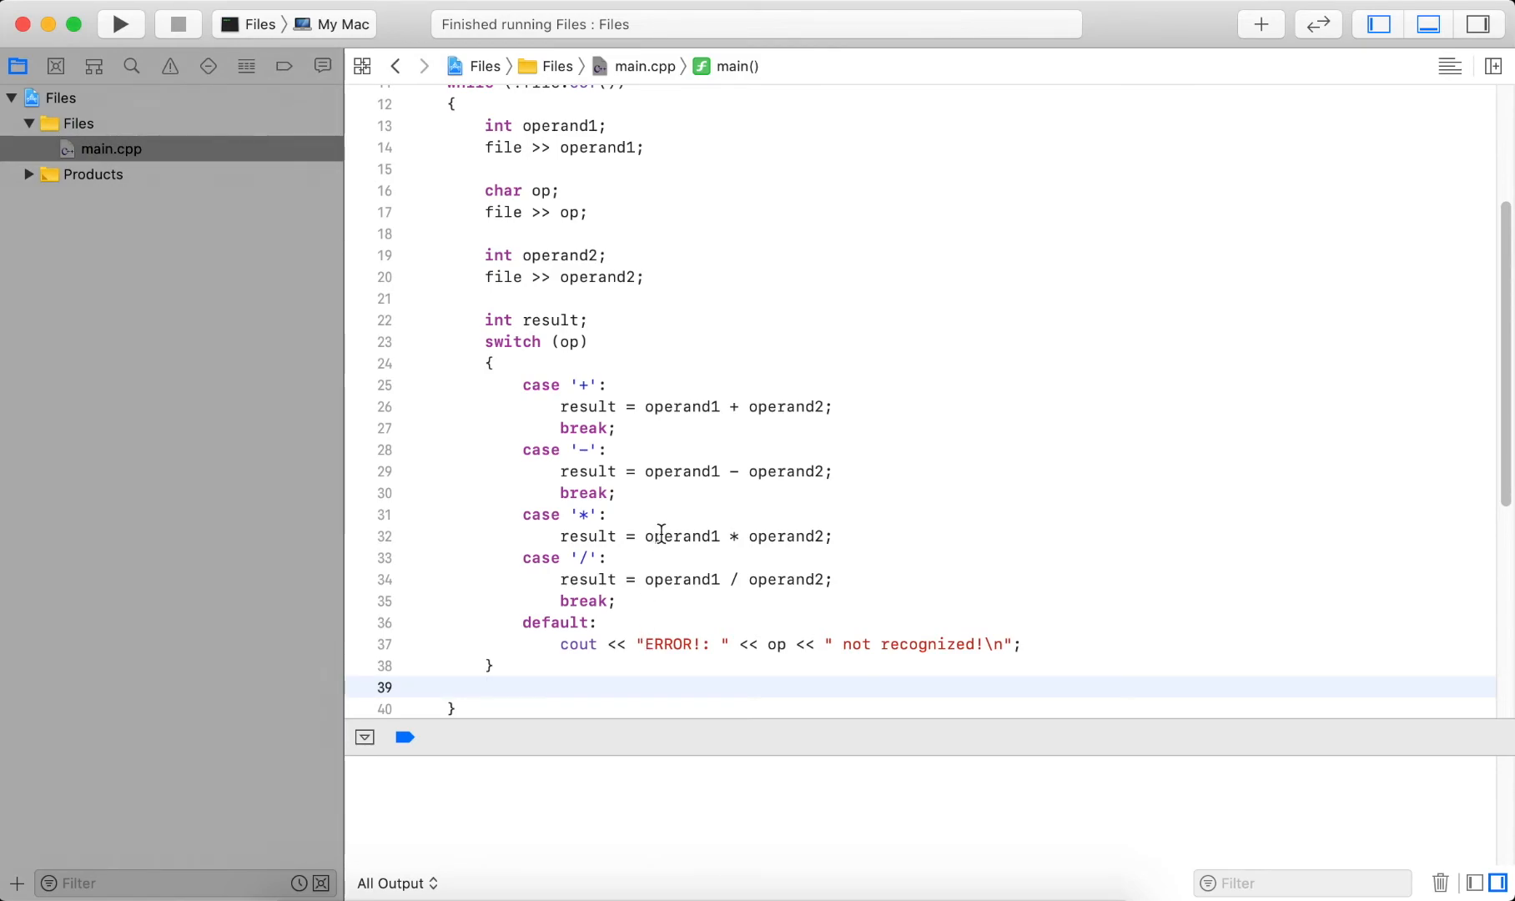
Scroll up through main.cpp to review the completed switch statement.
{"action": "scroll", "scroll_direction": "up", "scroll_amount": 3}
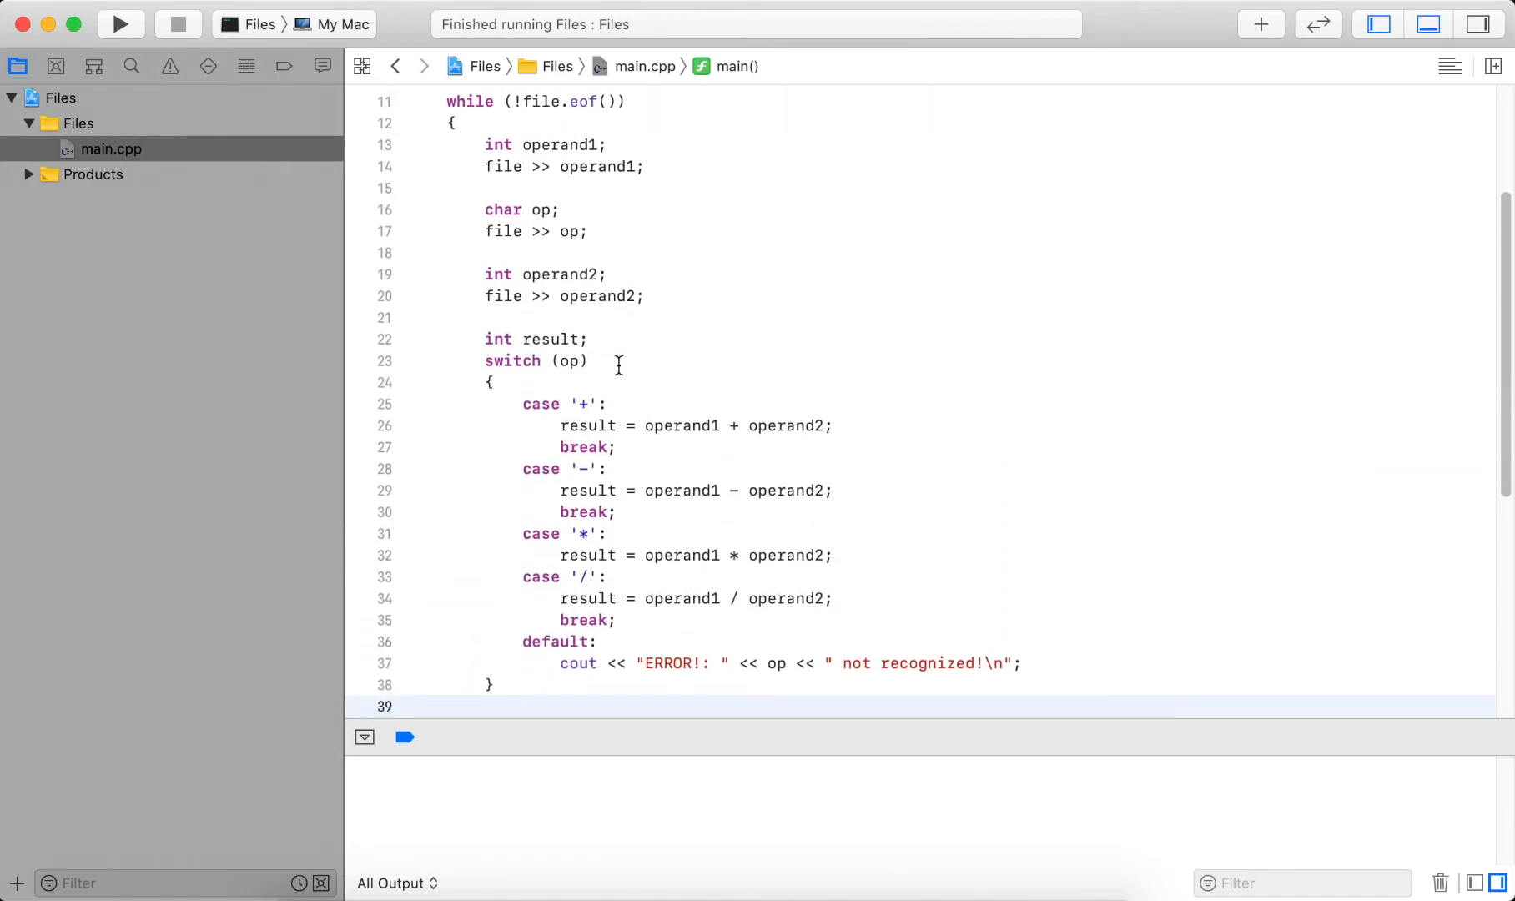
Add a line writing operand1, the operator, ' =' and result to out, ending with endl.
{"action": "scroll", "scroll_direction": "down", "scroll_amount": 3}
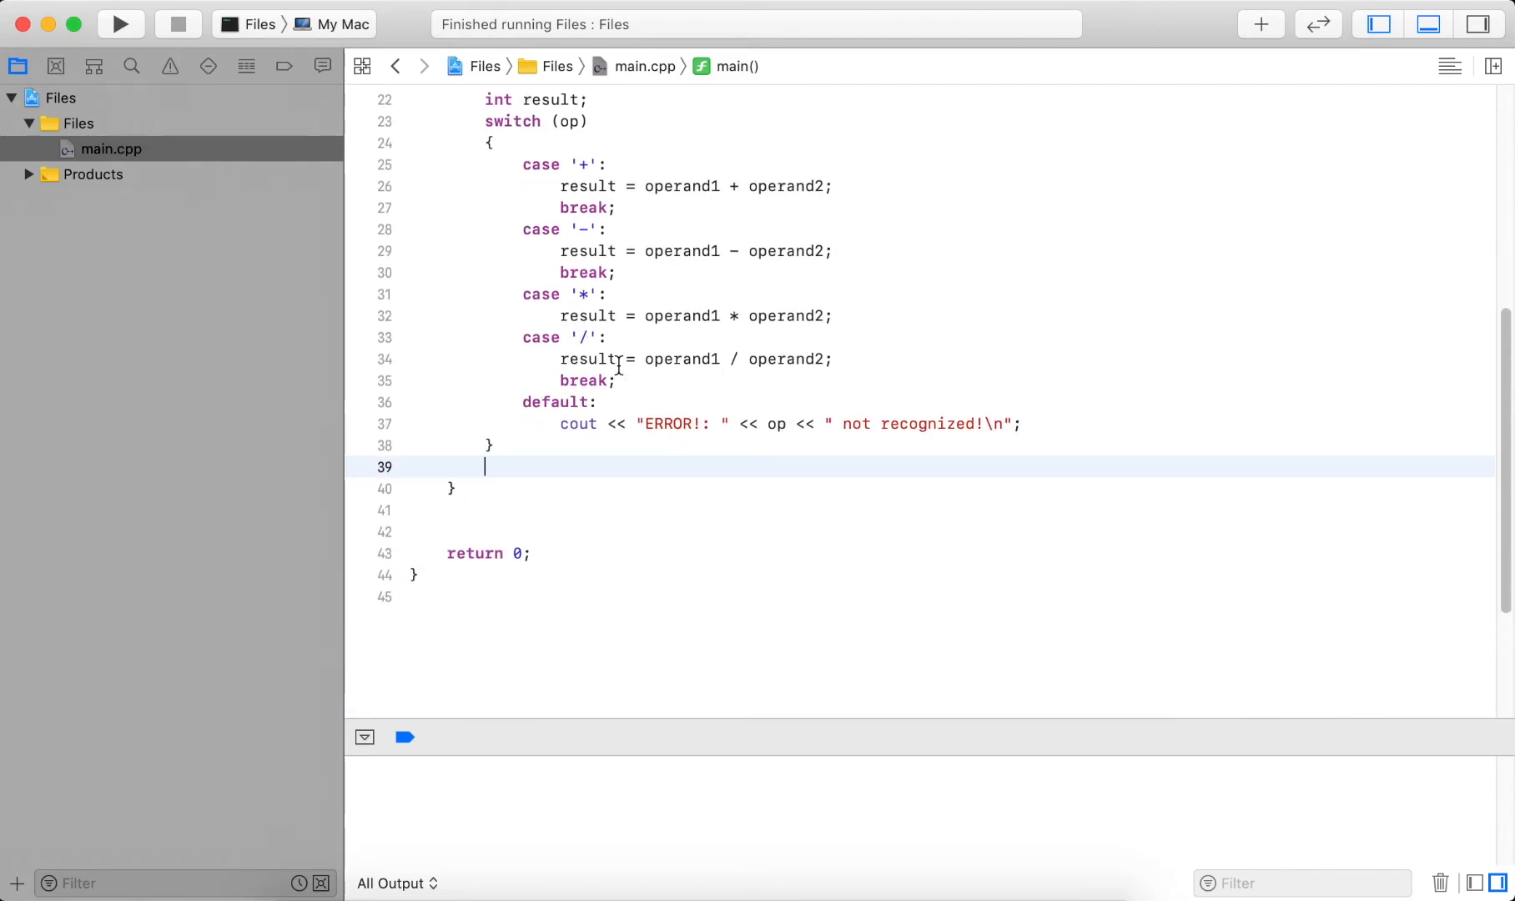
{"action": "type", "text": "out <<"}
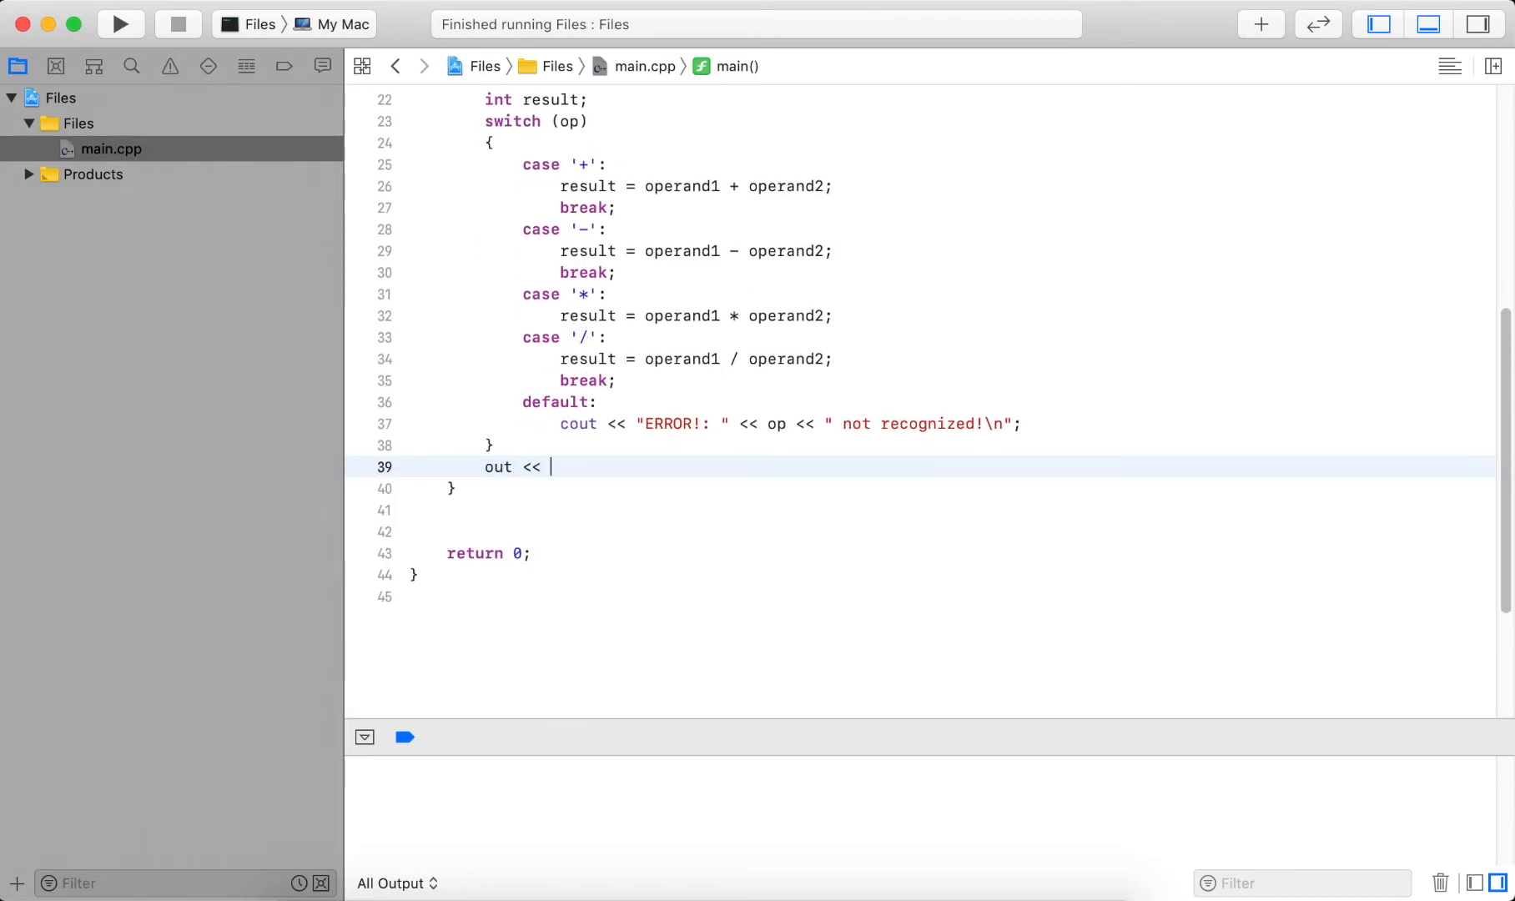
{"action": "type", "text": "operand1 <<"}
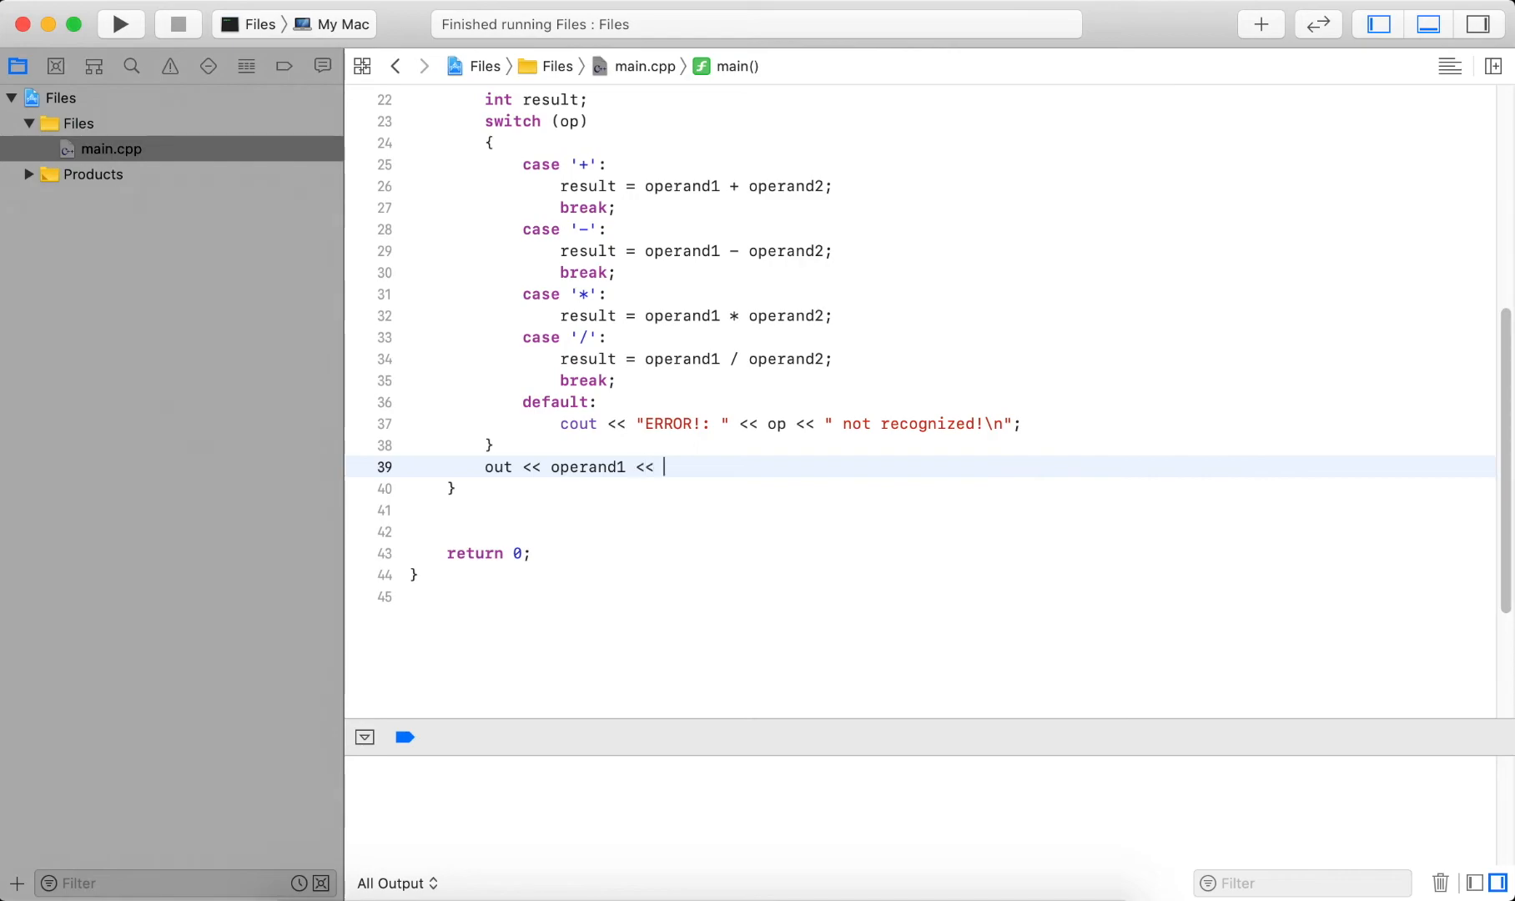
{"action": "type", "text": "\" \" + <<"}
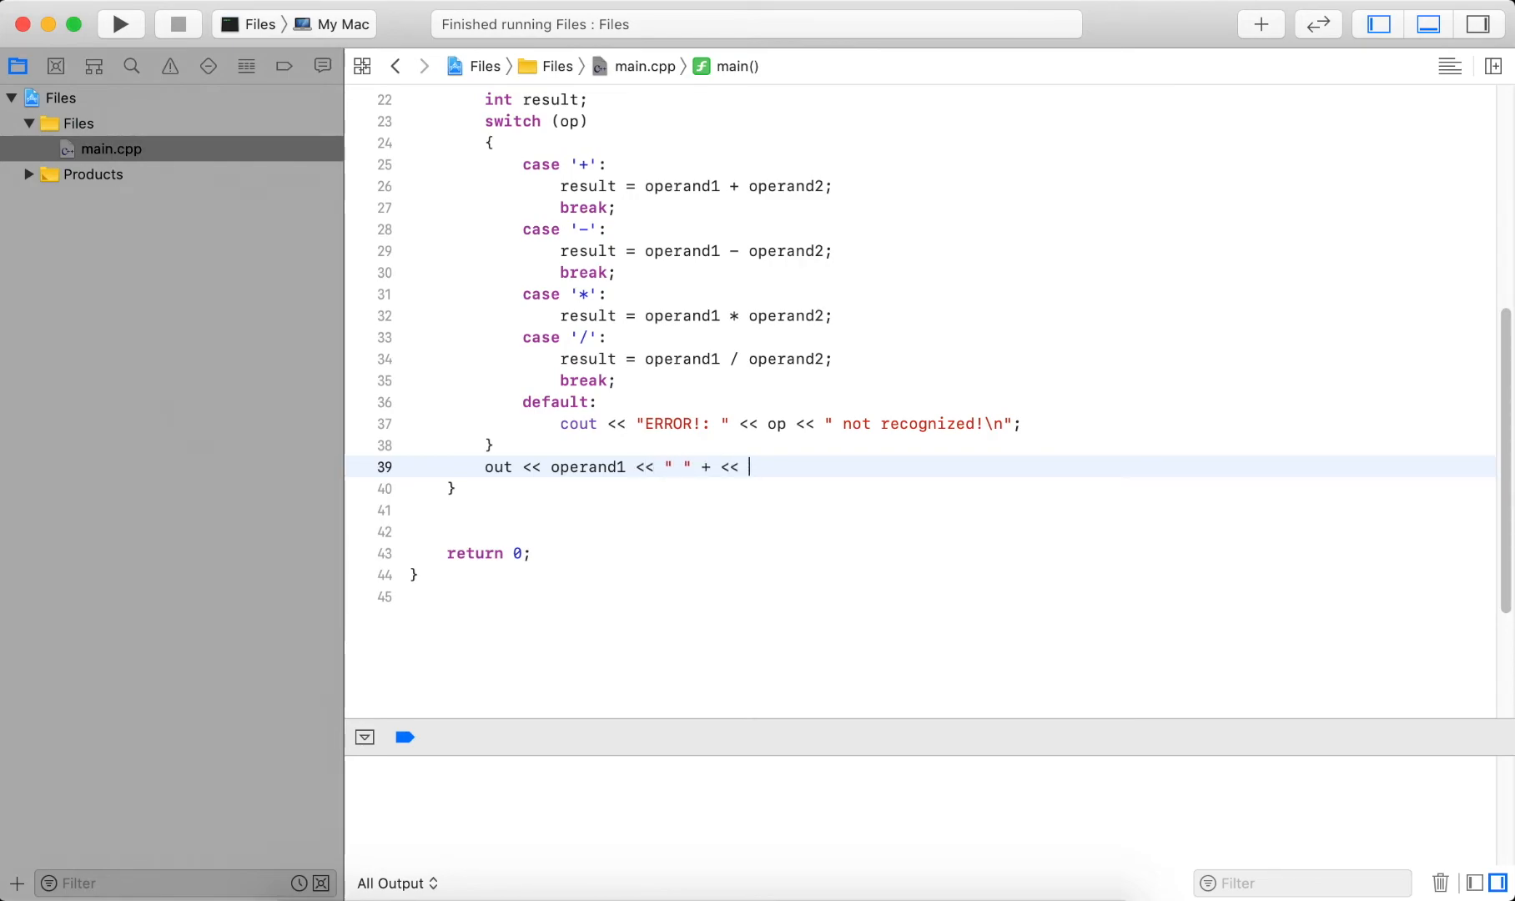
{"action": "type", "text": "op << \" \" << operand2 <<"}
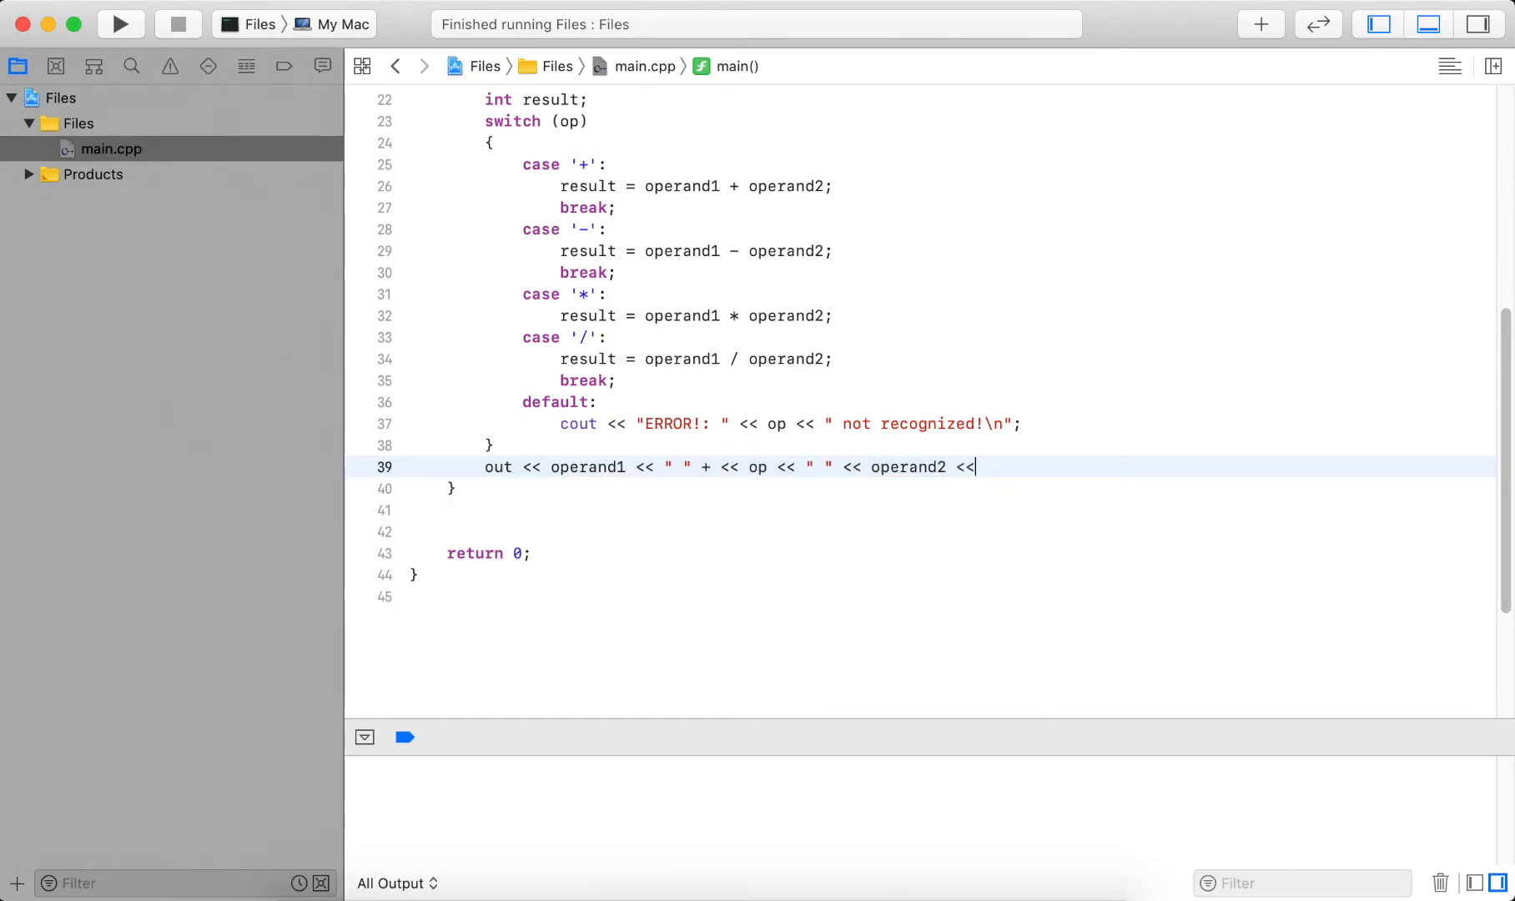
{"action": "type", "text": "\" =\""}
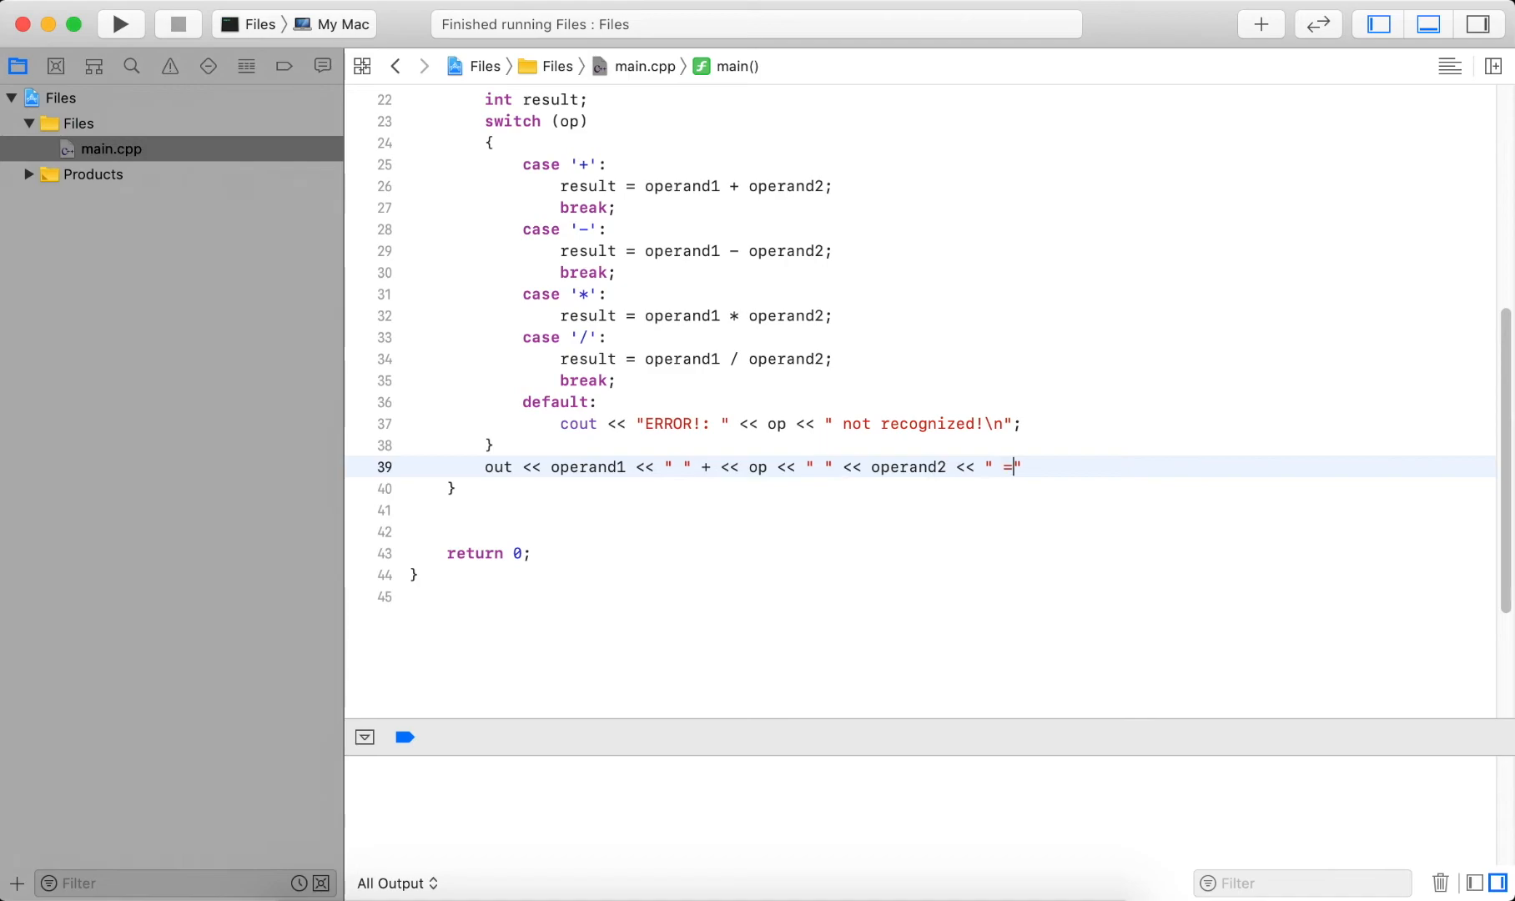
{"action": "type", "text": "\""}
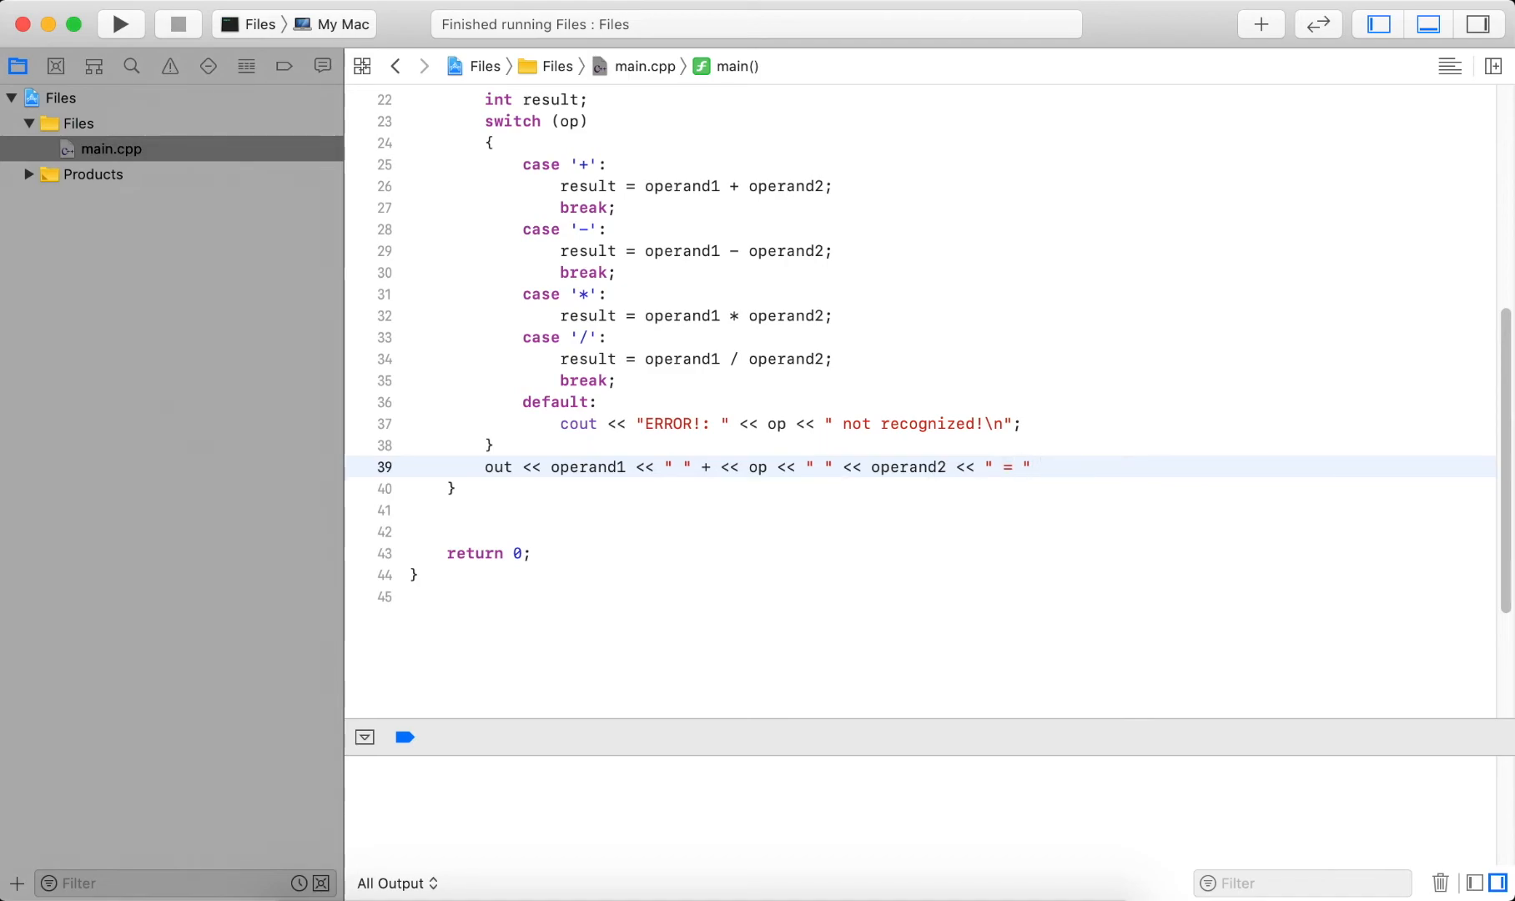
{"action": "type", "text": "<< result"}
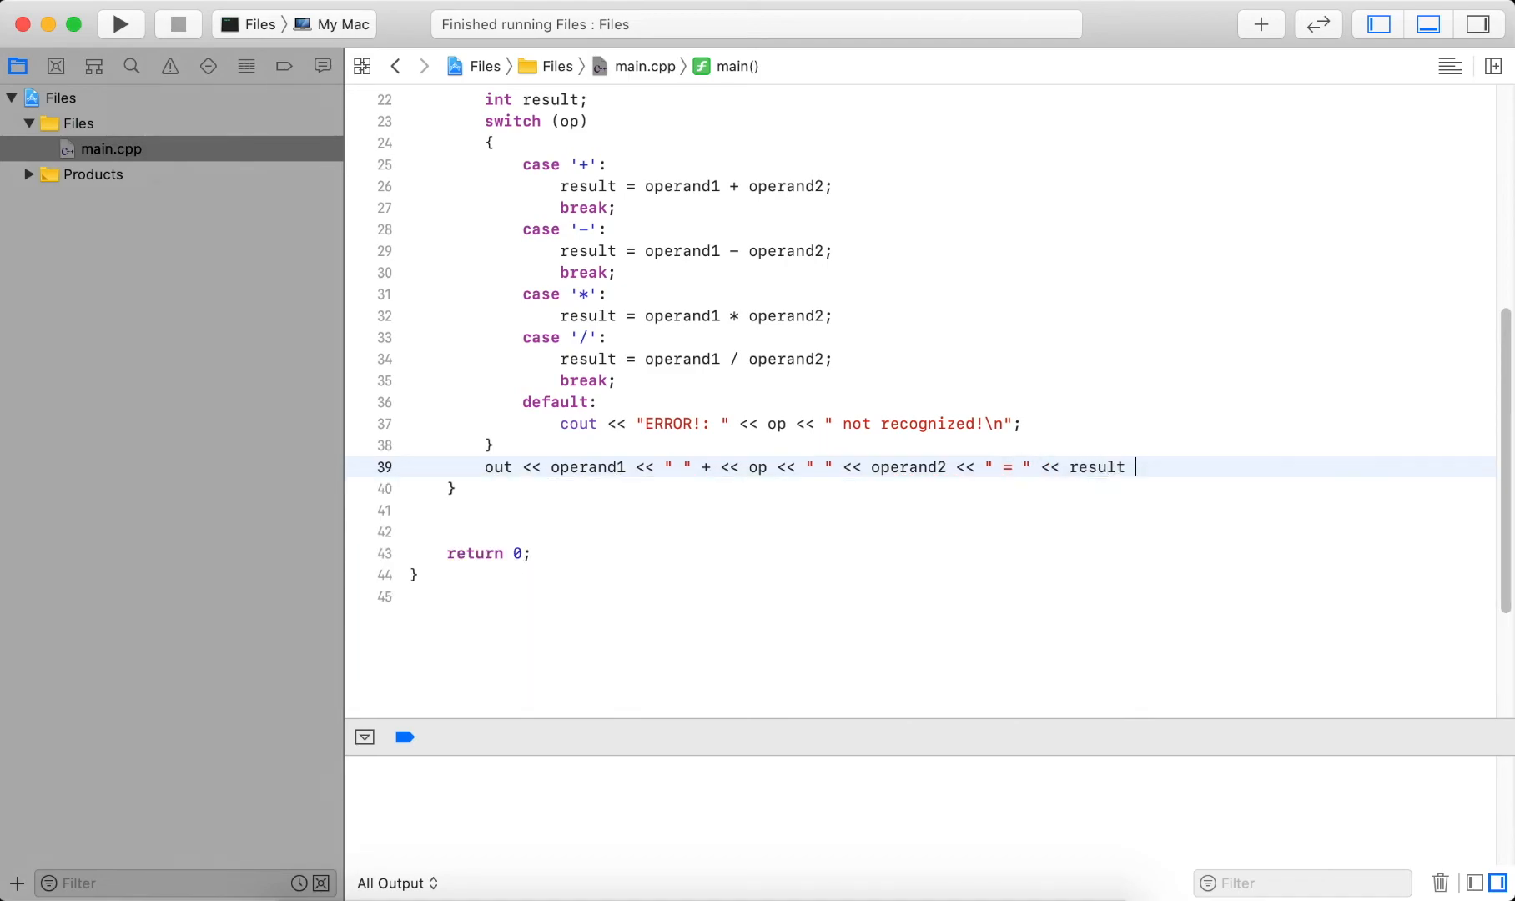
{"action": "type", "text": "<< endl;"}
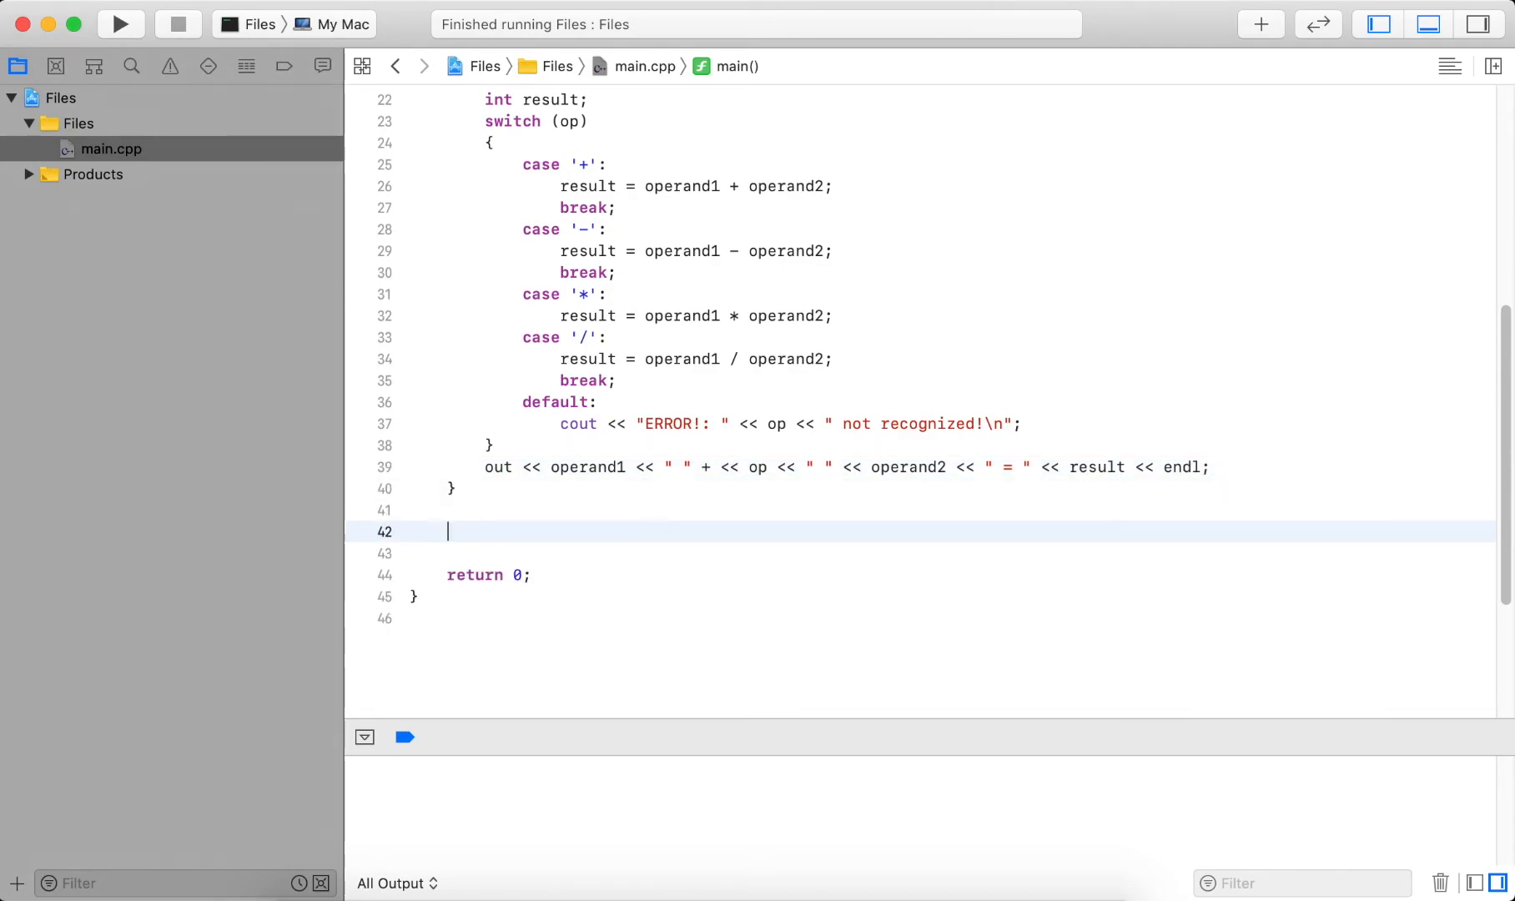
Add file.close(); after the loop and begin typing out.close().
{"action": "type", "text": "f"}
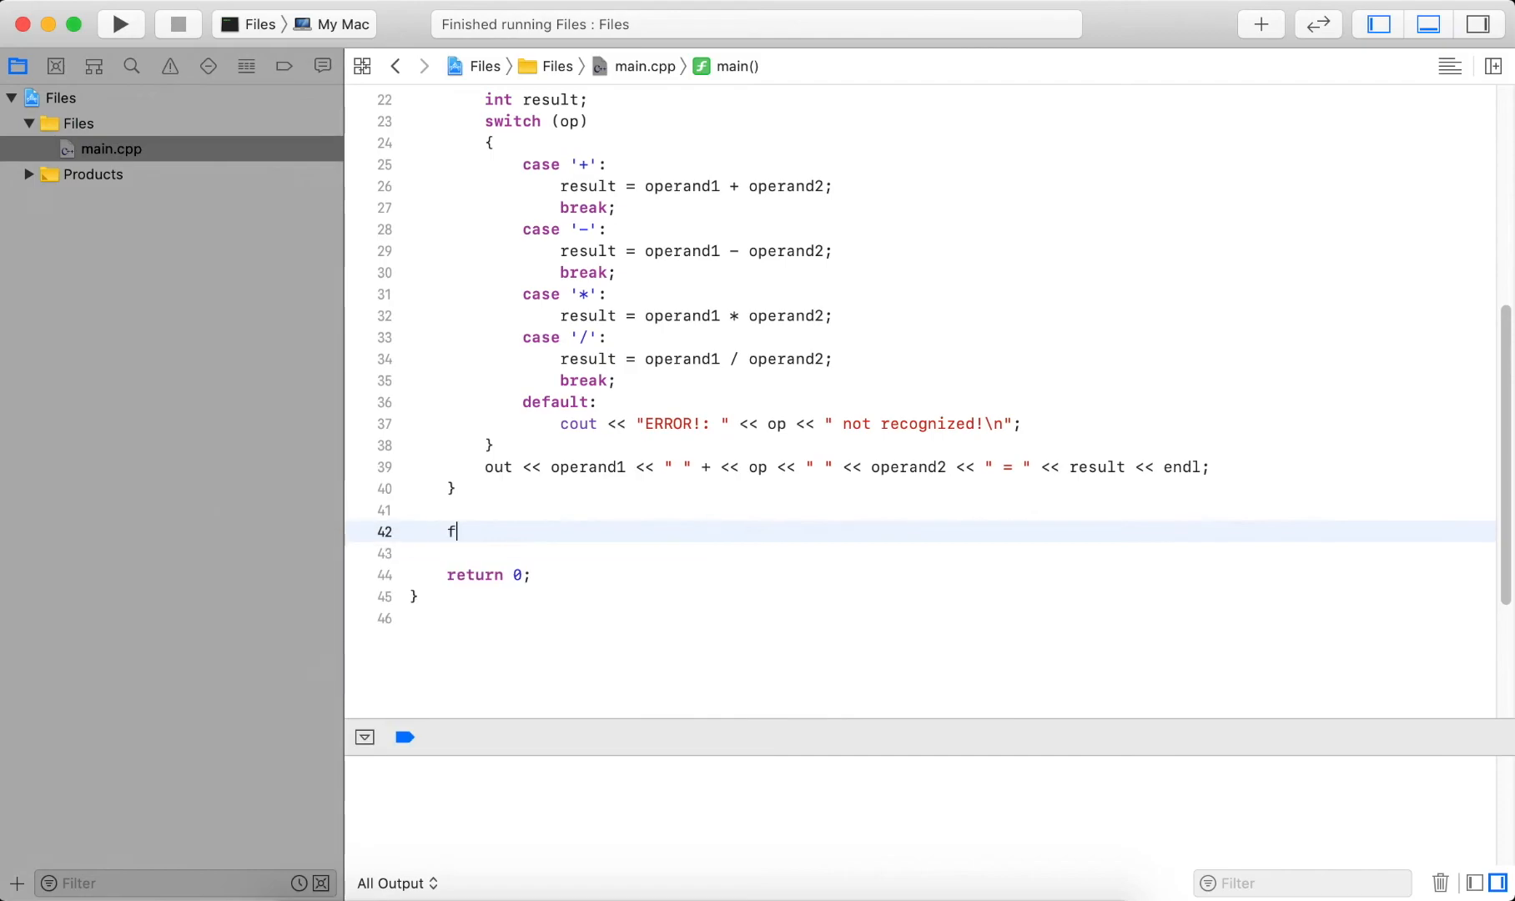
{"action": "type", "text": "ile.close();"}
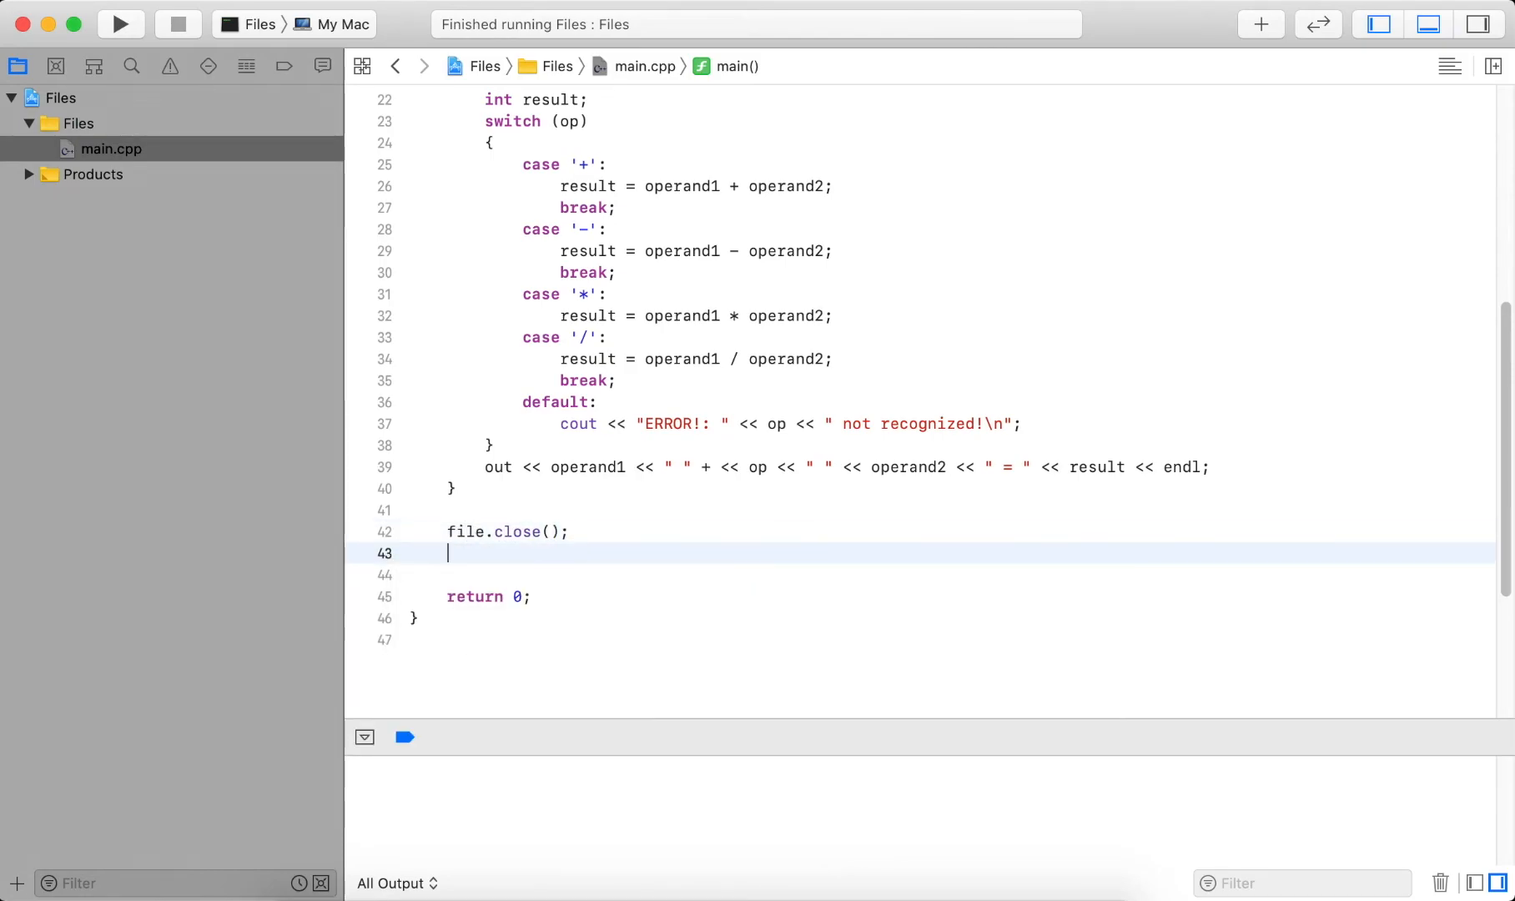
{"action": "type", "text": "out.close();"}
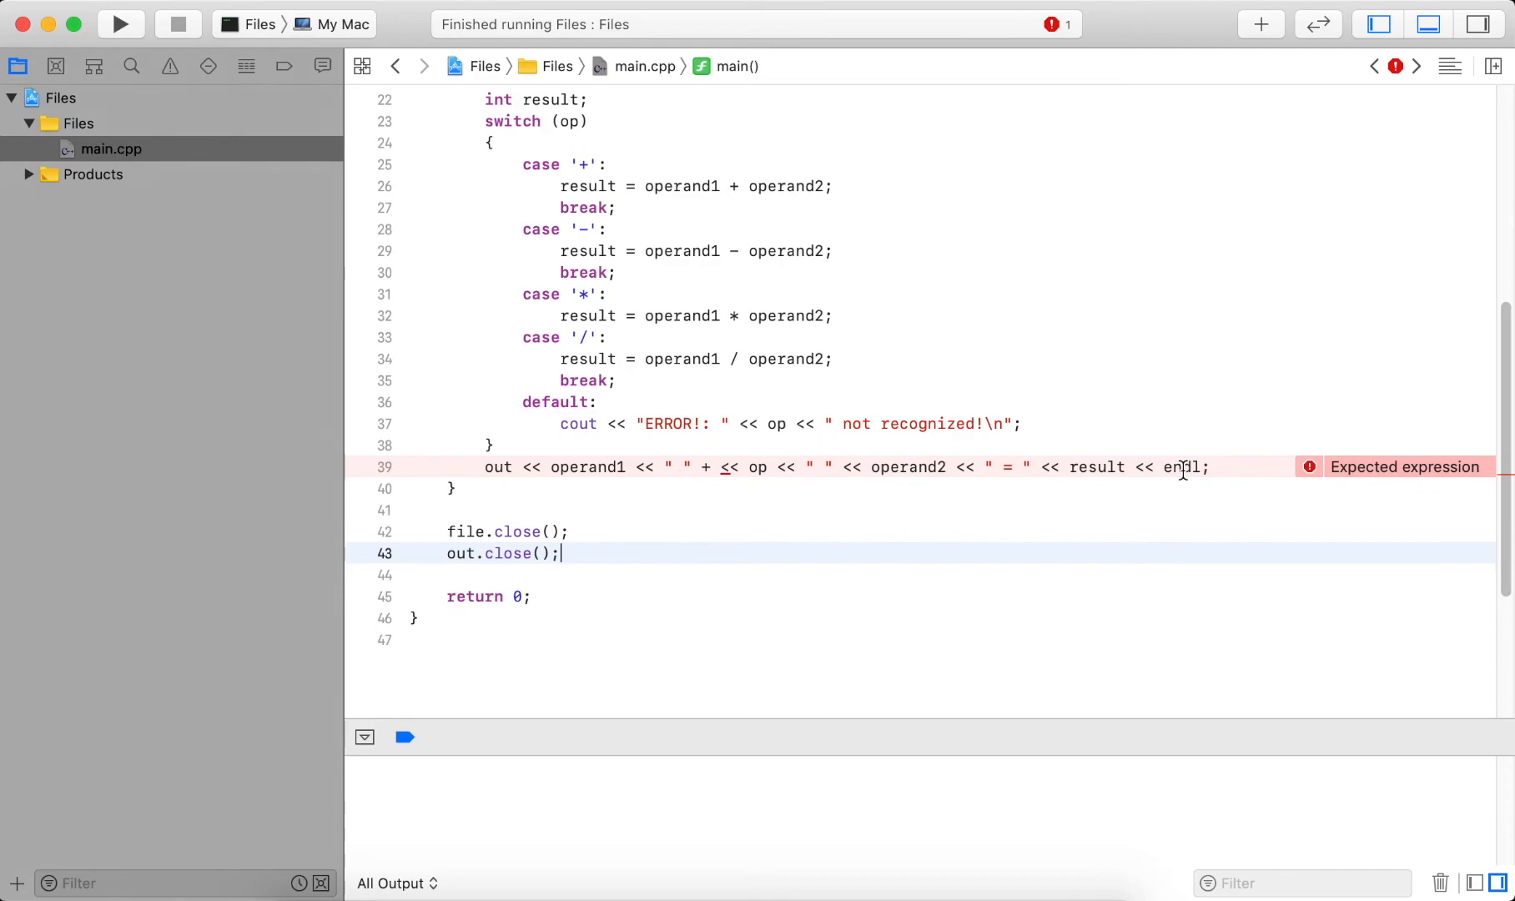
{"action": "mouse_move", "coordinate": [841, 461]}
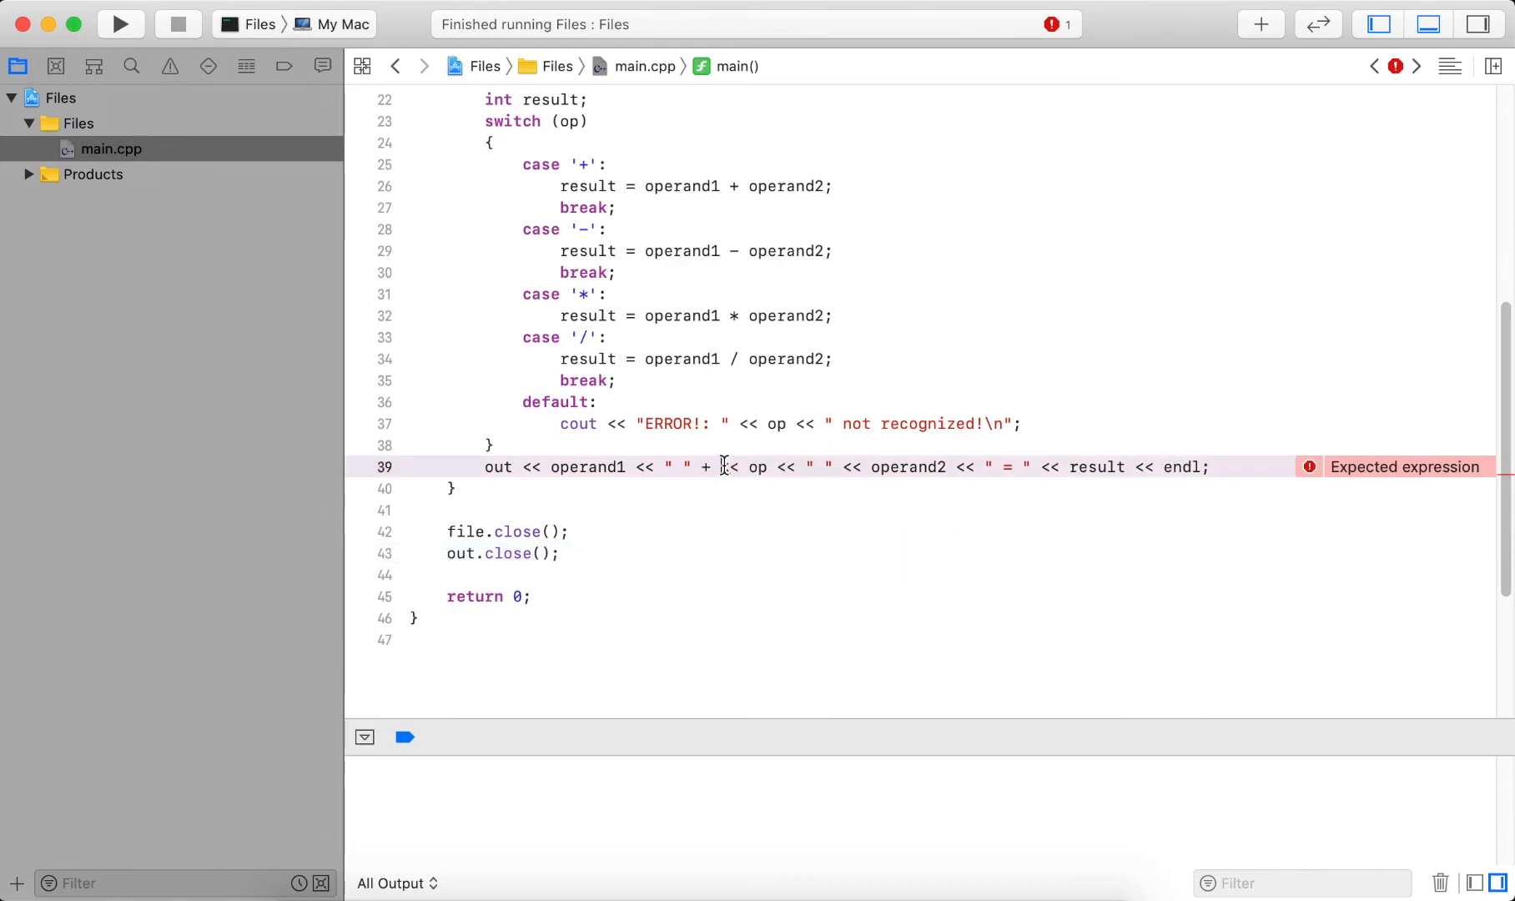
Place the caret beside the stray '+' before '<<' on line 39.
{"action": "left_click", "coordinate": [722, 467]}
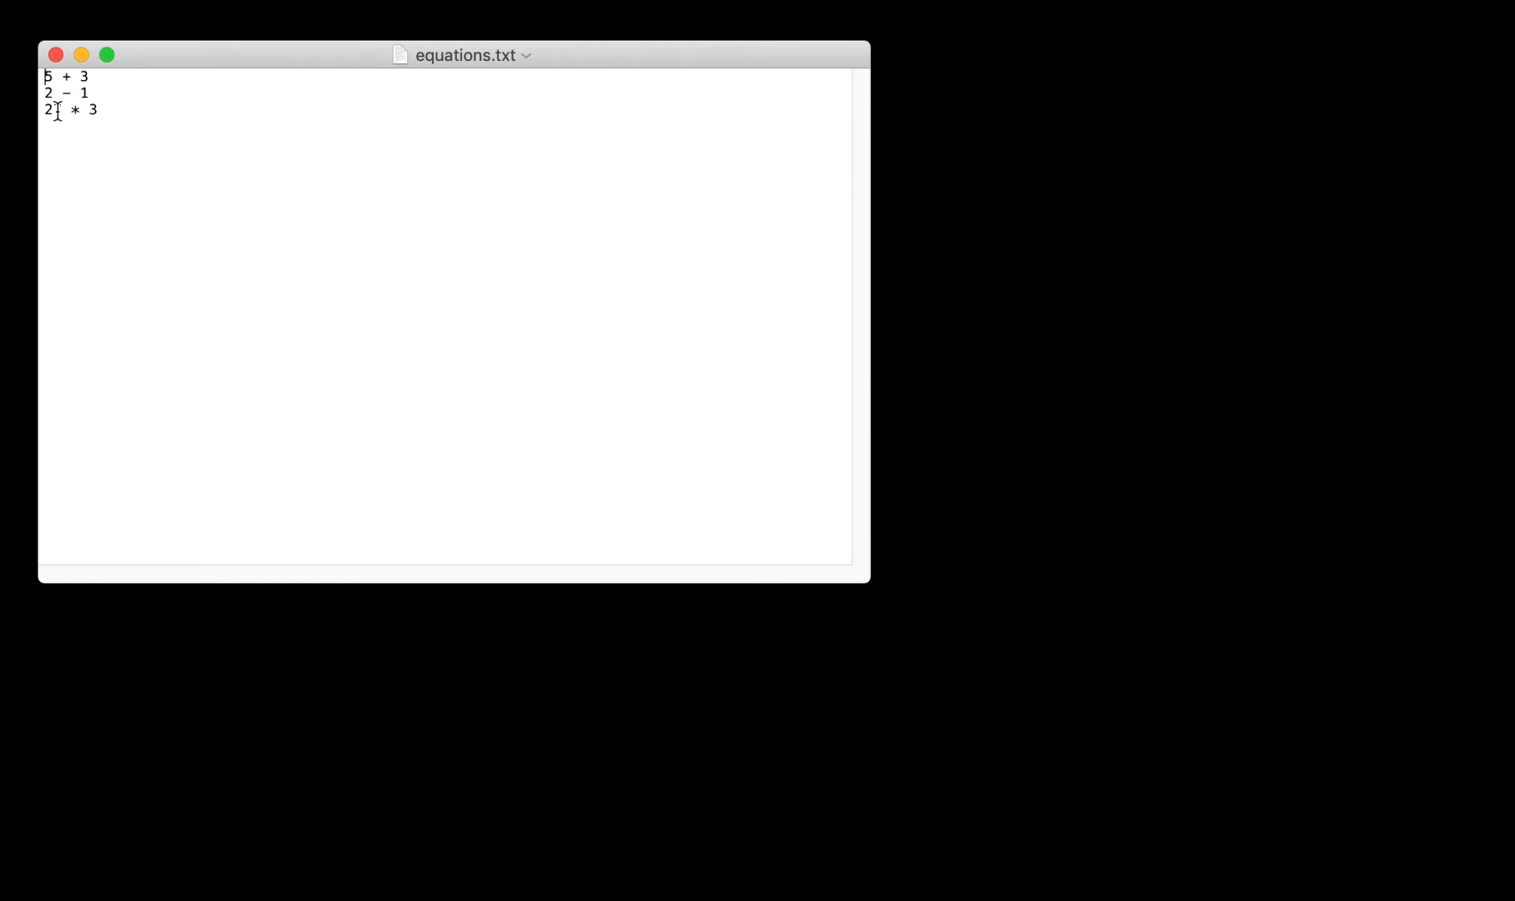
Insert a 7 after the 2 on line three of equations.txt.
{"action": "type", "text": "7"}
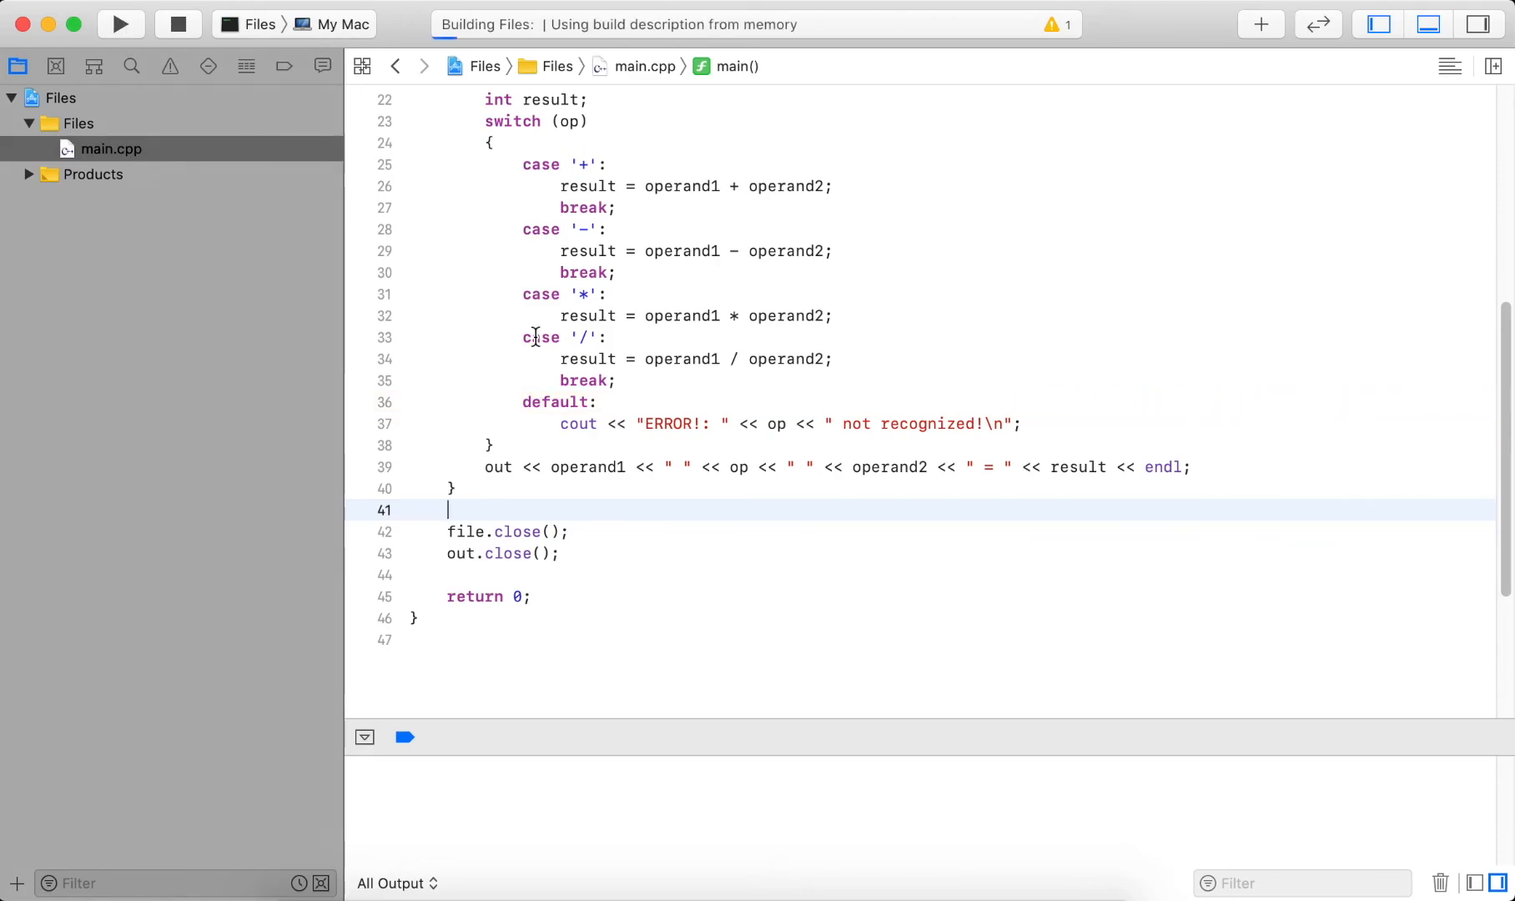
Build and run the Files project with the Run button.
{"action": "left_click", "coordinate": [120, 25]}
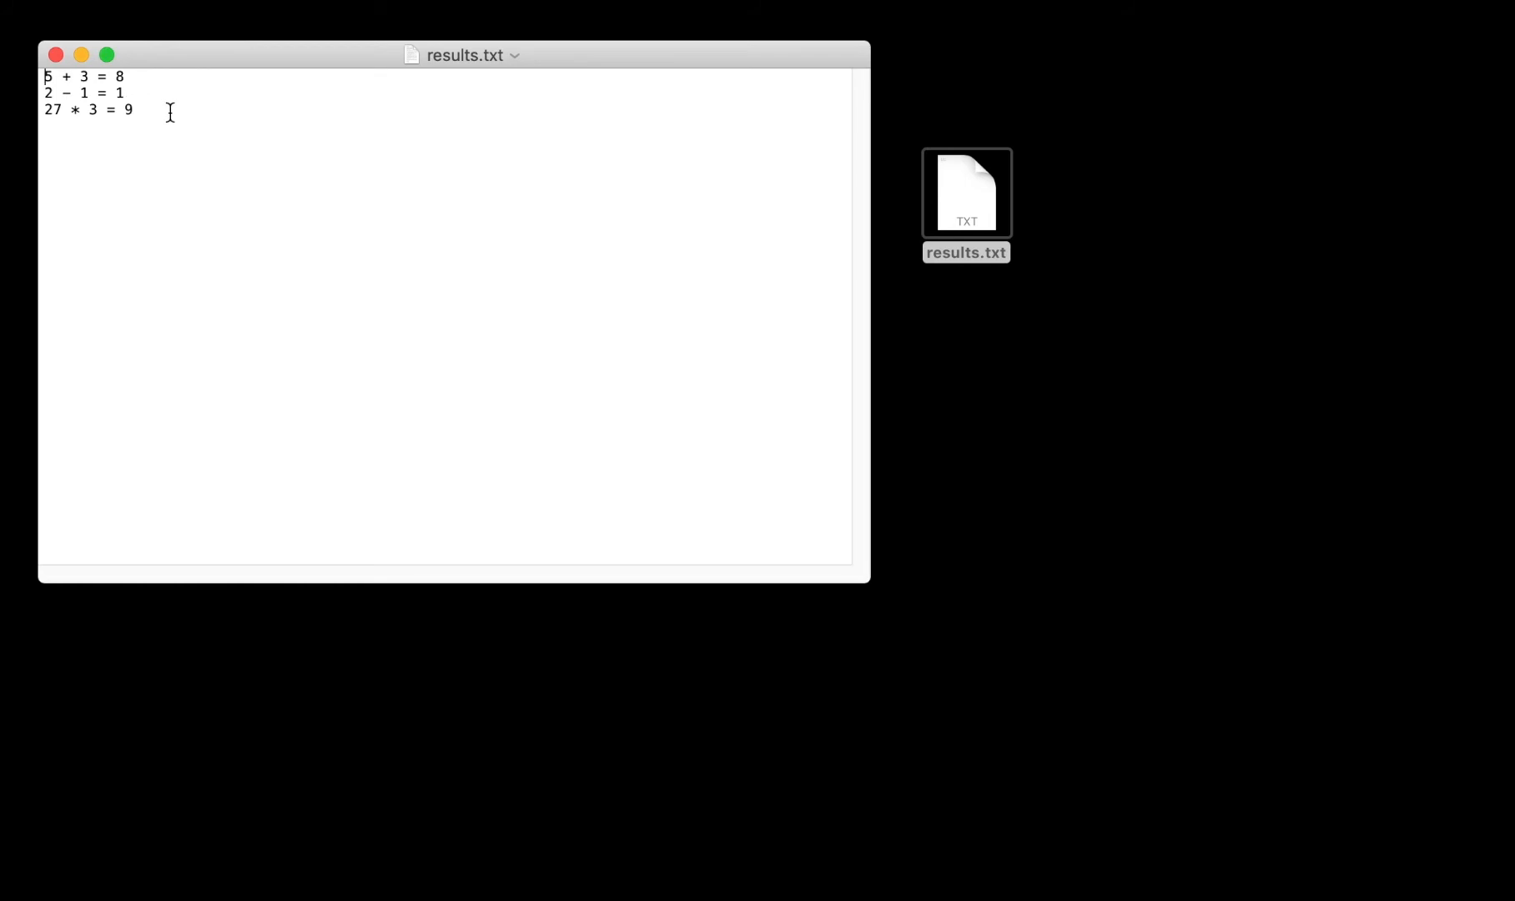
{"action": "mouse_move", "coordinate": [135, 85]}
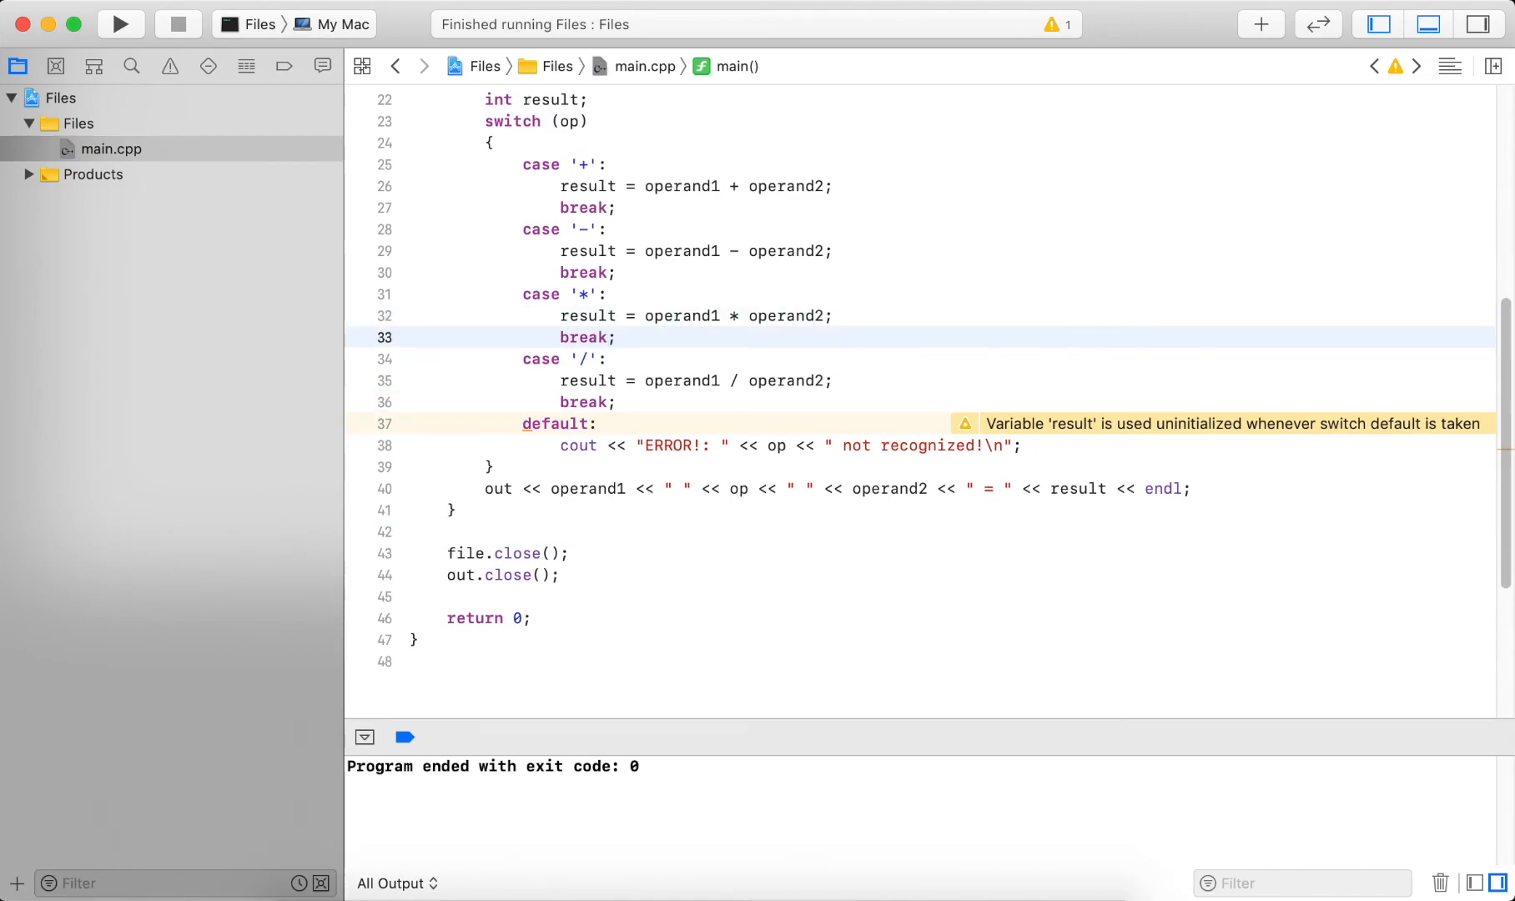
Place the caret after result = operand1 * operand2; to add break;.
{"action": "left_click", "coordinate": [616, 337]}
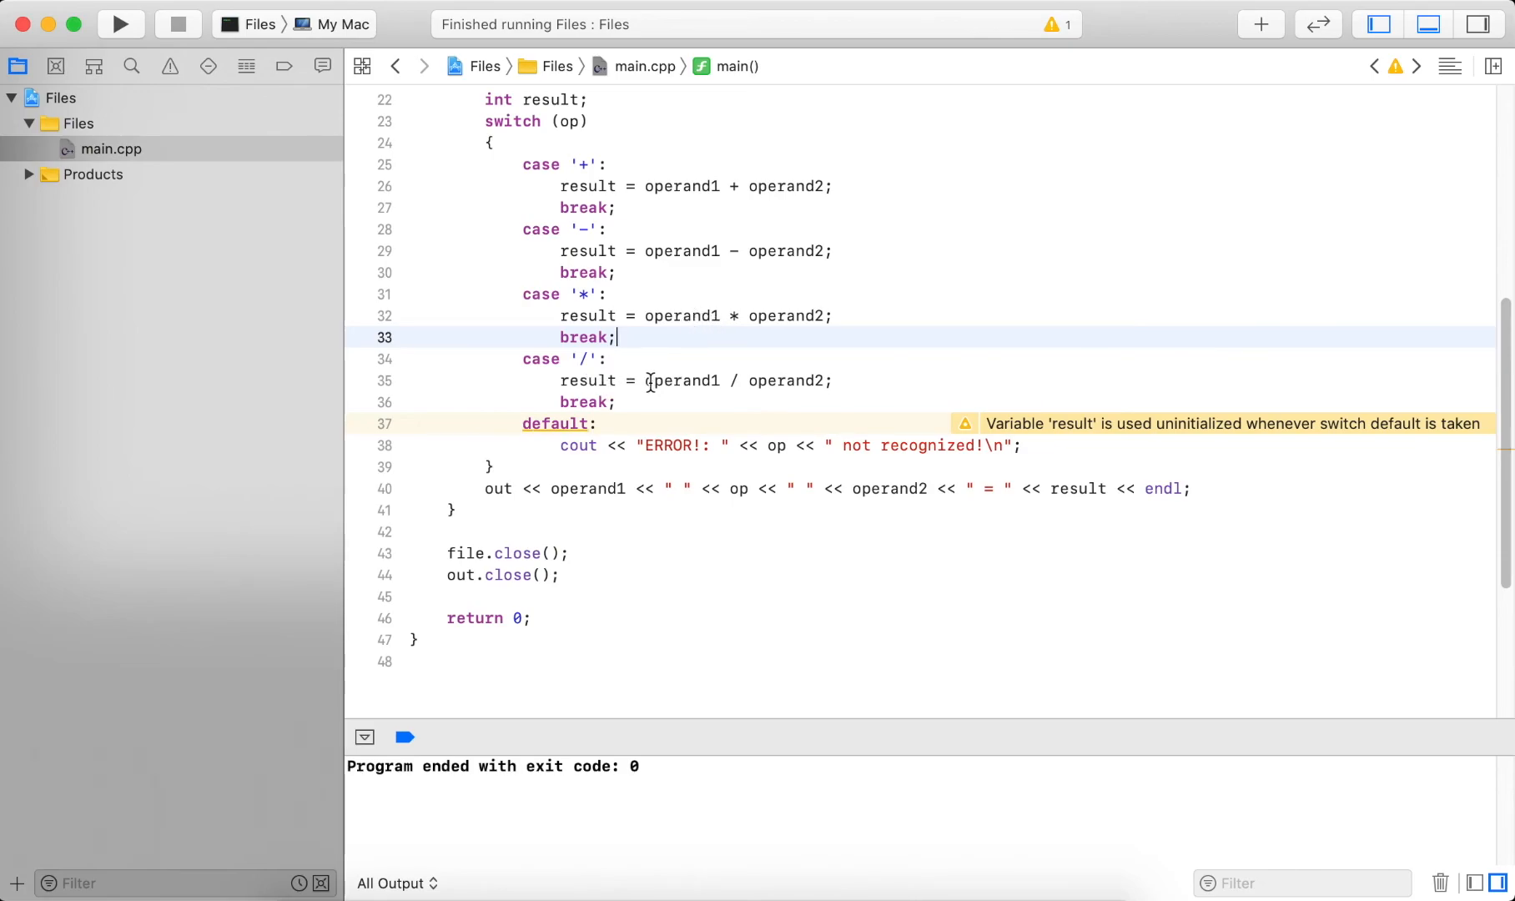
{"action": "mouse_move", "coordinate": [184, 182]}
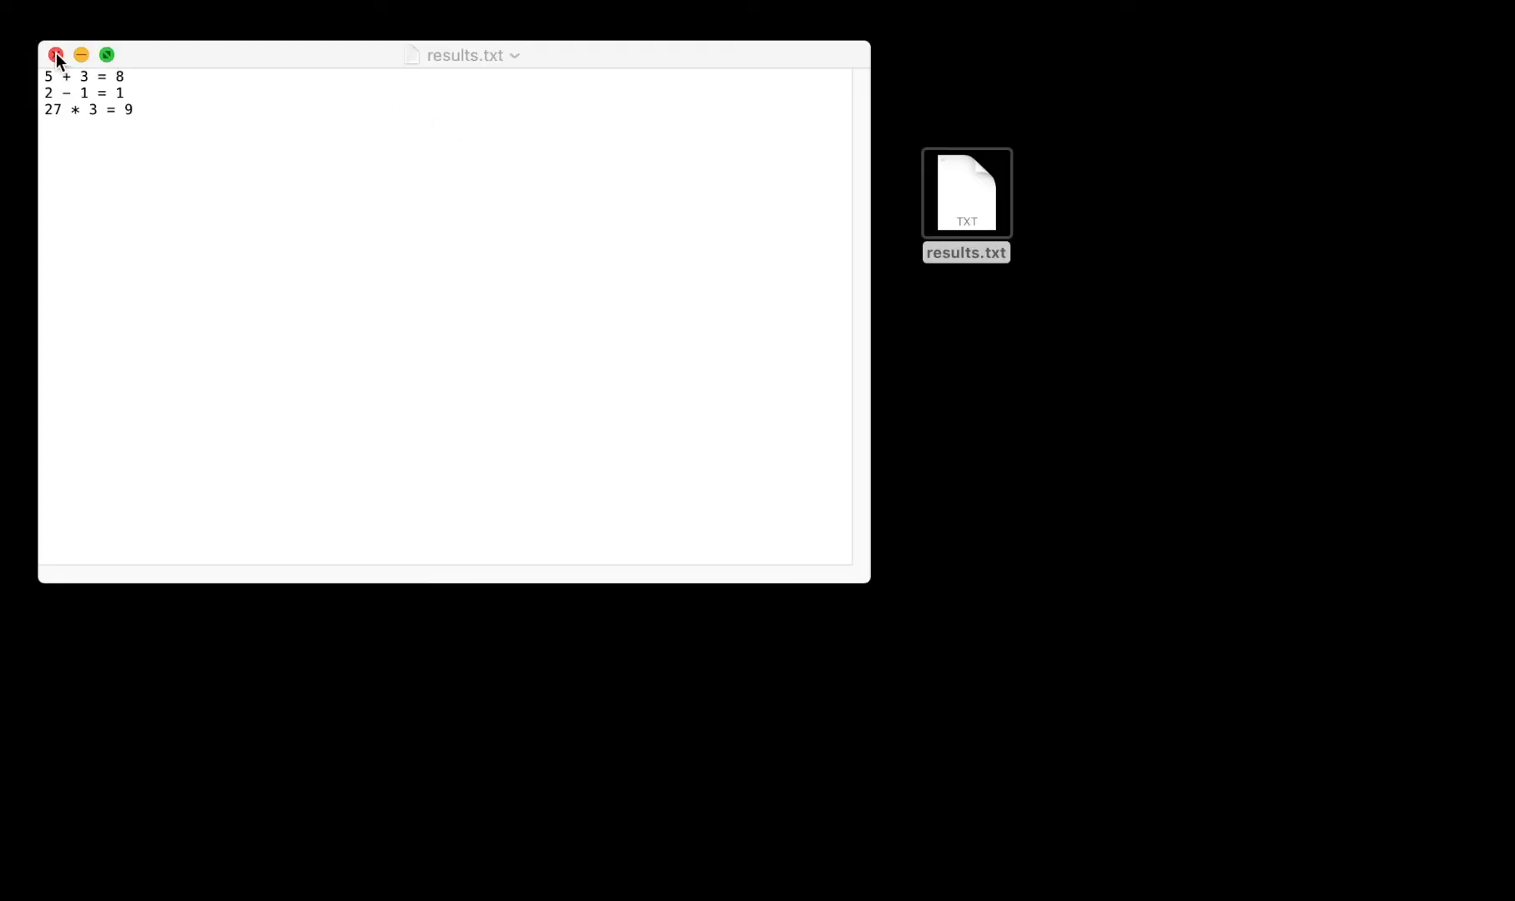
Close results.txt, open equations.txt, and add 14 + 23 on a new line.
{"action": "left_click", "coordinate": [57, 55]}
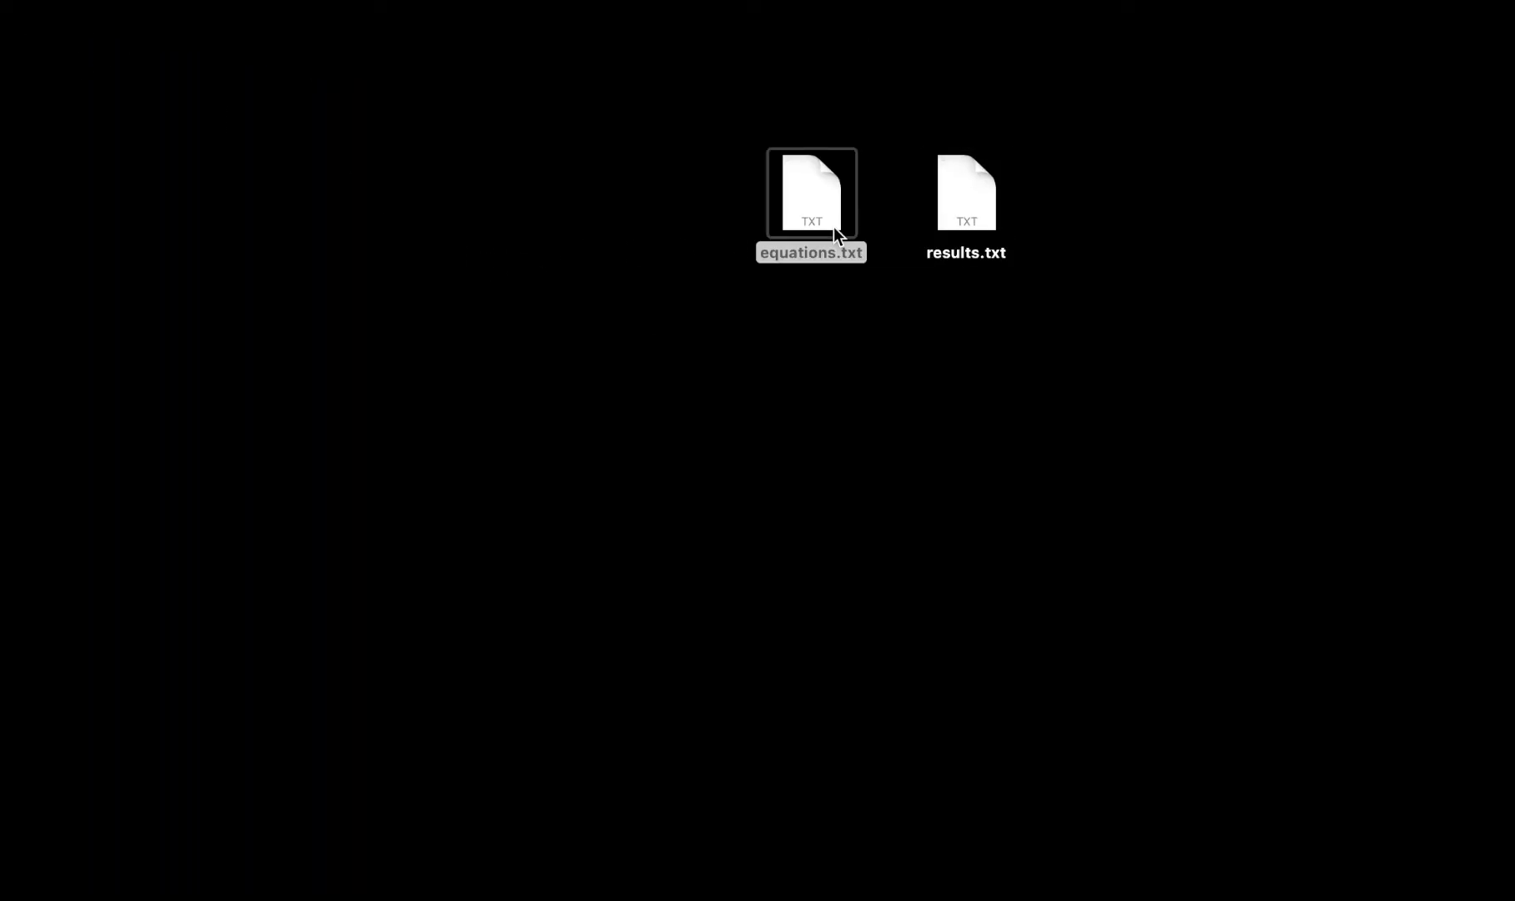
{"action": "double_click", "coordinate": [811, 194]}
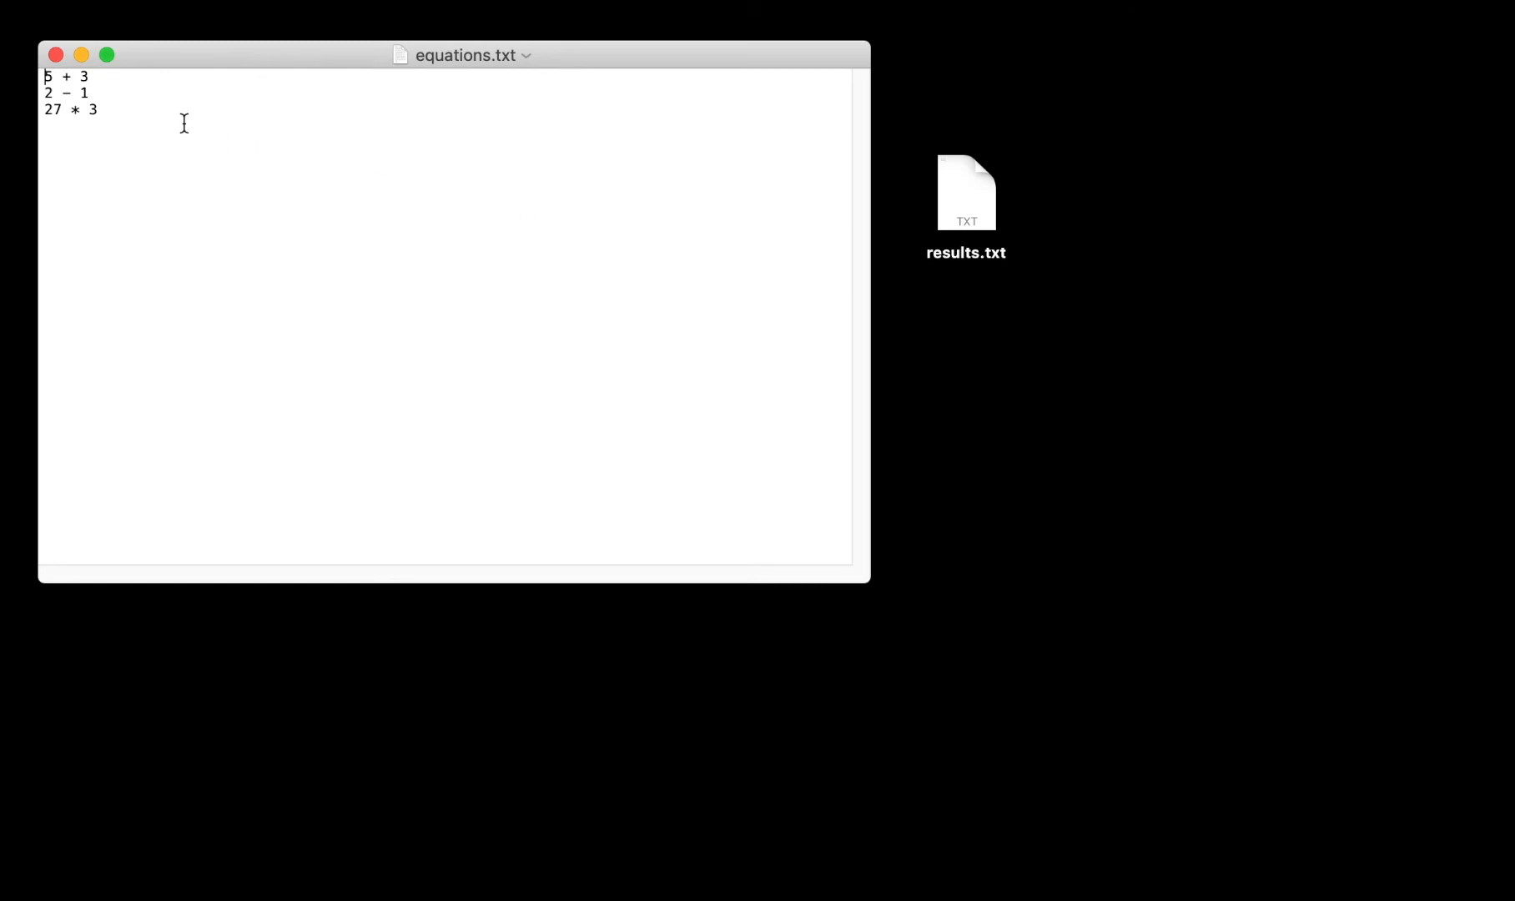
{"action": "key", "text": "enter"}
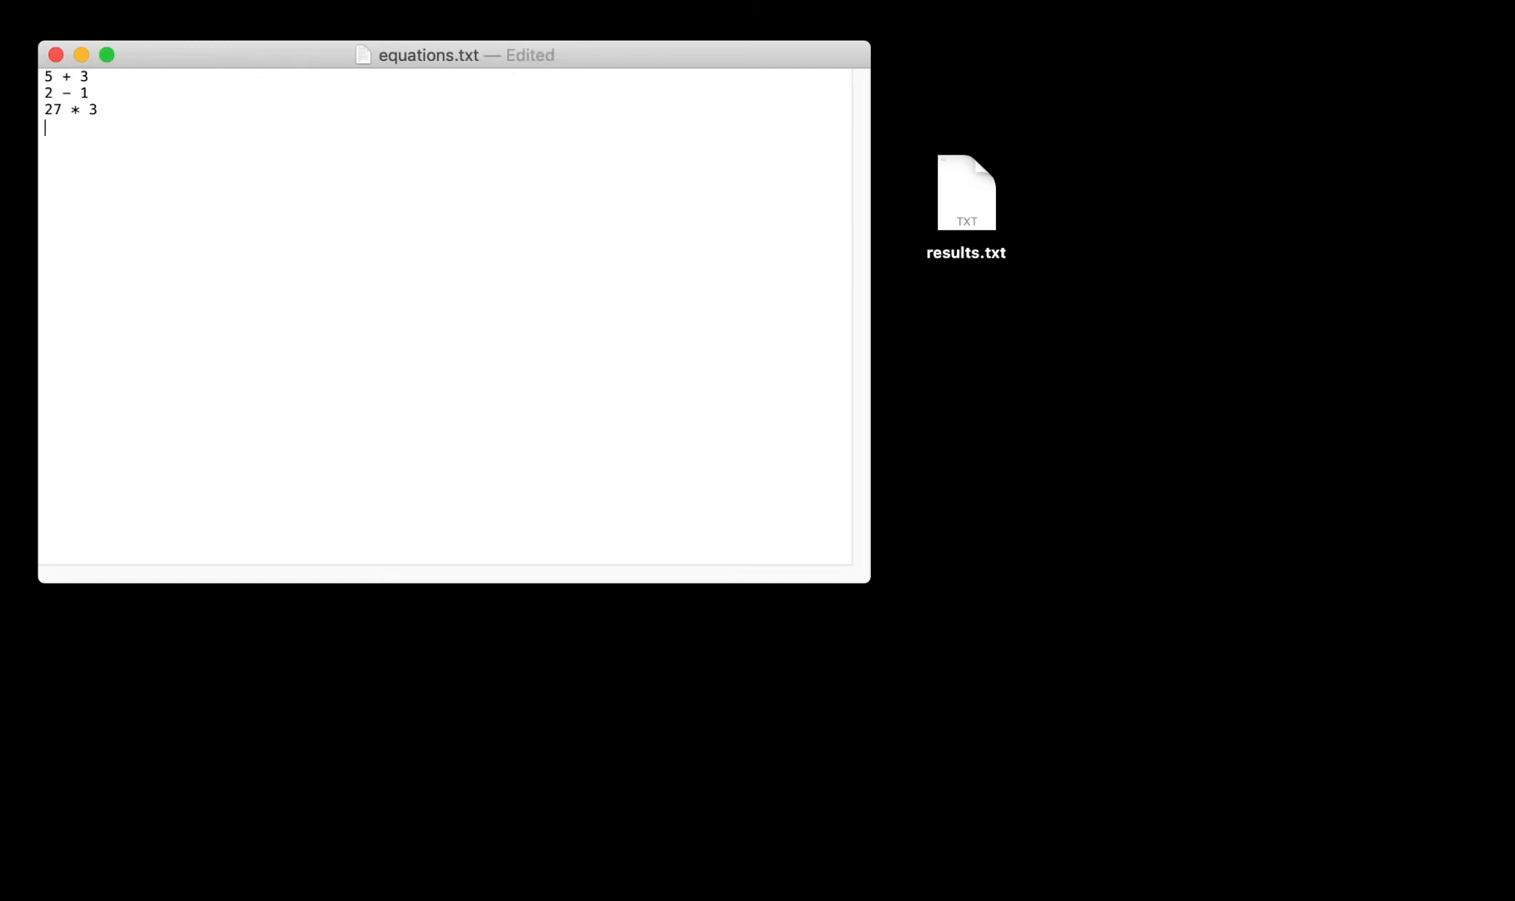
{"action": "type", "text": "14 +"}
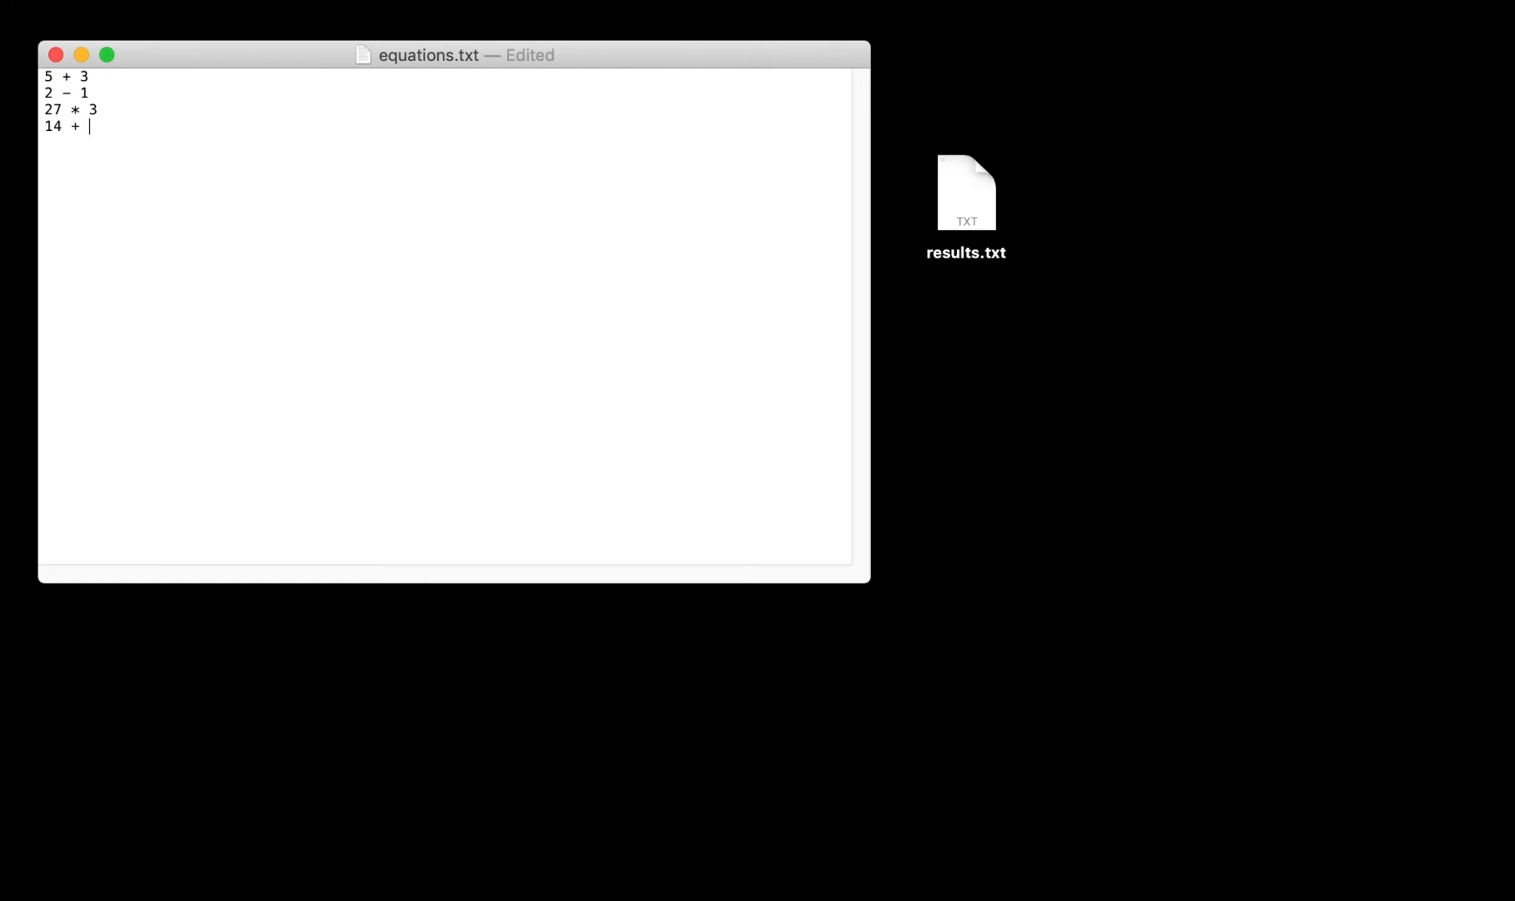
{"action": "type", "text": "23"}
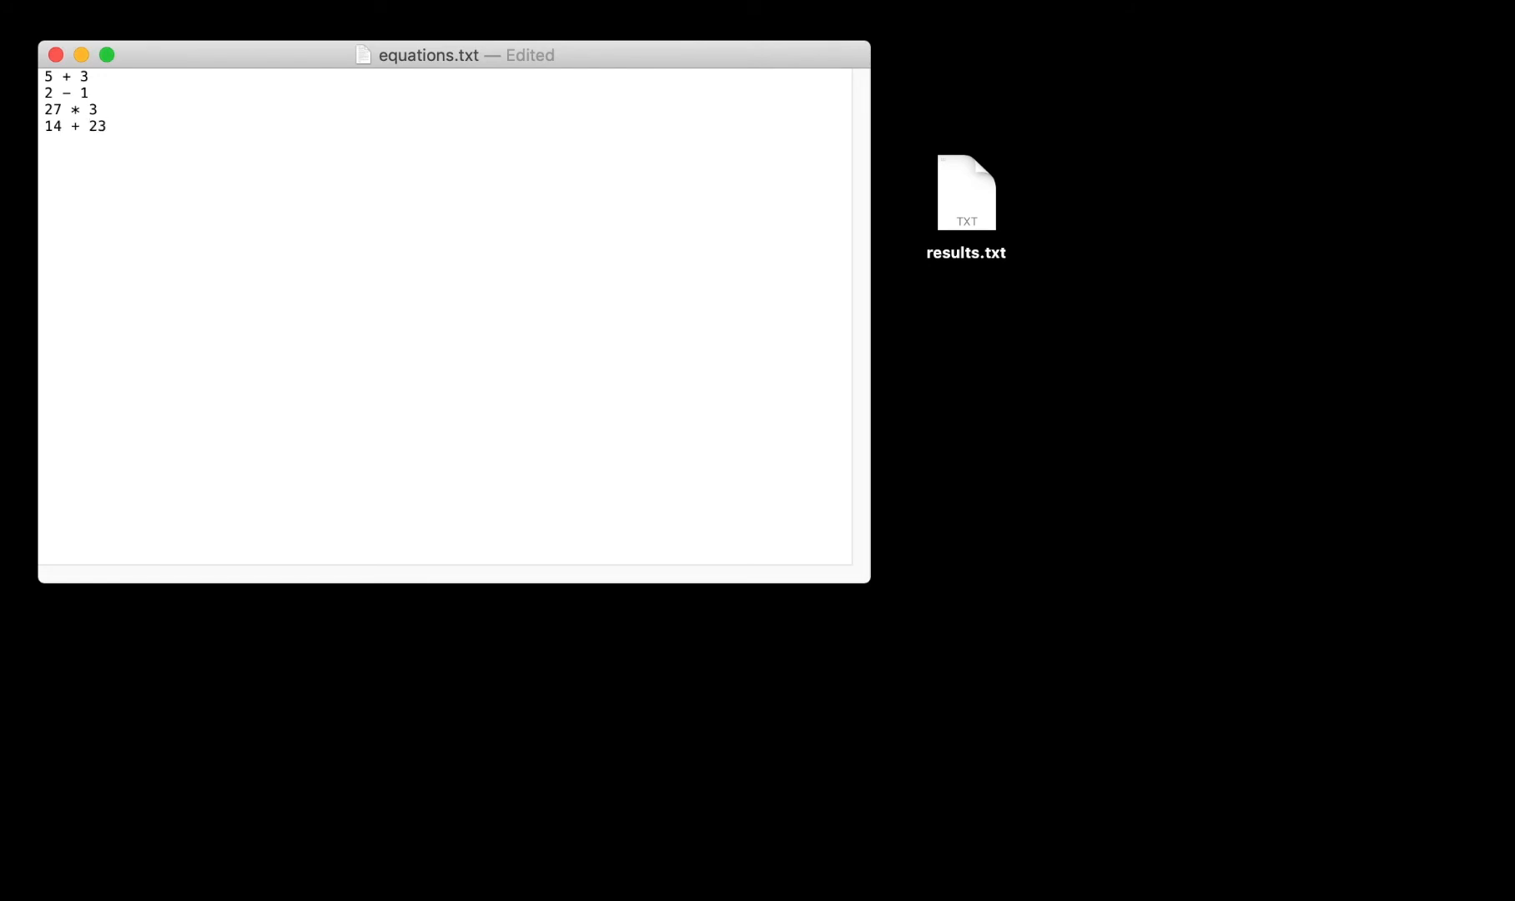
Add the equation 27 / 3, then close equations.txt.
{"action": "type", "text": "2"}
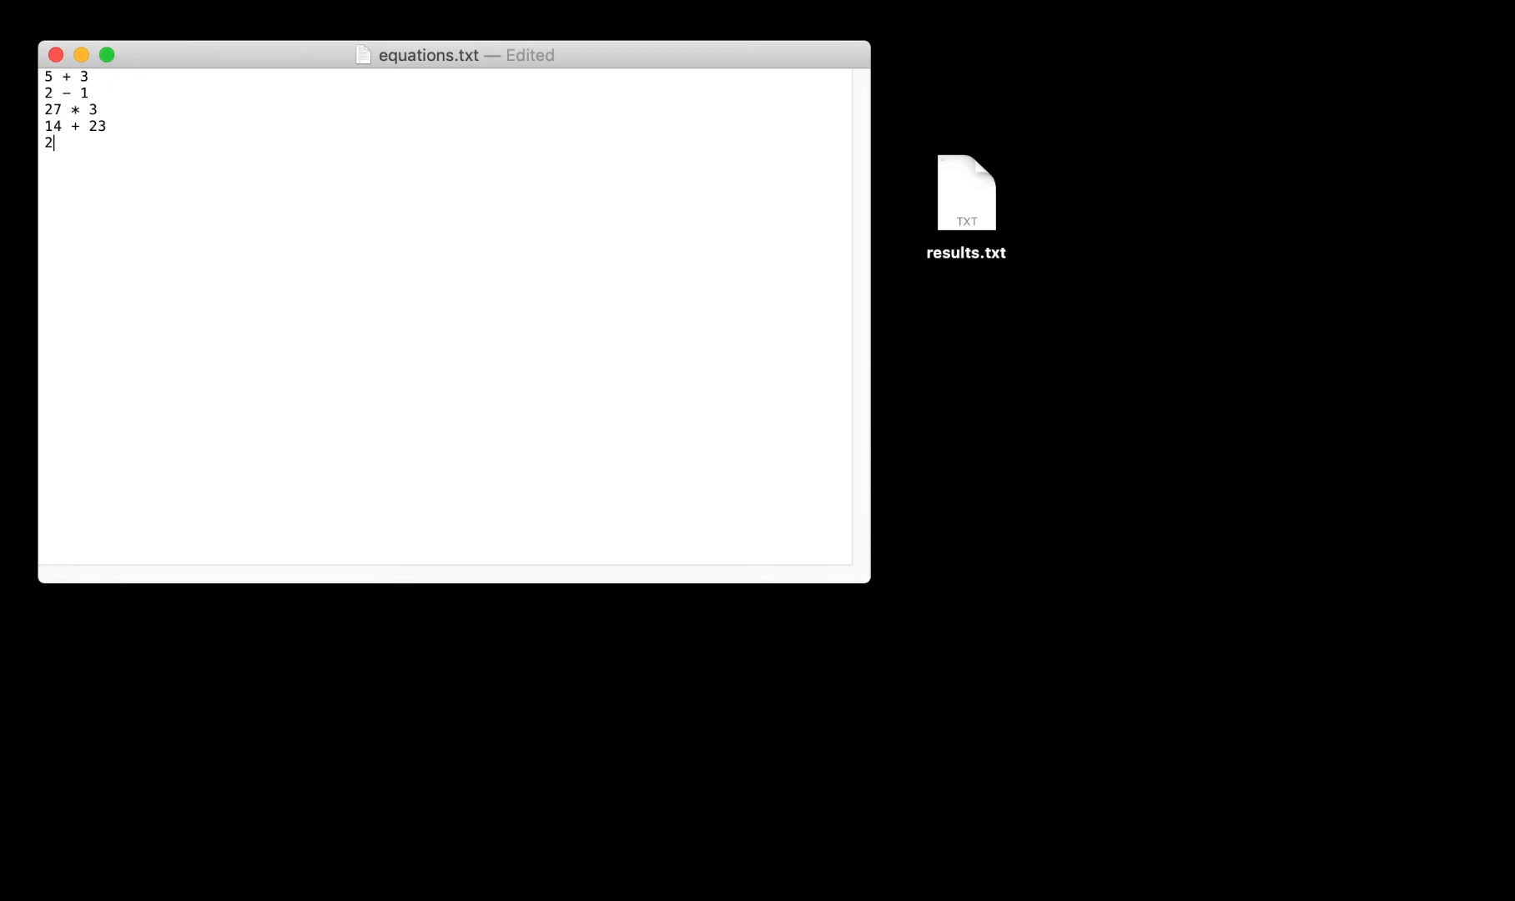
{"action": "type", "text": "7"}
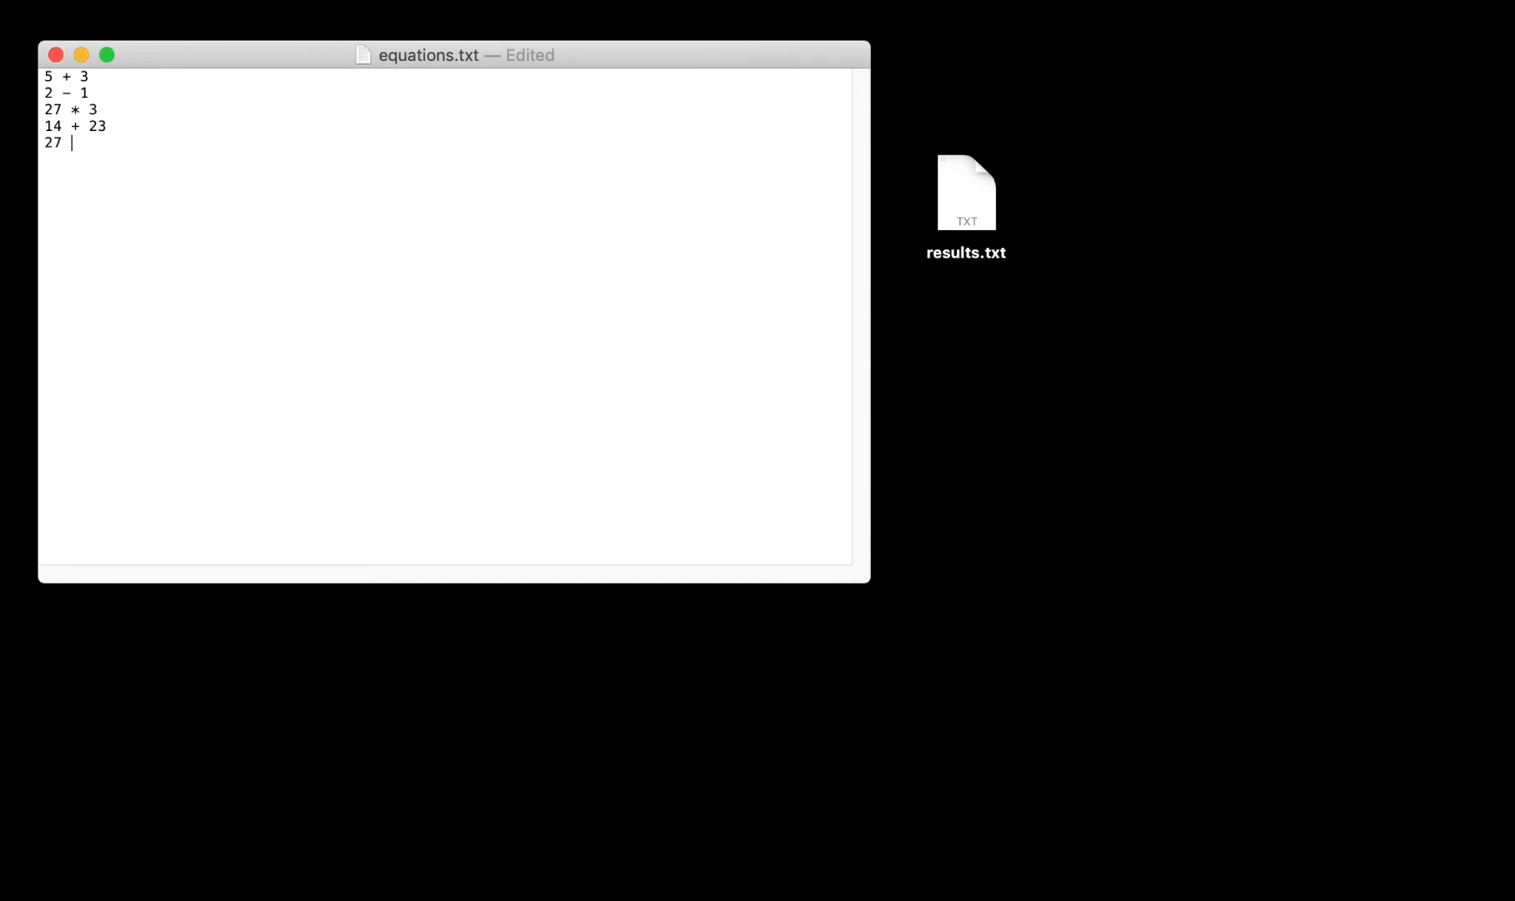
{"action": "type", "text": "/"}
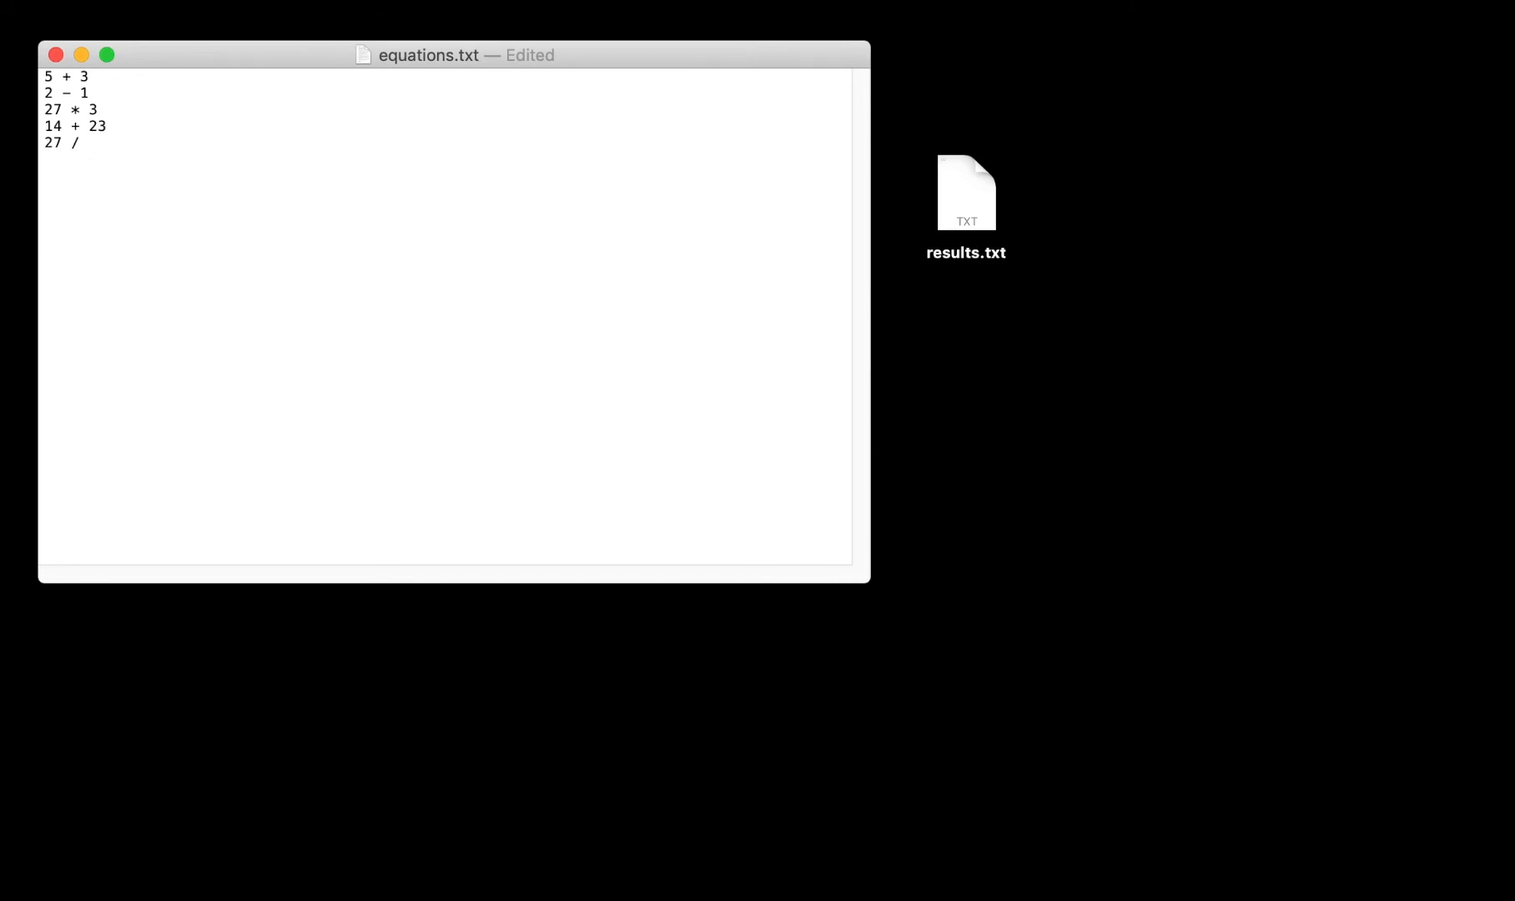
{"action": "type", "text": "3"}
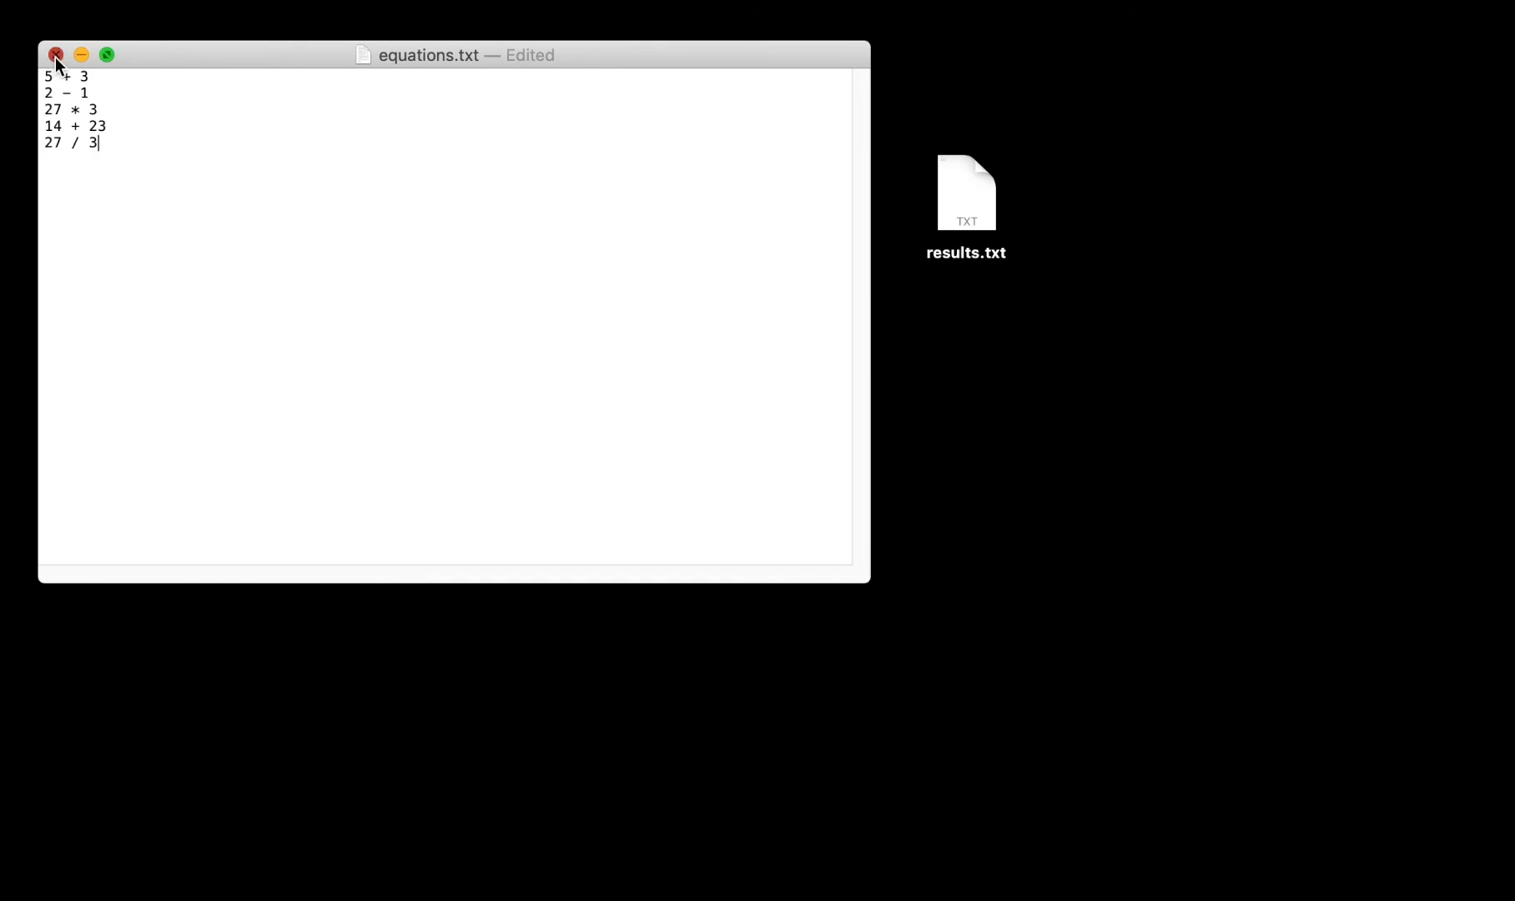
{"action": "left_click", "coordinate": [55, 54]}
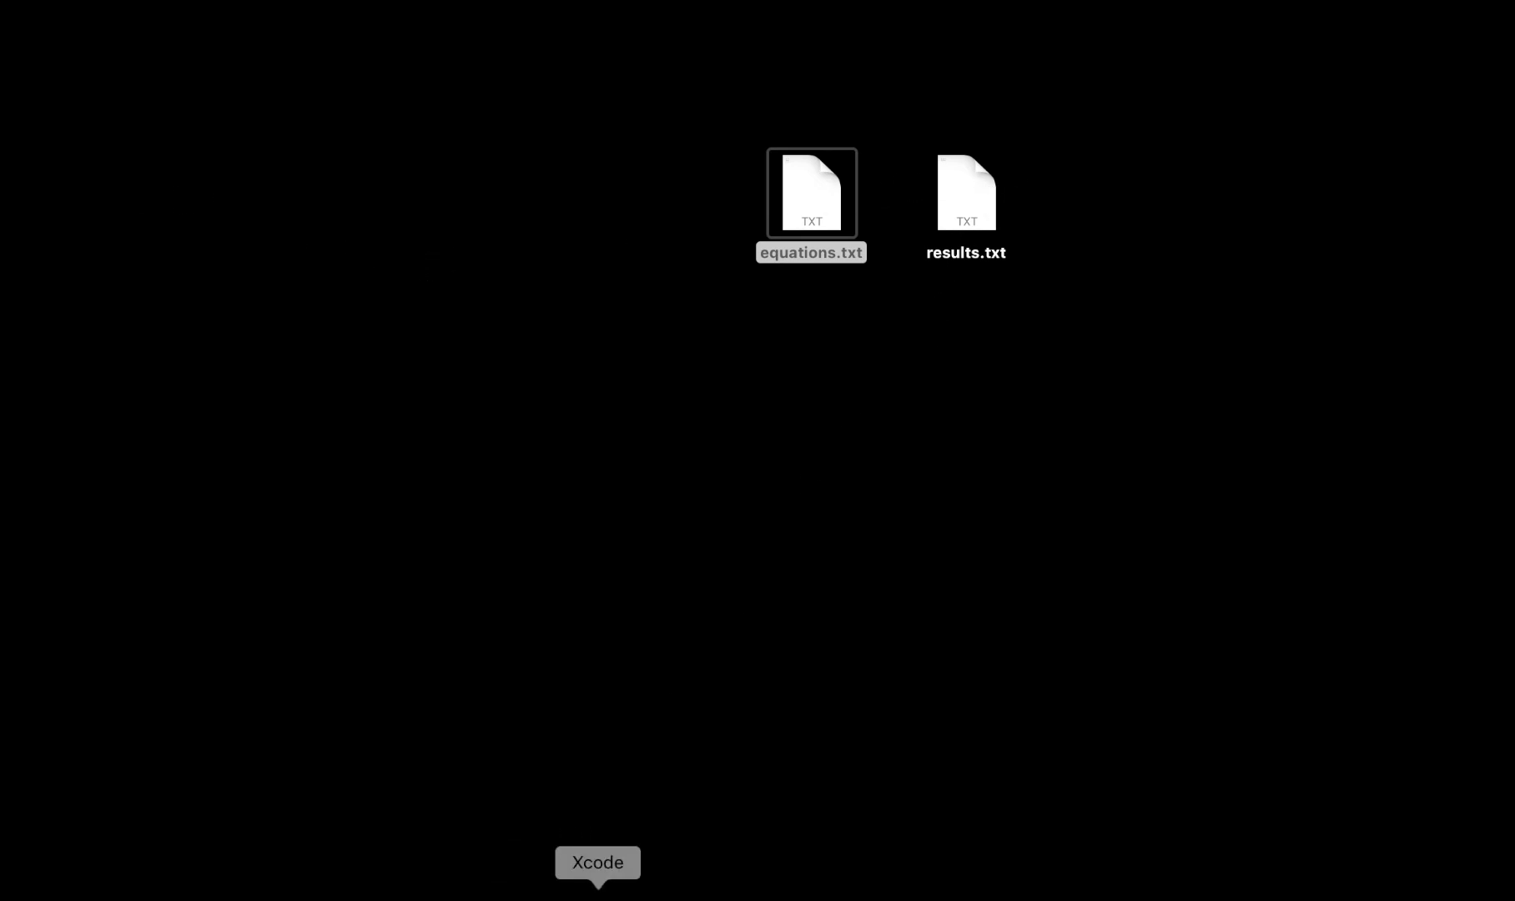
Reopen Files.xcodeproj from the Dock, rerun the program, and show the debug area.
{"action": "right_click", "coordinate": [597, 862]}
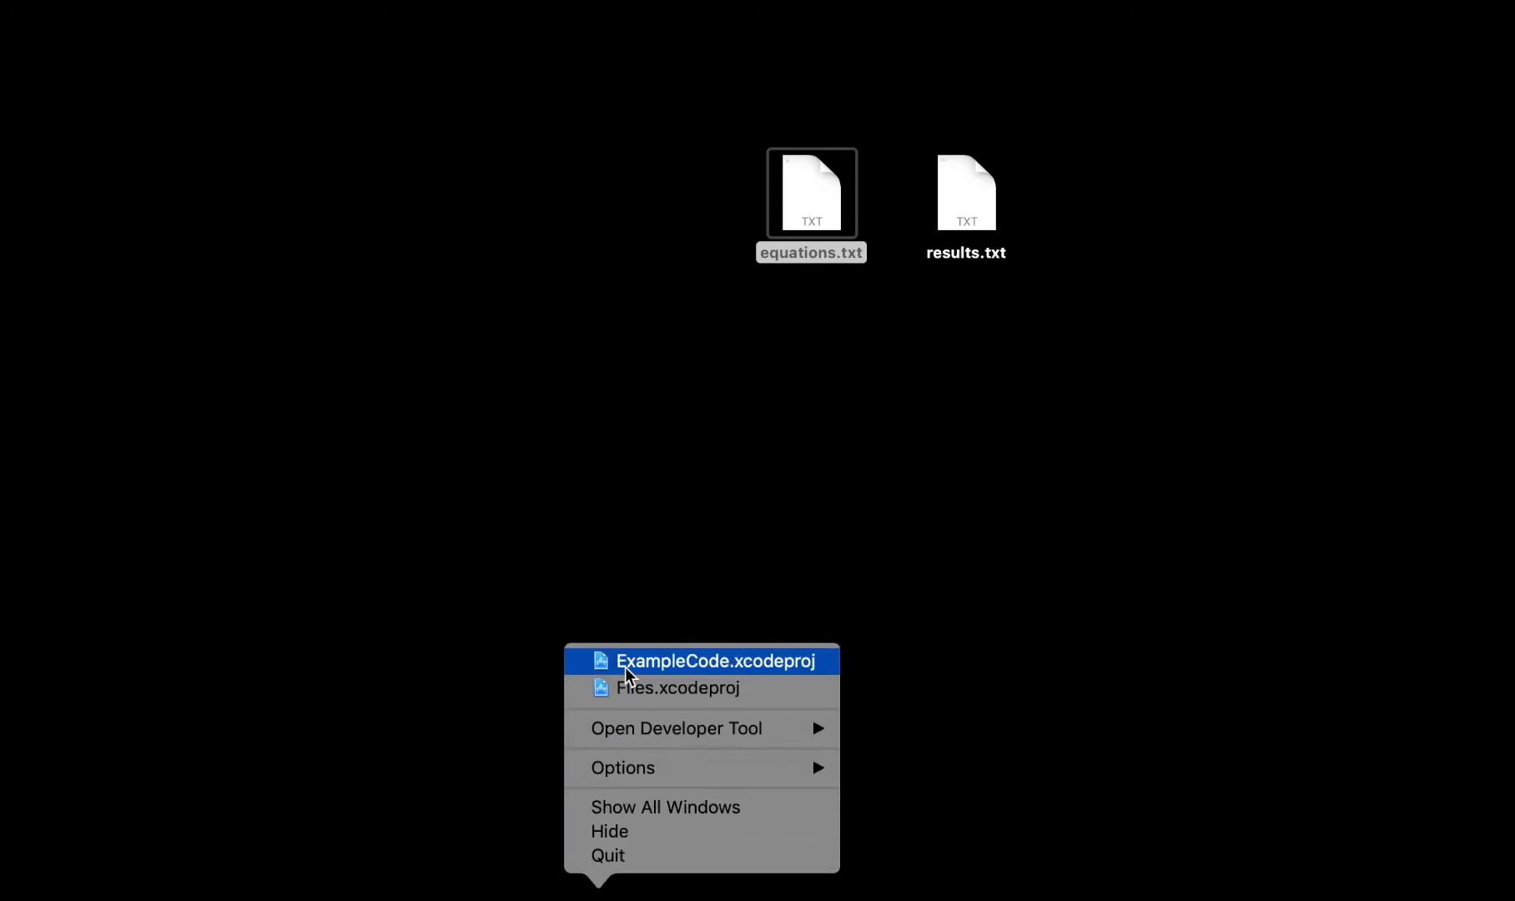
{"action": "left_click", "coordinate": [716, 661]}
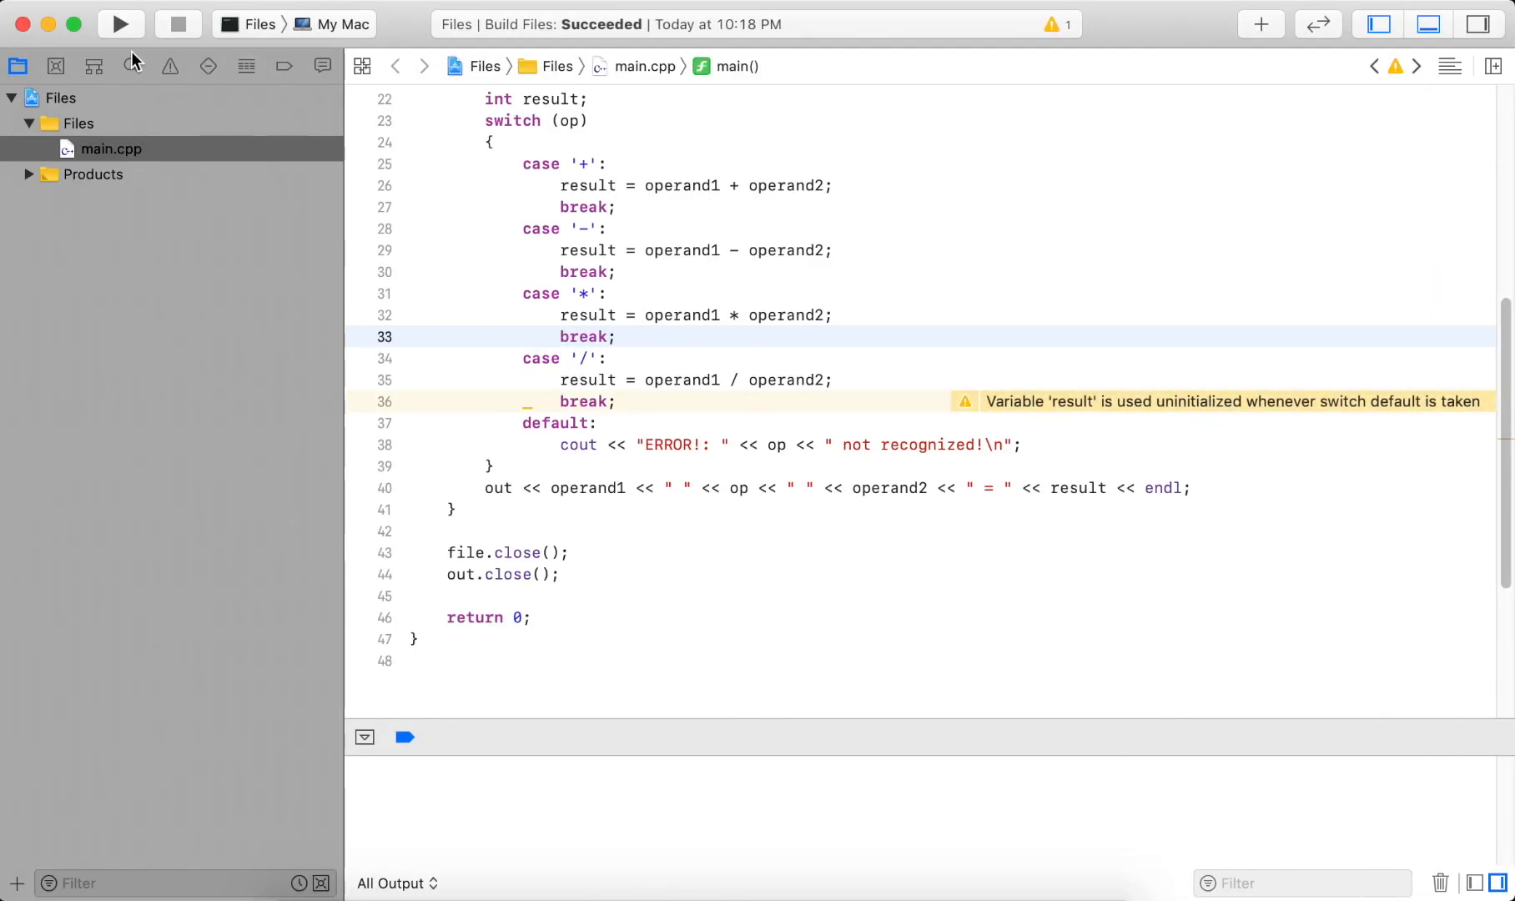
{"action": "left_click", "coordinate": [121, 24]}
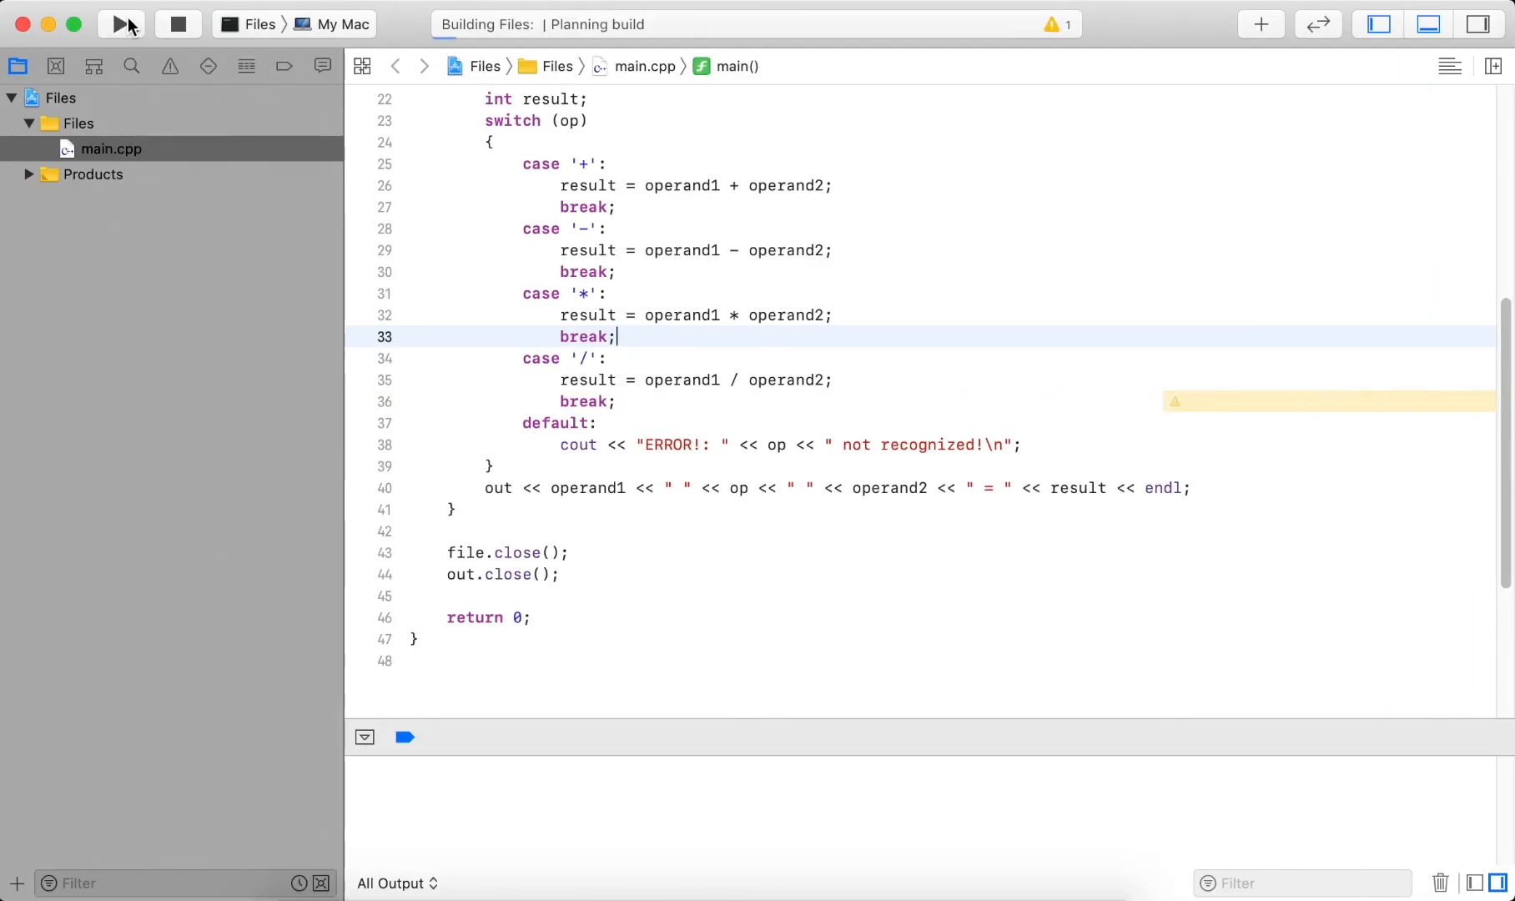
{"action": "left_click", "coordinate": [120, 24]}
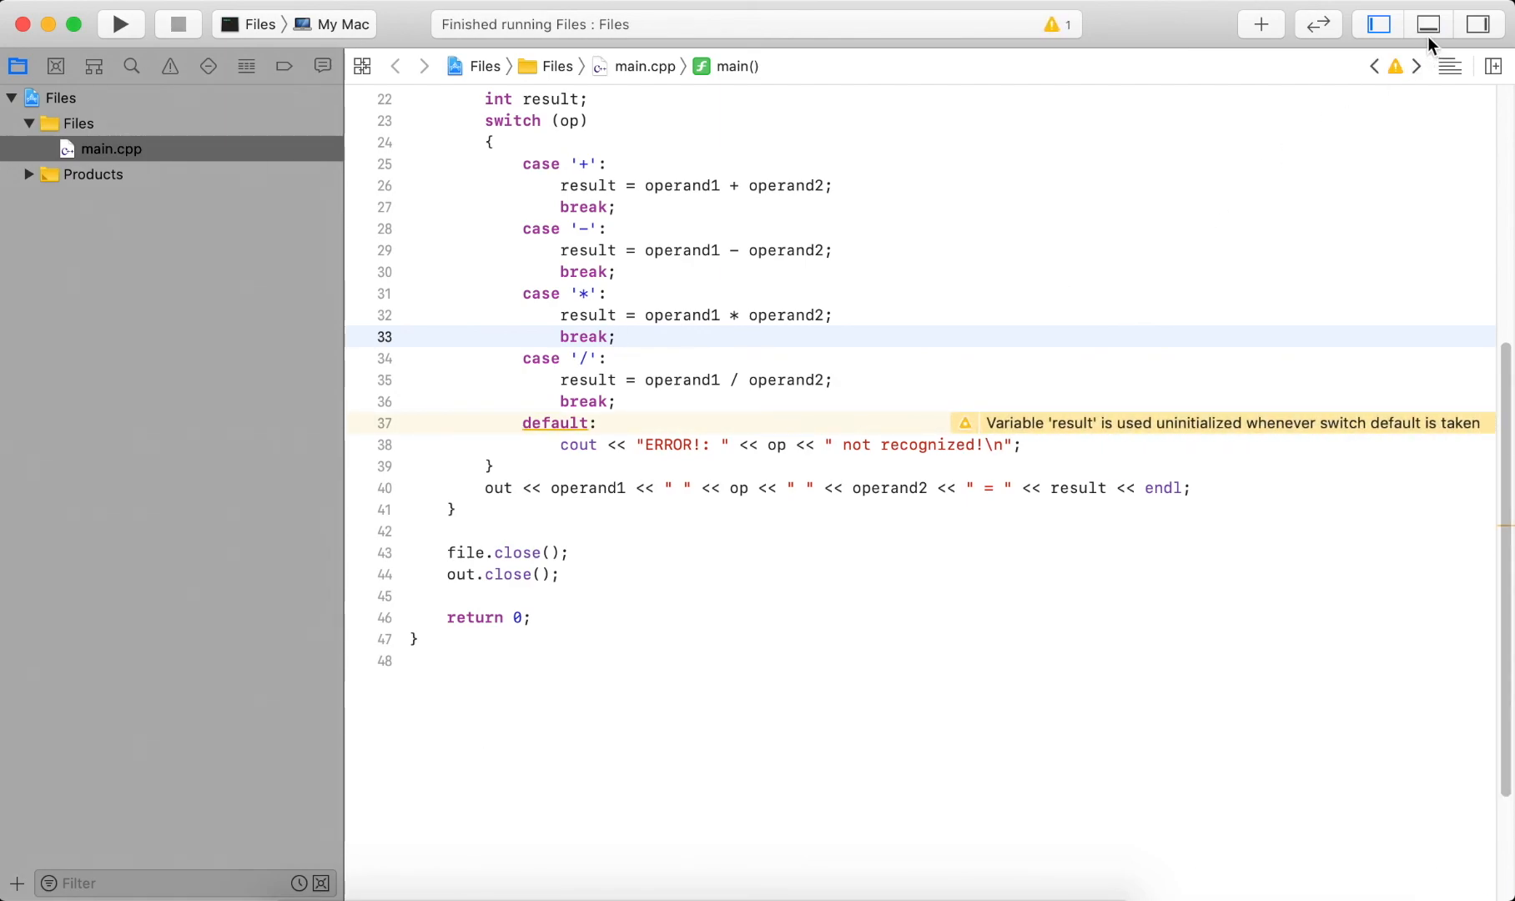
{"action": "left_click", "coordinate": [1429, 24]}
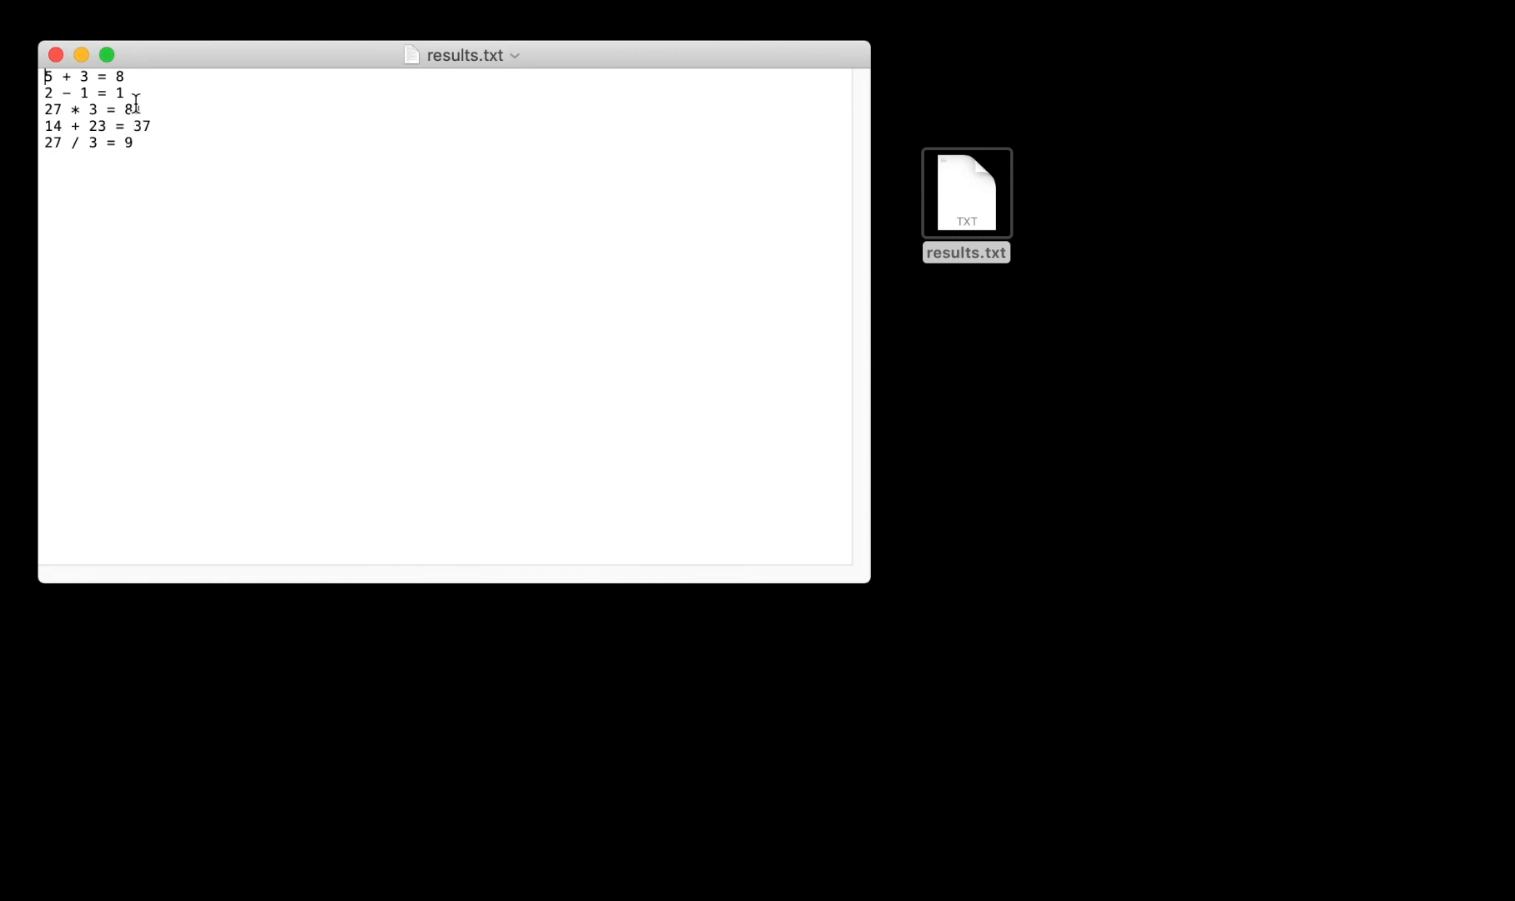
Check the five results in results.txt, close it, and switch back to Xcode.
{"action": "type", "text": "1"}
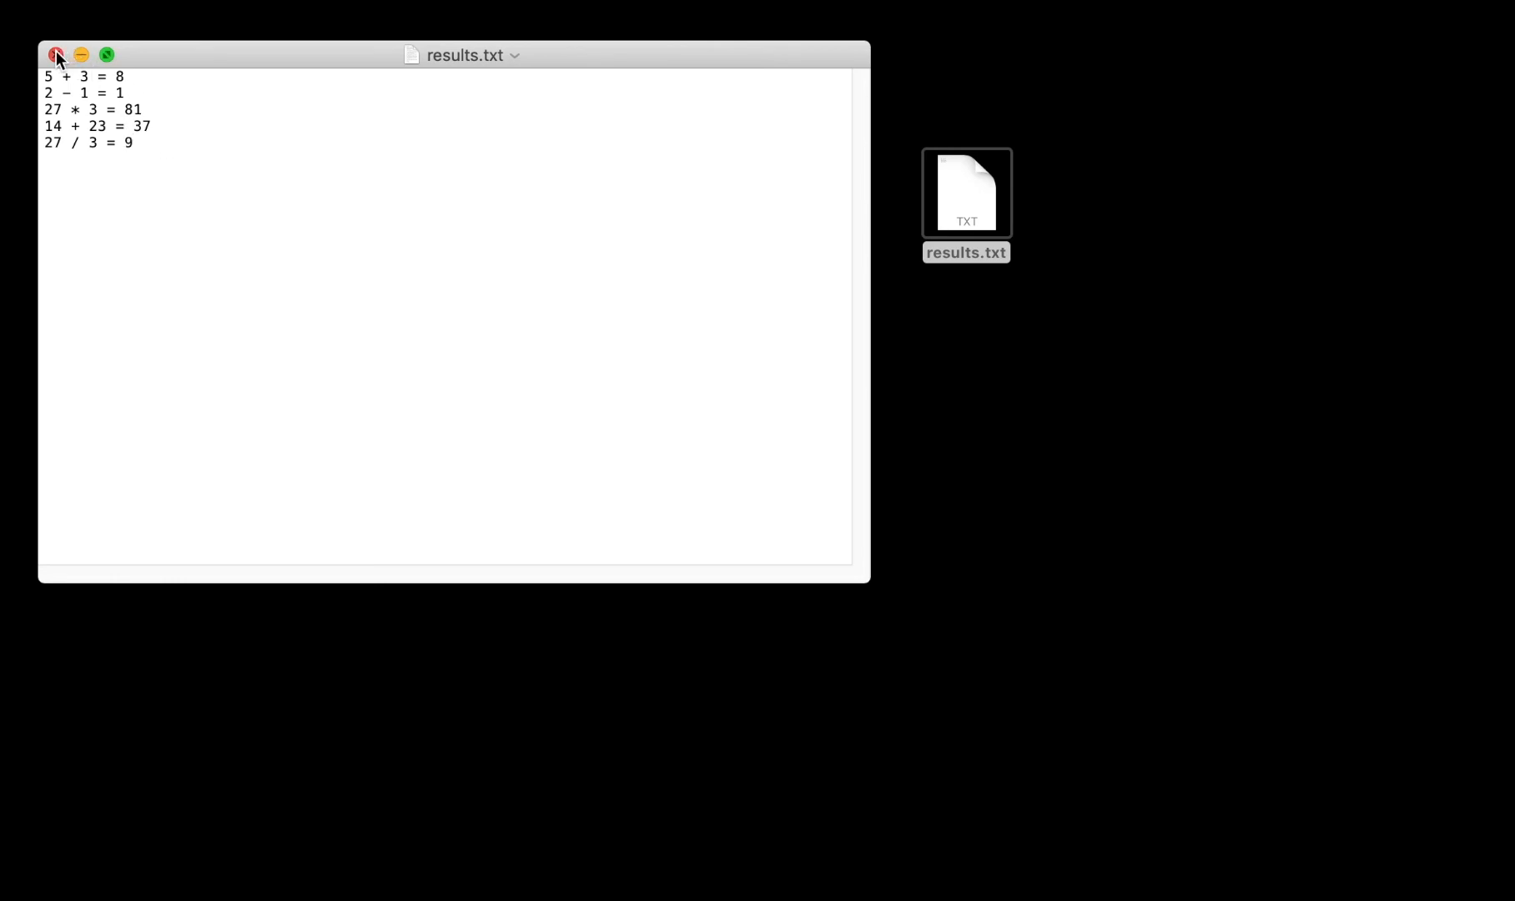
{"action": "left_click", "coordinate": [56, 55]}
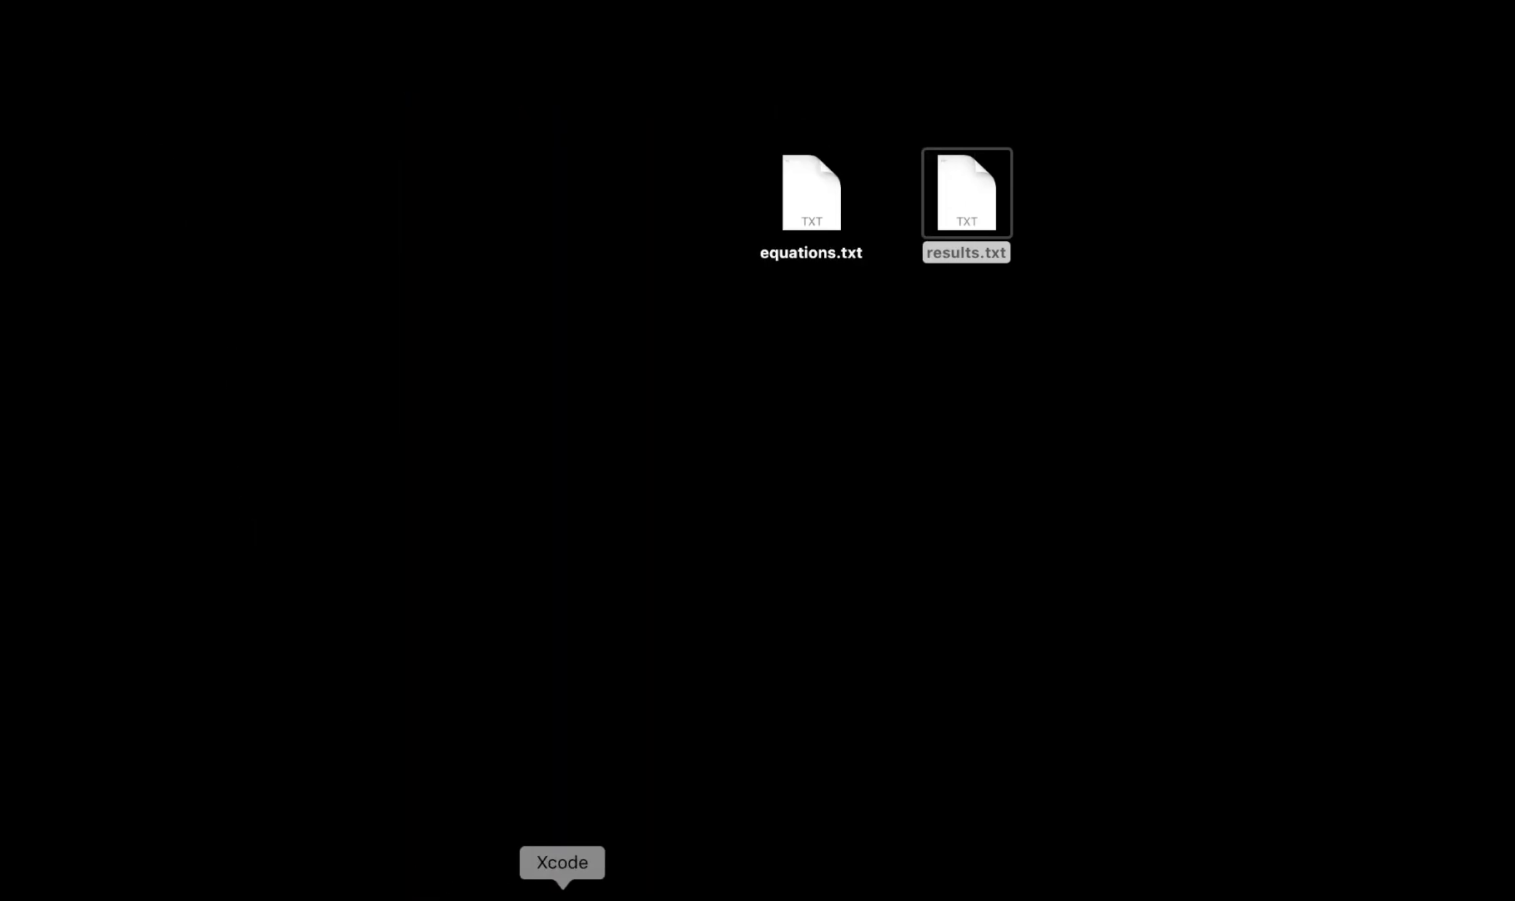
{"action": "left_click", "coordinate": [562, 863]}
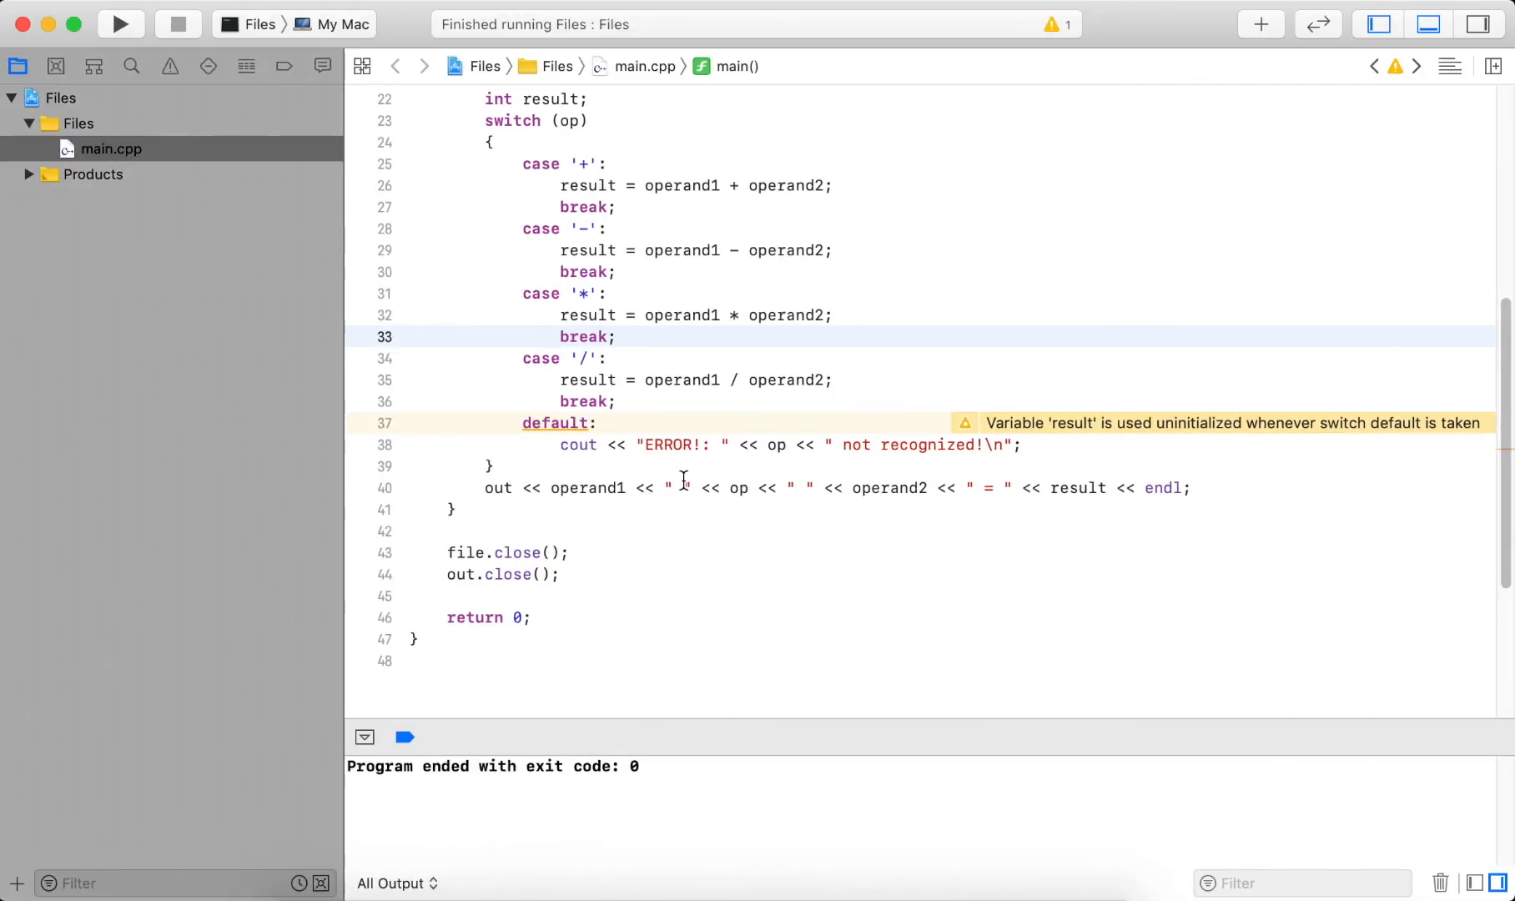